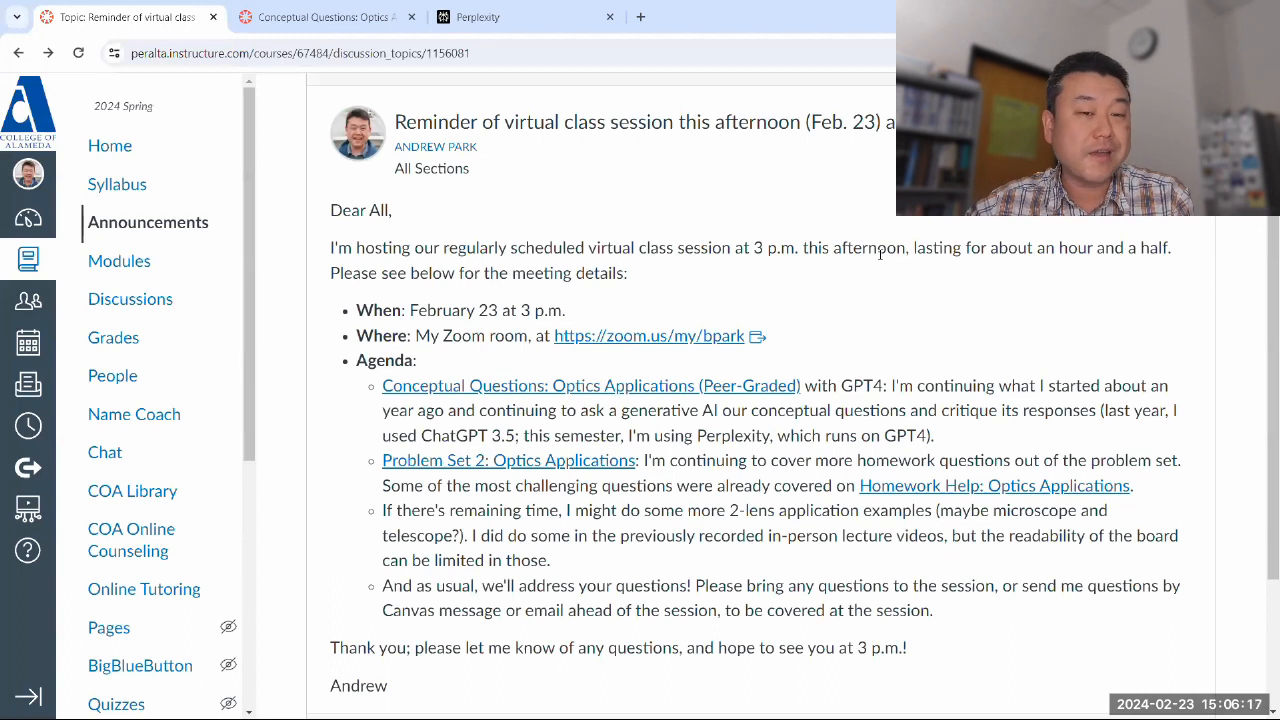
mouse_move(720, 192)
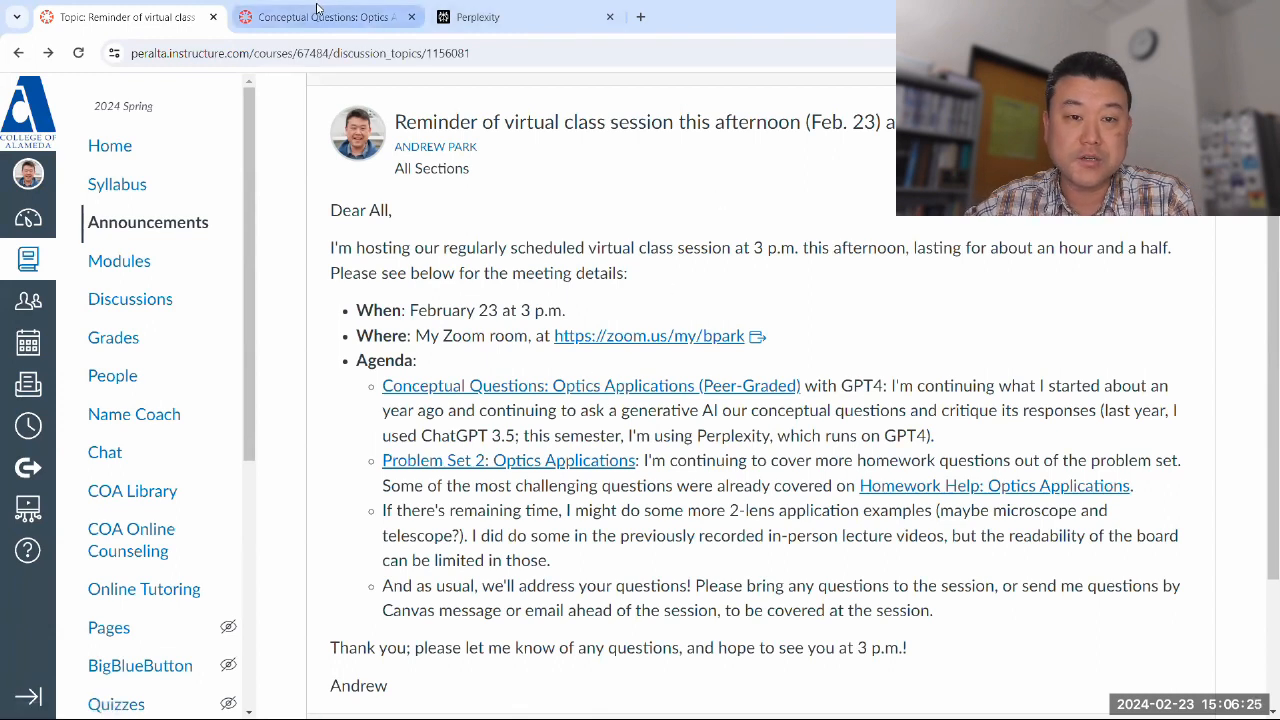
Bring up the Conceptual Questions: Optics Applications assignment beside the Perplexity page.
click(490, 16)
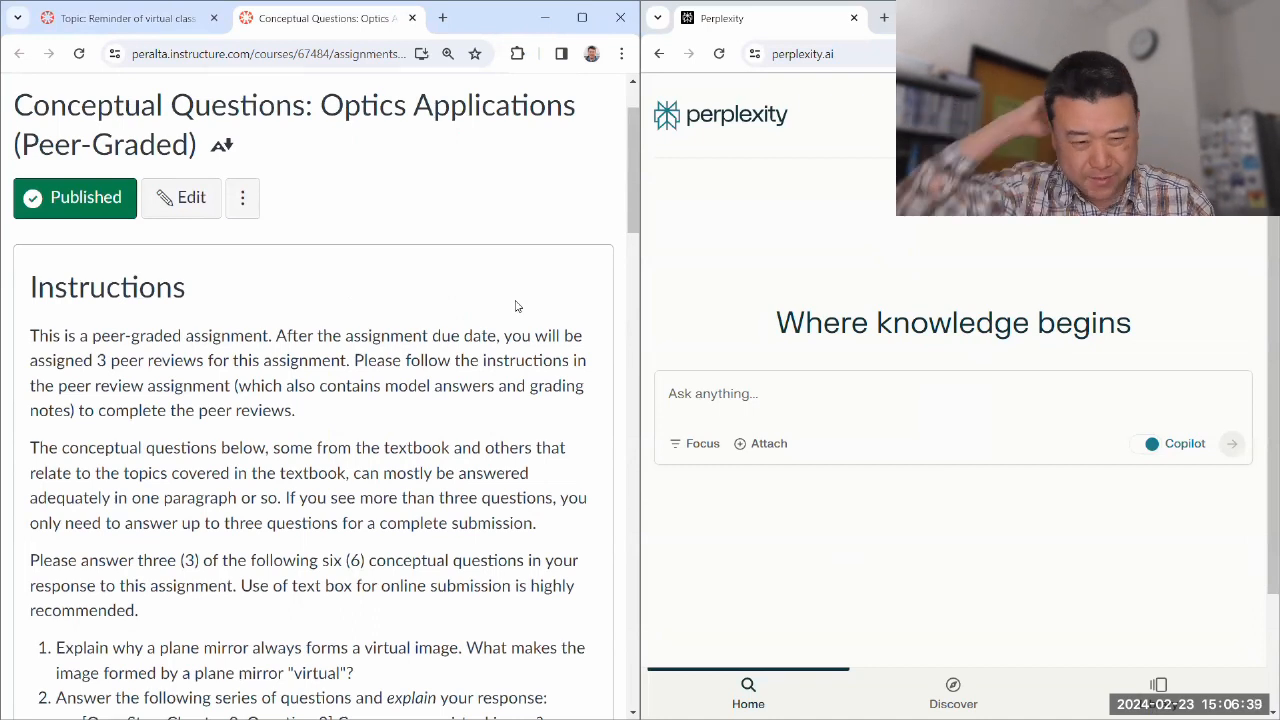
Scroll the Canvas assignment down to the numbered list of six optics questions.
scroll(down, 3)
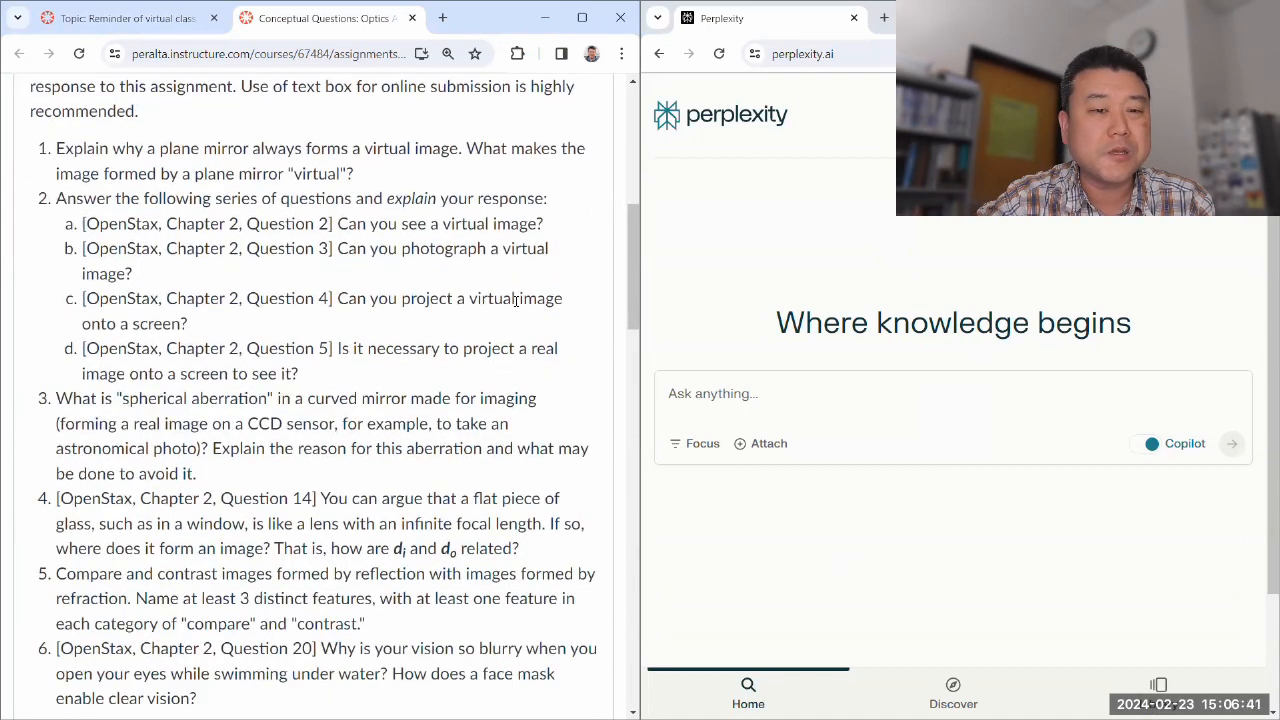
scroll(down, 3)
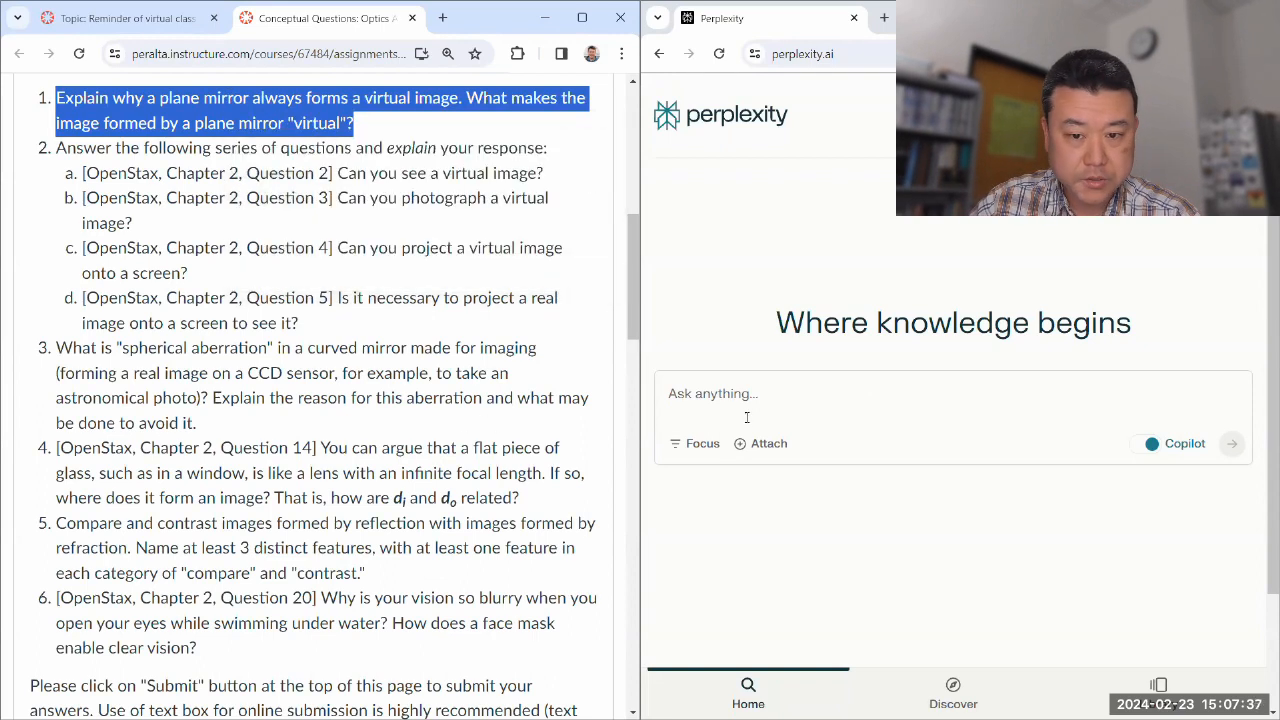
Ask why a plane mirror always forms a virtual image and mark the sentence on the image's key characteristics.
text(Explain why a plane mirror always forms a virtual image. What makes the image formed by a plane mirror "virtual"?)
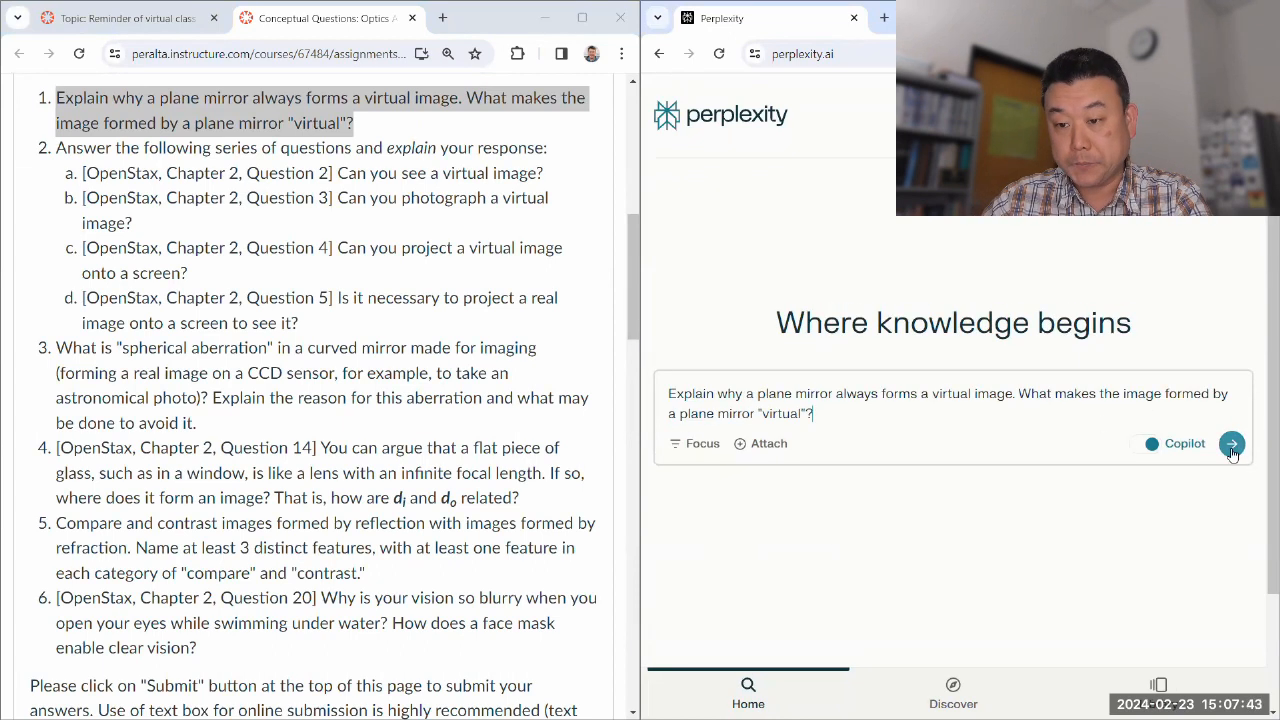
click(1232, 444)
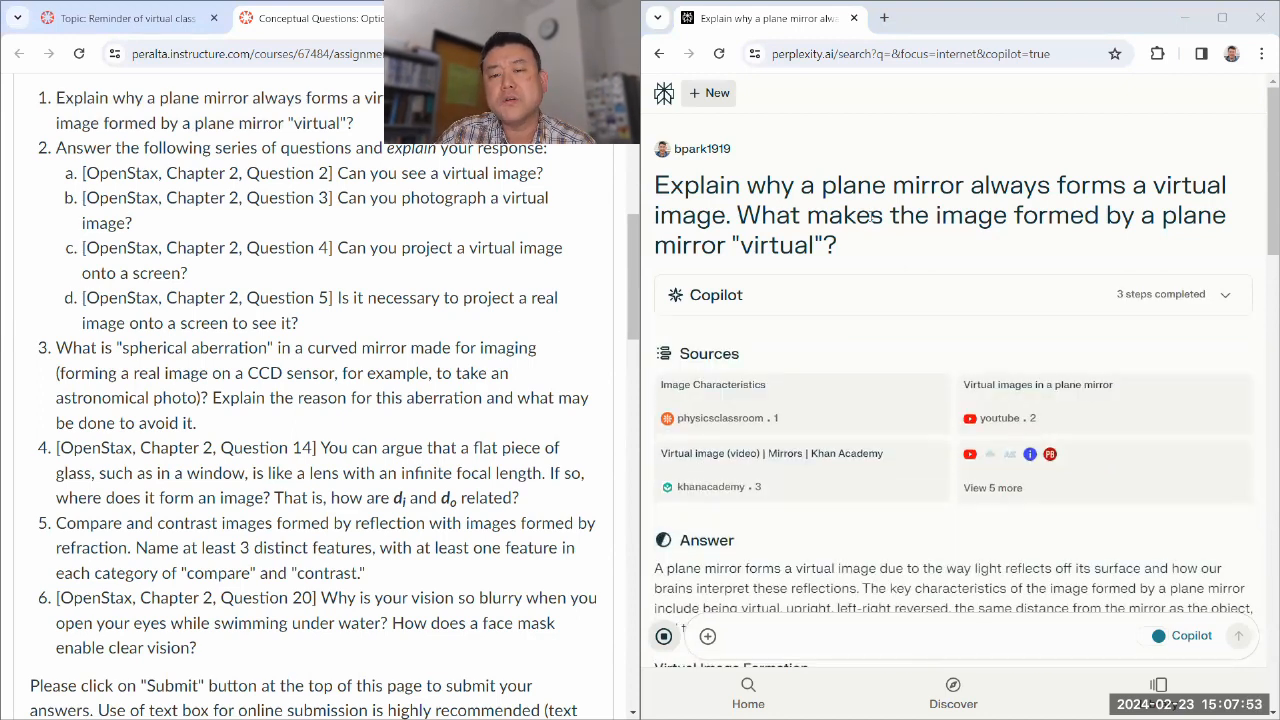
scroll(down, 3)
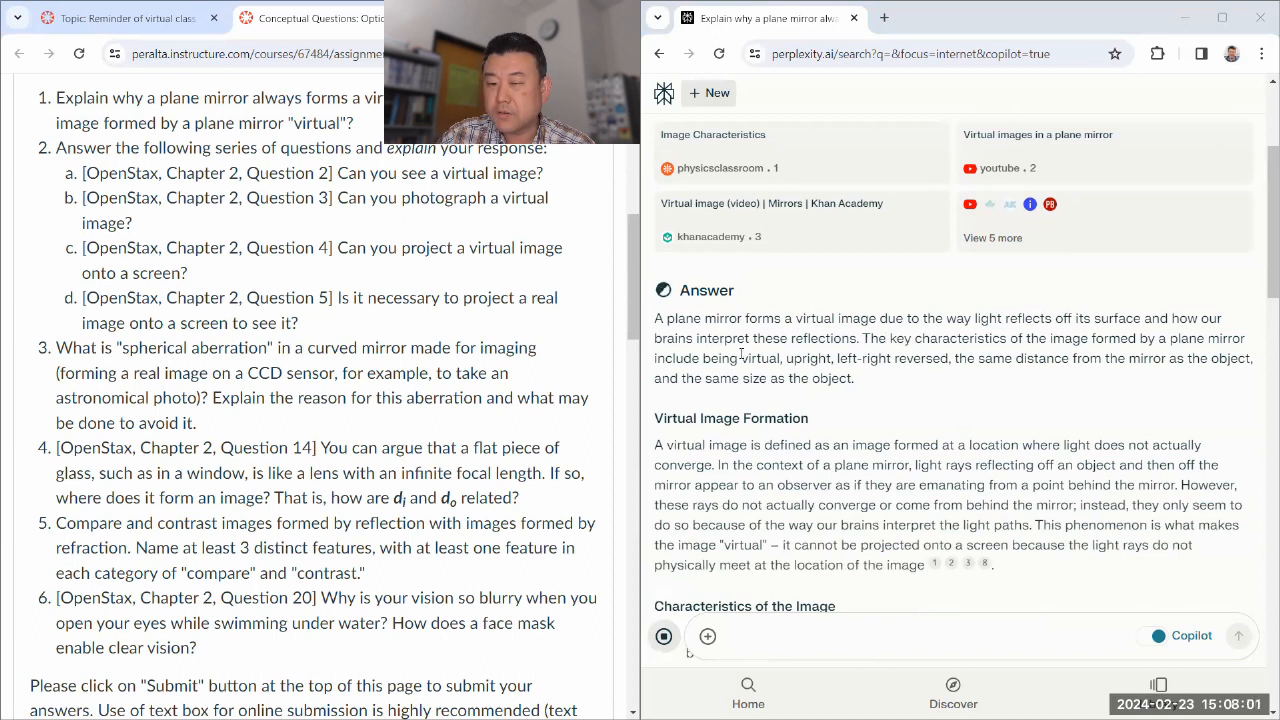
drag(860, 338, 884, 358)
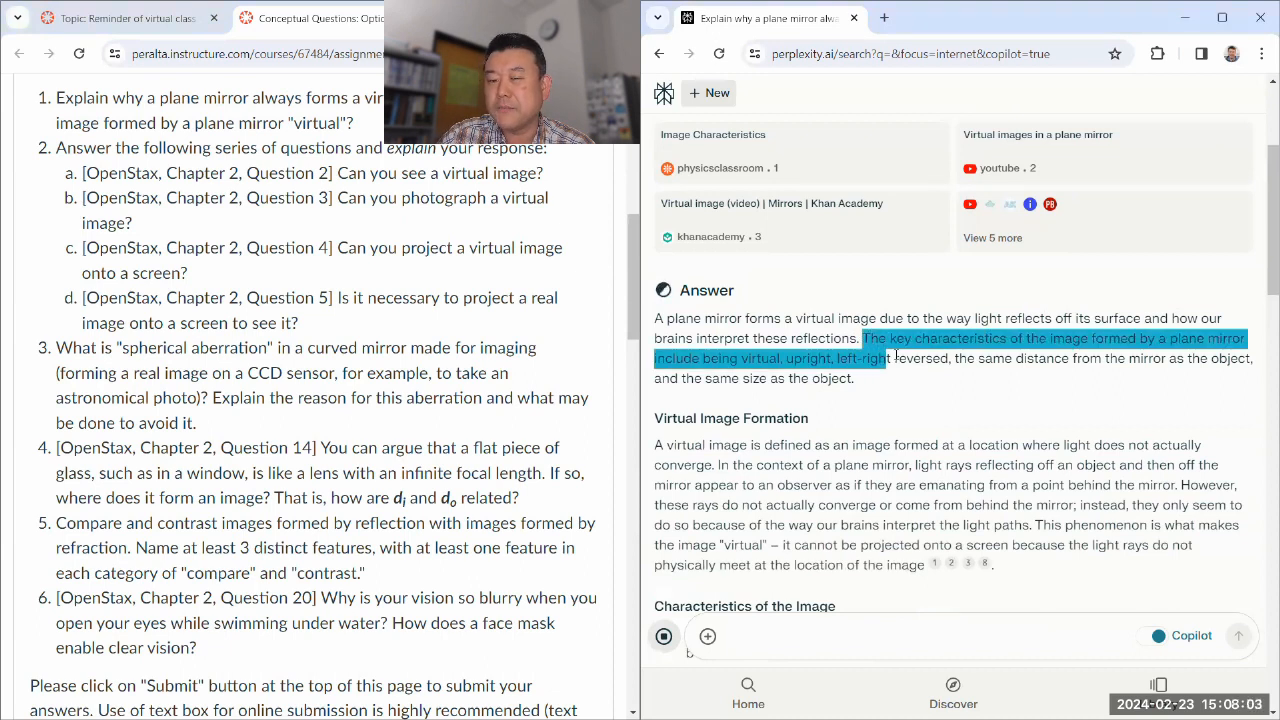
scroll(down, 3)
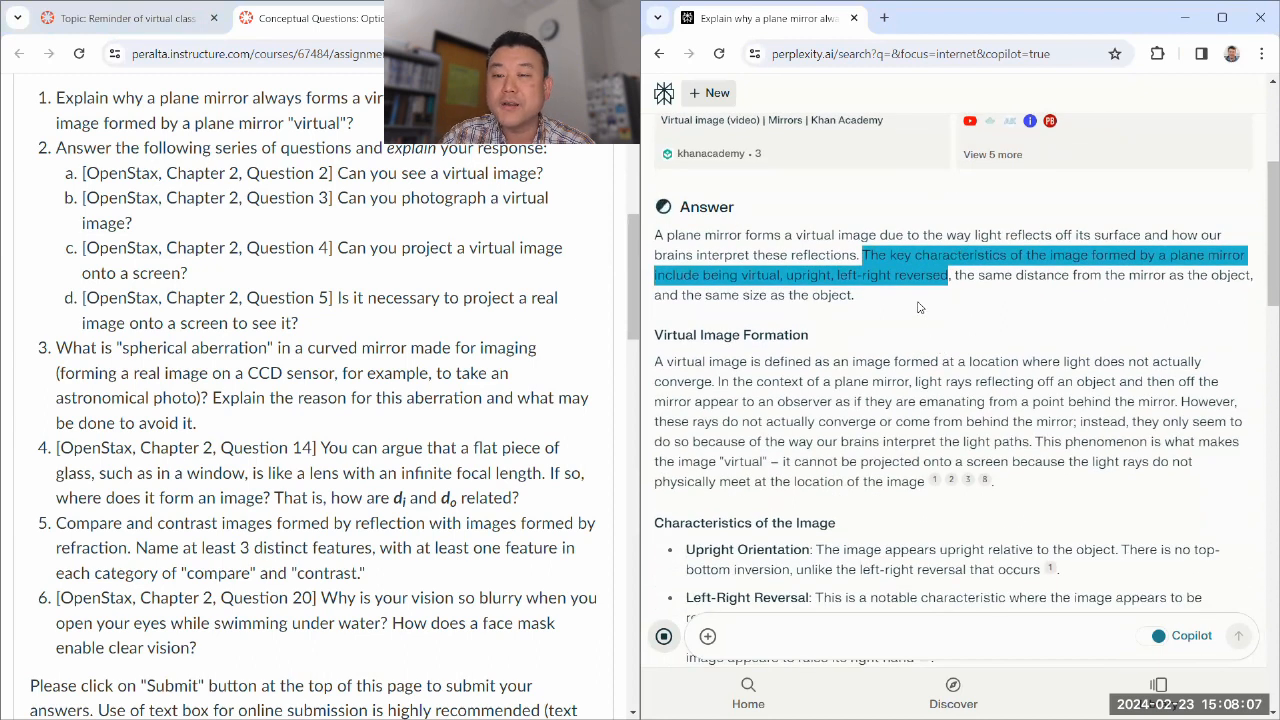
scroll(down, 3)
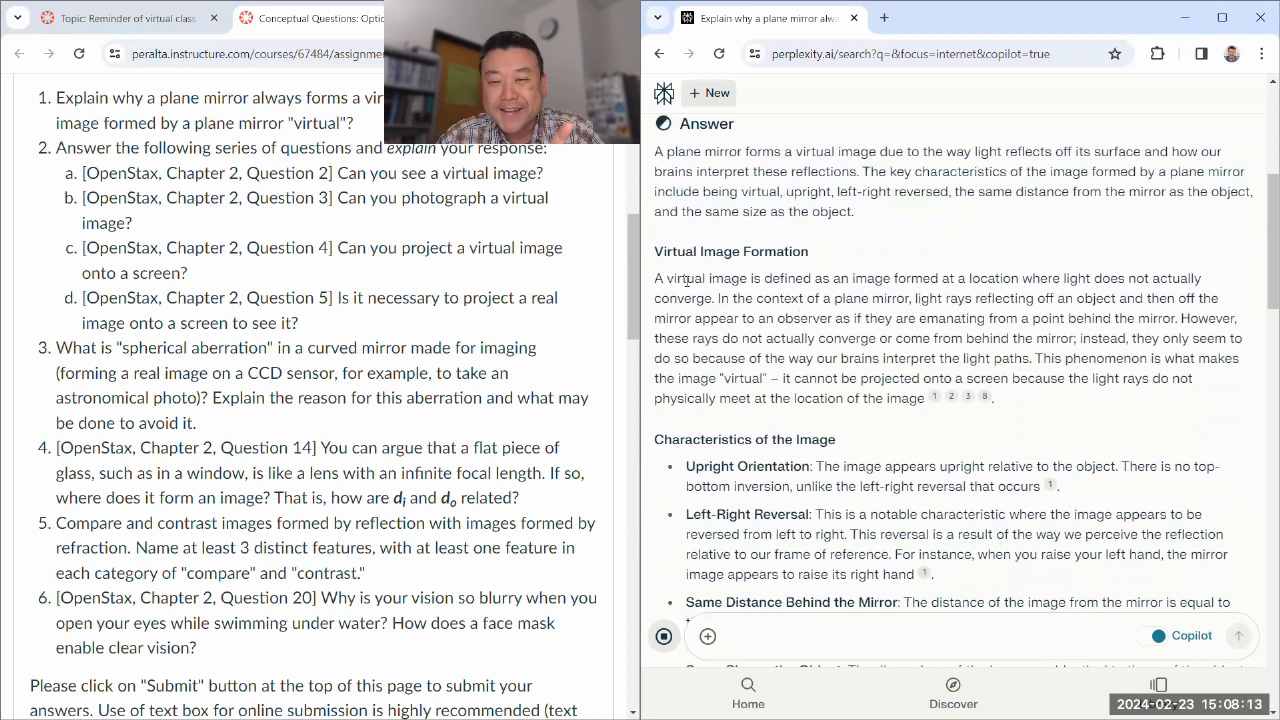
Read further, picking out 'converge' and marking the Characteristics of the Image section.
scroll(down, 3)
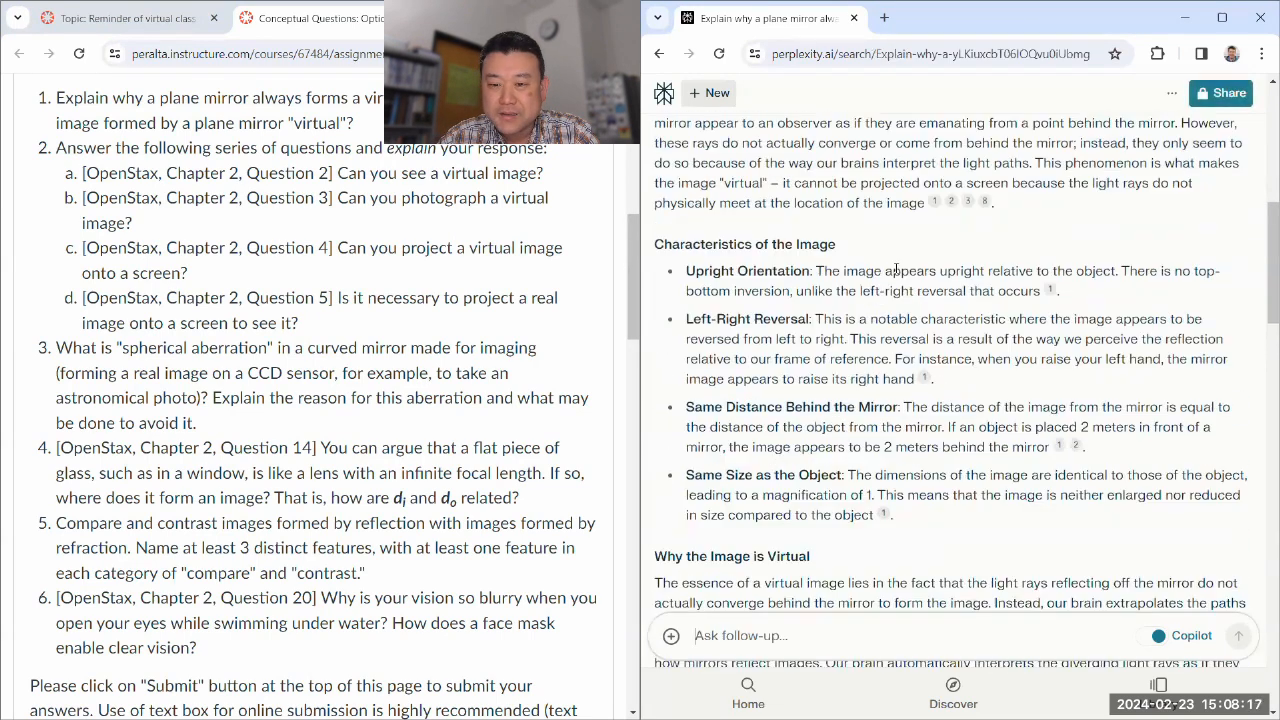
scroll(down, 3)
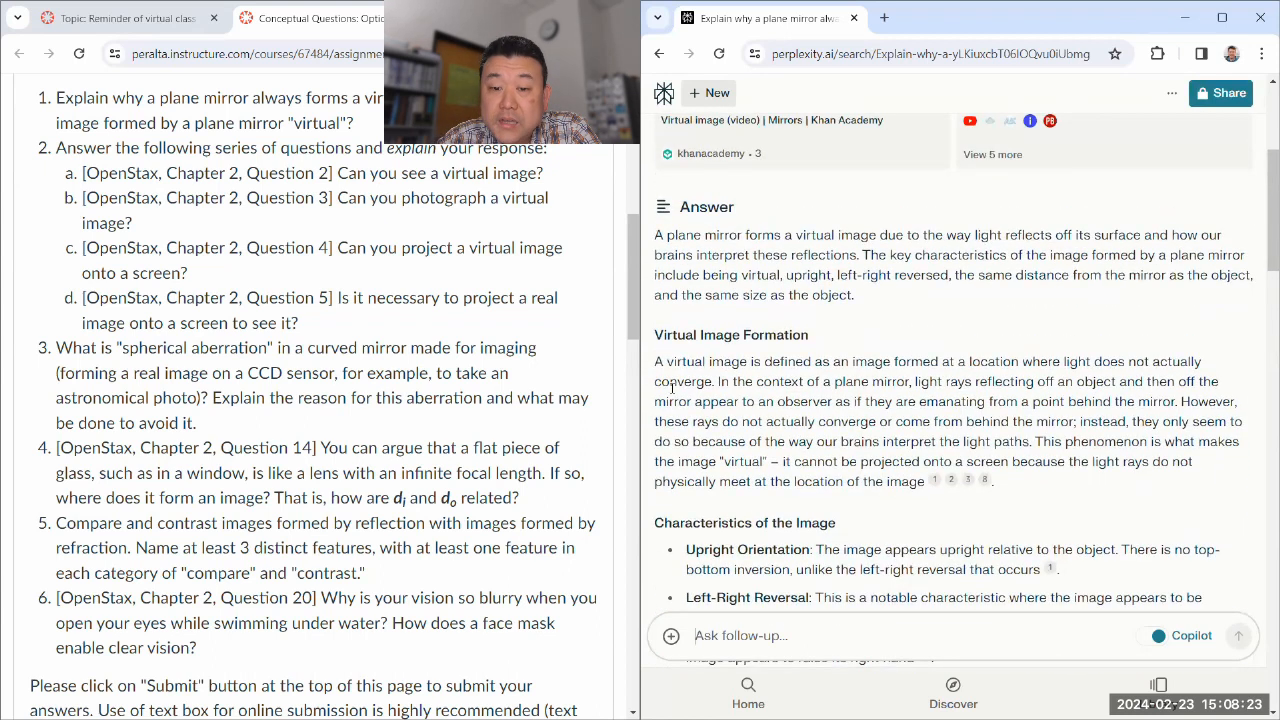
double_click(680, 380)
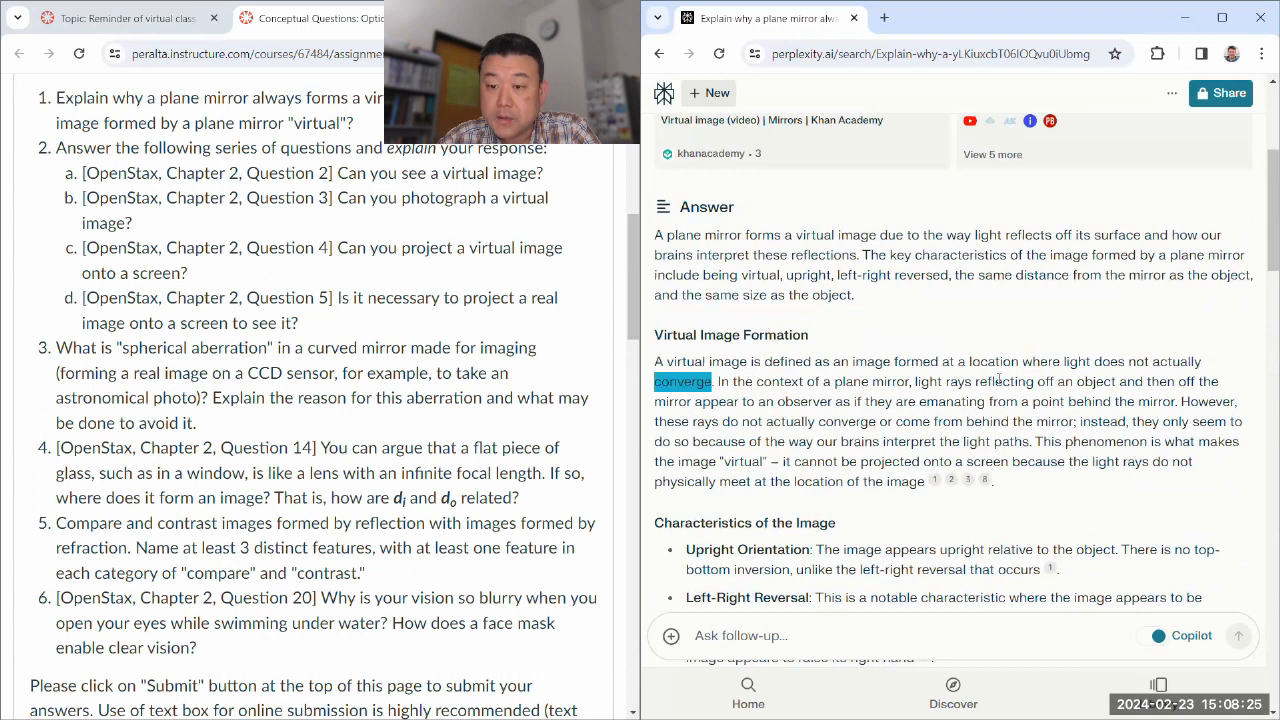
mouse_move(744, 420)
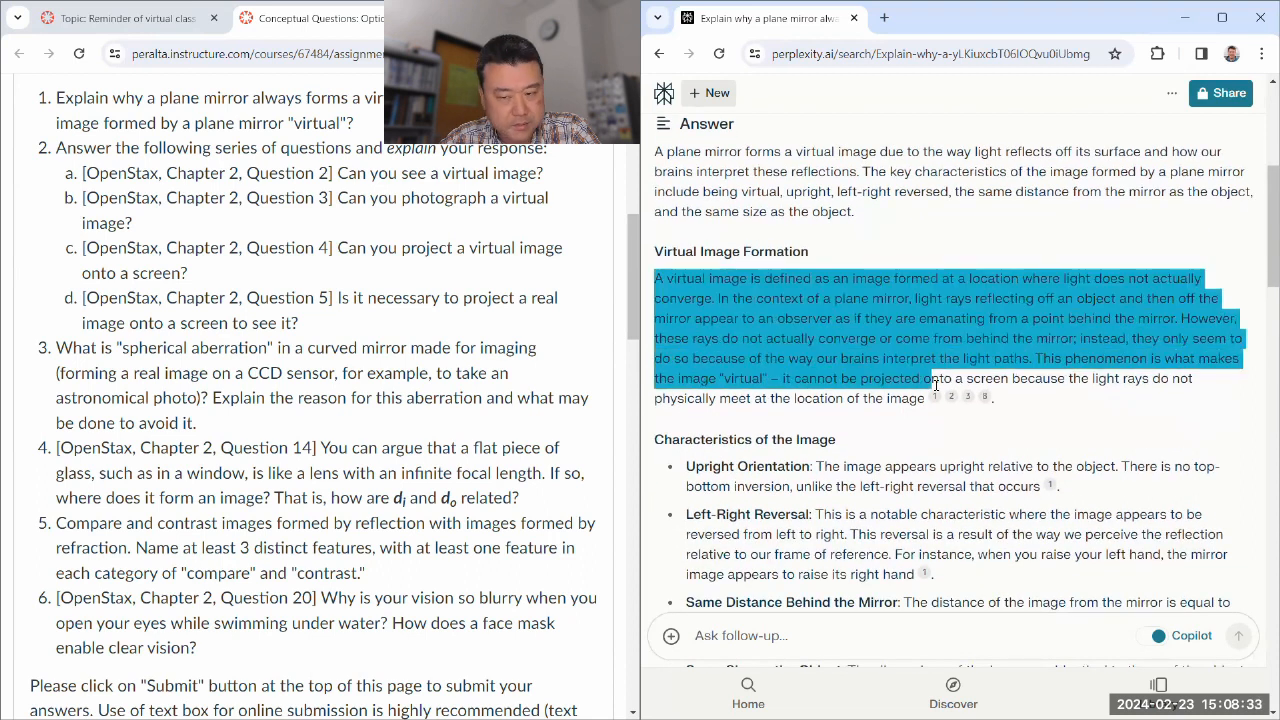
scroll(down, 3)
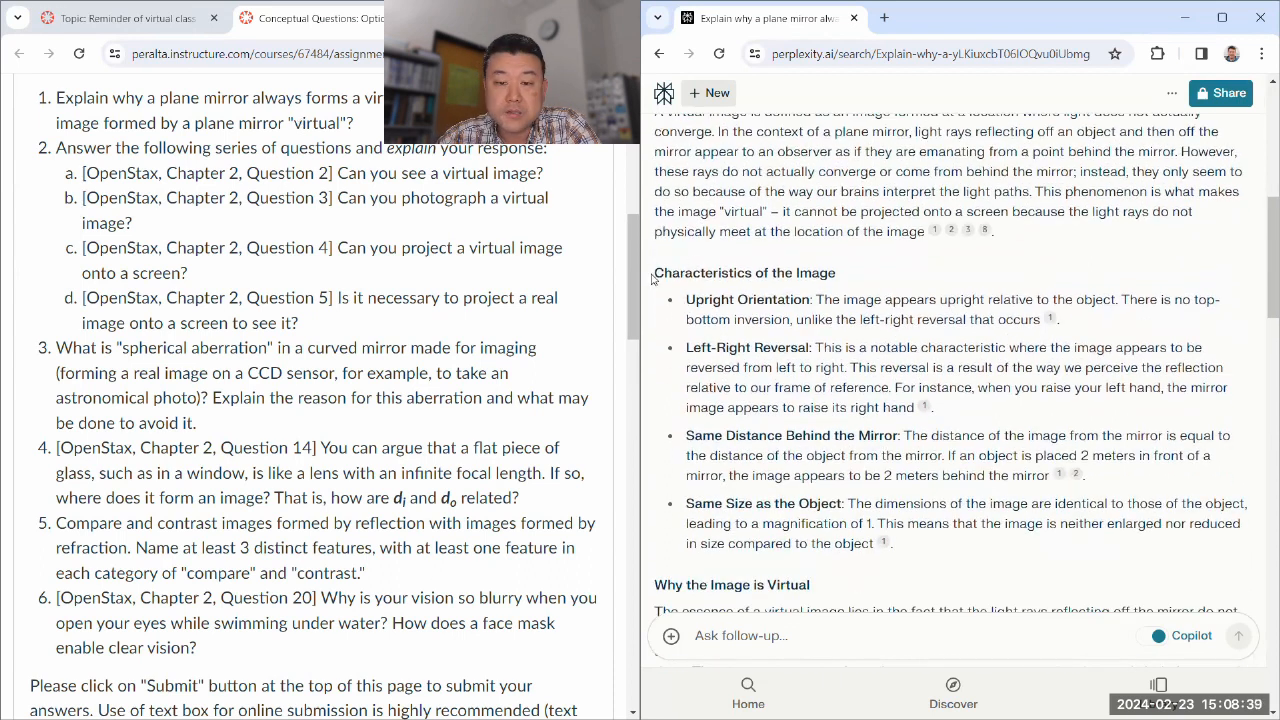
drag(652, 272, 888, 544)
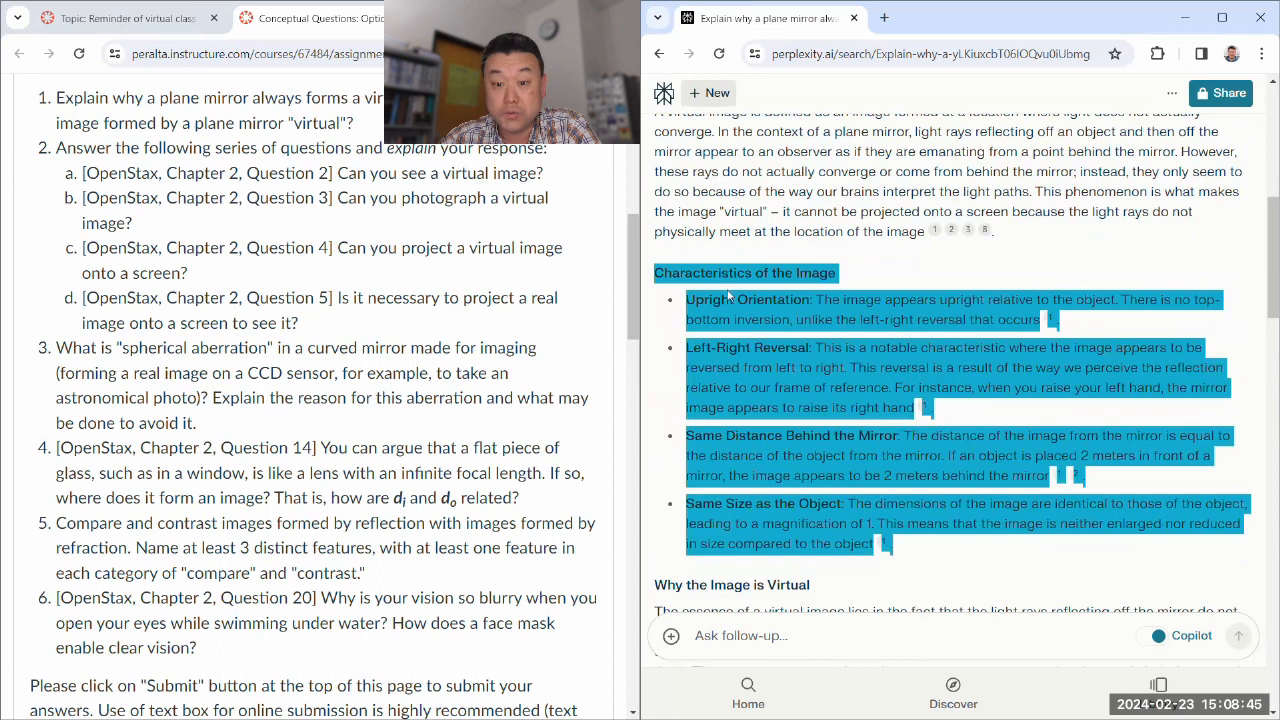
scroll(down, 3)
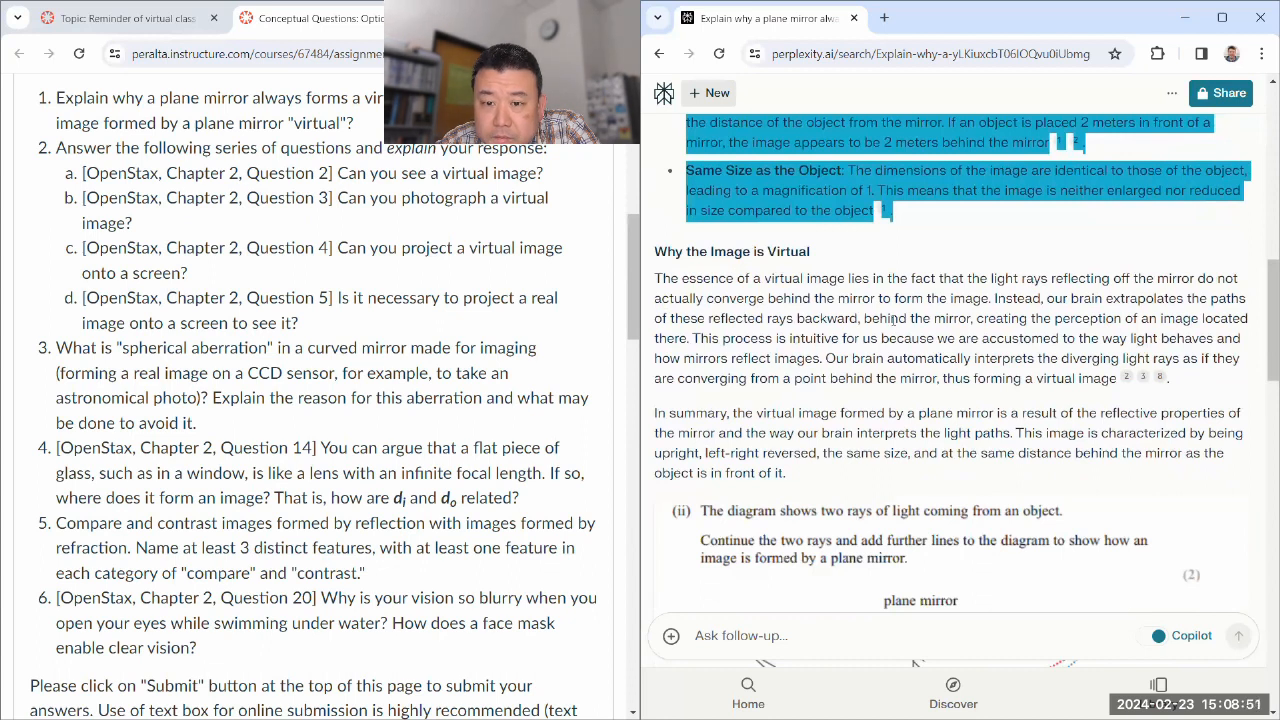
scroll(down, 3)
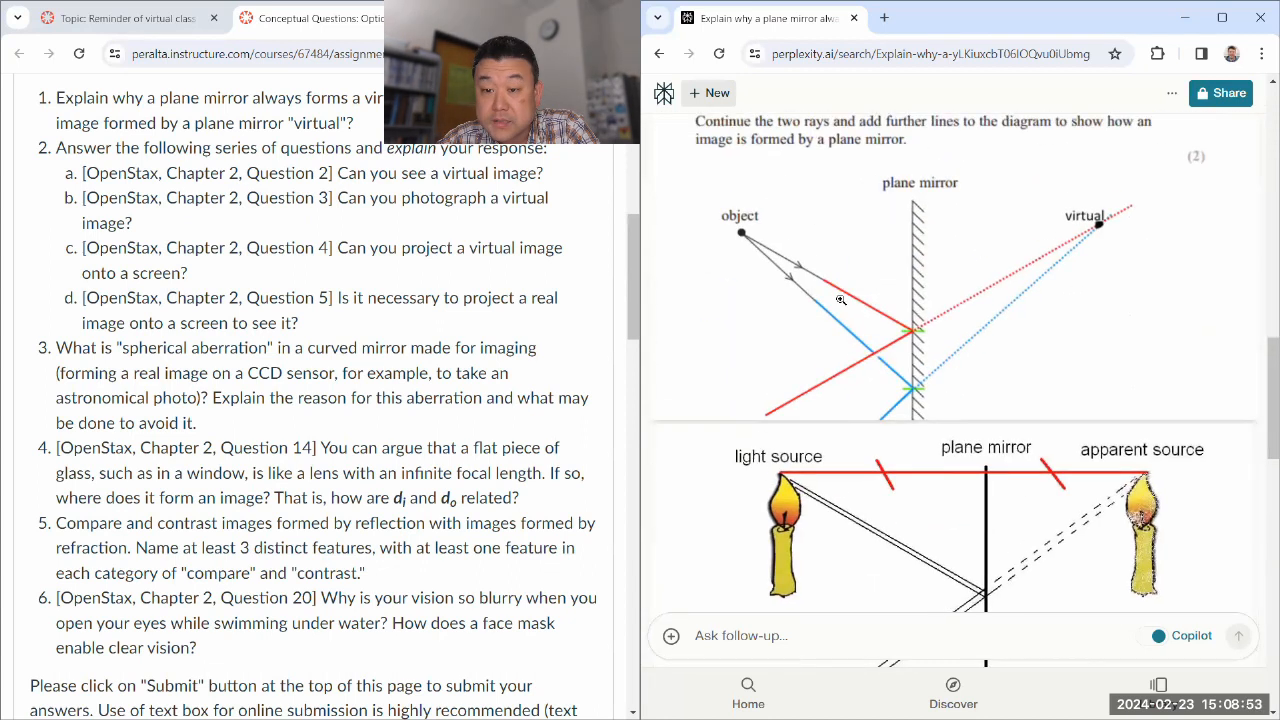
scroll(down, 3)
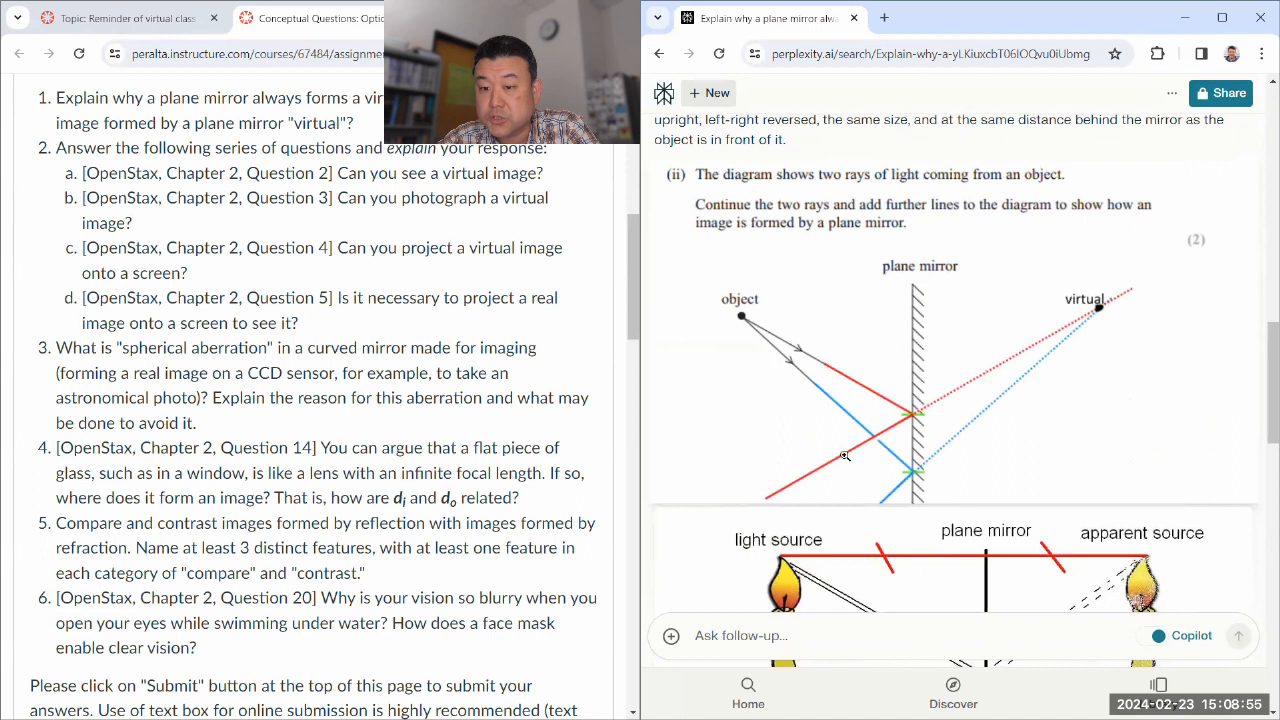
mouse_move(908, 480)
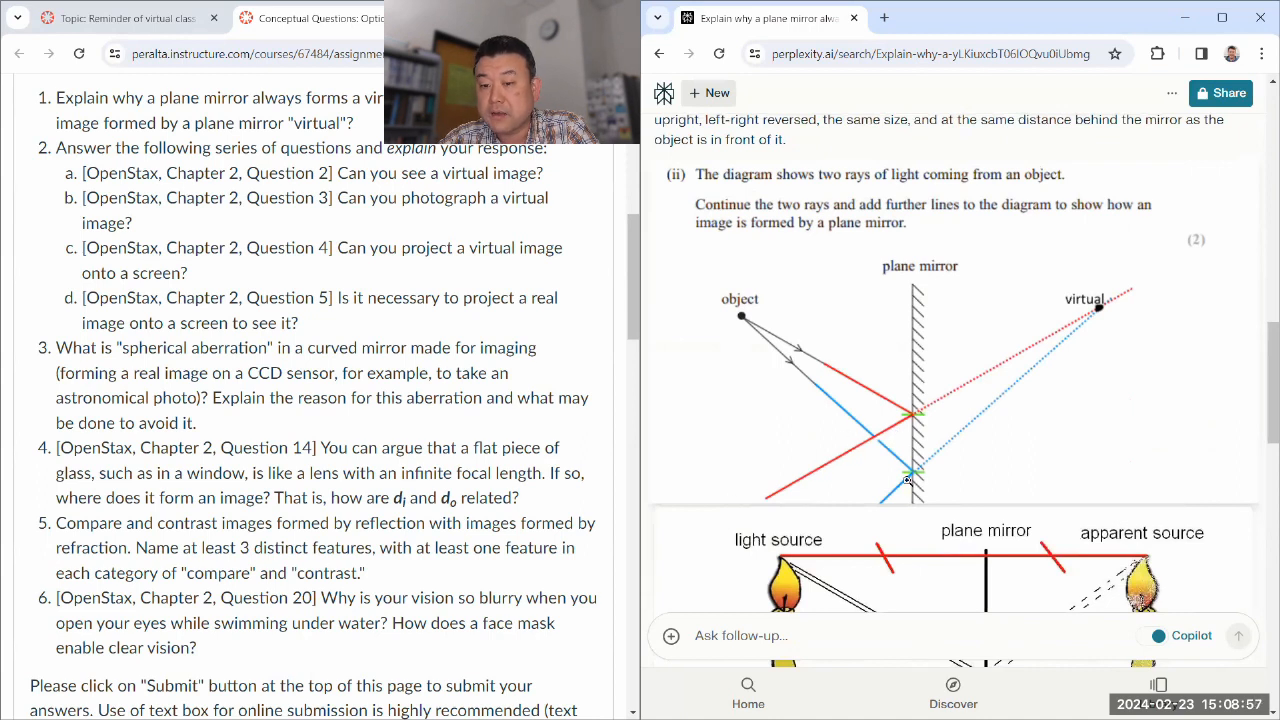
mouse_move(1108, 316)
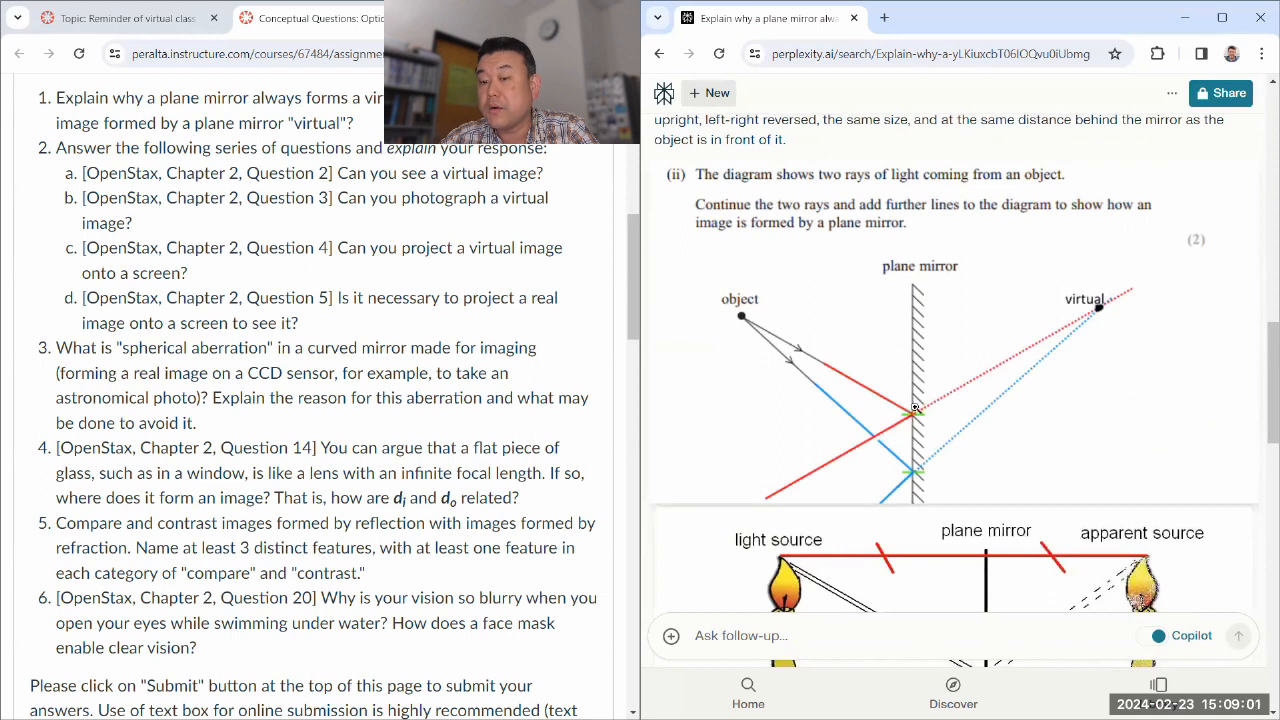
mouse_move(1104, 292)
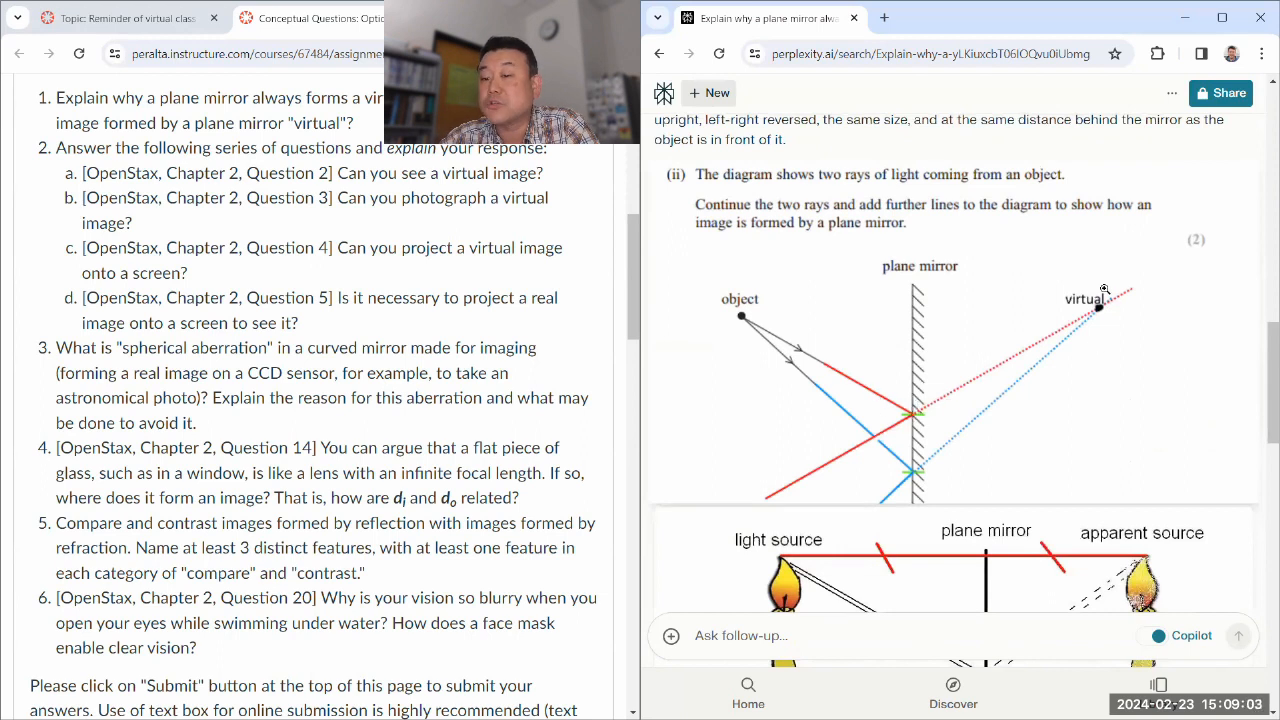
mouse_move(912, 466)
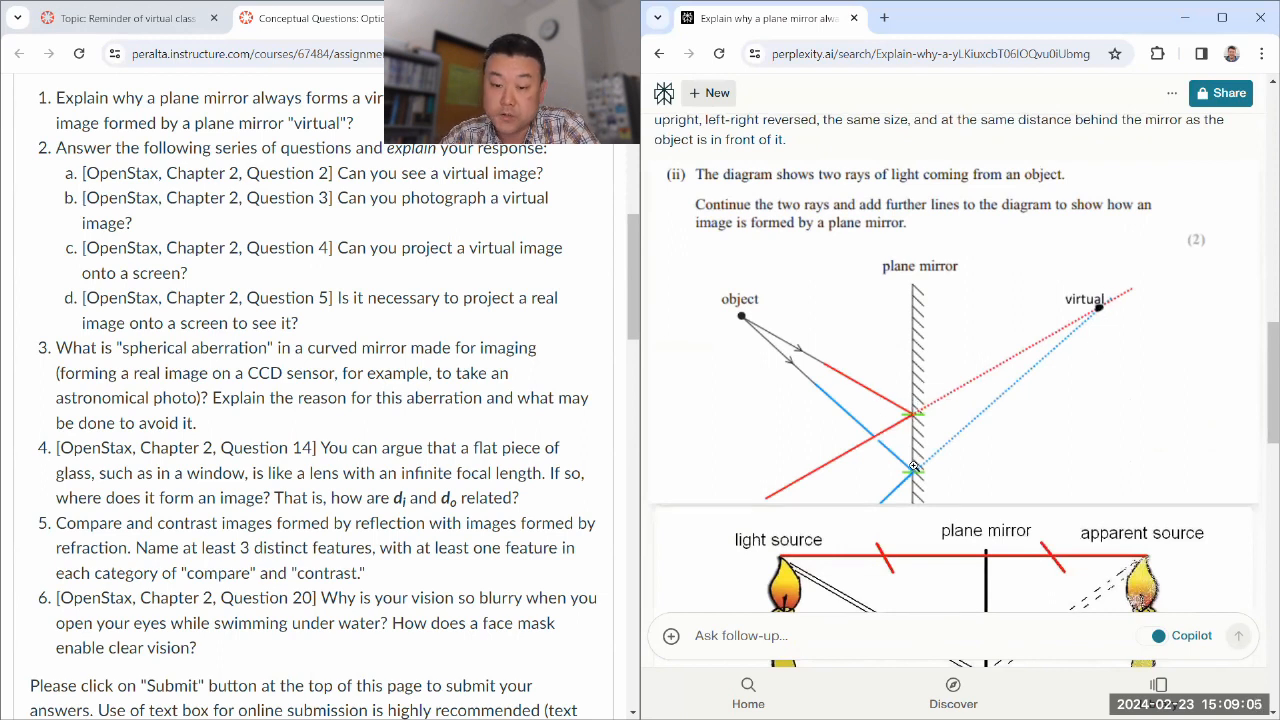
scroll(down, 3)
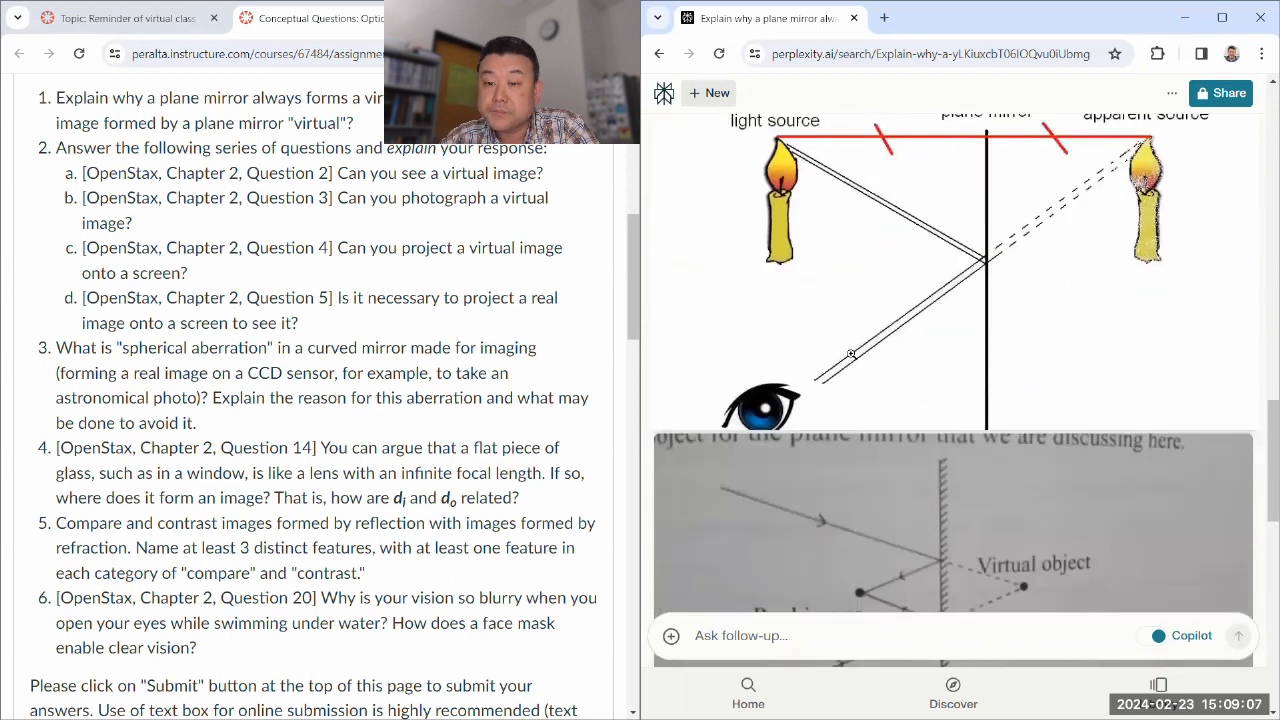
scroll(down, 3)
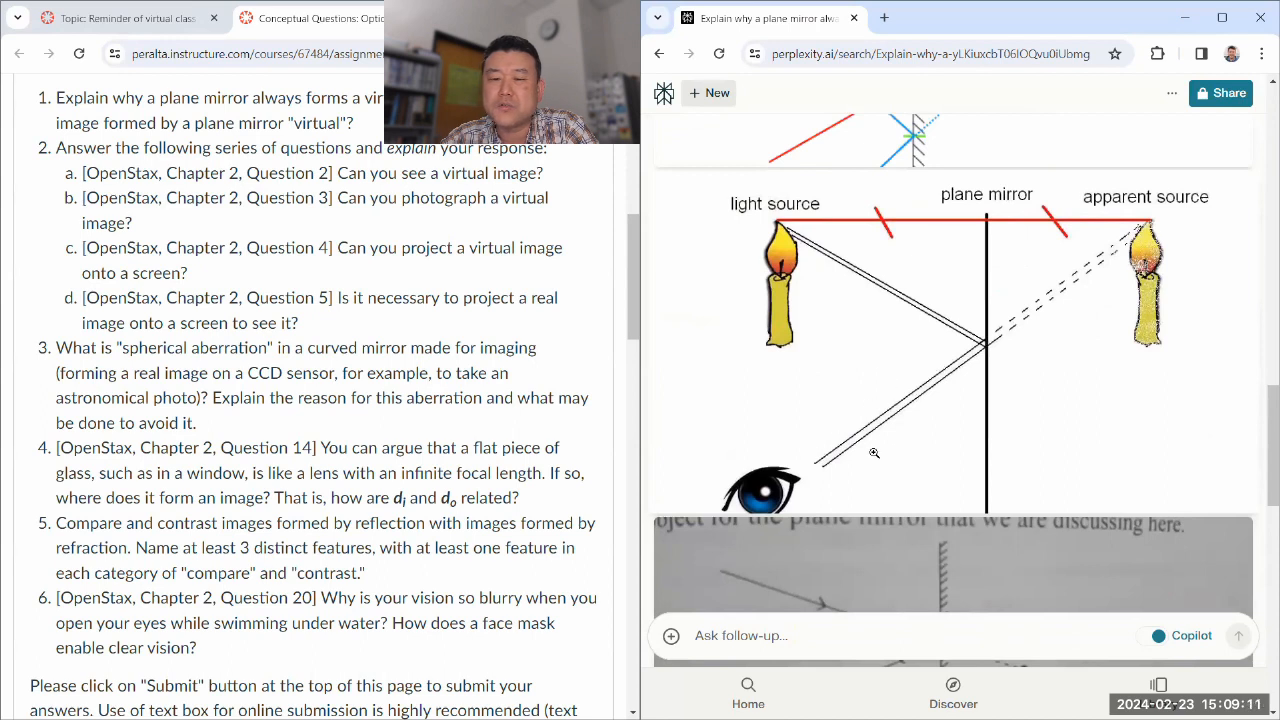
scroll(down, 3)
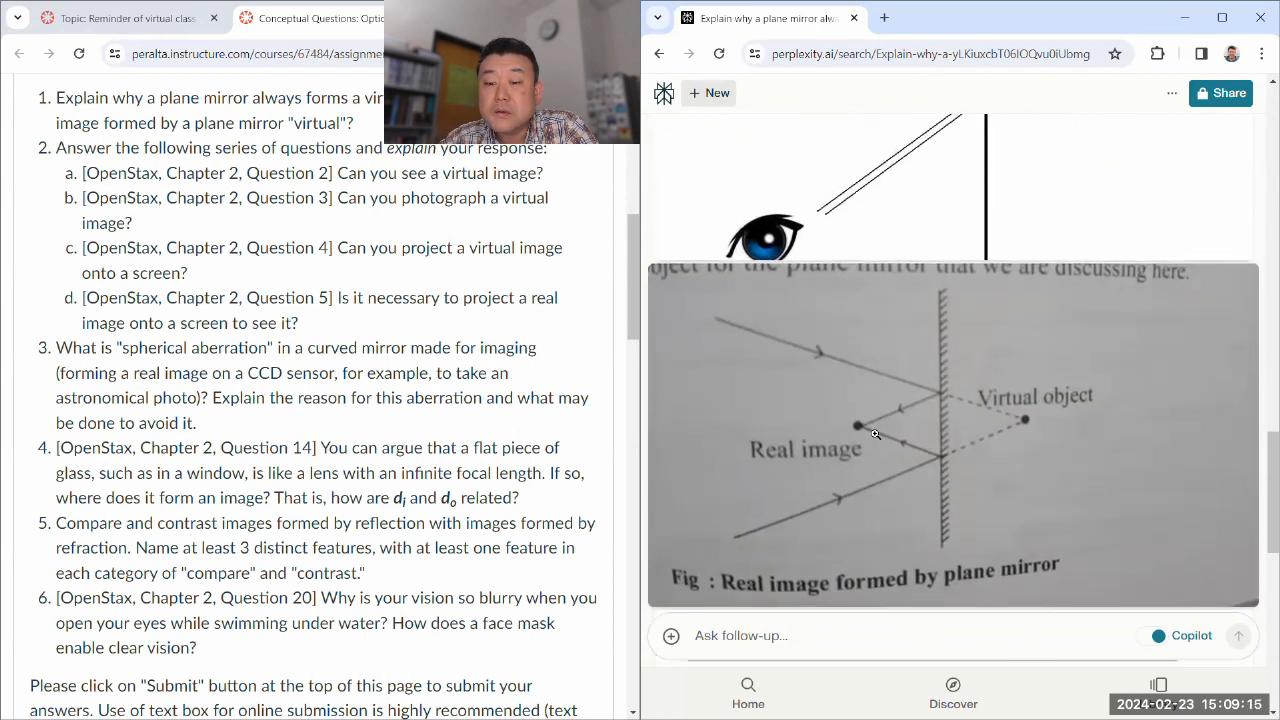
scroll(down, 3)
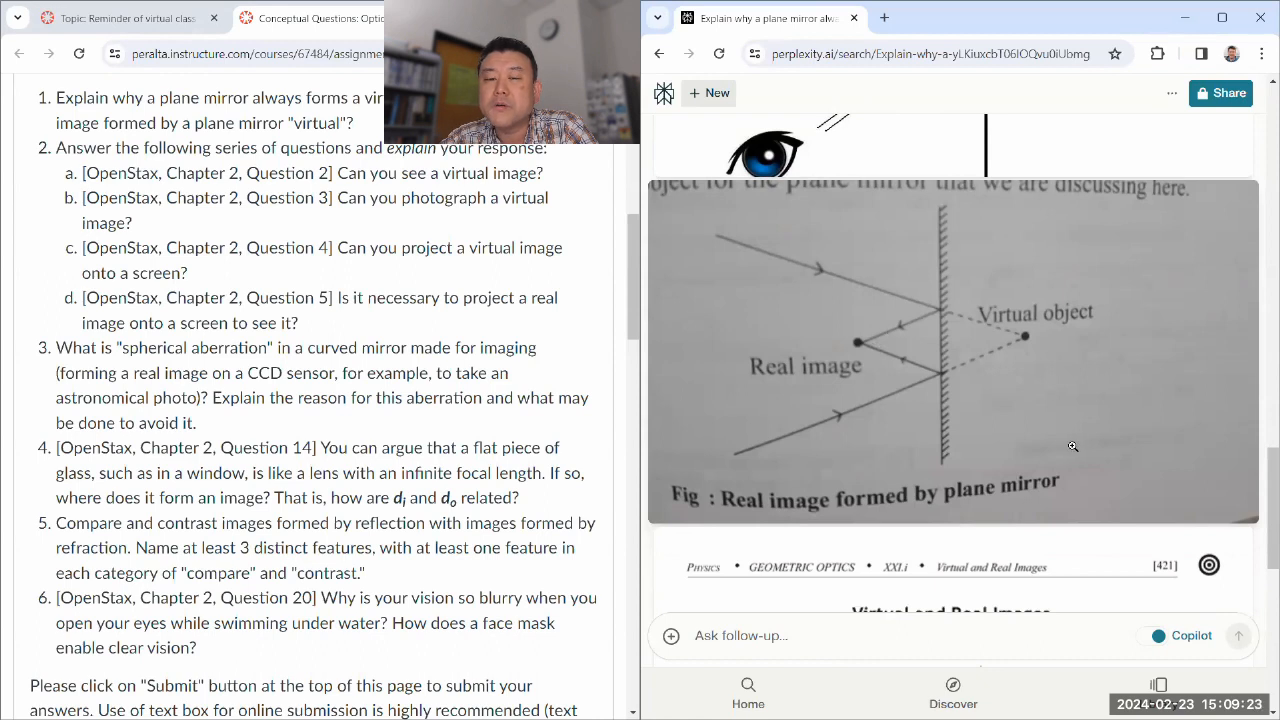
mouse_move(916, 388)
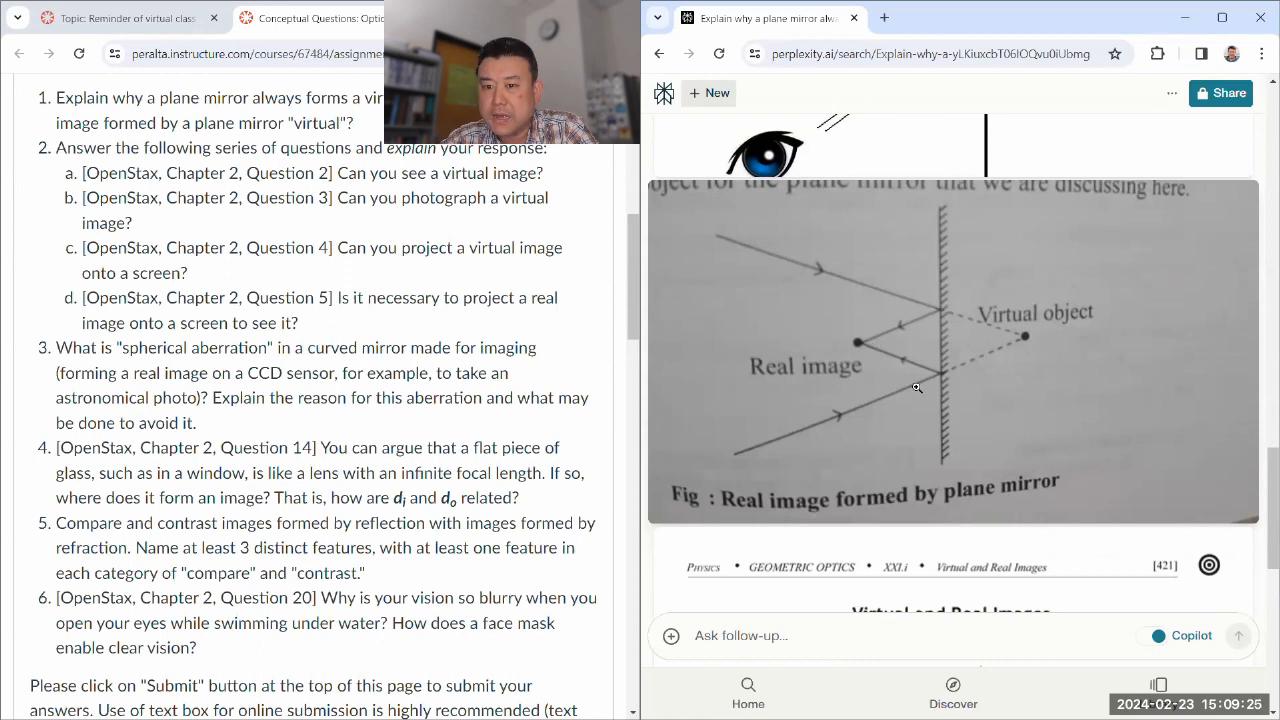
scroll(down, 3)
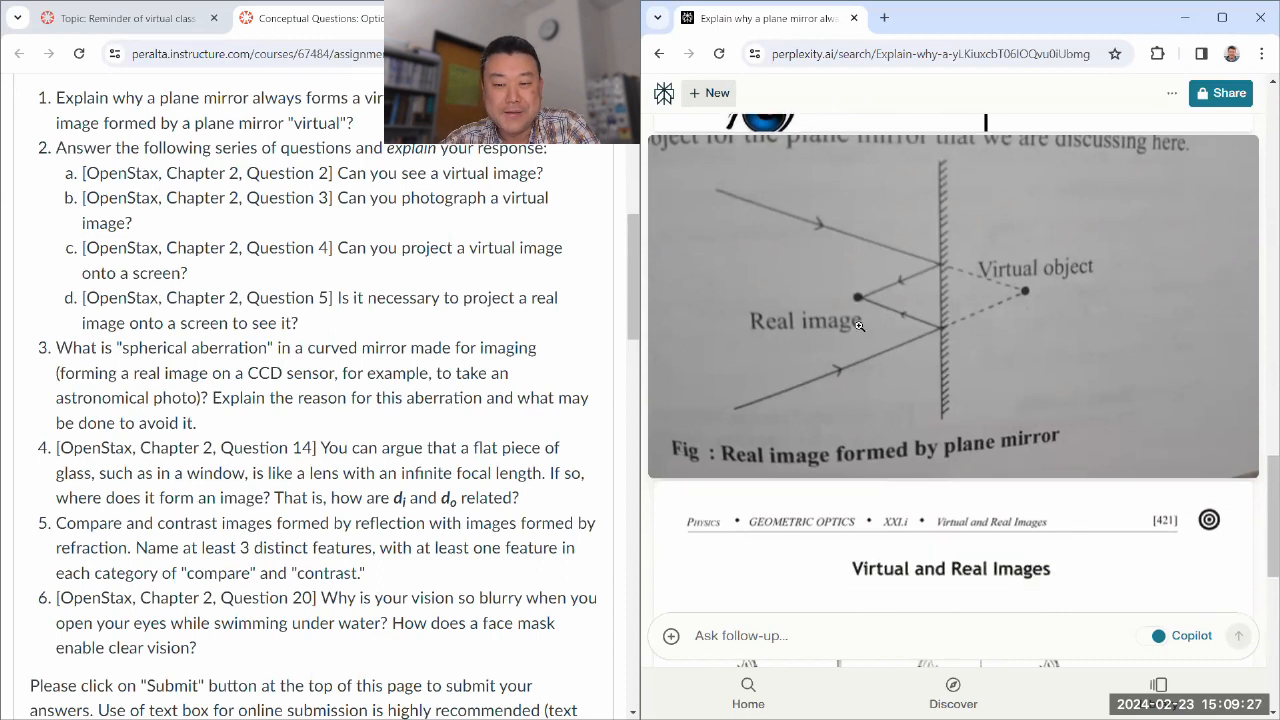
scroll(down, 3)
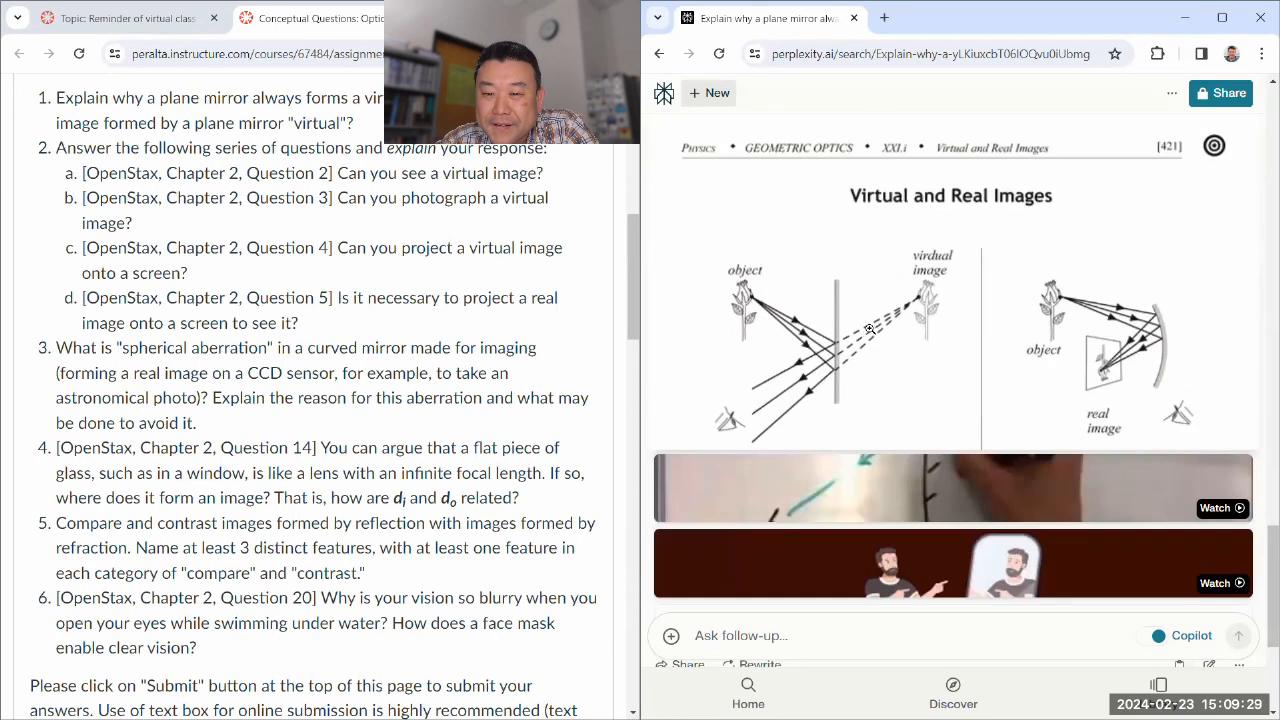
scroll(down, 3)
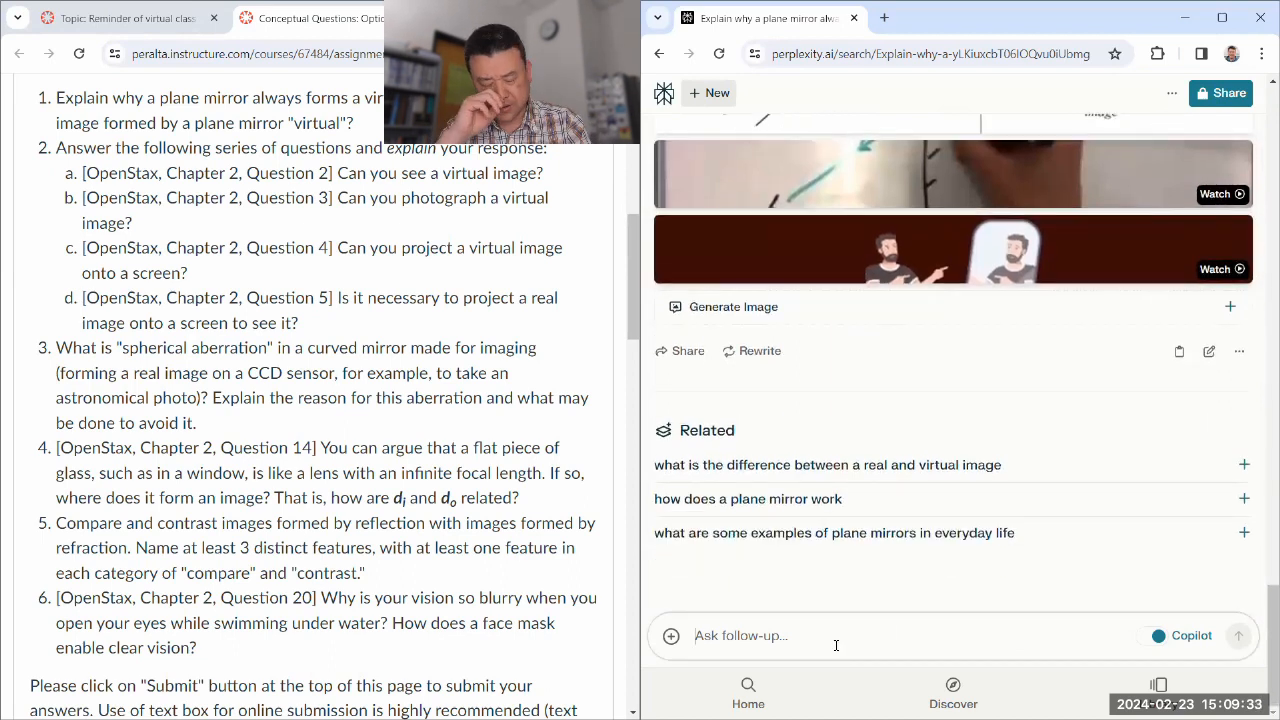
Ask 'Could you summarize that in one short paragraph?' and proceed past the clarifying prompt to the summary.
text(Could you)
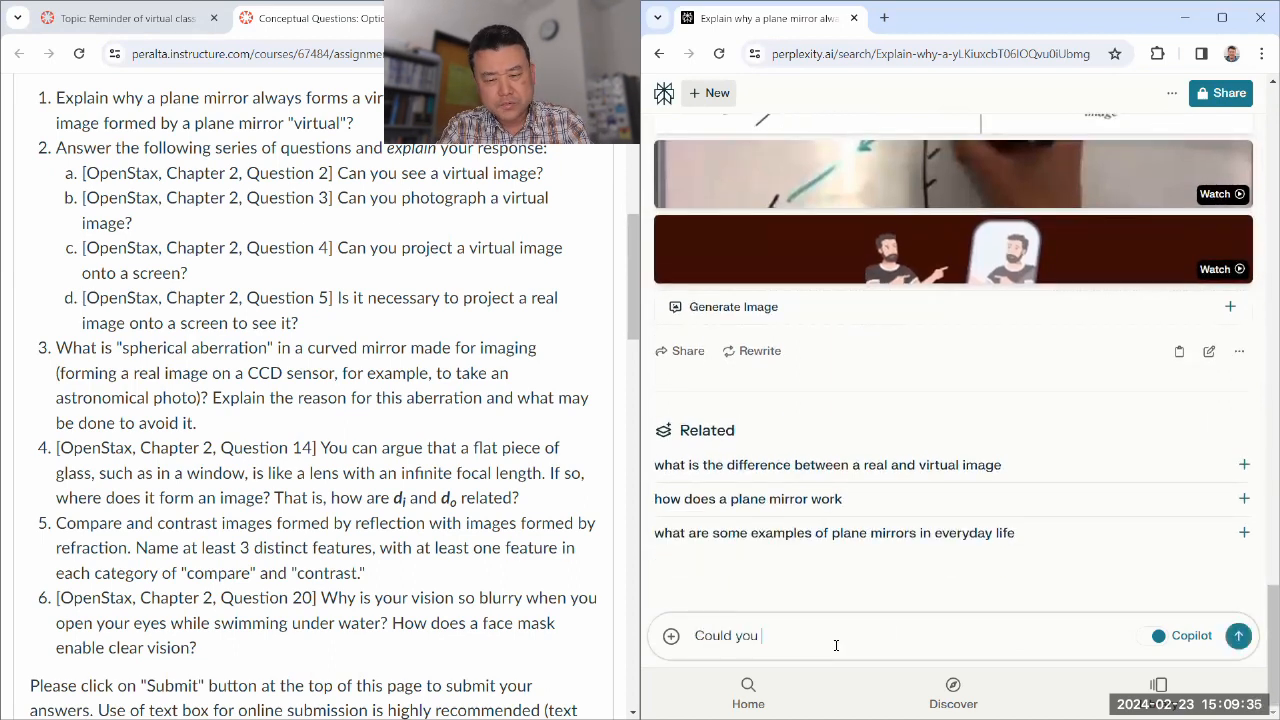
text(summarize than)
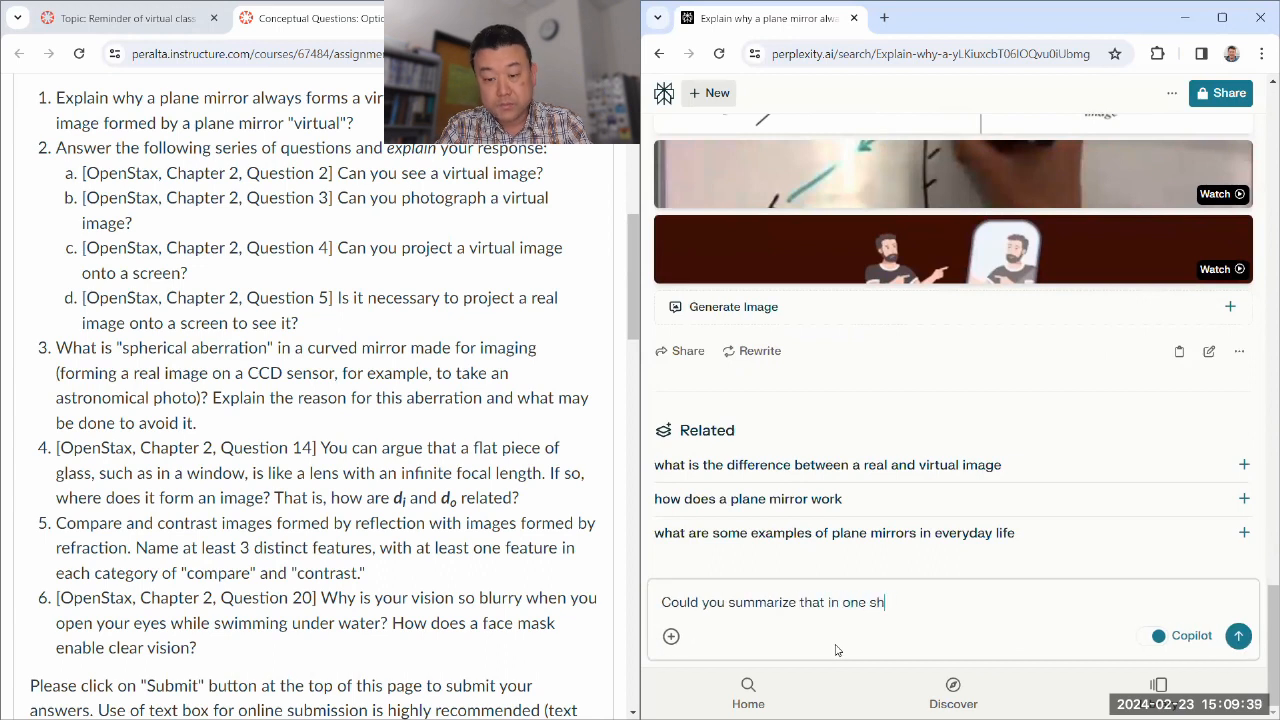
text(ort paragraph?)
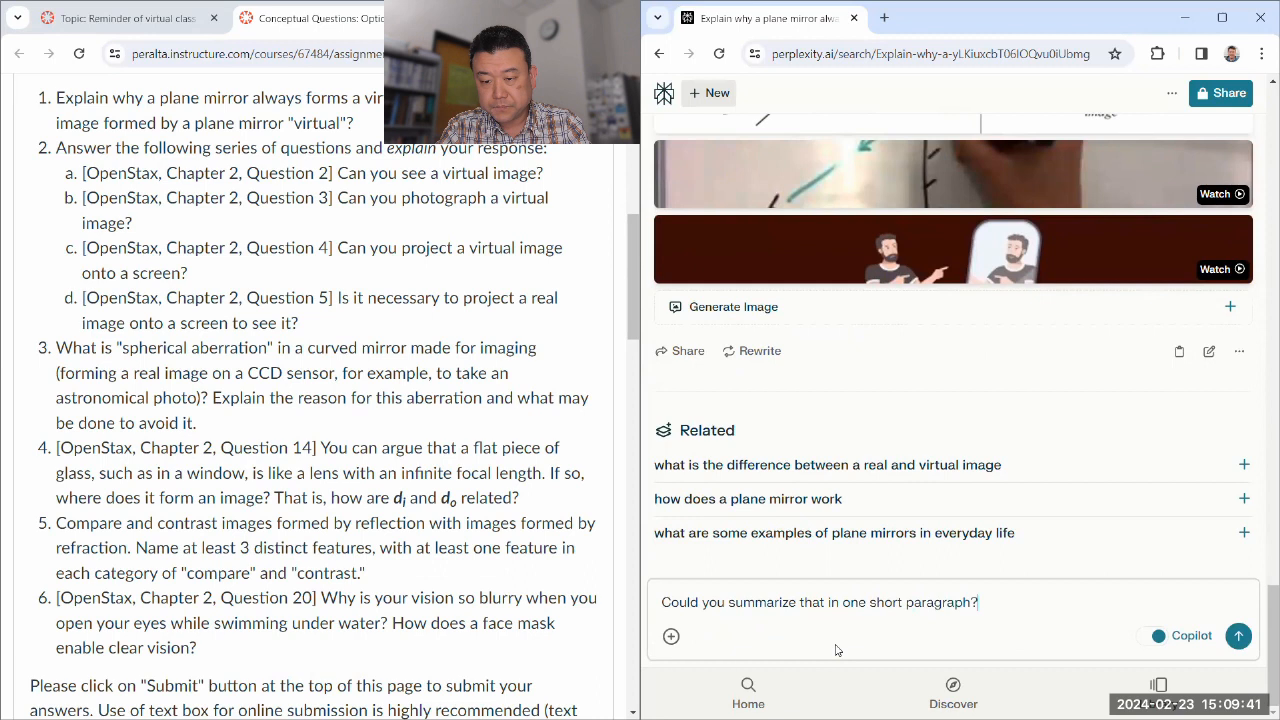
click(1238, 636)
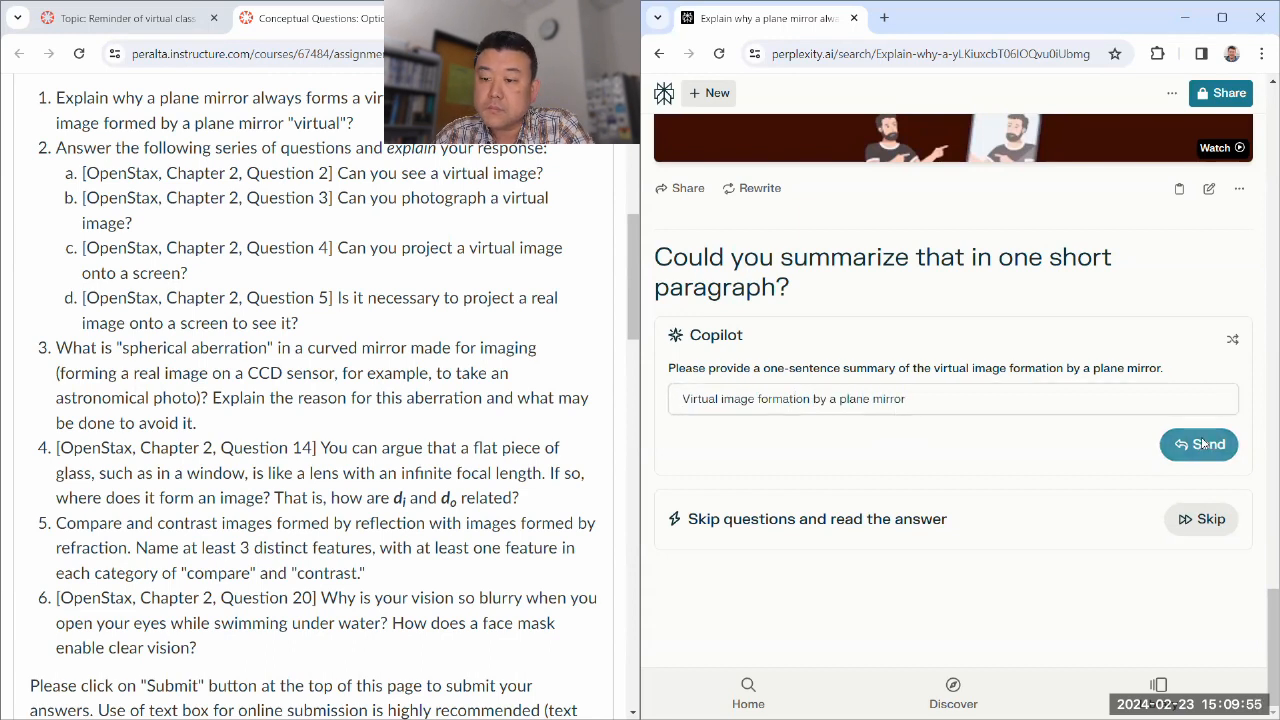
click(1200, 444)
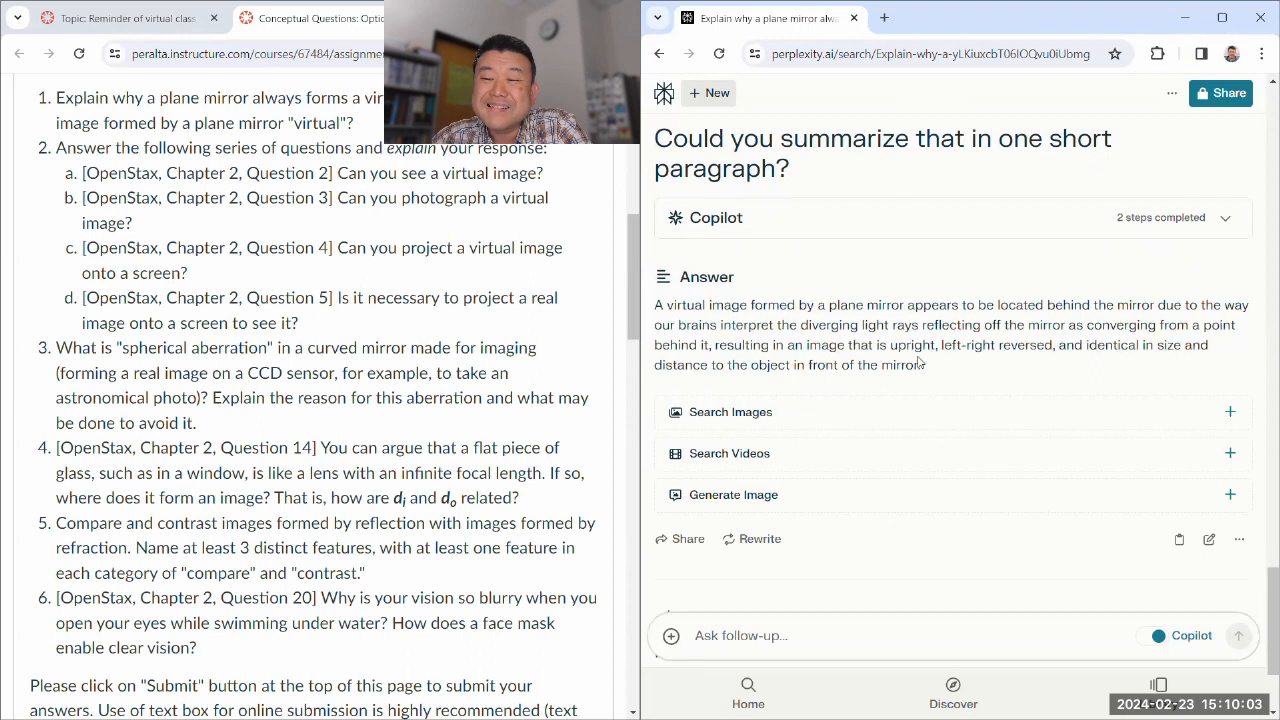
drag(656, 304, 920, 364)
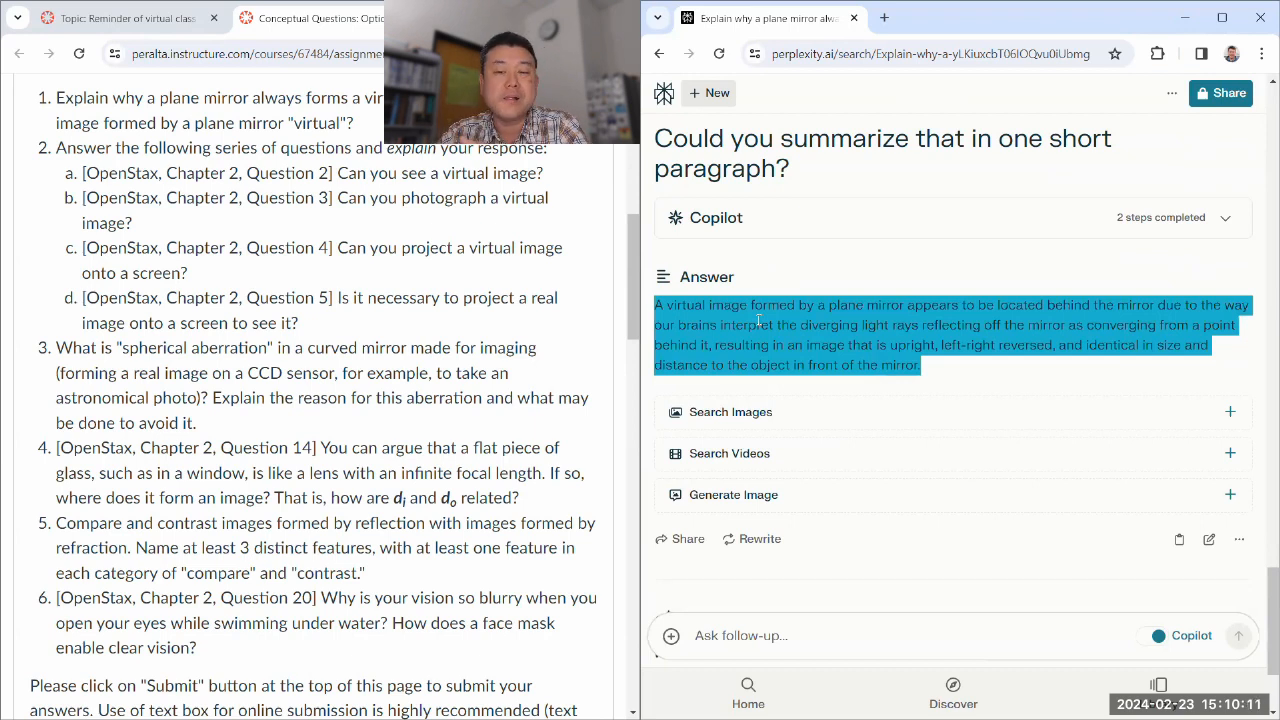
scroll(down, 3)
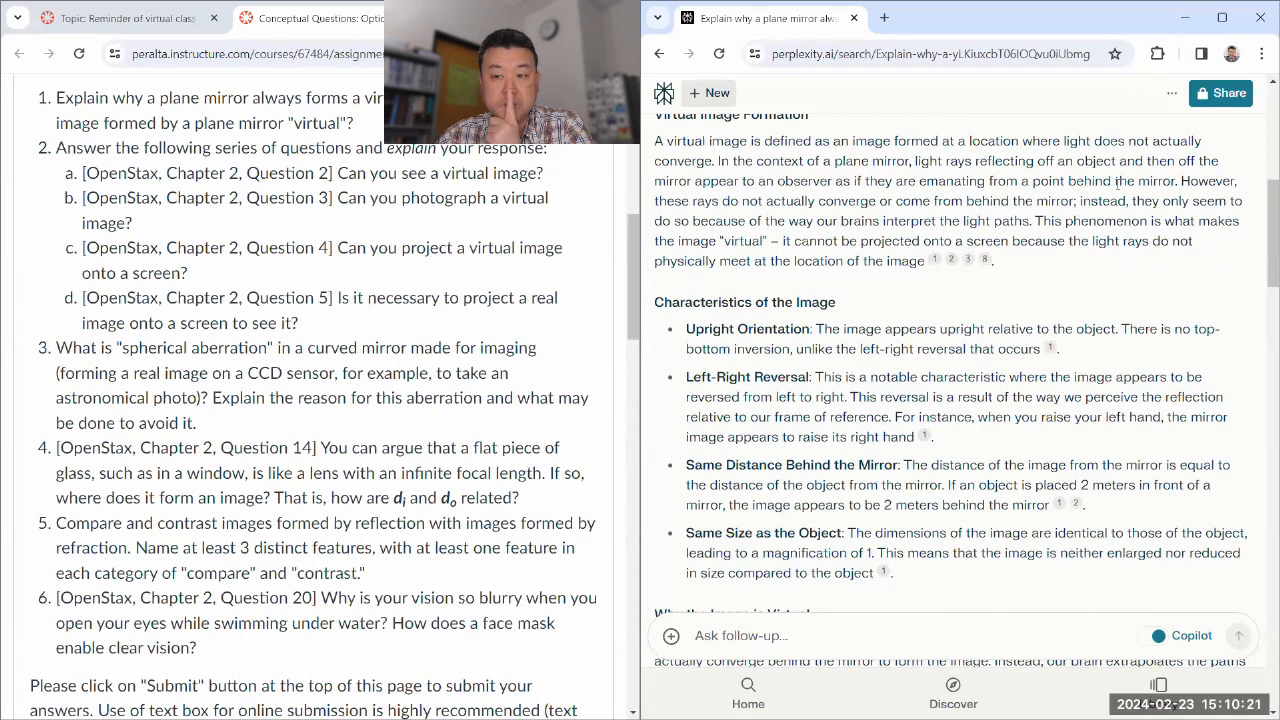
drag(1180, 180, 1008, 200)
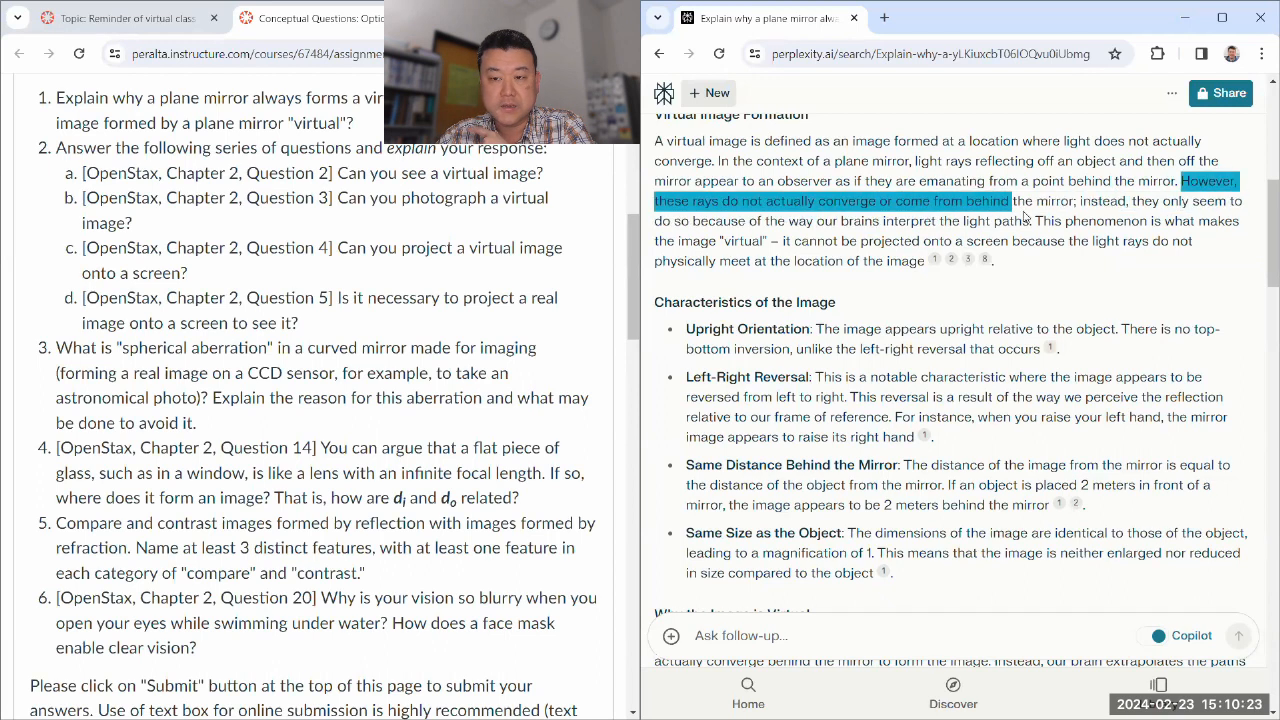
drag(1008, 200, 1032, 220)
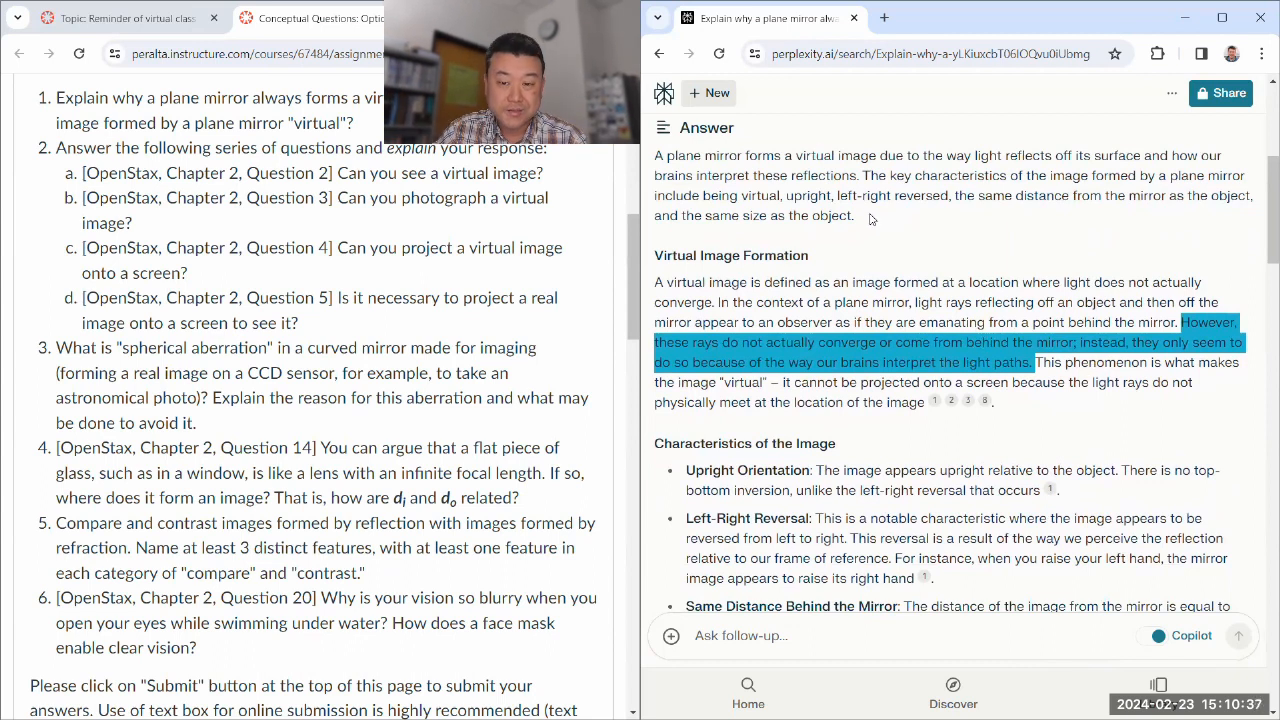
drag(654, 156, 854, 216)
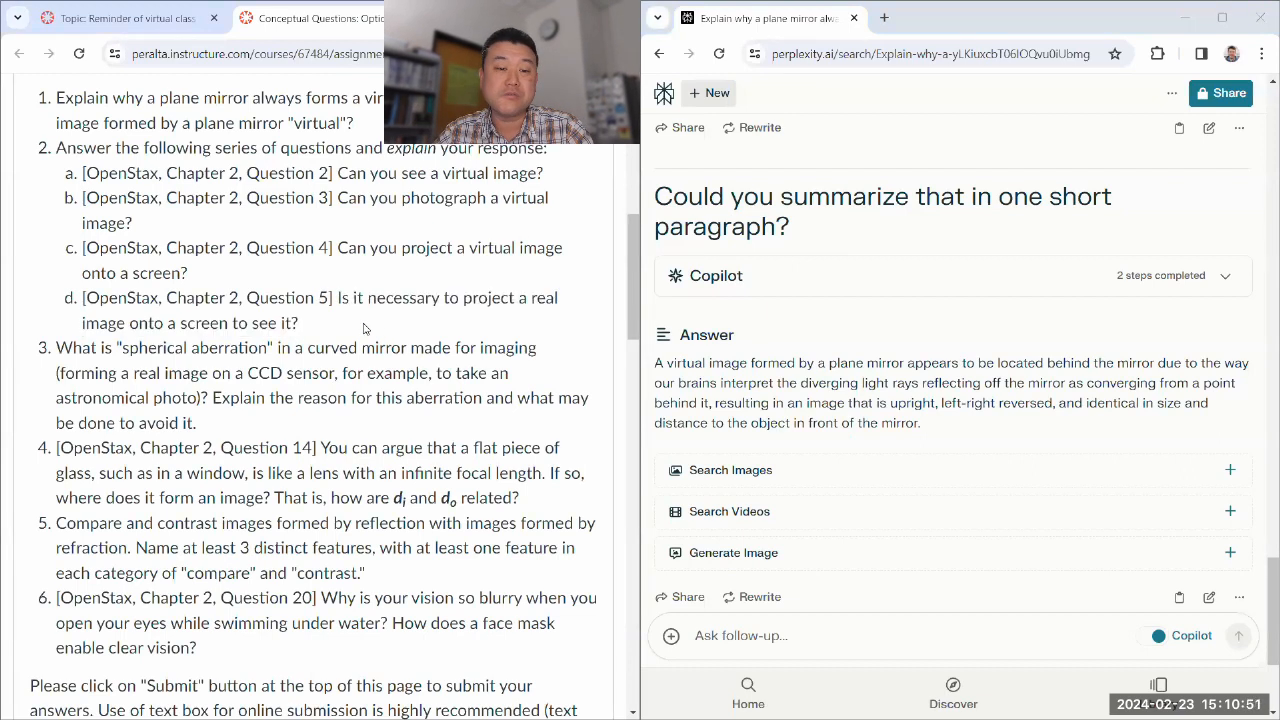
Select question 2 with its four virtual/real image sub-questions on the Canvas page for copying.
drag(56, 148, 298, 324)
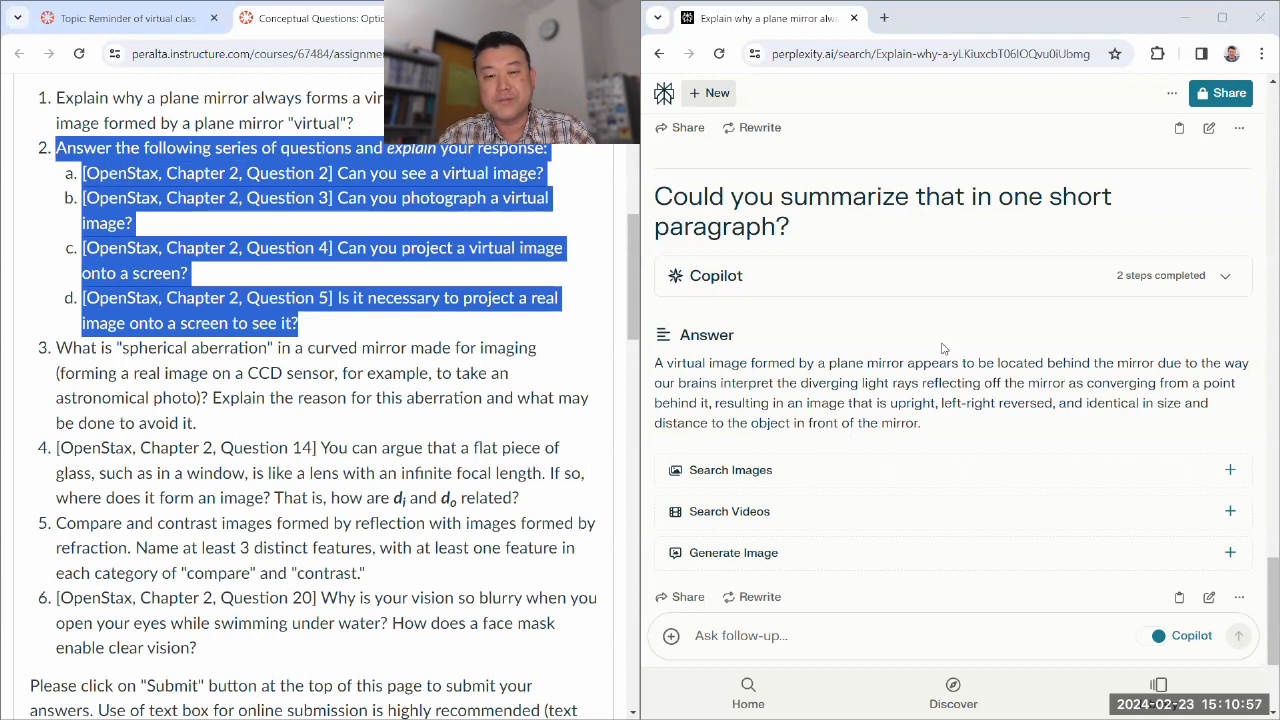
scroll(down, 3)
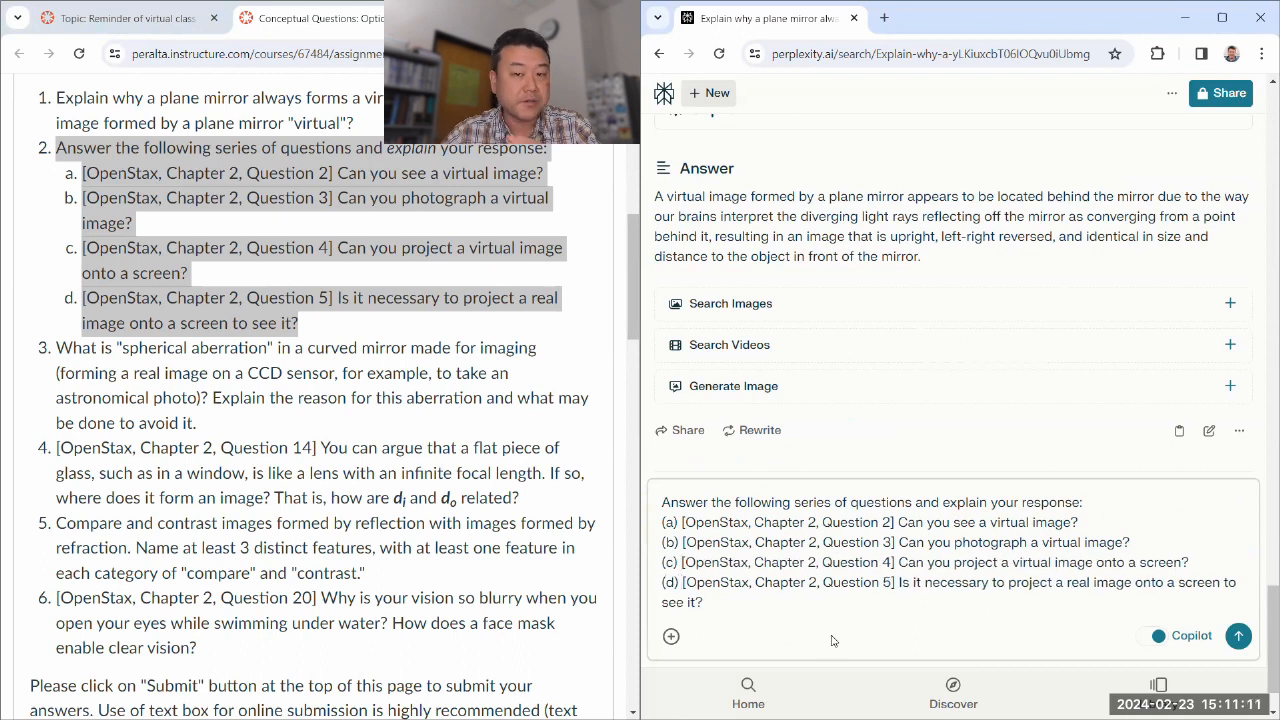
Submit question 2 as a follow-up and send 'Geometric optics' as its topic.
drag(656, 196, 918, 256)
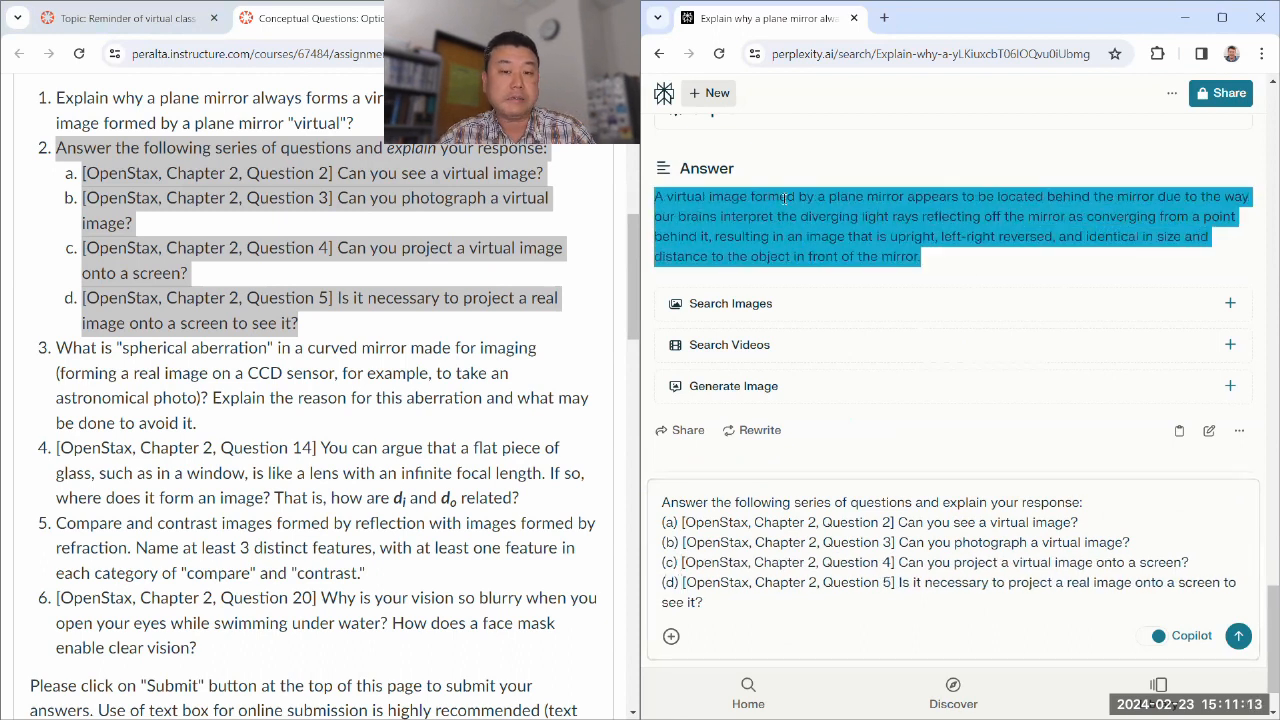
scroll(down, 3)
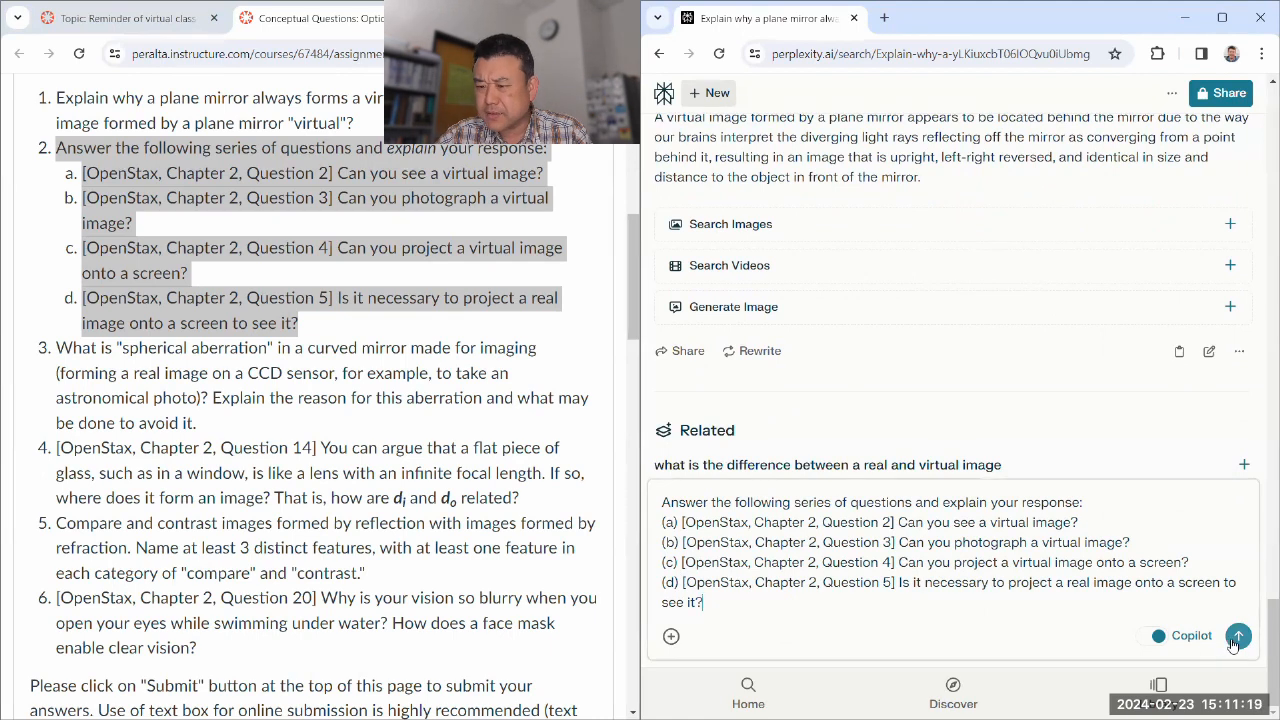
click(1238, 636)
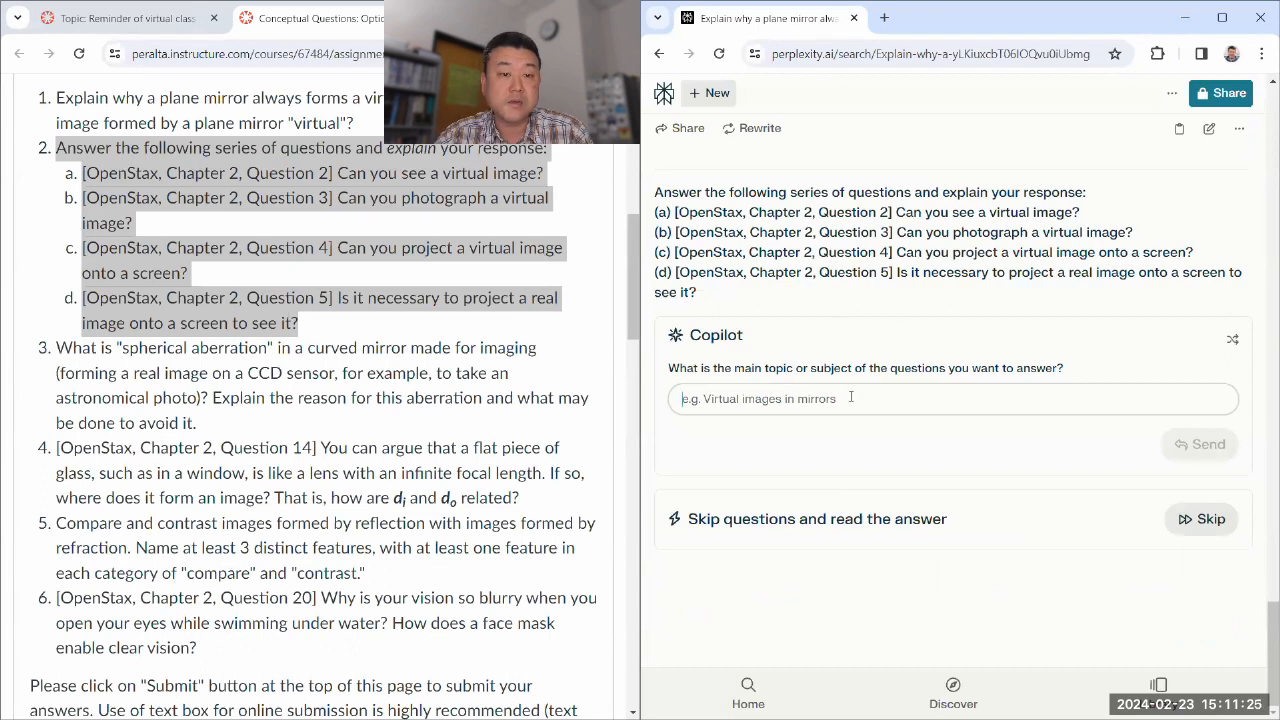
text(Geometric optics)
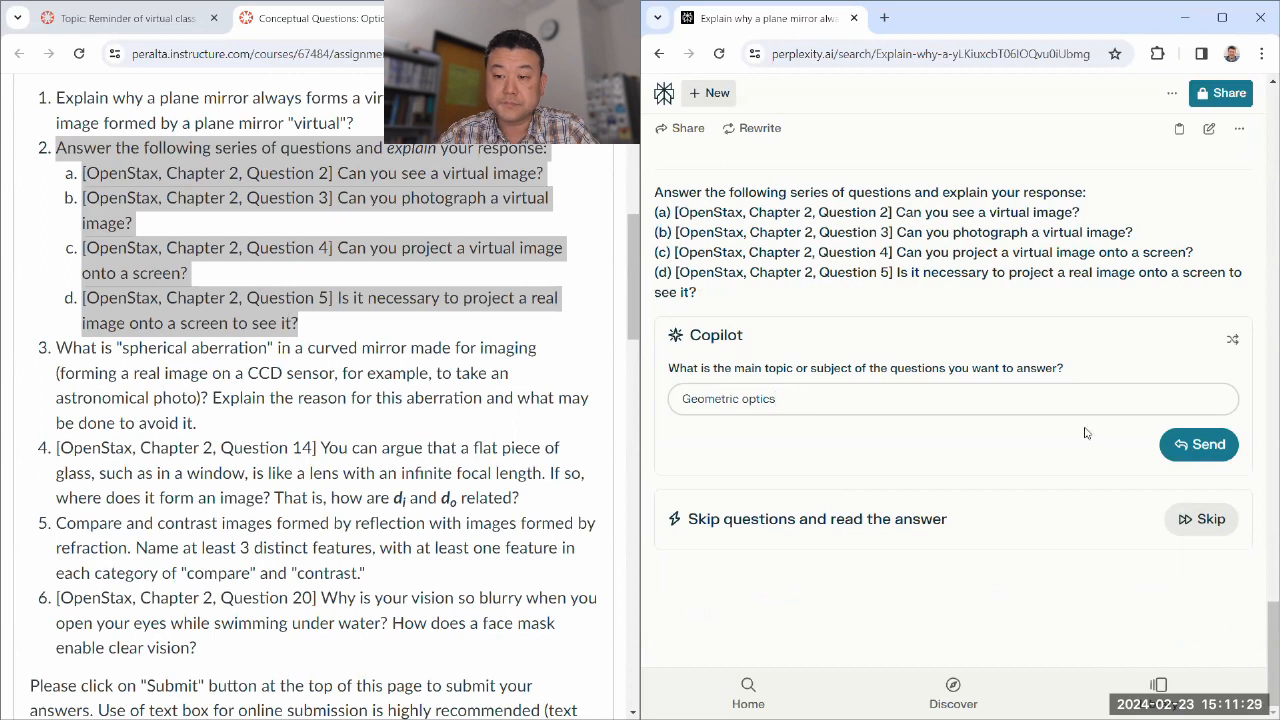
click(1198, 444)
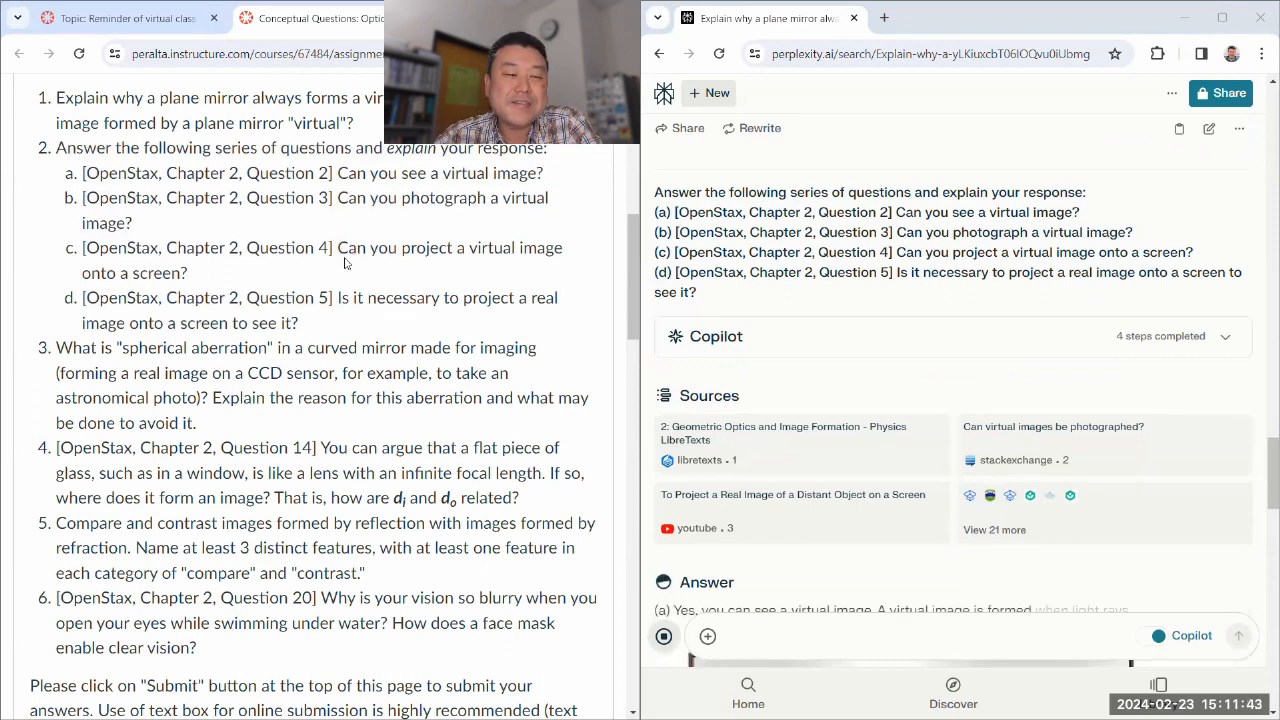
drag(336, 248, 188, 272)
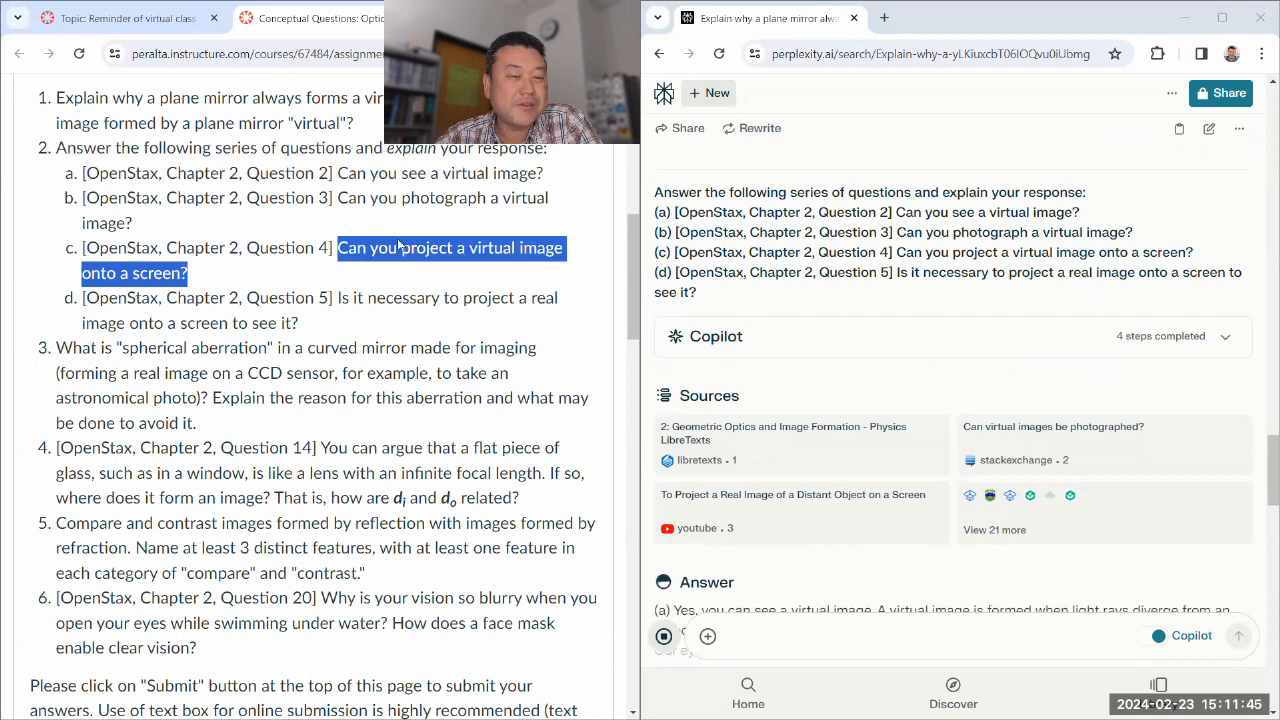
mouse_move(306, 316)
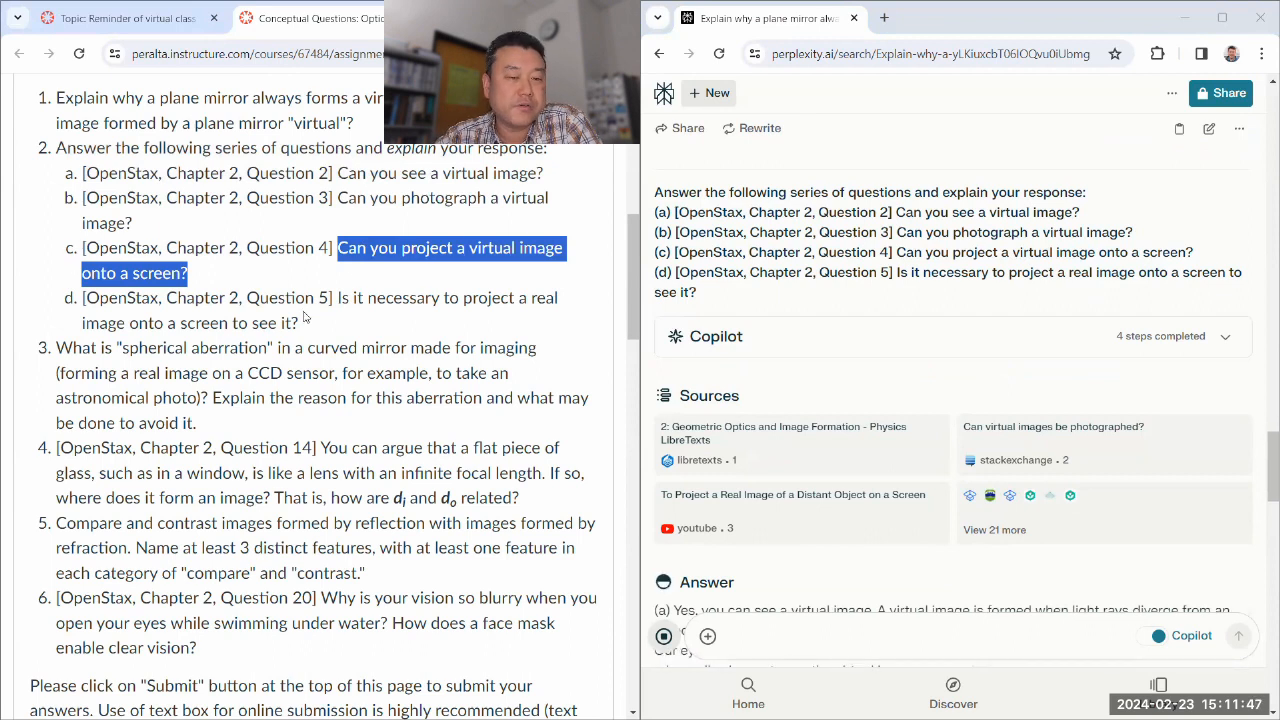
scroll(down, 3)
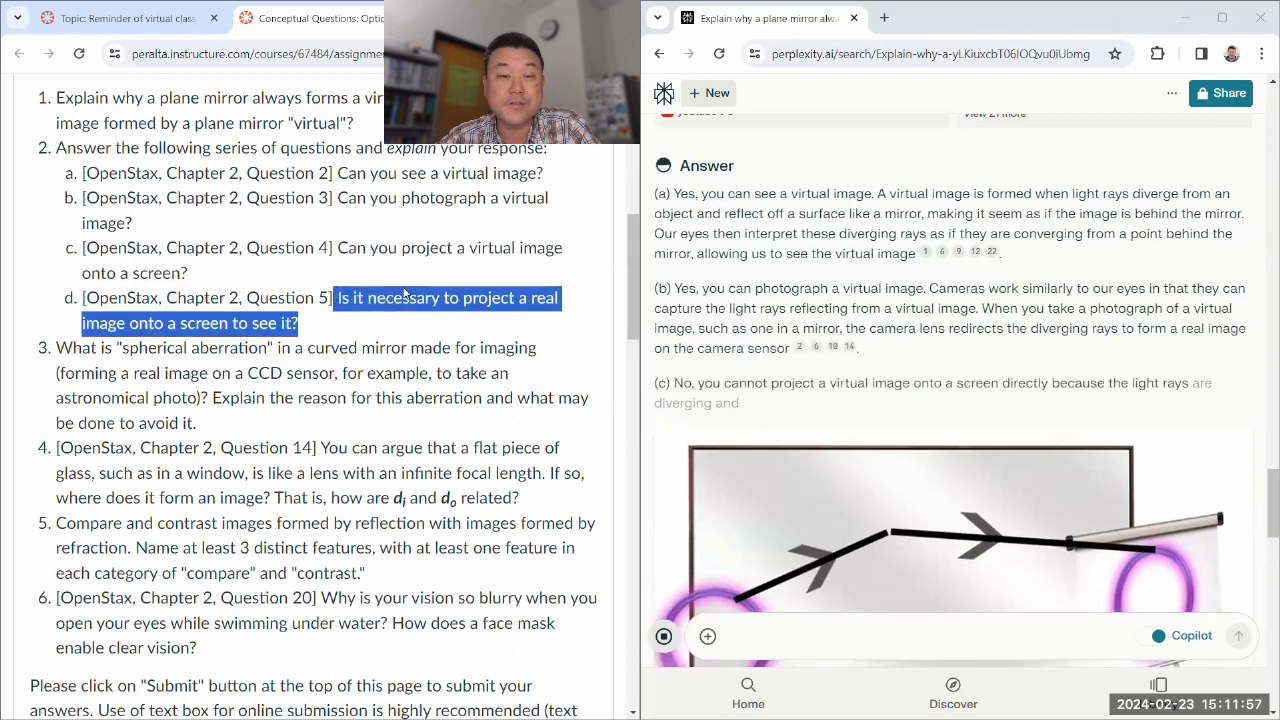
scroll(down, 3)
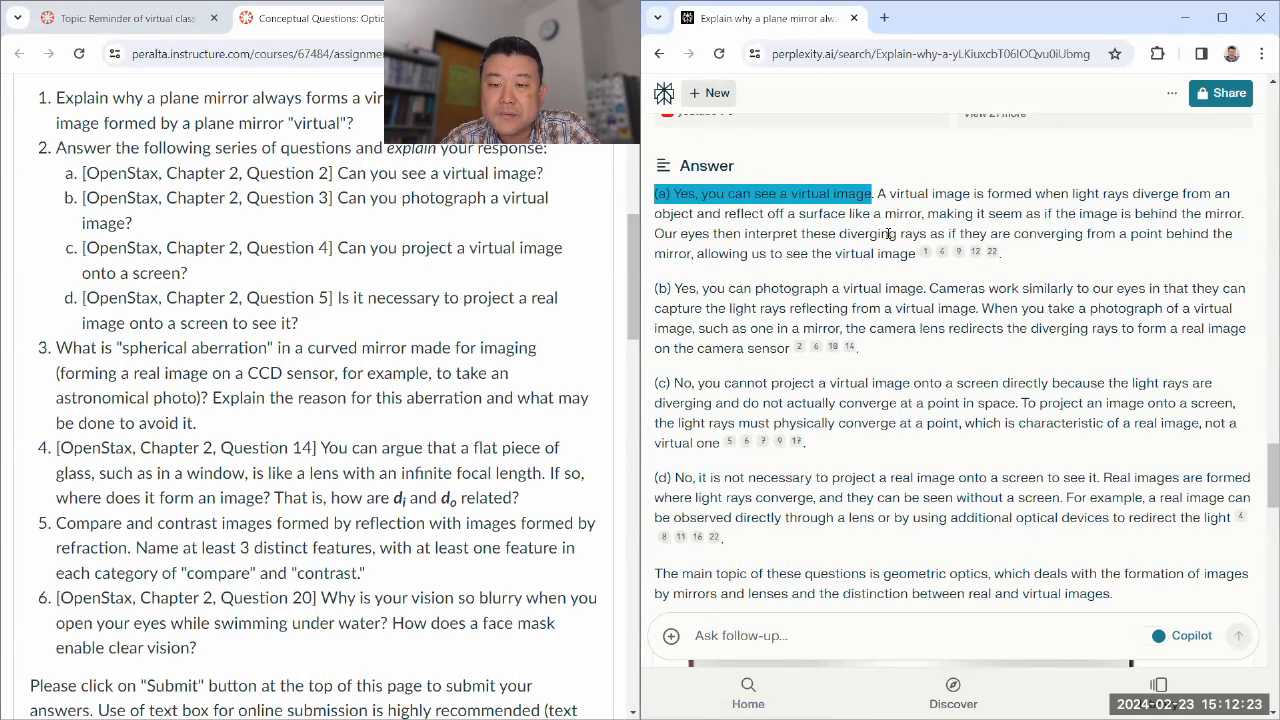
drag(872, 192, 992, 252)
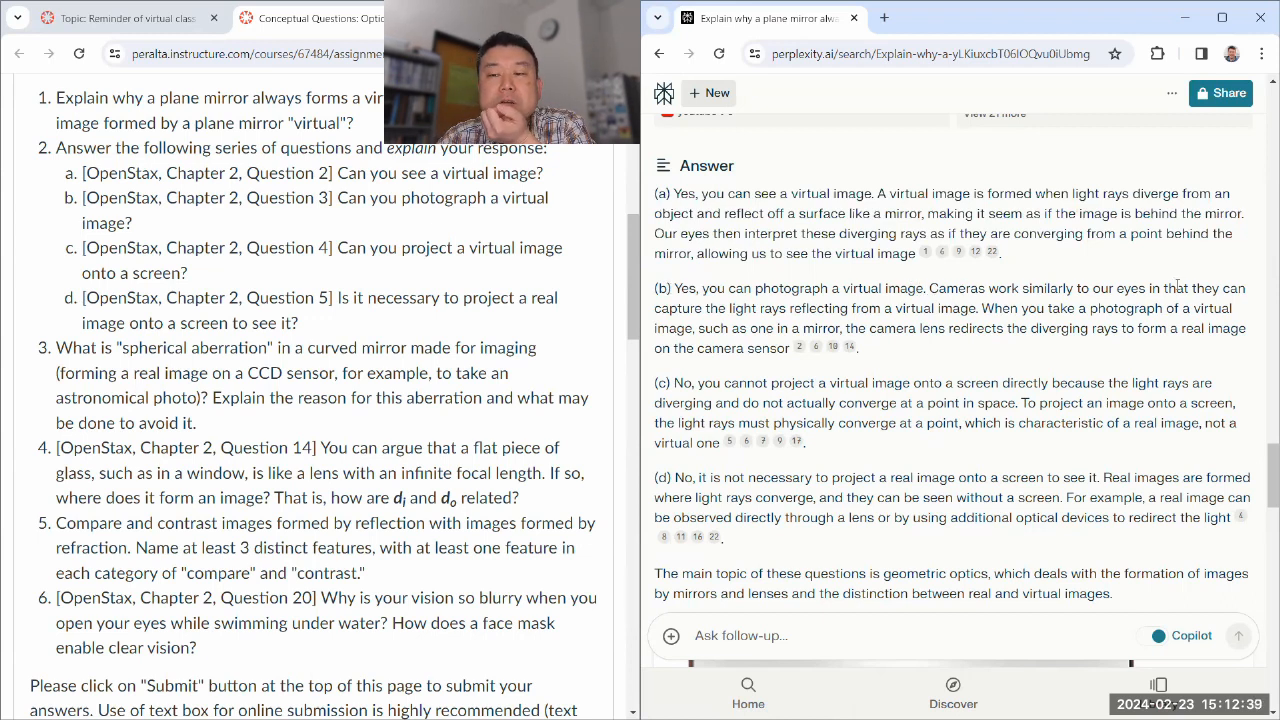
mouse_move(996, 300)
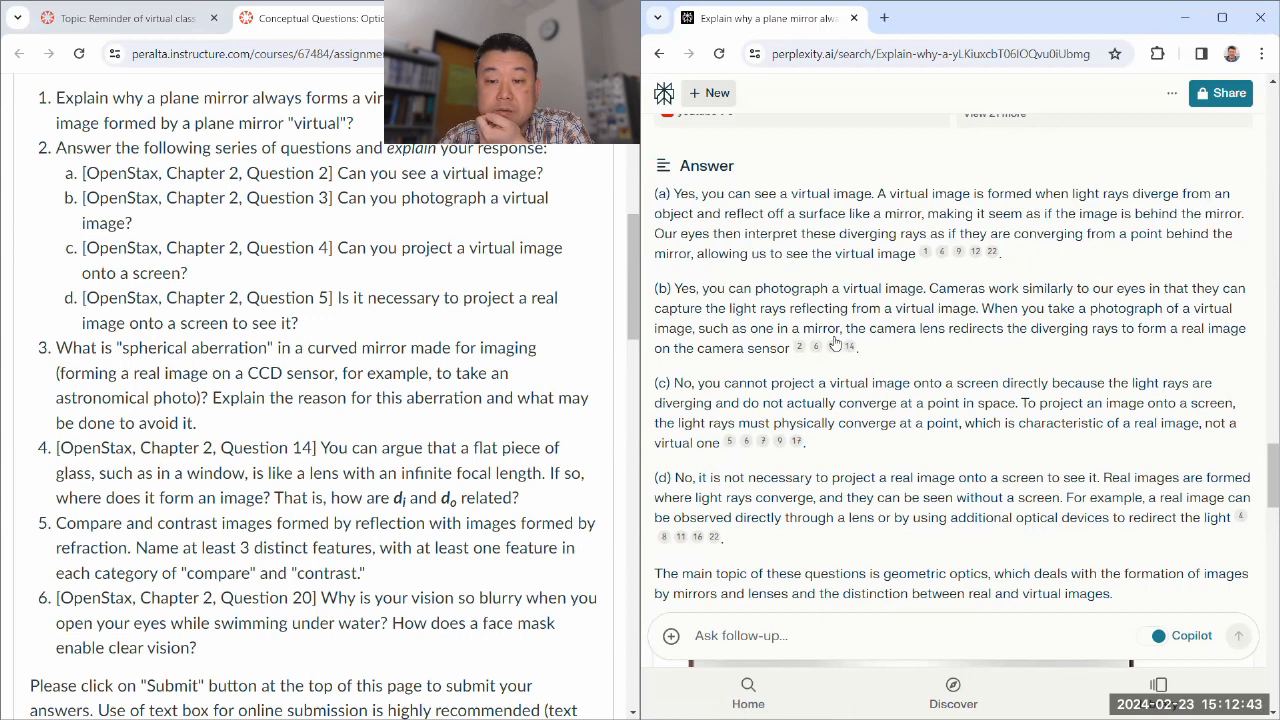
mouse_move(1186, 332)
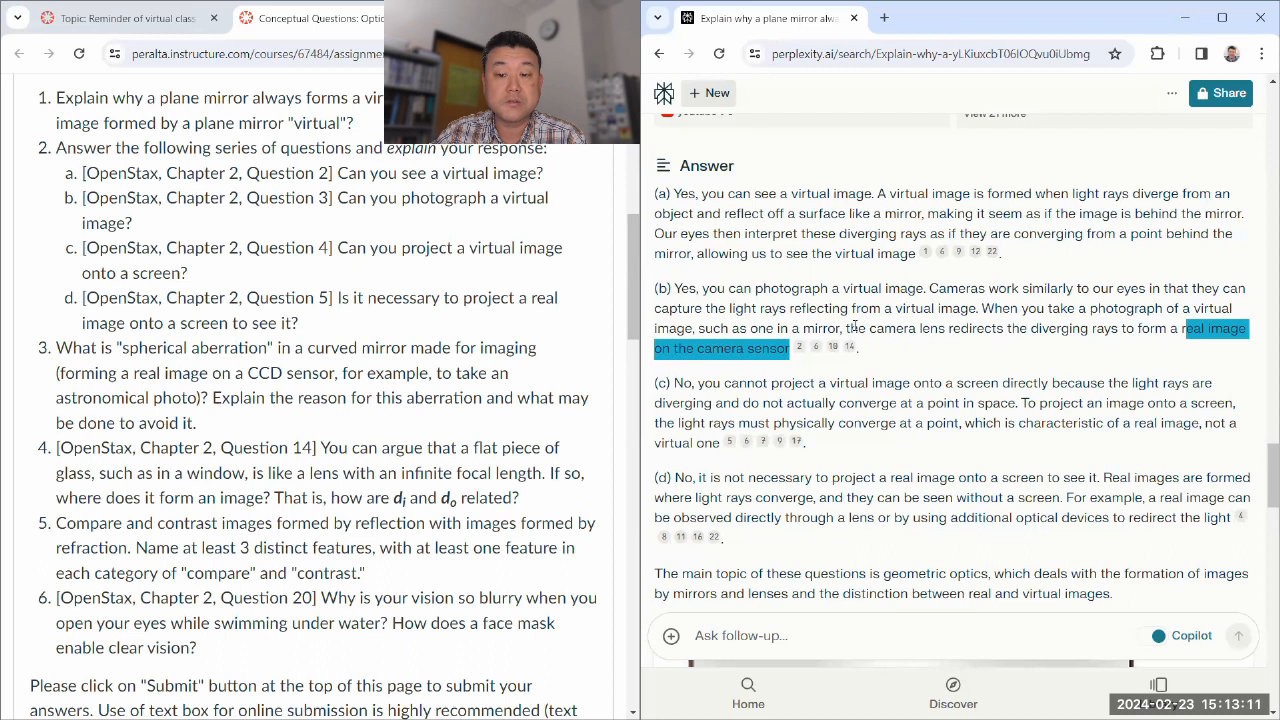
scroll(down, 3)
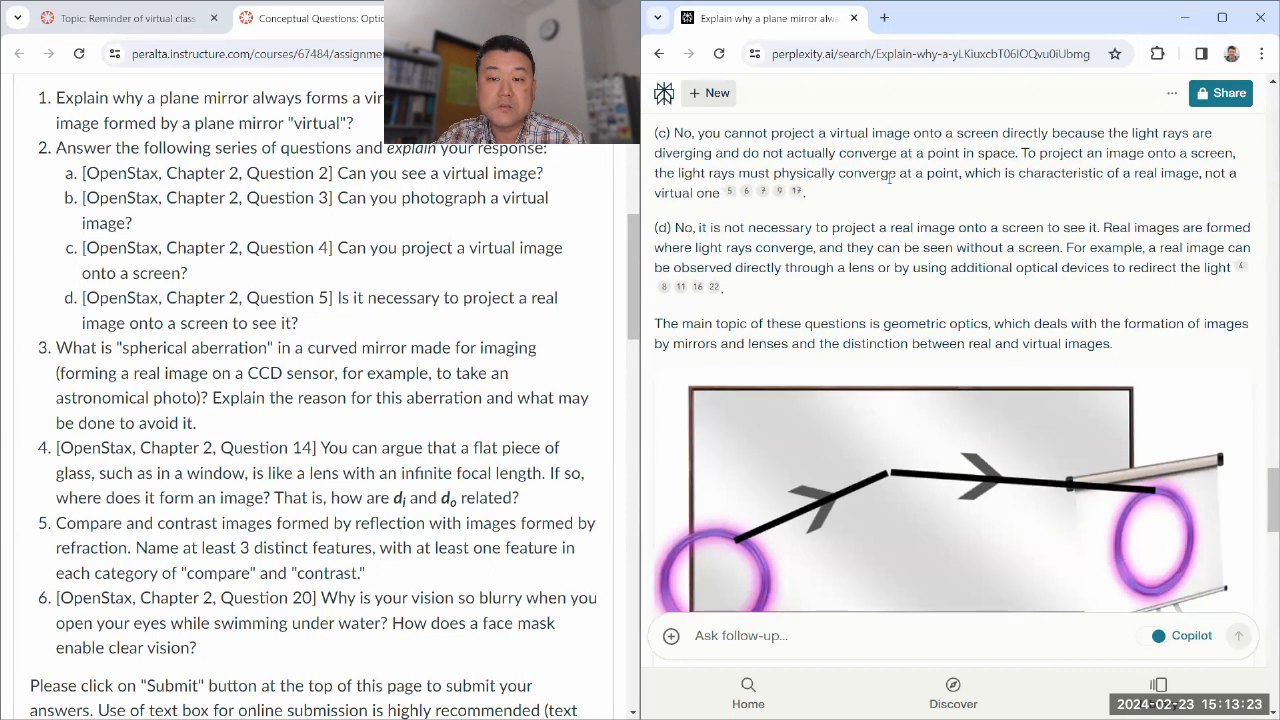
mouse_move(800, 206)
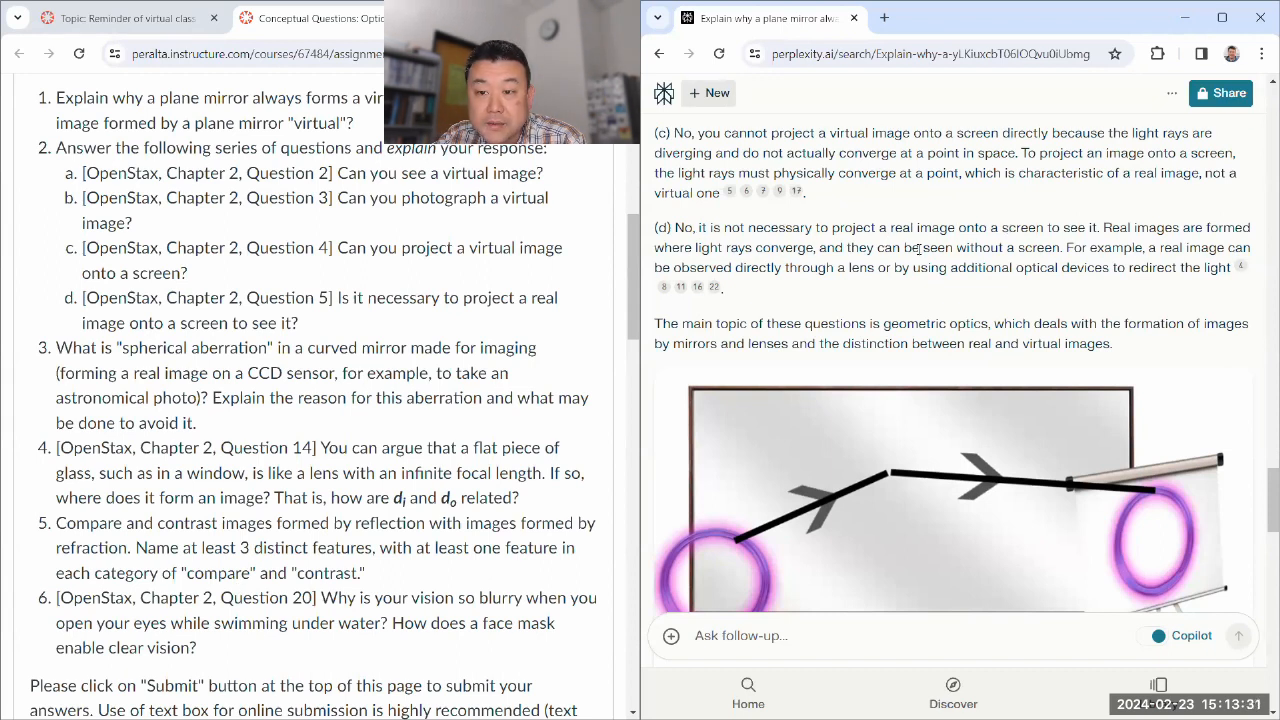
drag(900, 248, 1064, 248)
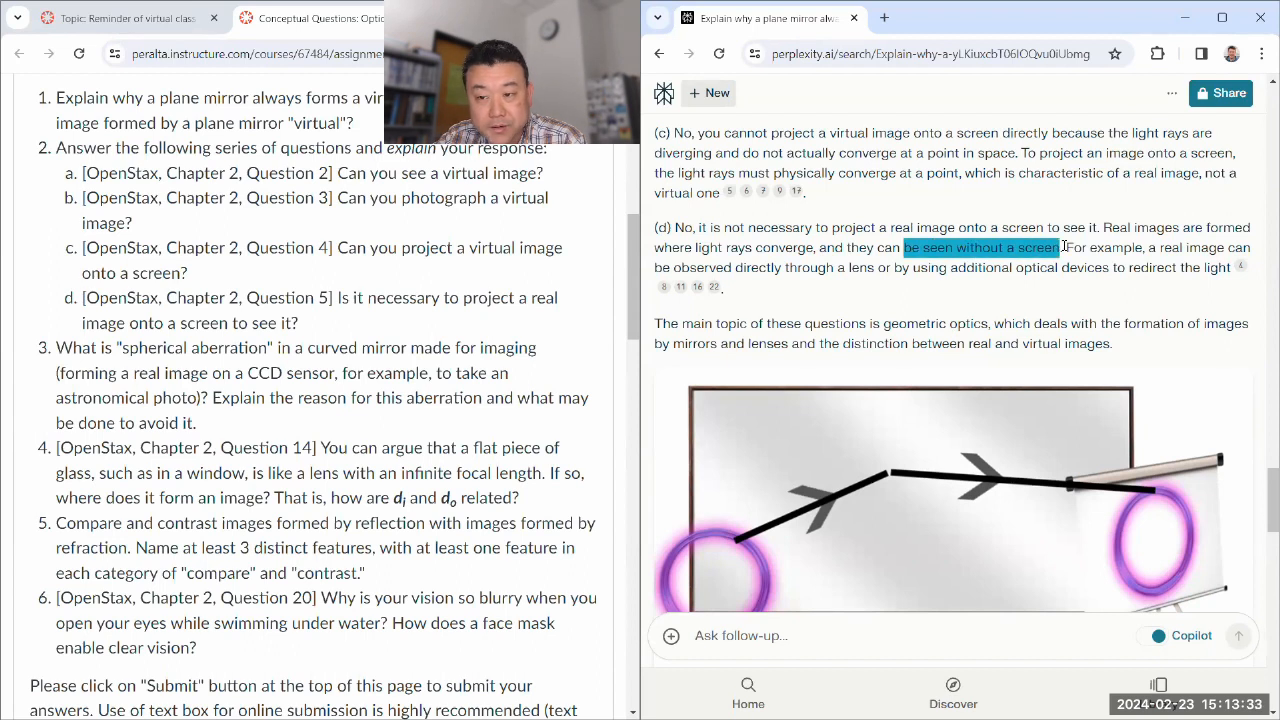
mouse_move(1064, 244)
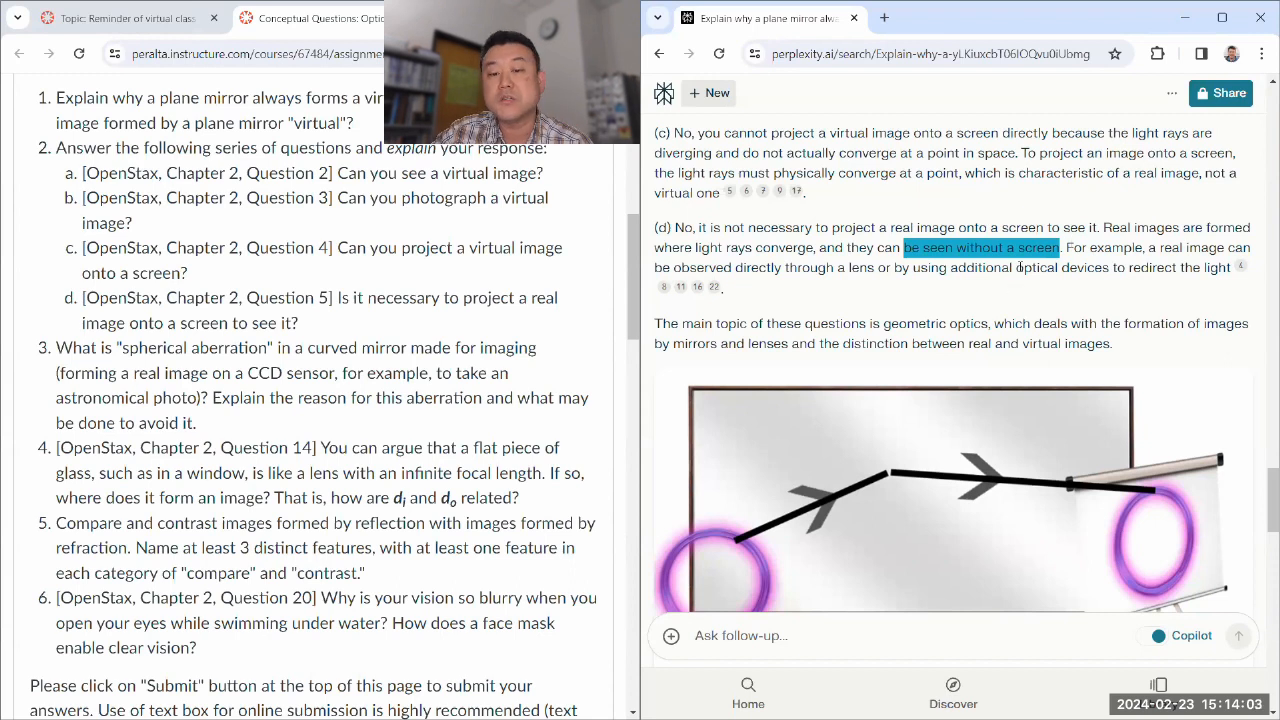
Scroll through the mirror answer's diagrams and videos down to the Related questions.
scroll(down, 3)
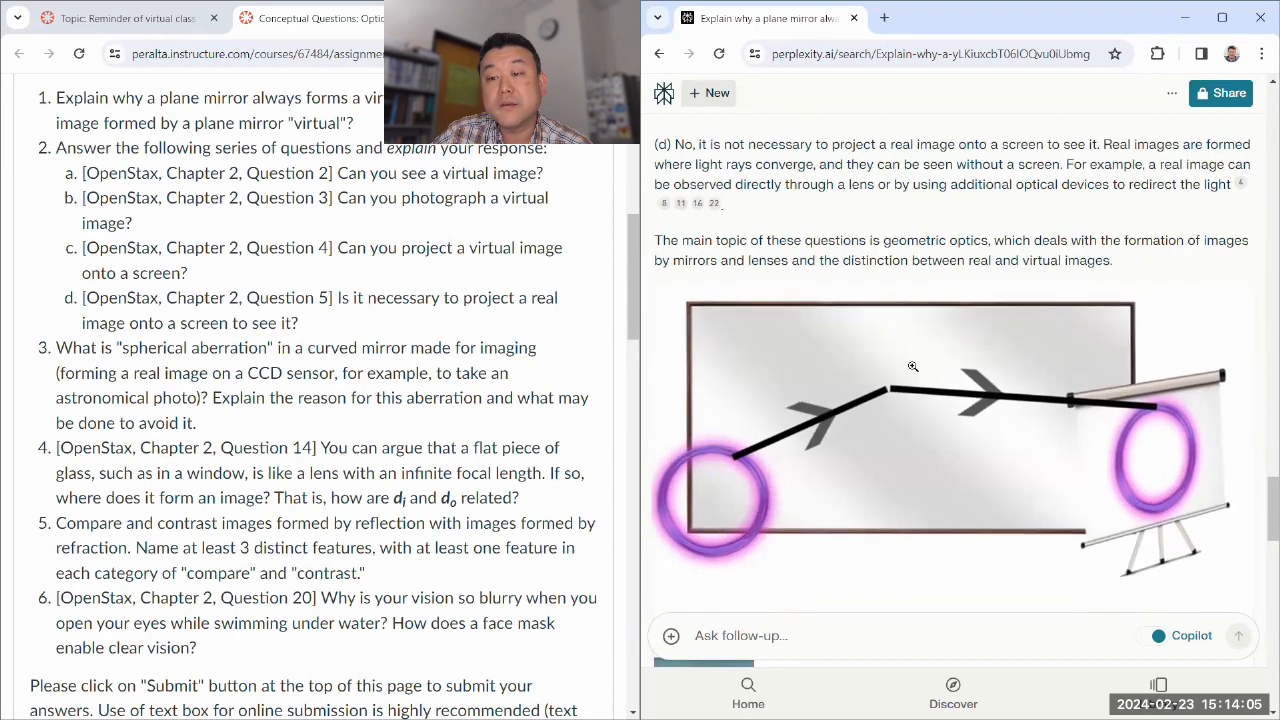
scroll(down, 3)
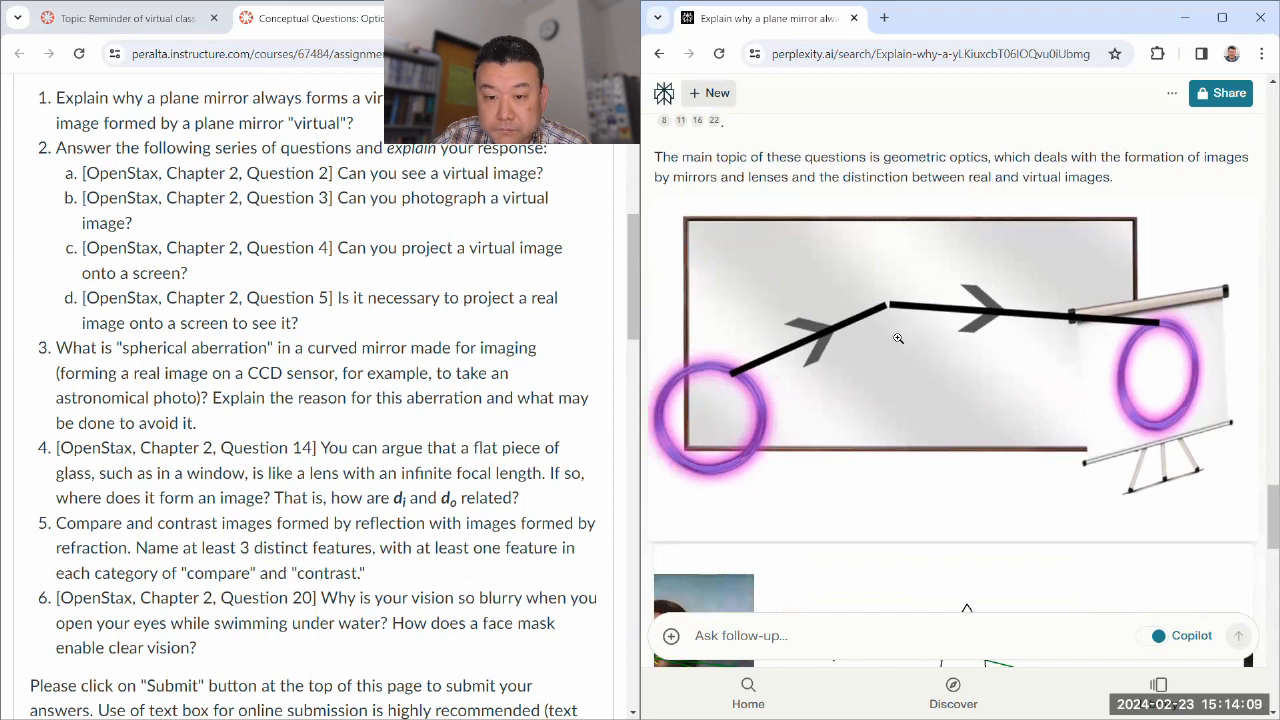
mouse_move(804, 302)
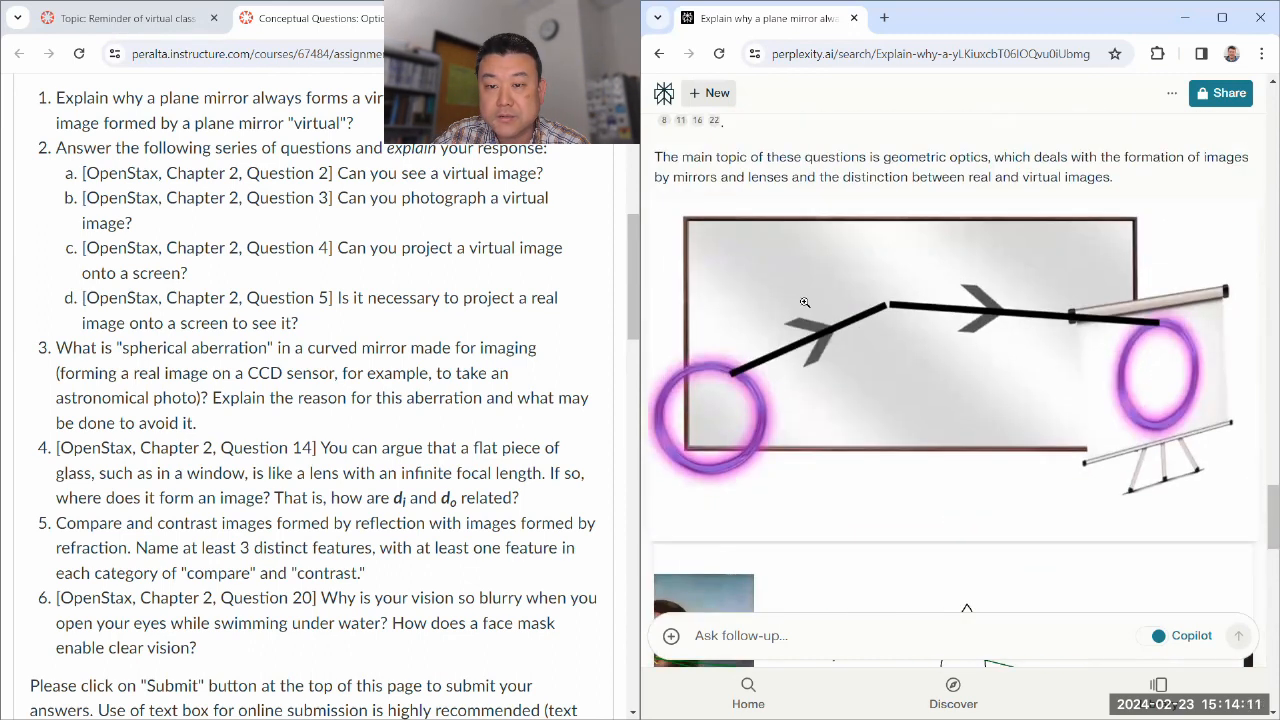
scroll(down, 3)
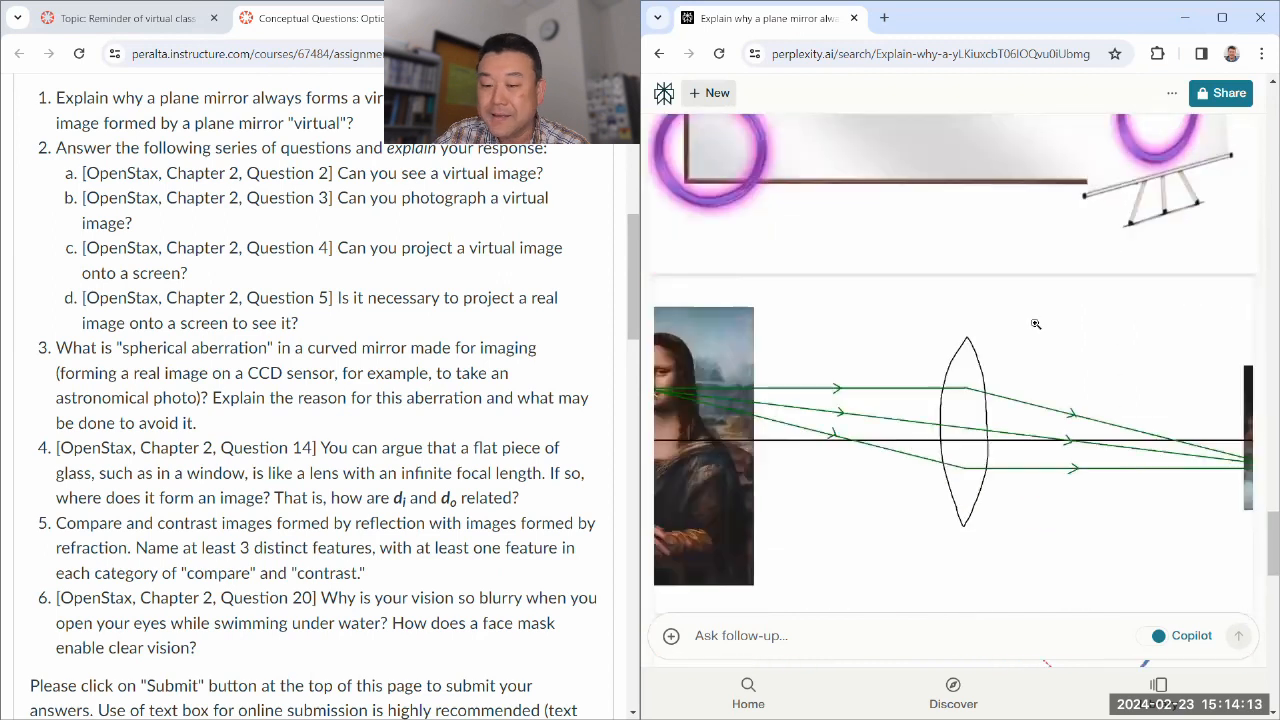
scroll(down, 3)
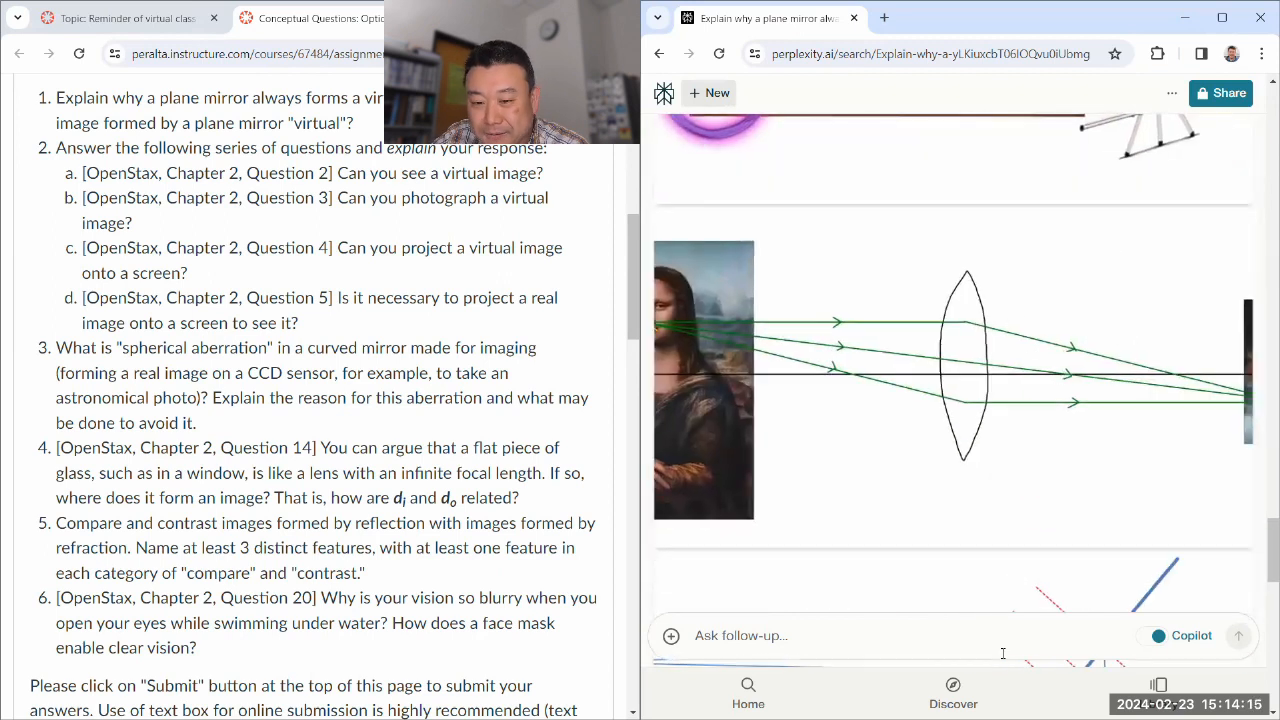
scroll(down, 3)
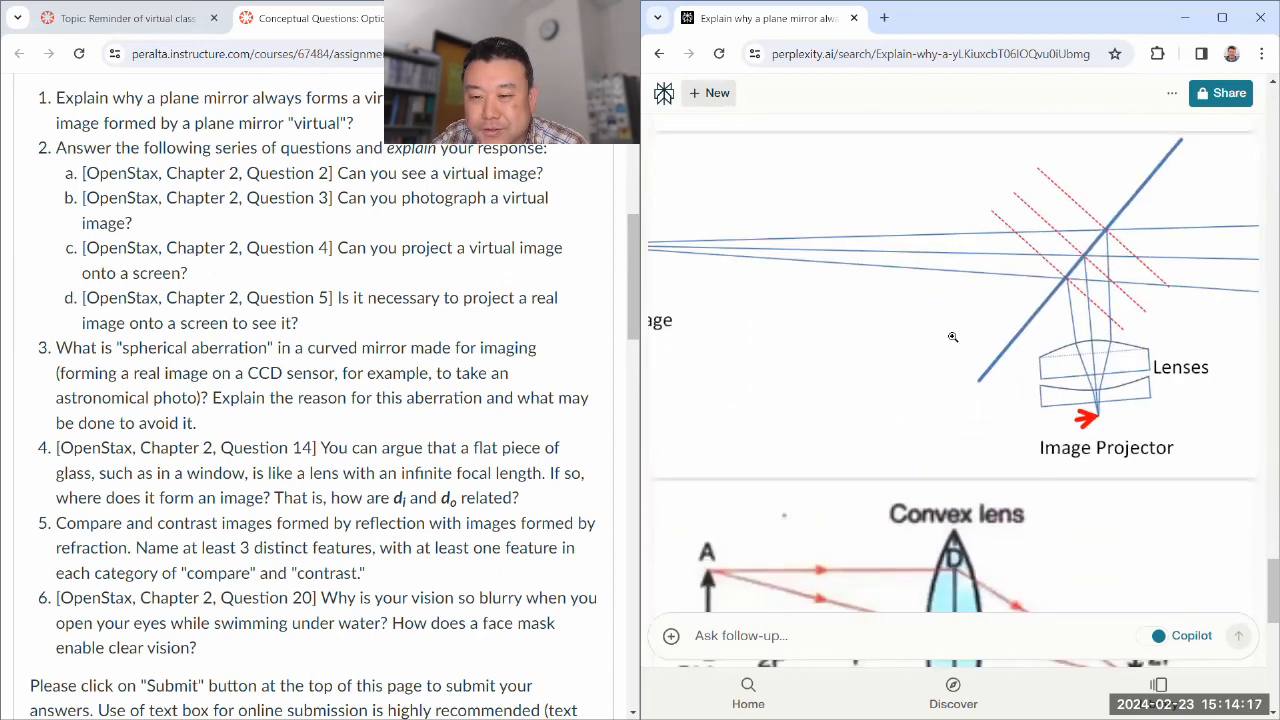
scroll(down, 3)
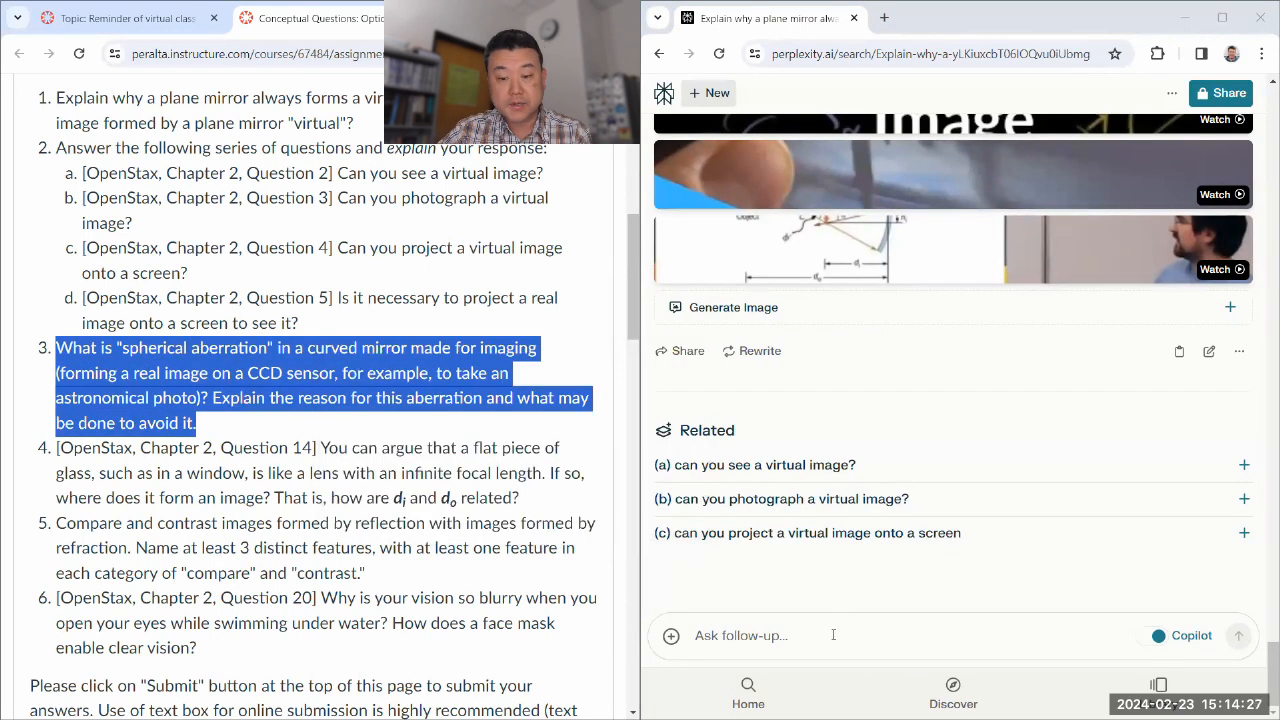
Ask what spherical aberration is in a curved imaging mirror as a follow-up.
text(What is "spherical aberration" in a curved mirror made for imaging (forming a real image on a CCD sensor, for example, to take an astronomical photo)? Explain the reason for this aberration and what may be done to avoid it.)
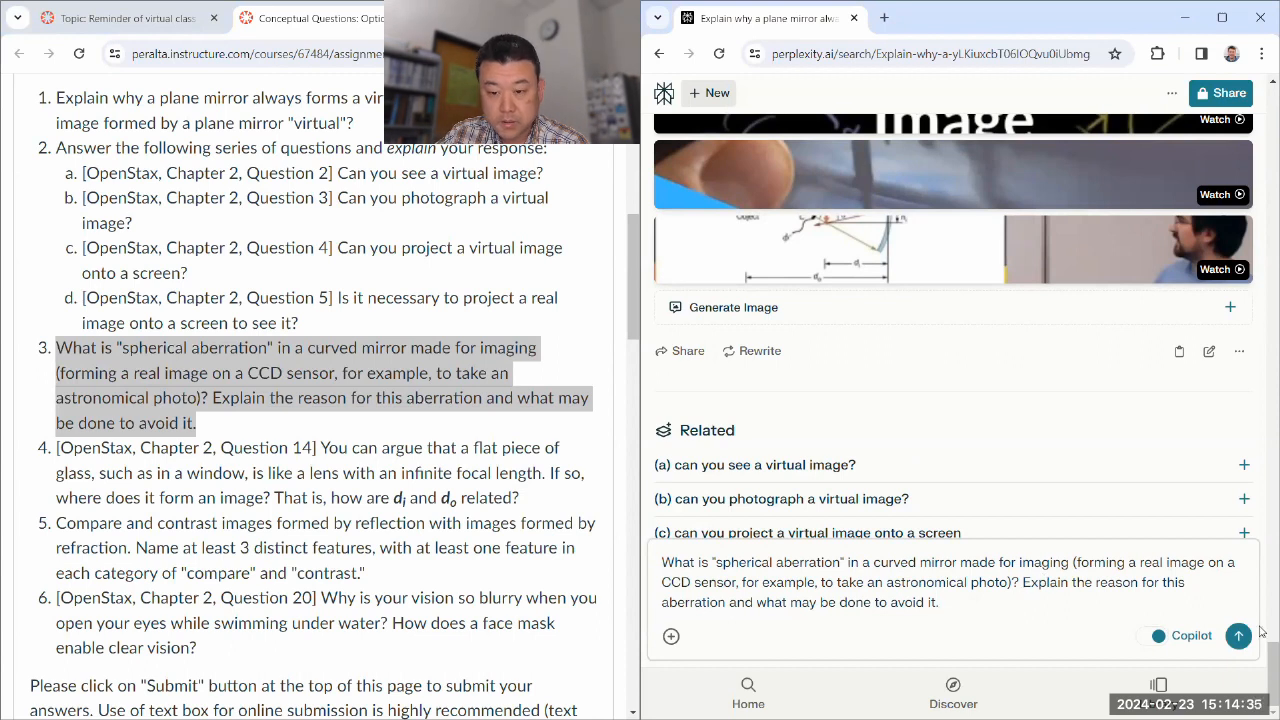
click(1238, 636)
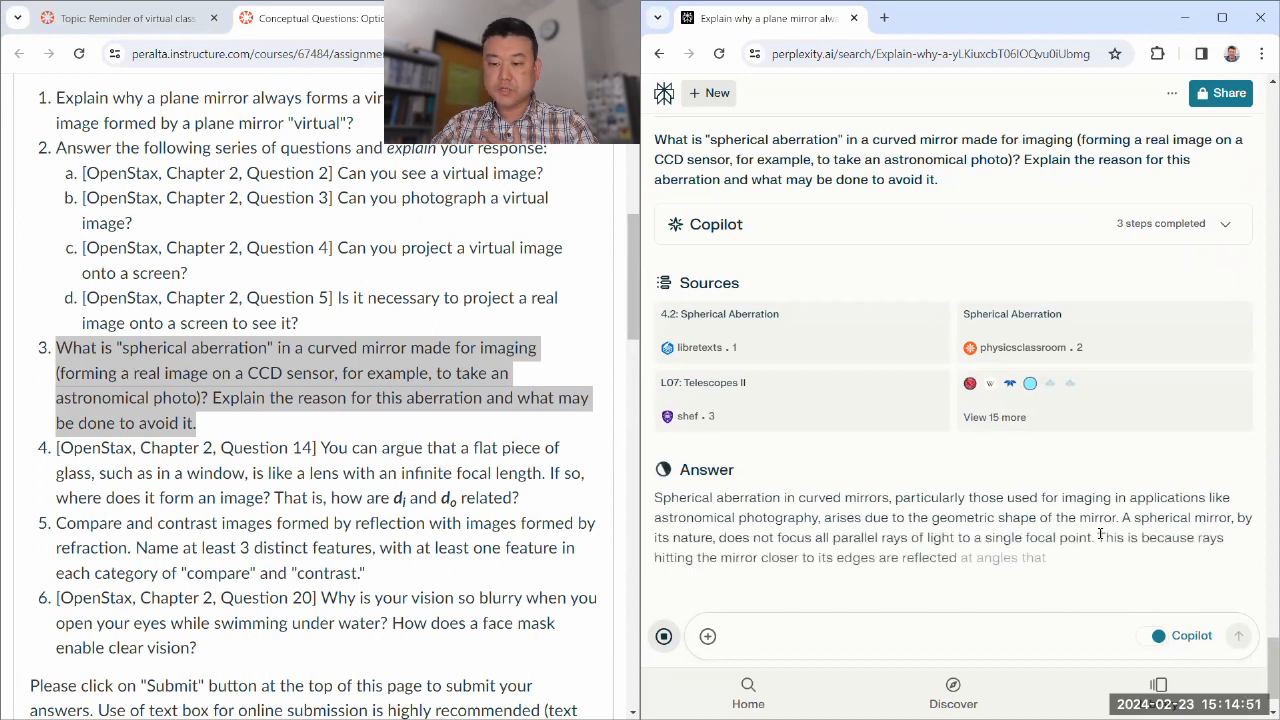
Scroll the spherical aberration answer from its cause down to the list of mitigation strategies.
scroll(down, 3)
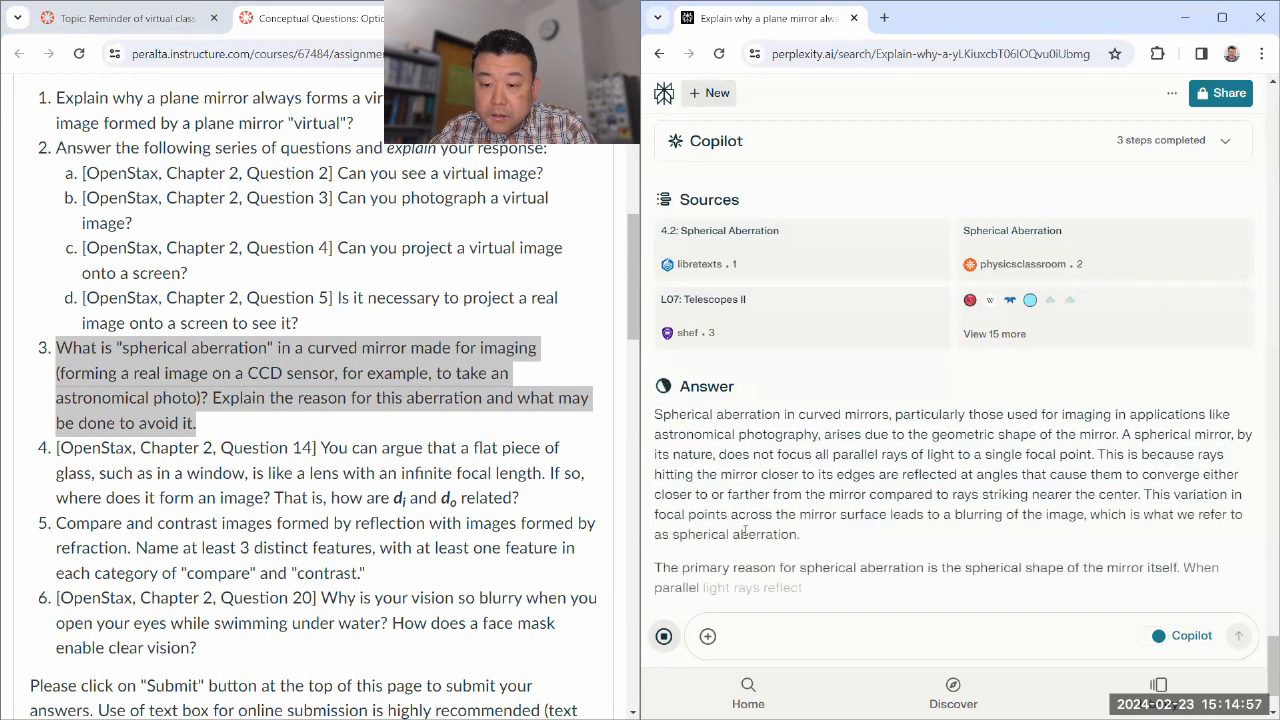
scroll(down, 3)
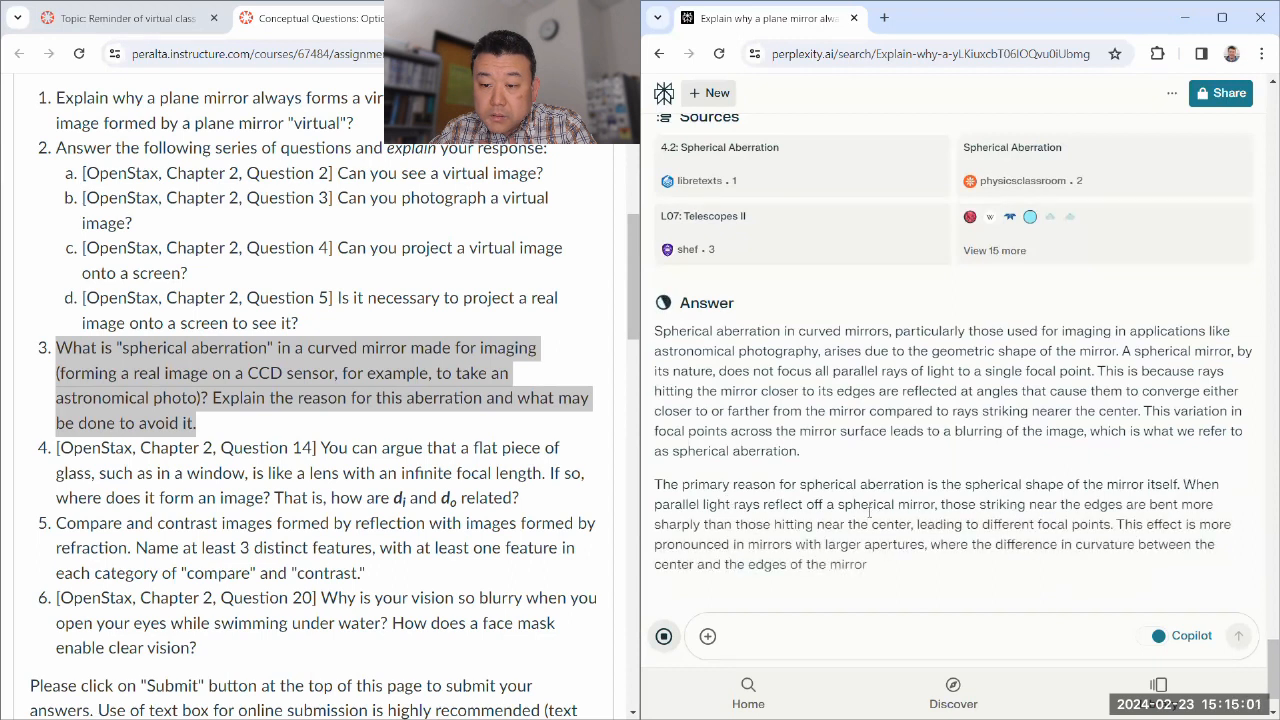
scroll(down, 3)
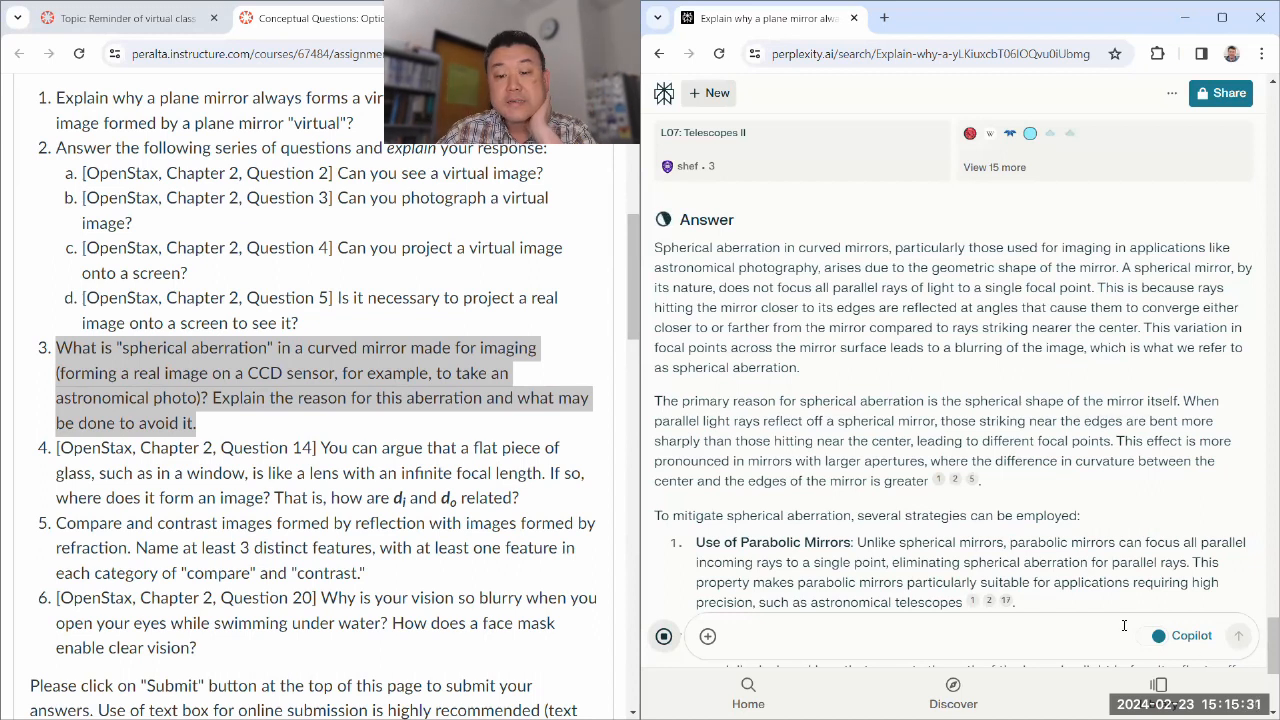
scroll(down, 3)
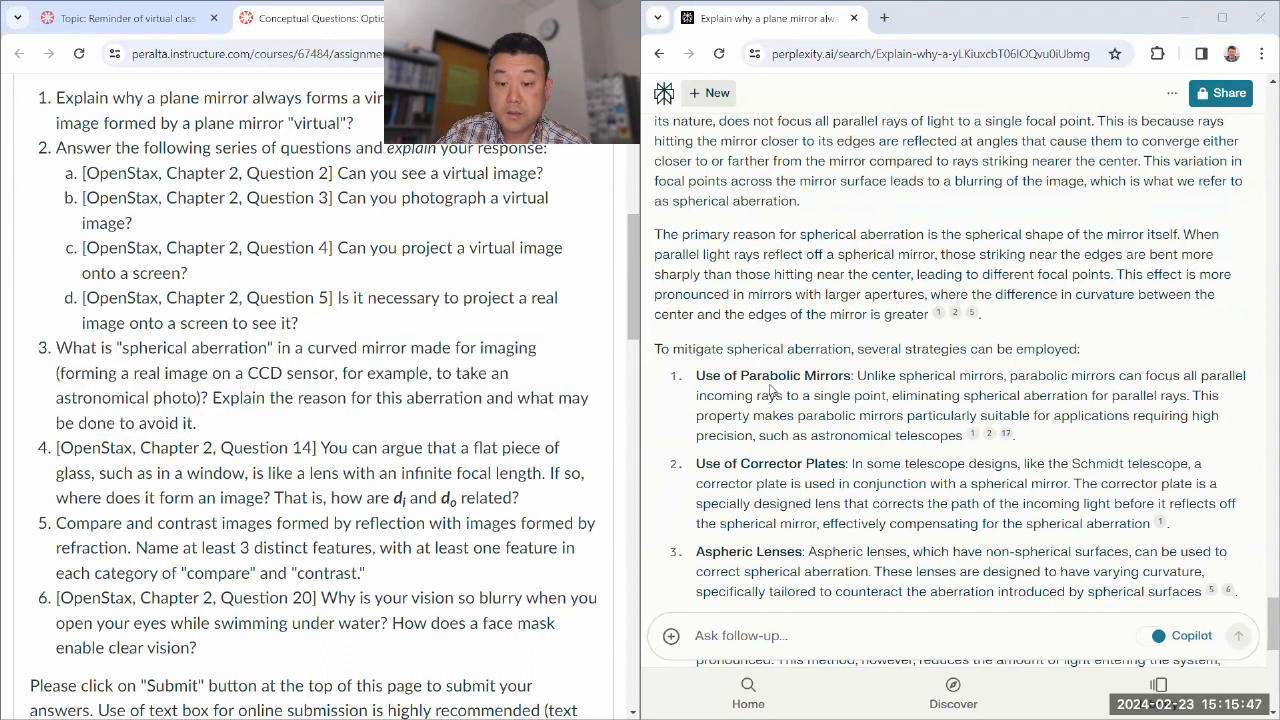
mouse_move(700, 458)
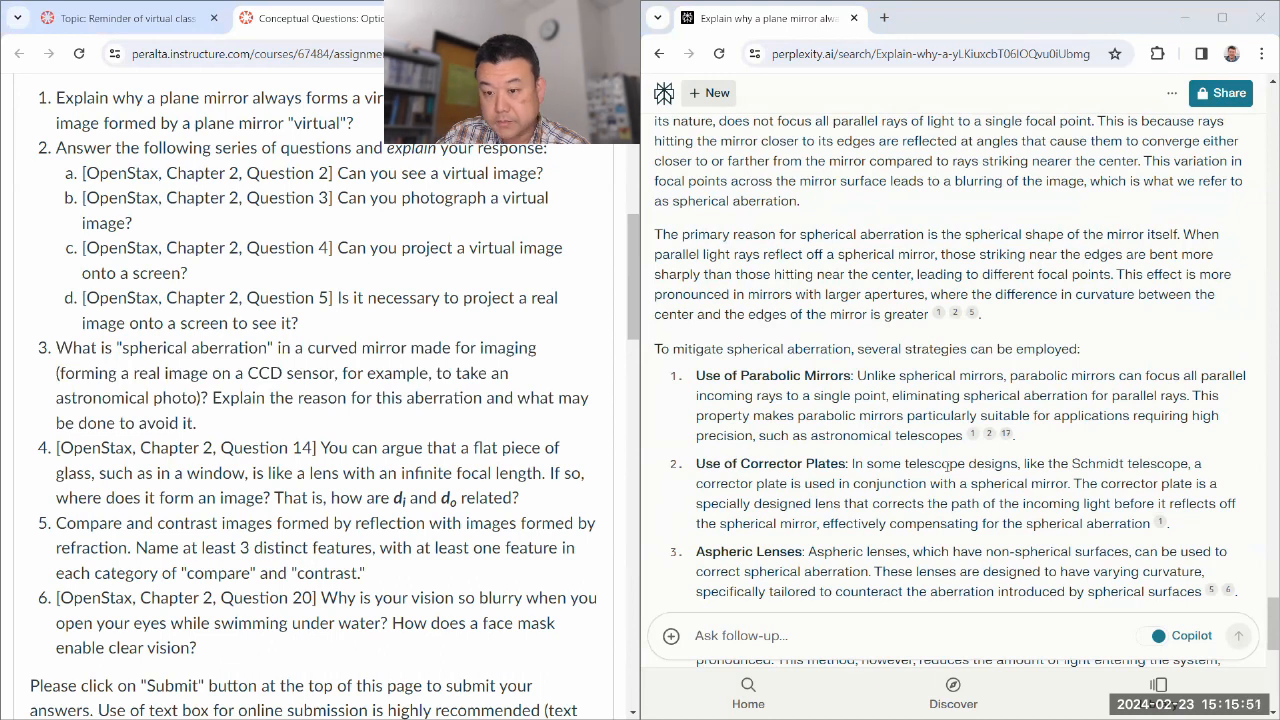
Mark the Aspheric Lenses and Stopping Down the Aperture remedies and scroll to the closing summary.
scroll(down, 3)
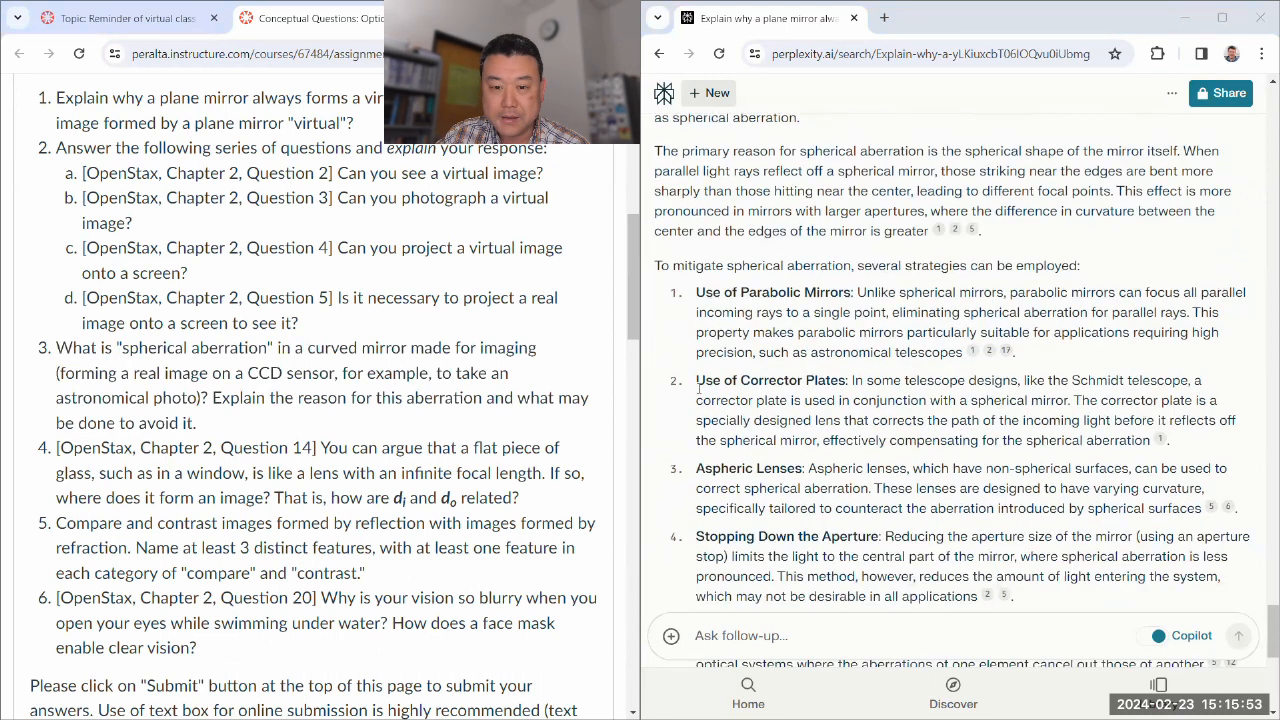
drag(696, 380, 1164, 440)
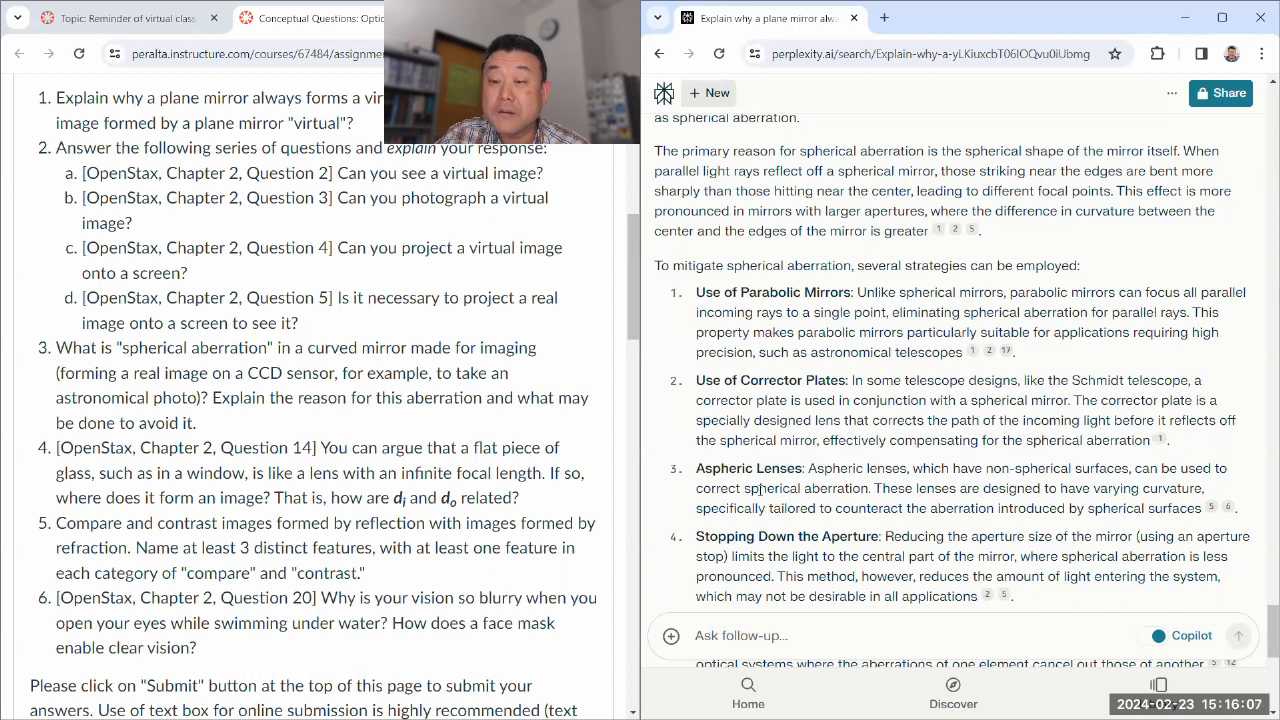
drag(696, 468, 718, 488)
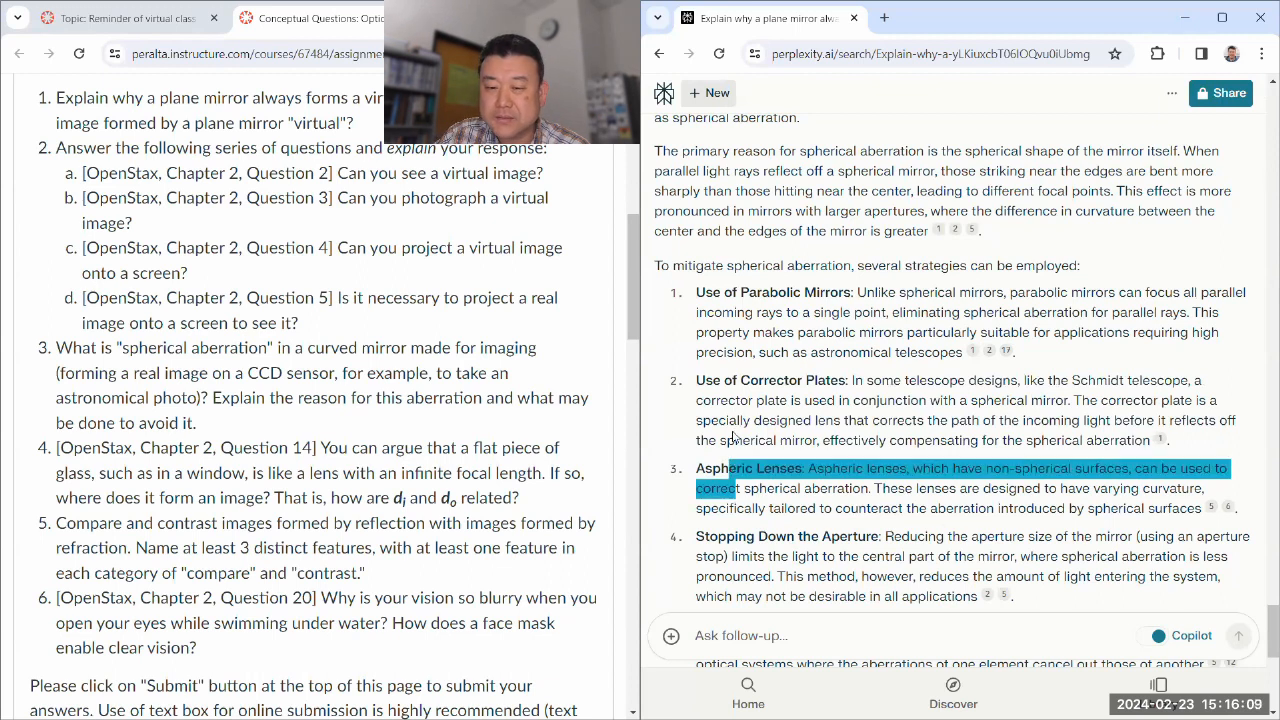
scroll(down, 3)
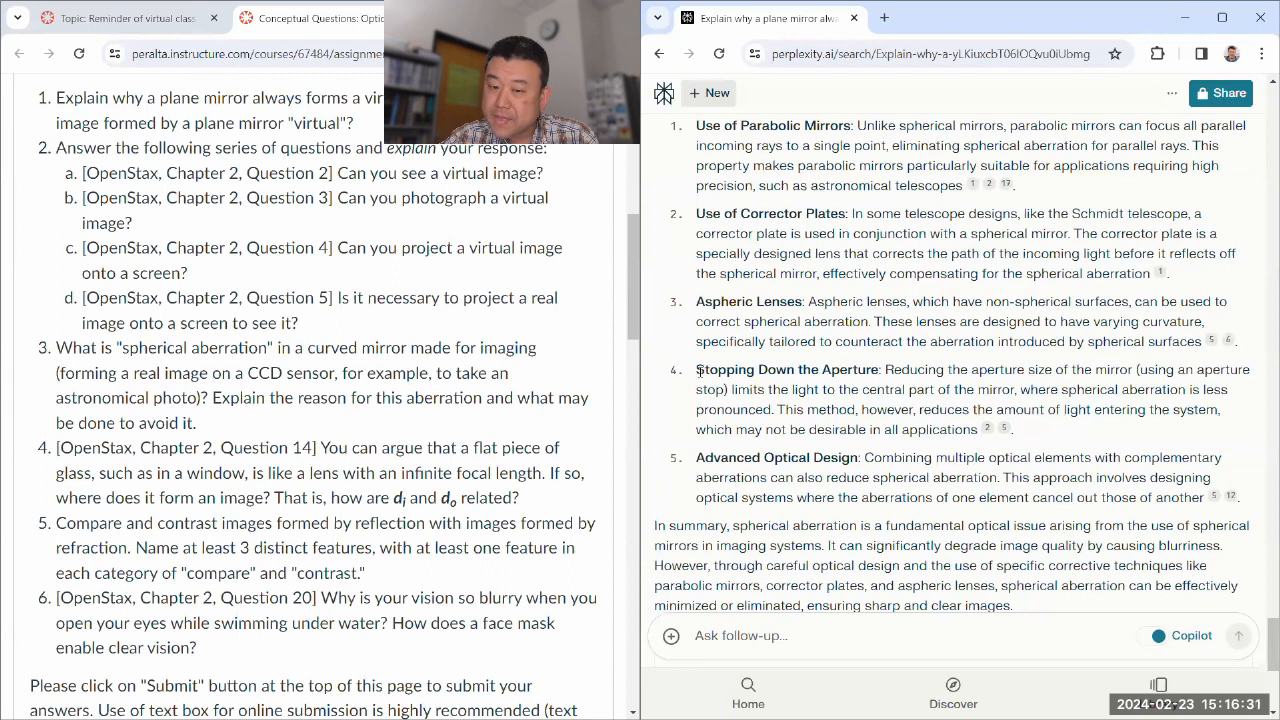
drag(696, 368, 810, 428)
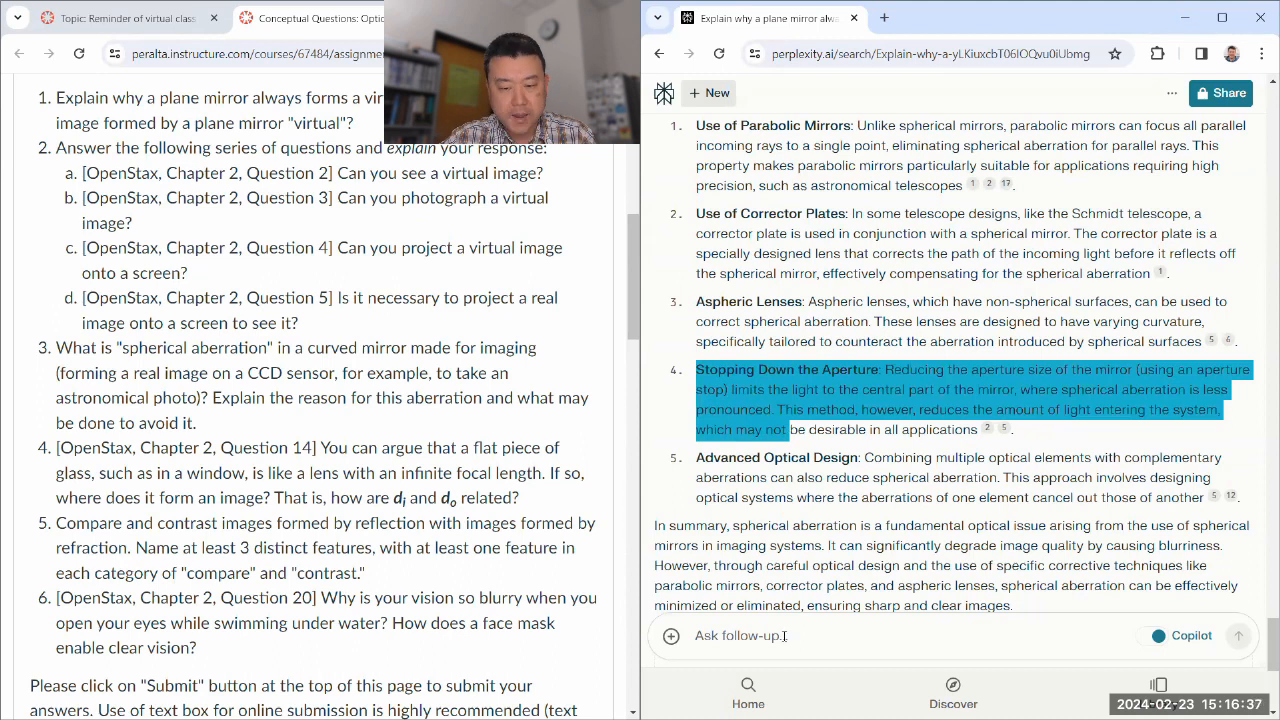
scroll(down, 3)
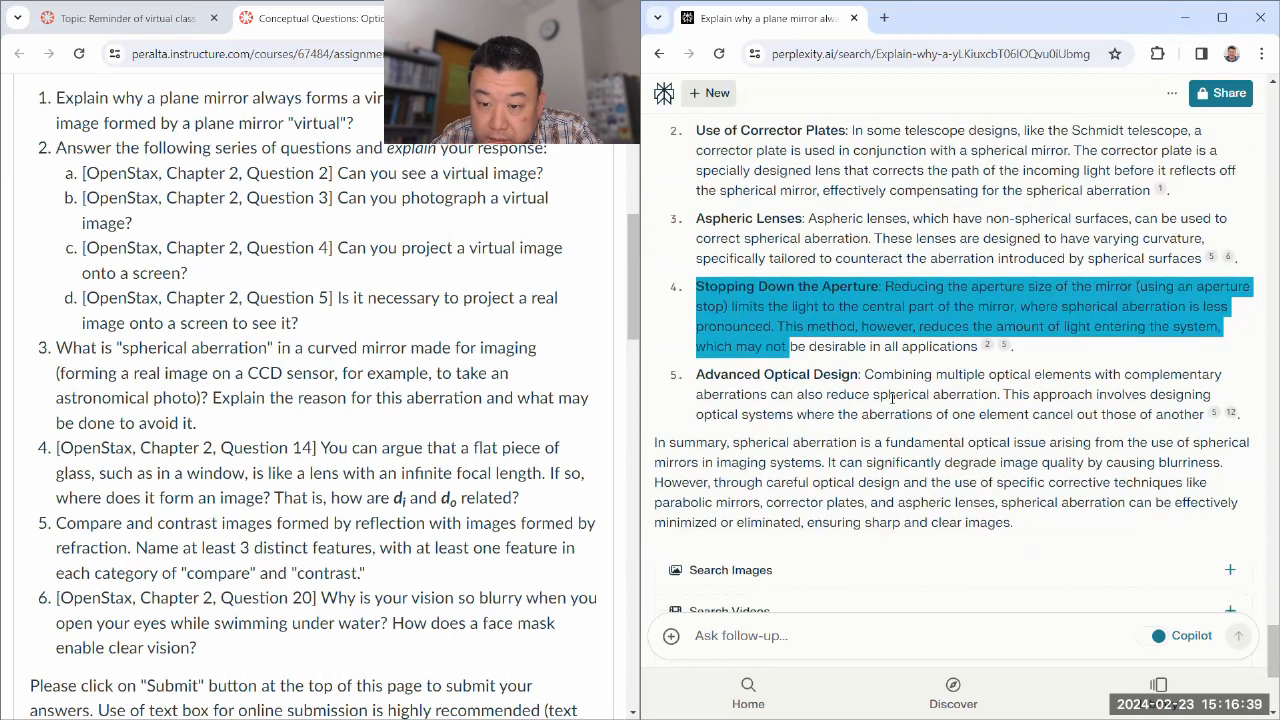
scroll(down, 3)
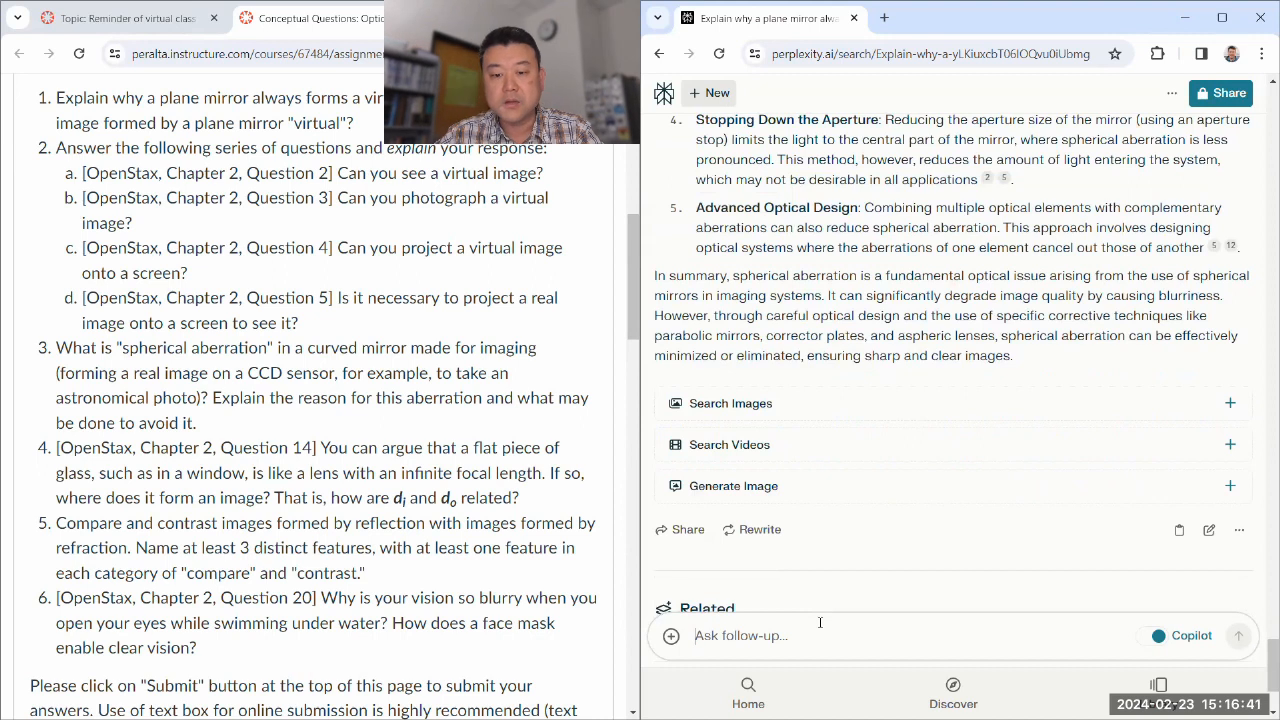
text(Could you explain what "parax)
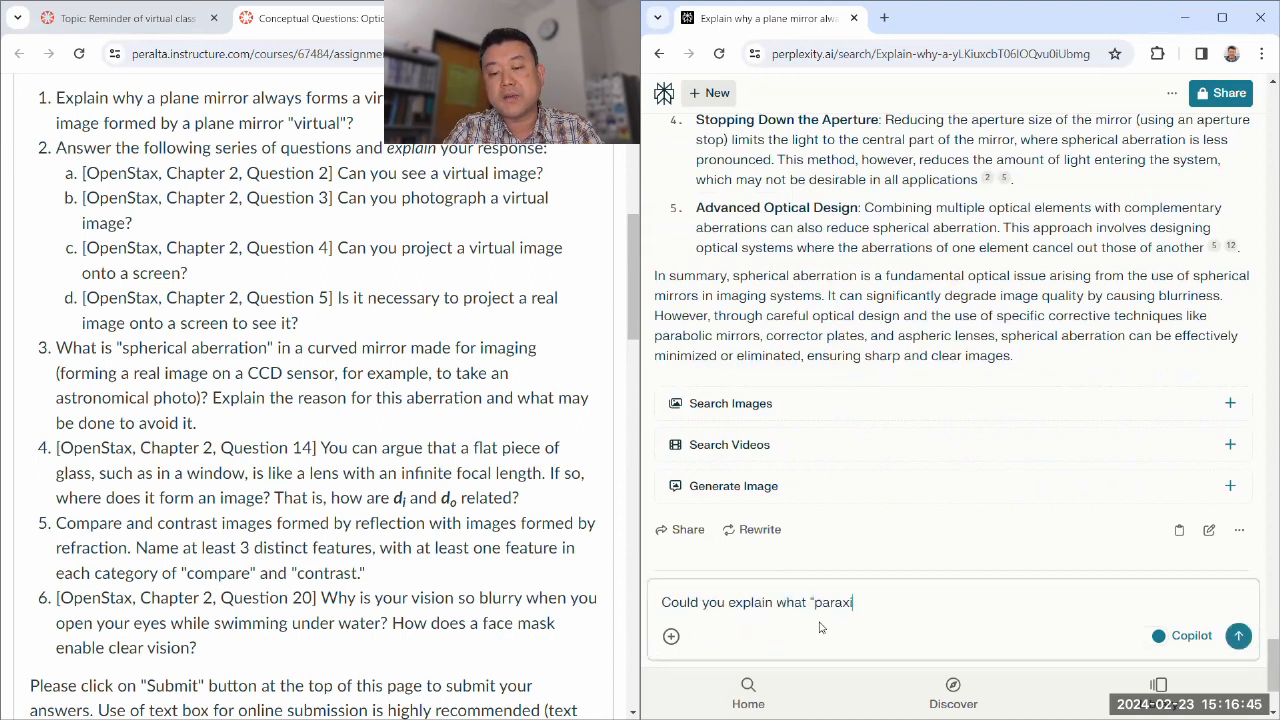
text(ial rays" are?)
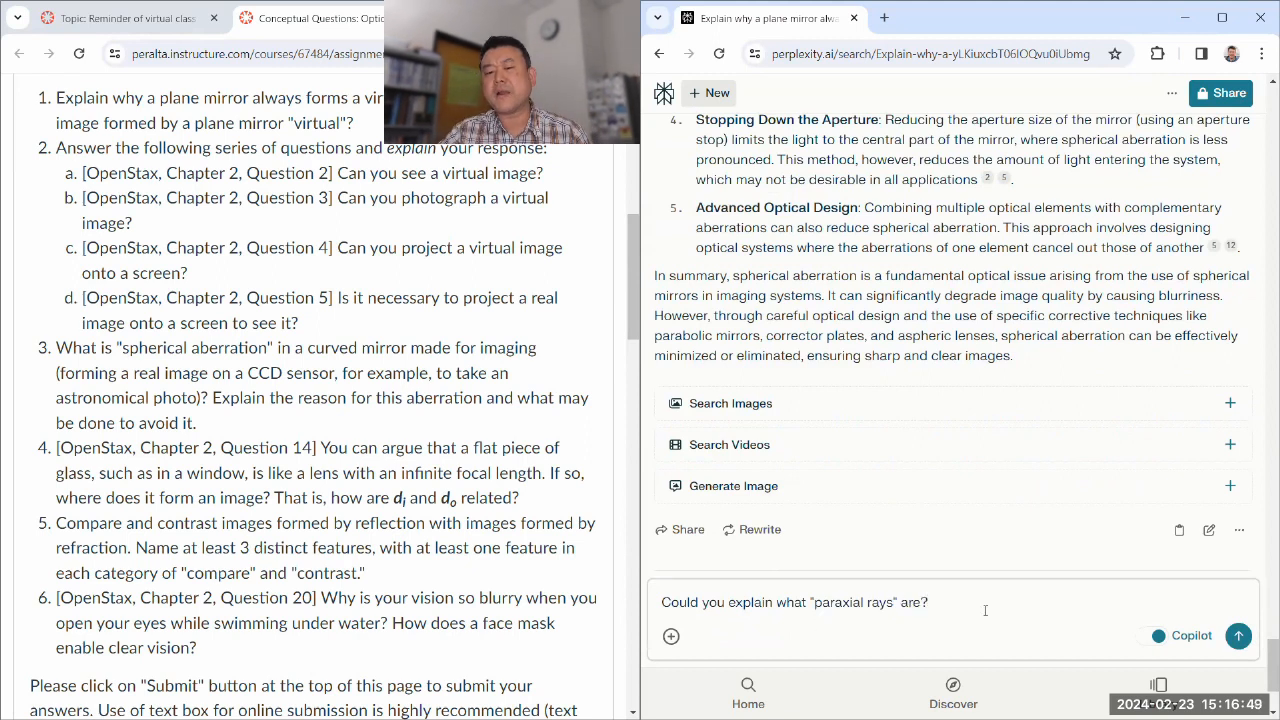
click(1238, 636)
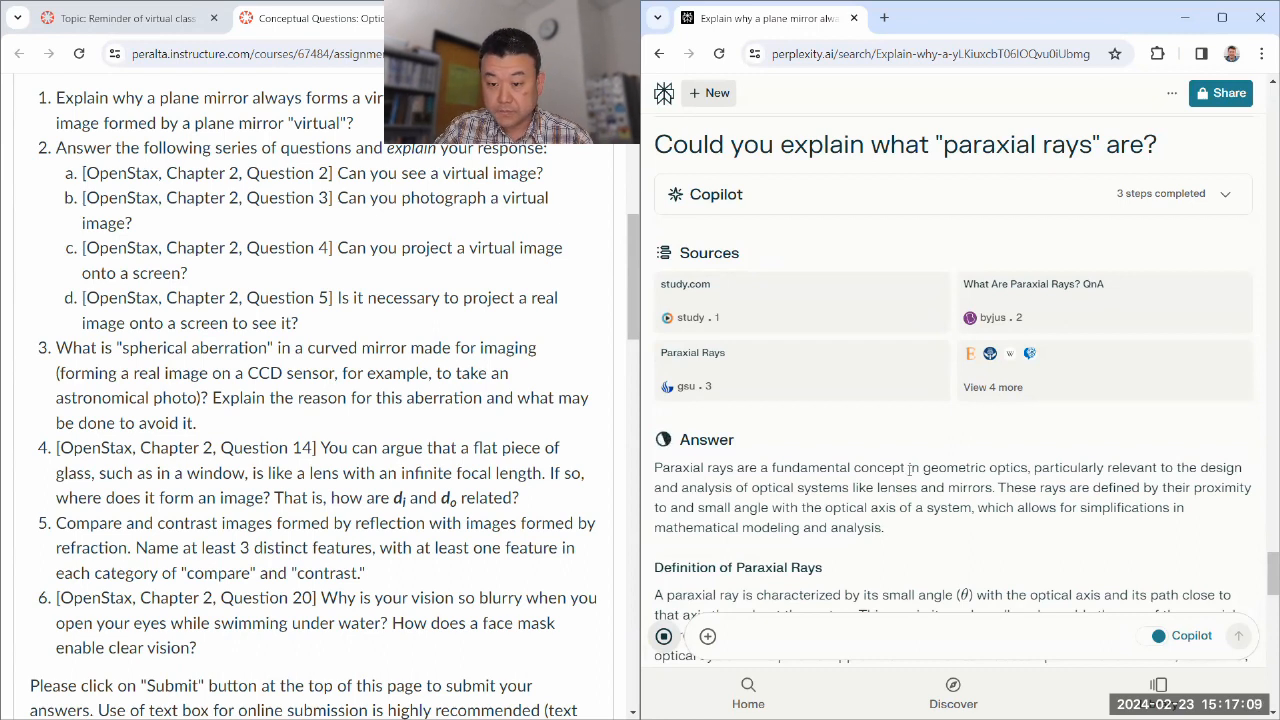
scroll(down, 3)
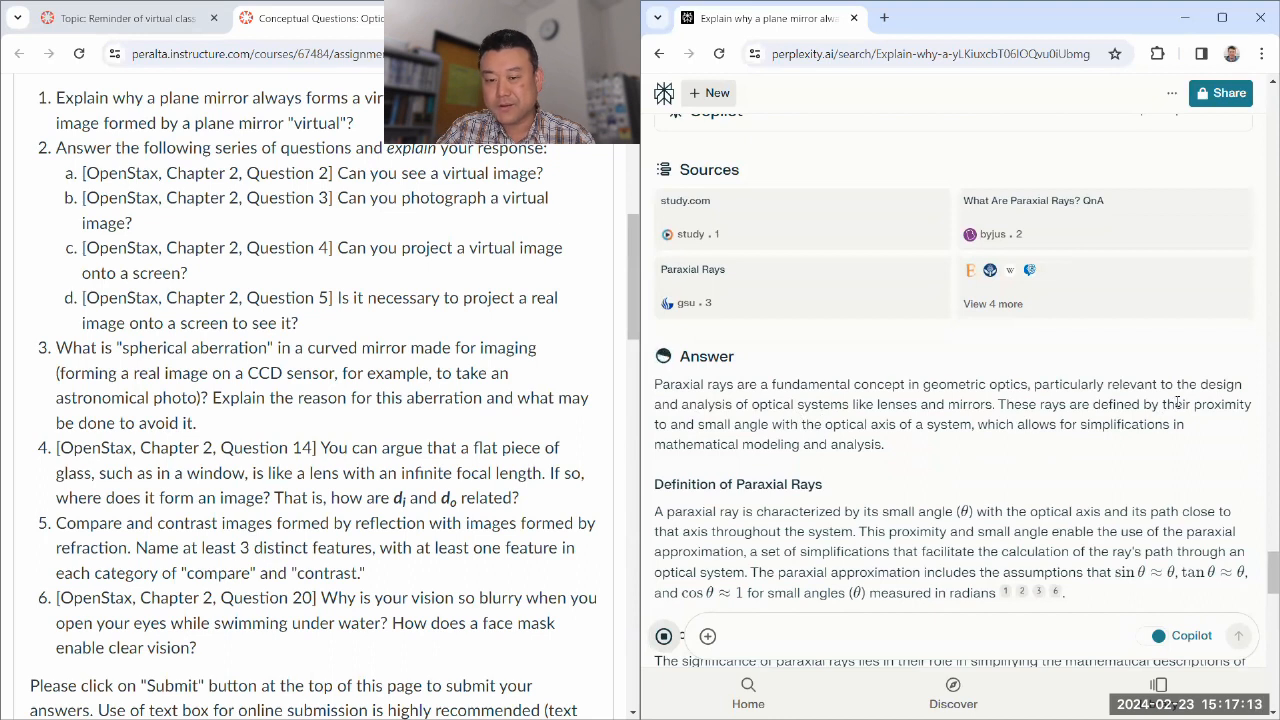
scroll(down, 3)
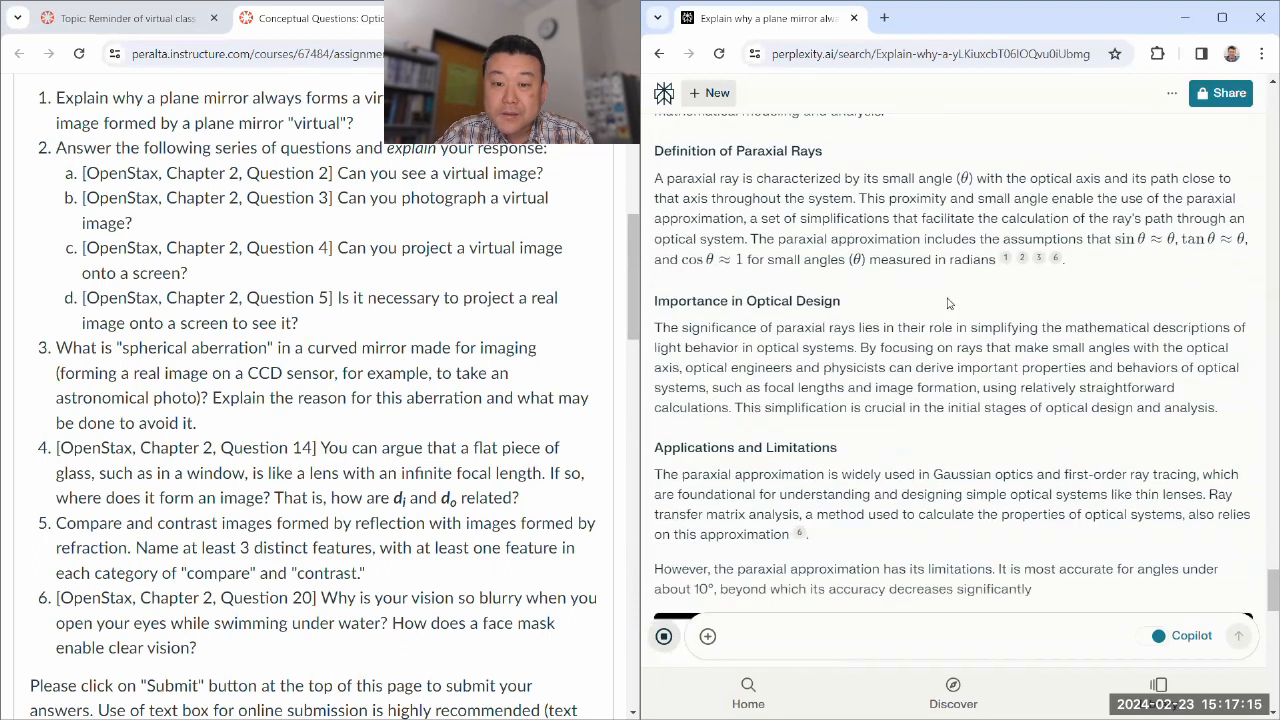
scroll(down, 3)
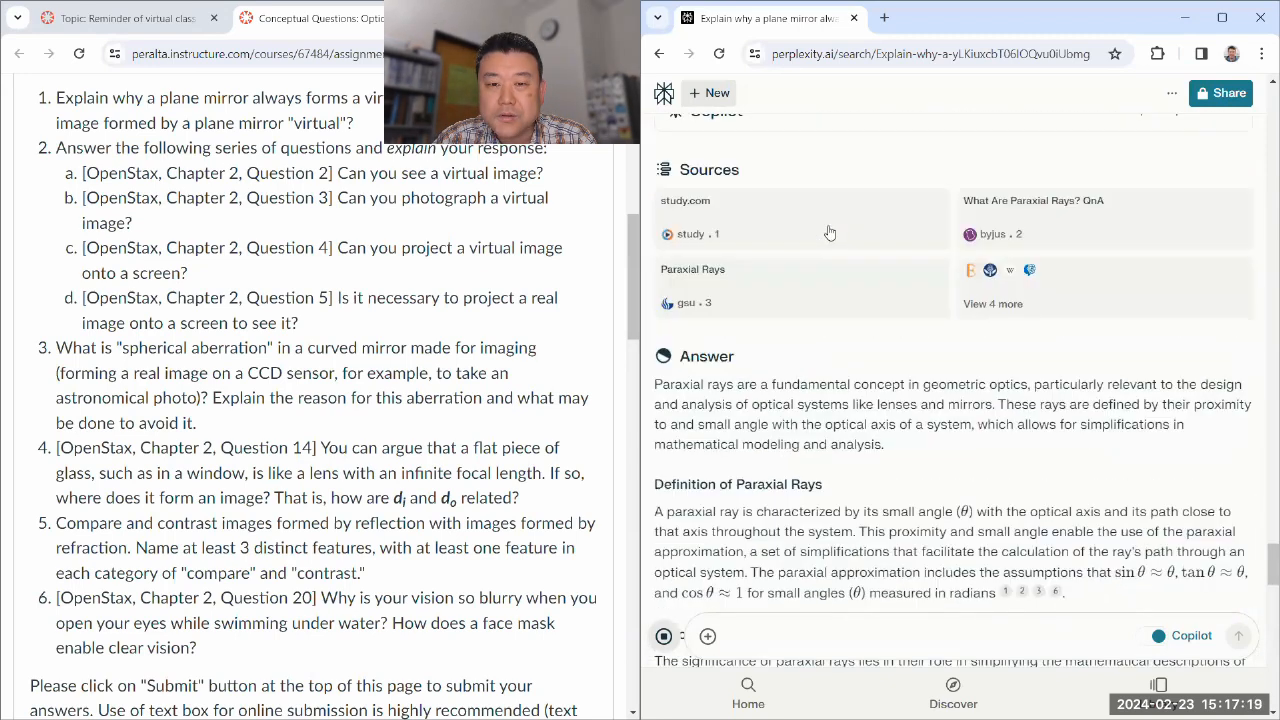
scroll(down, 3)
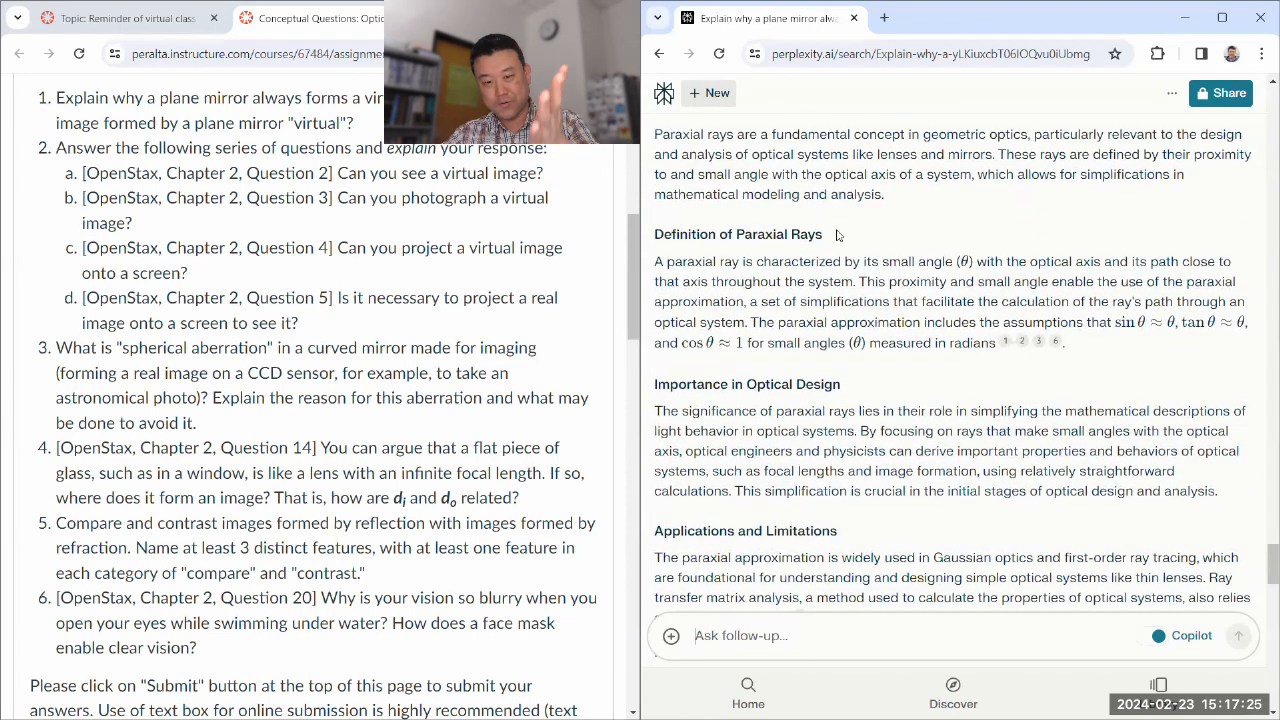
scroll(down, 3)
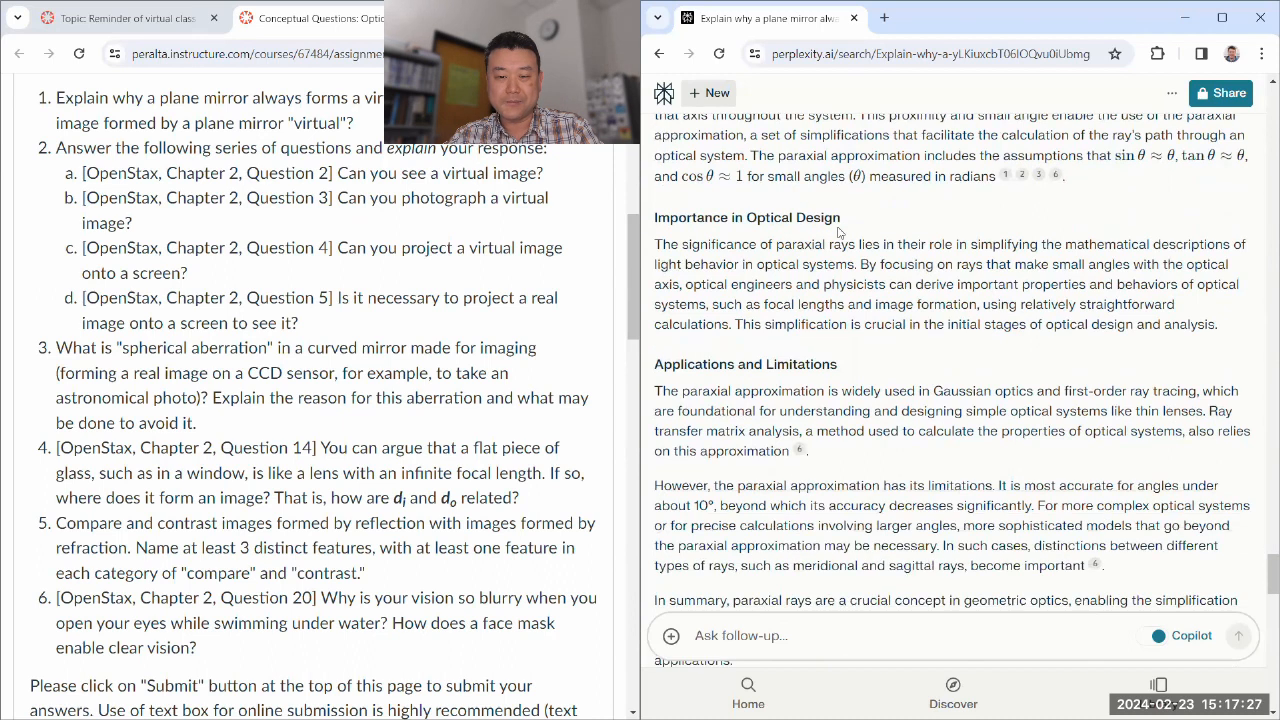
scroll(down, 3)
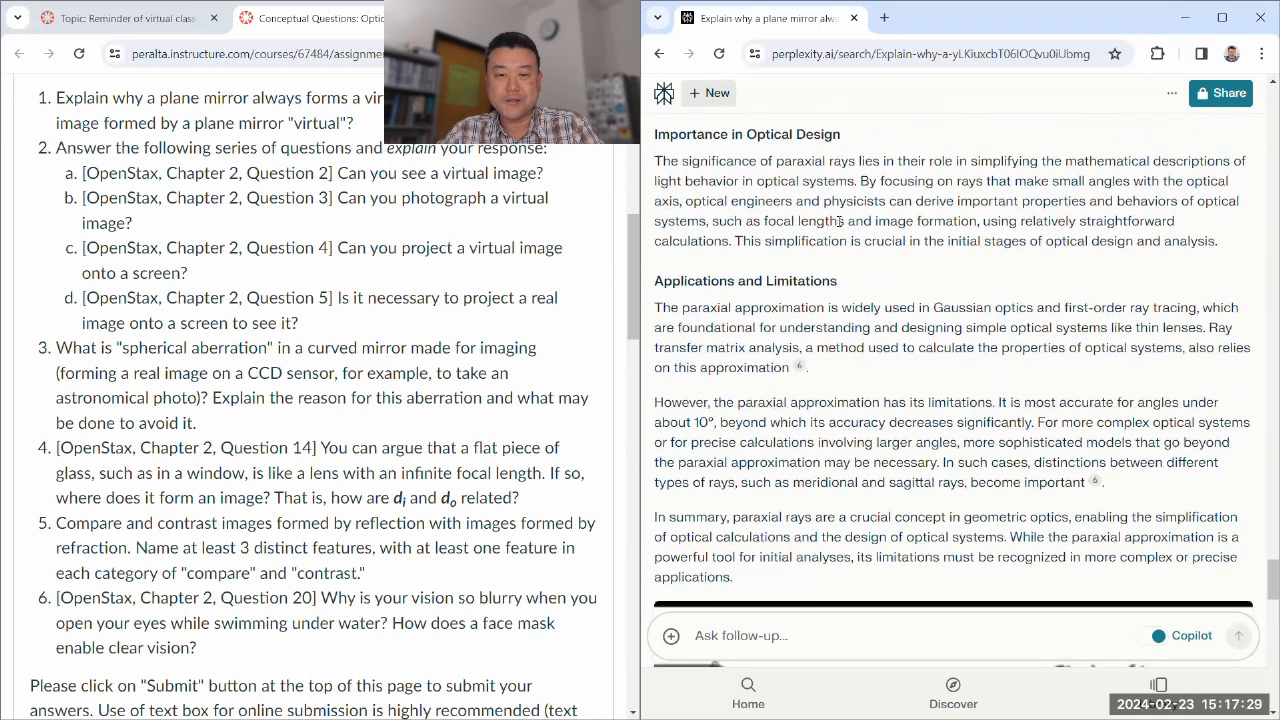
scroll(down, 3)
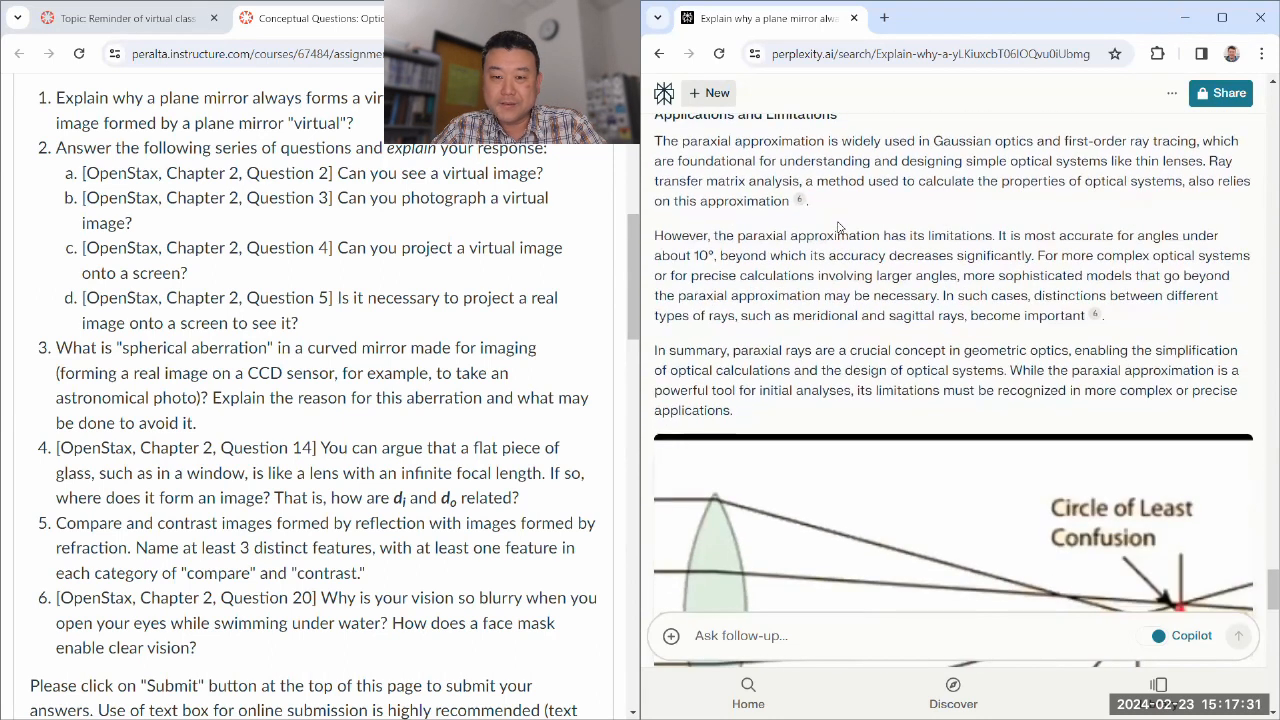
scroll(down, 3)
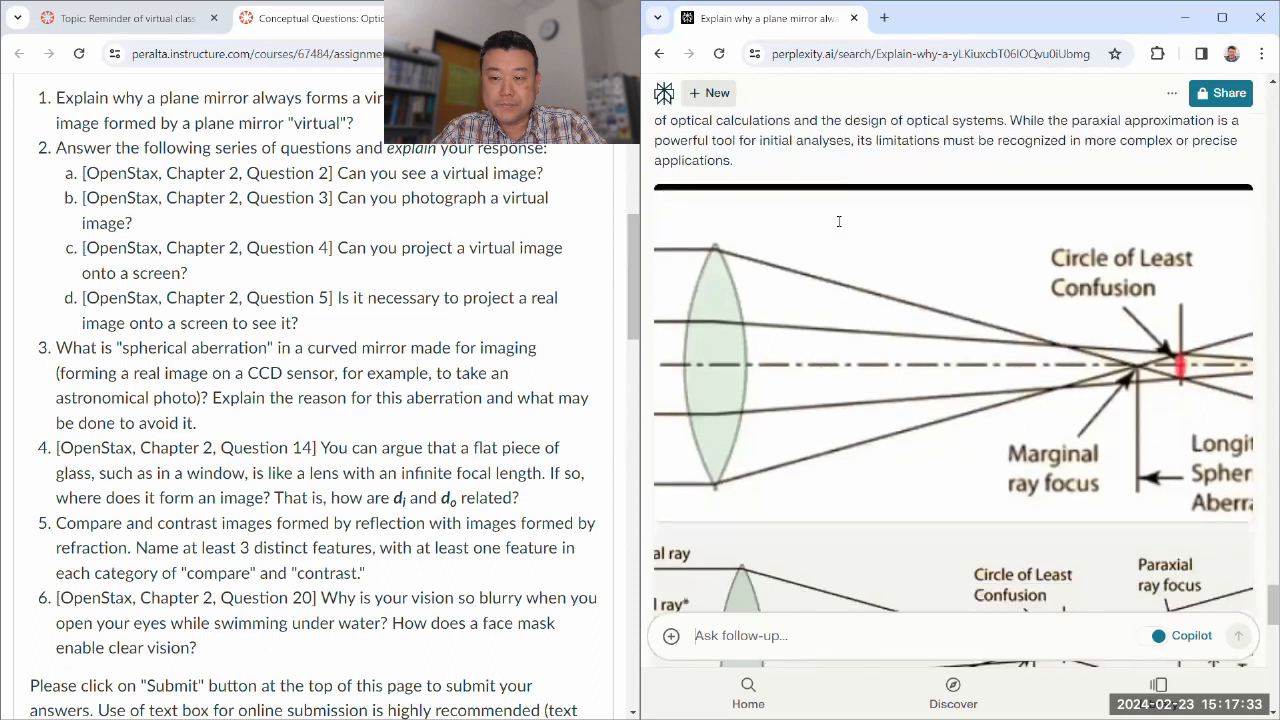
scroll(down, 3)
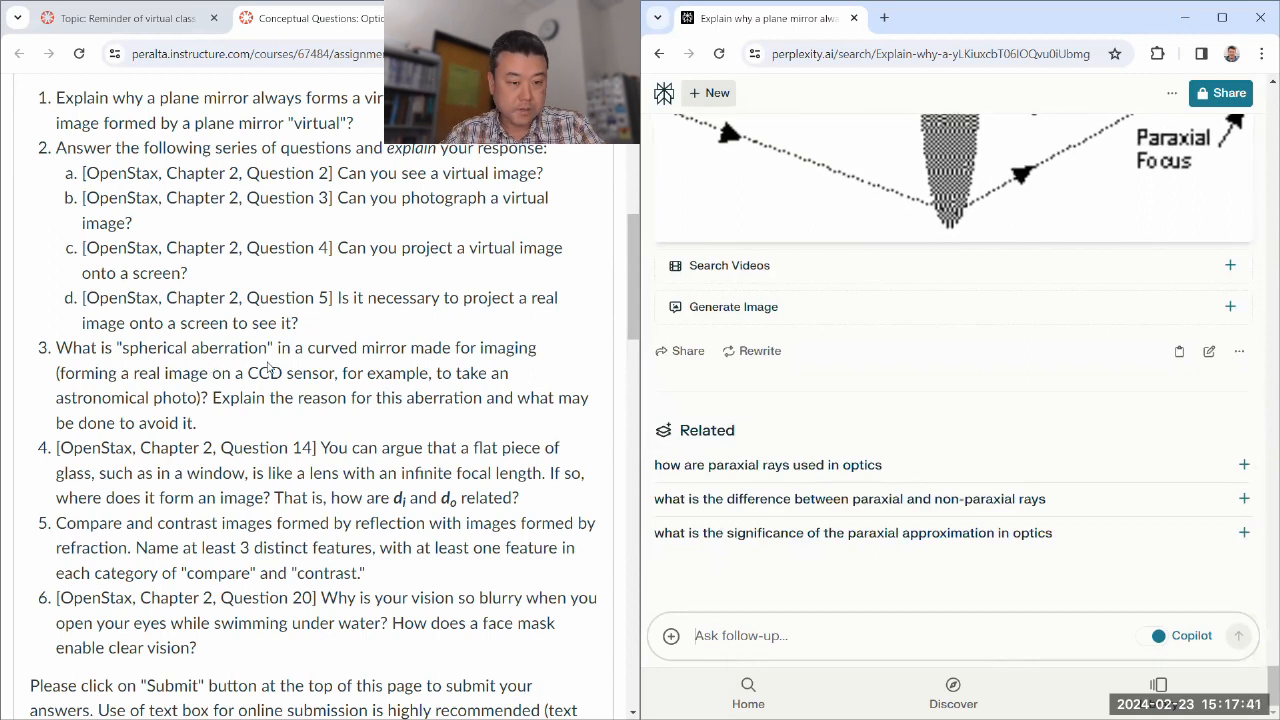
scroll(down, 3)
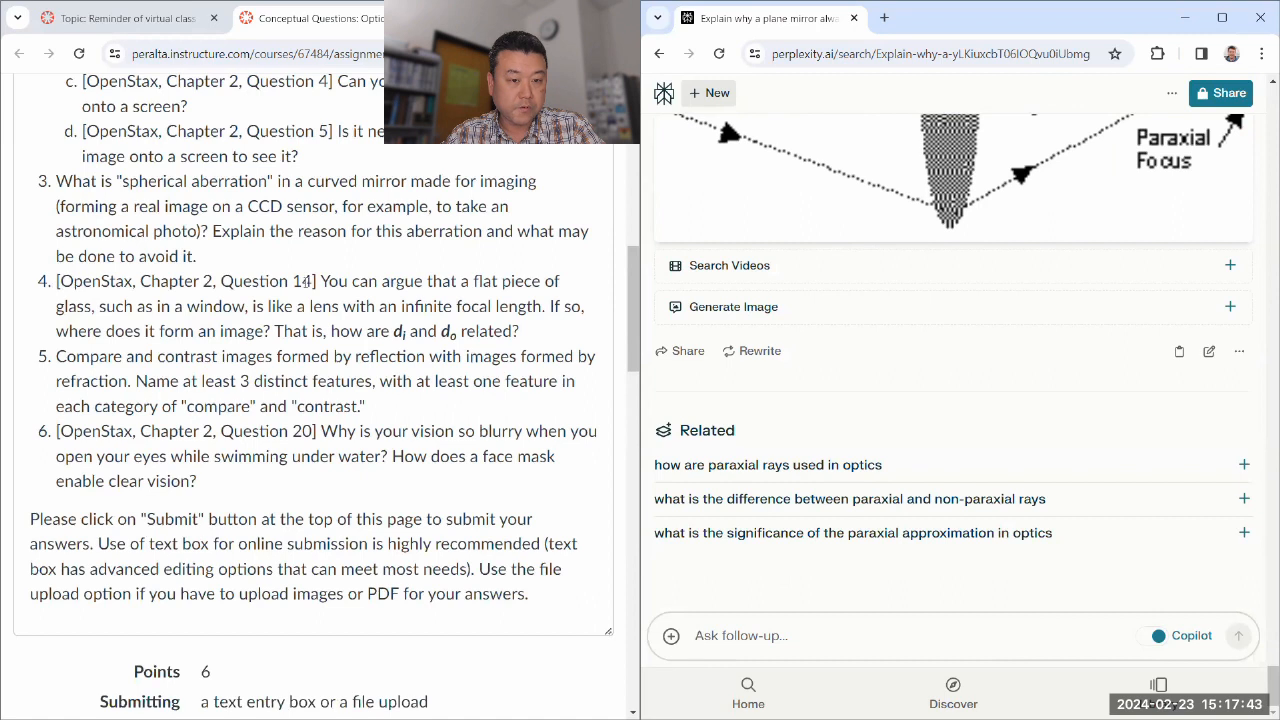
Ask Perplexity Canvas question 4: a flat window pane as a lens with infinite focal length, how di and do relate.
drag(320, 280, 520, 332)
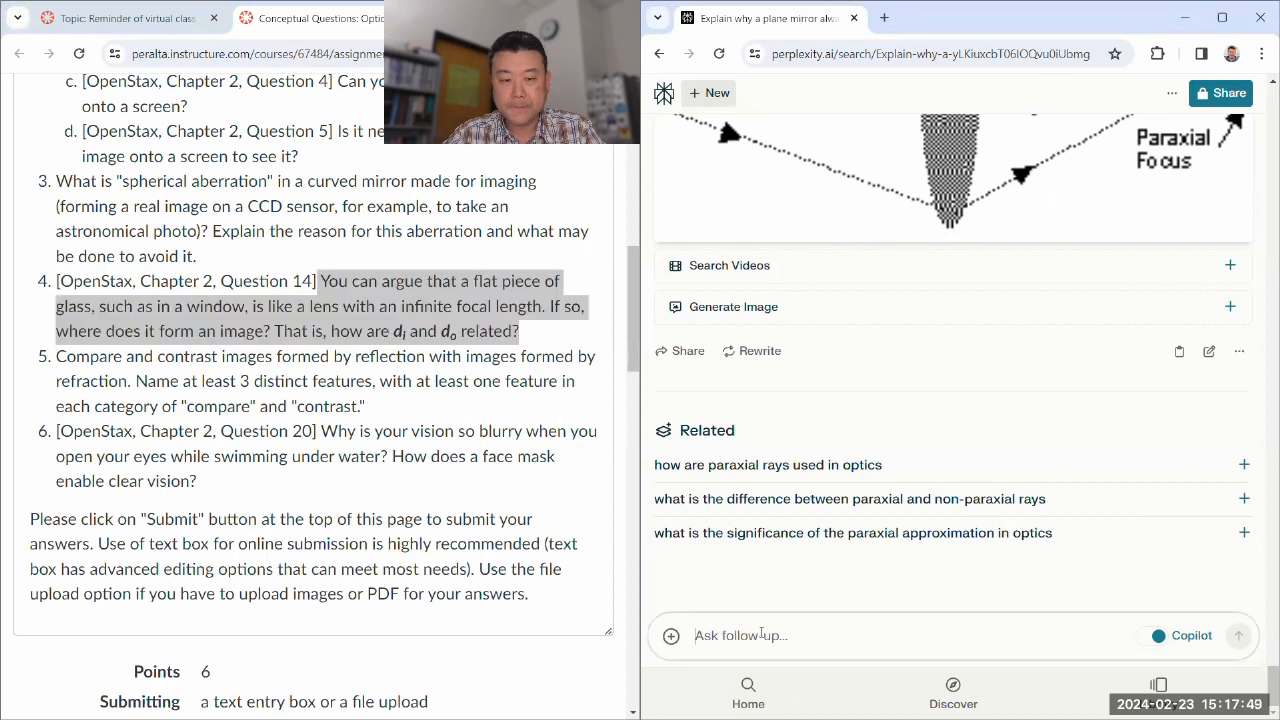
text(You can argue that a flat piece of glass, such as in a window, is like a lens with an infinite focal length. If so, where does it form an image? That is, how are di and do related?)
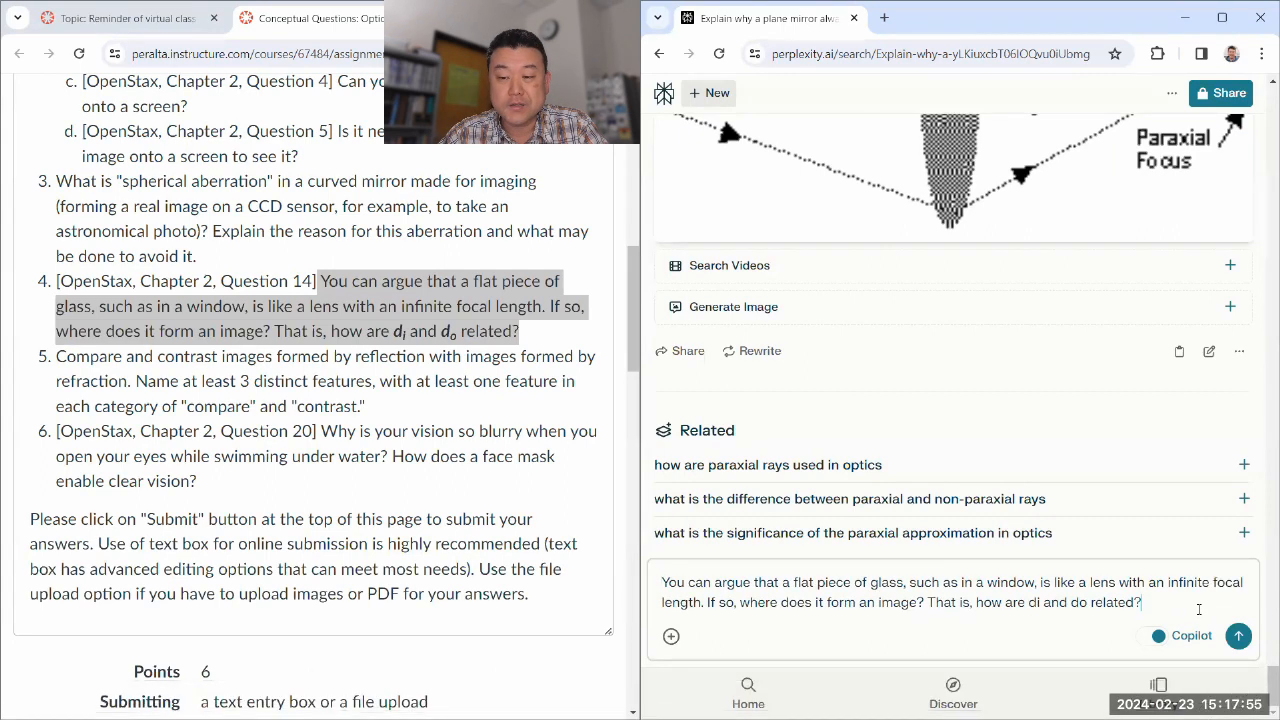
click(1238, 636)
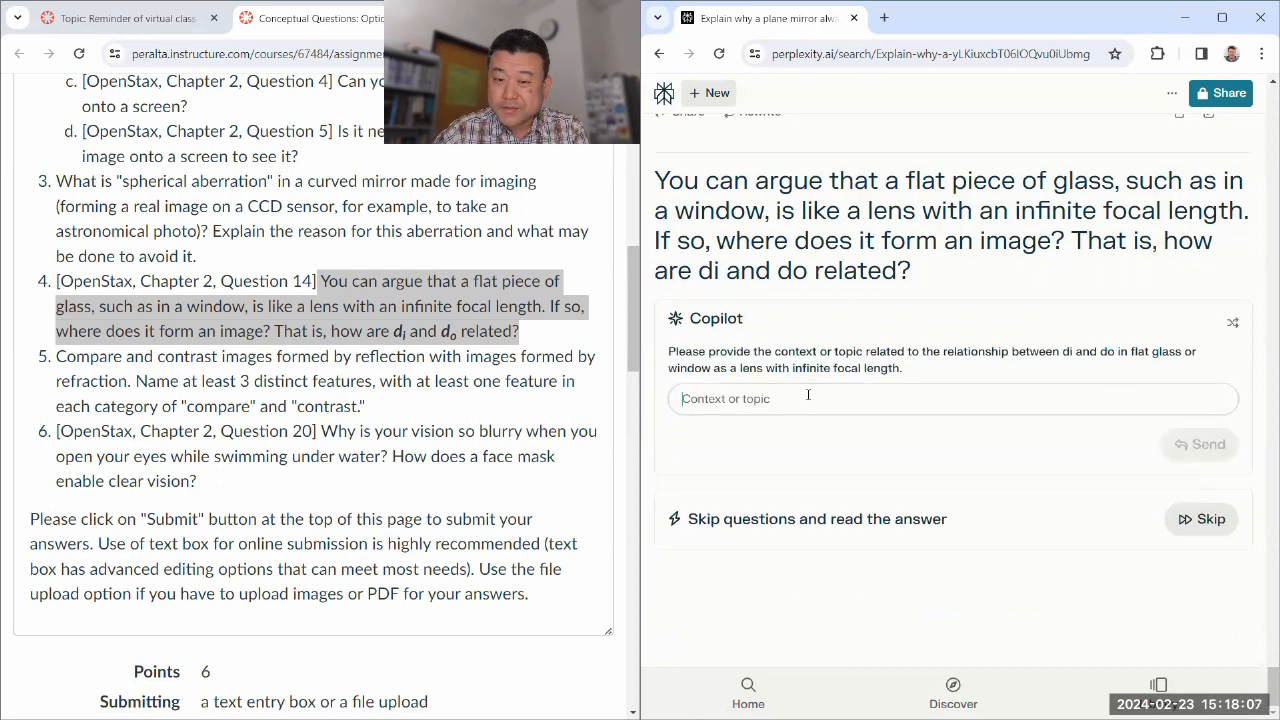
Give Copilot 'Geometric optics' as the context and send it to get the answer.
text(Geometric opt)
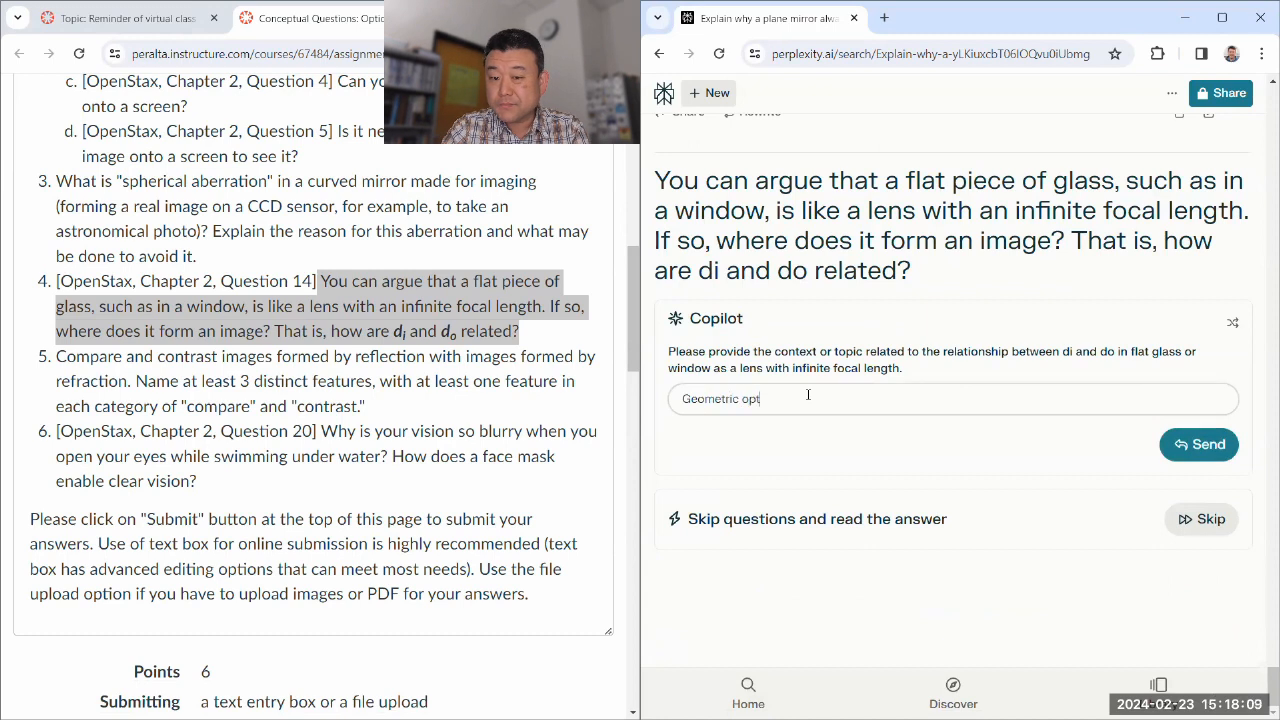
click(1198, 444)
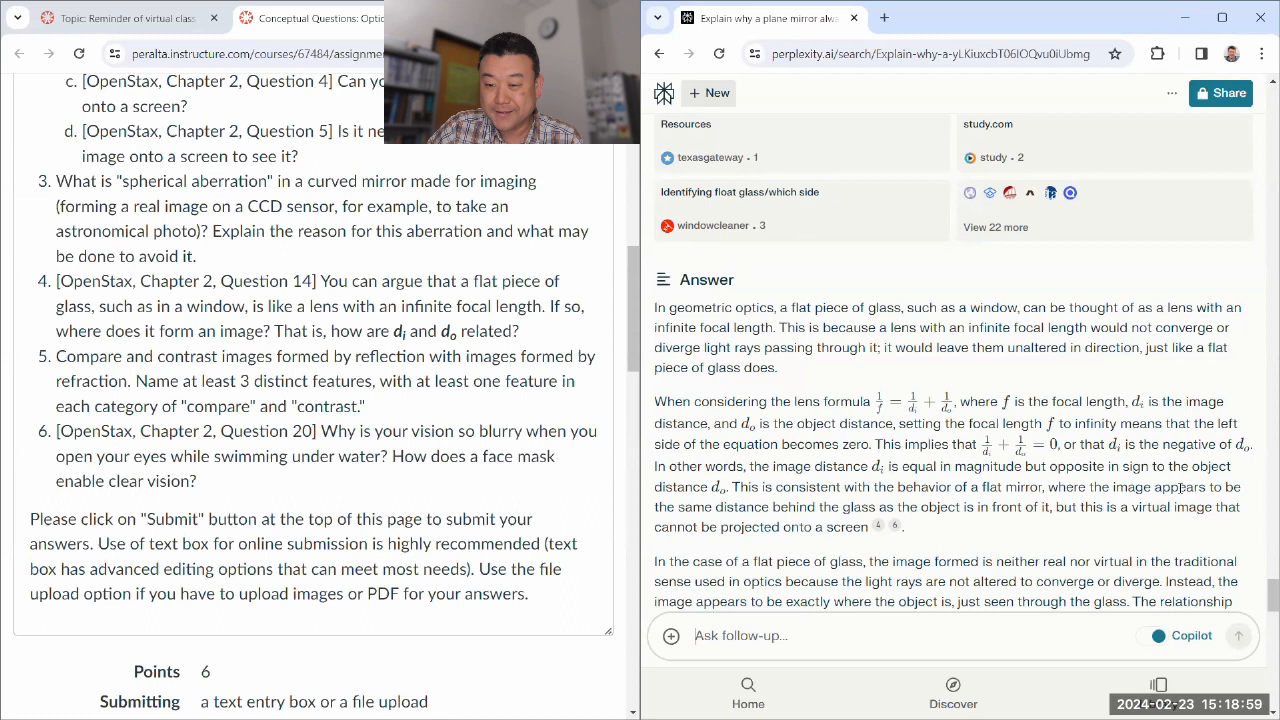
Review the flat-glass answer, highlighting the image-through-flat-glass paragraph, then bring up the Stack Exchange window-glass question.
scroll(down, 3)
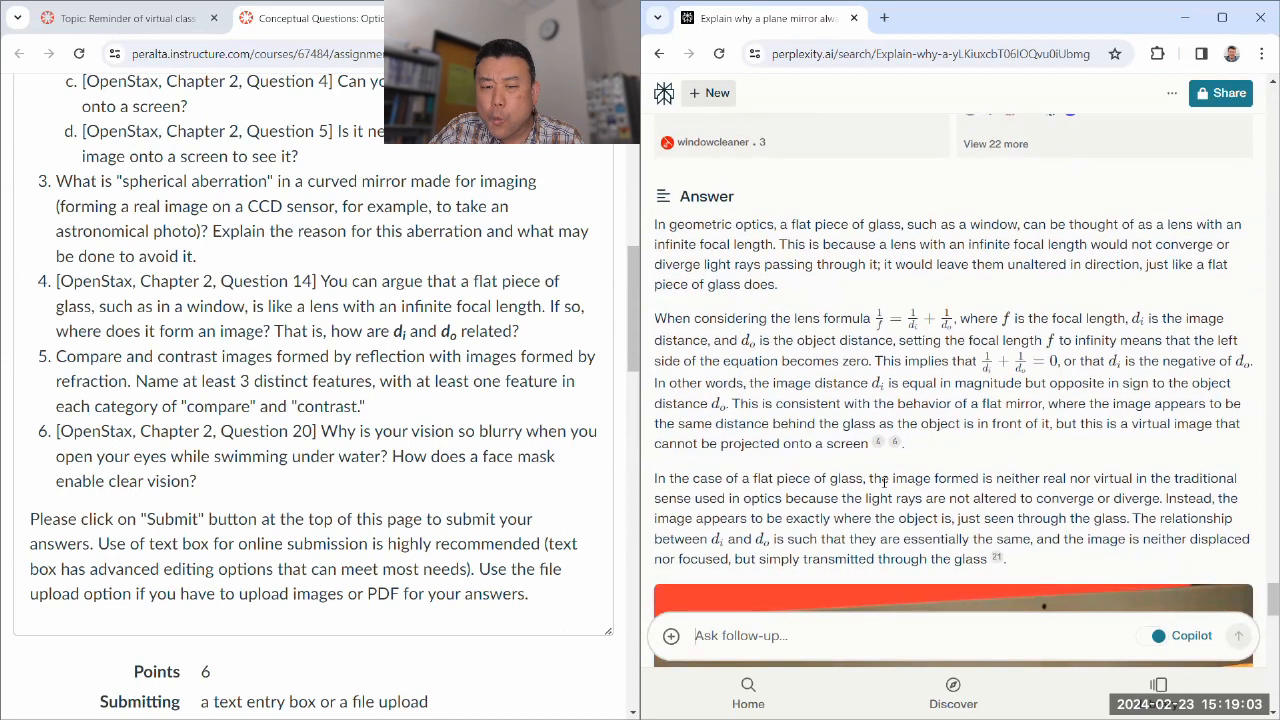
drag(868, 478, 1196, 478)
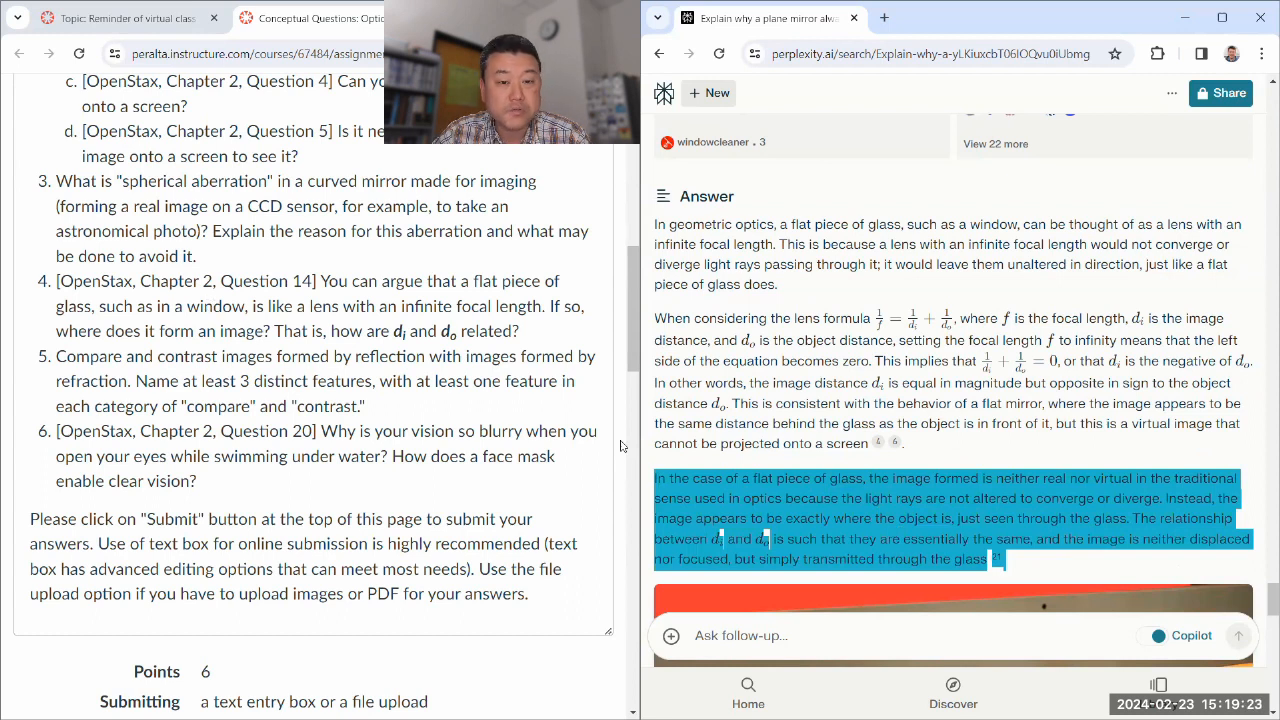
click(950, 490)
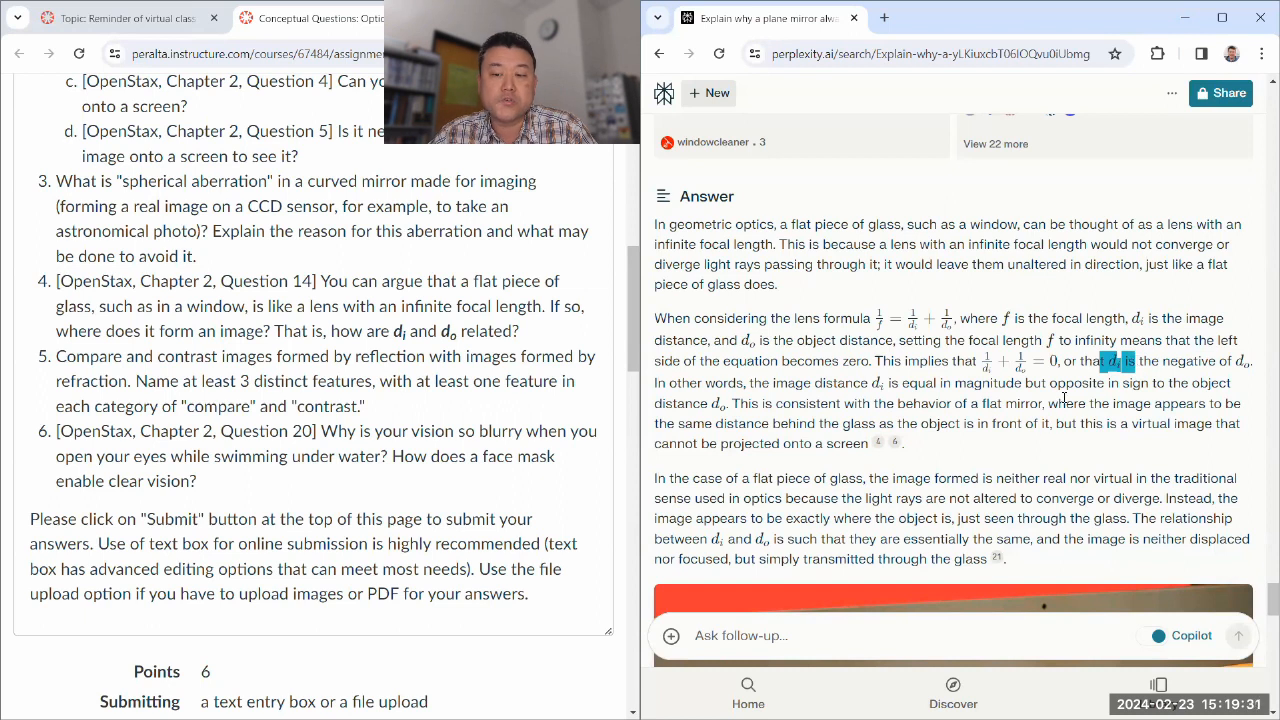
scroll(down, 3)
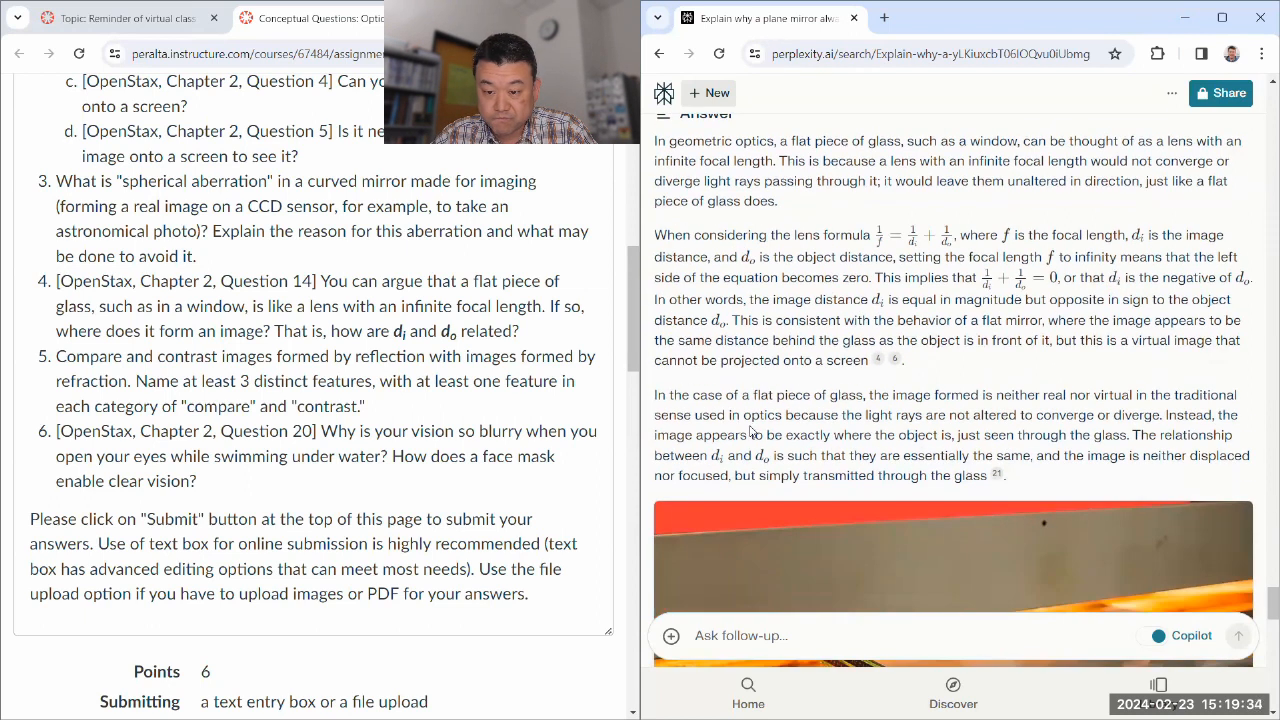
drag(656, 396, 1000, 476)
text(vdr)
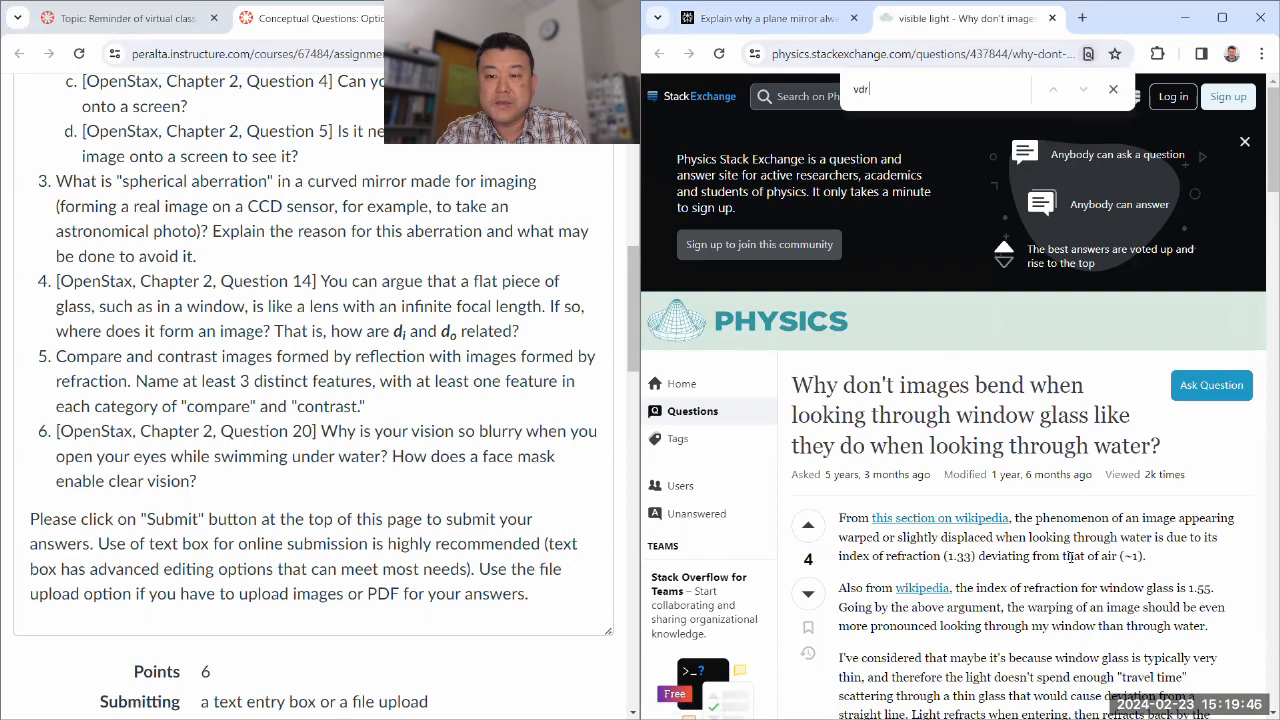
Search the Stack Exchange page for 'virtual' and read down the question, checking back against Perplexity's answer.
text(virtual)
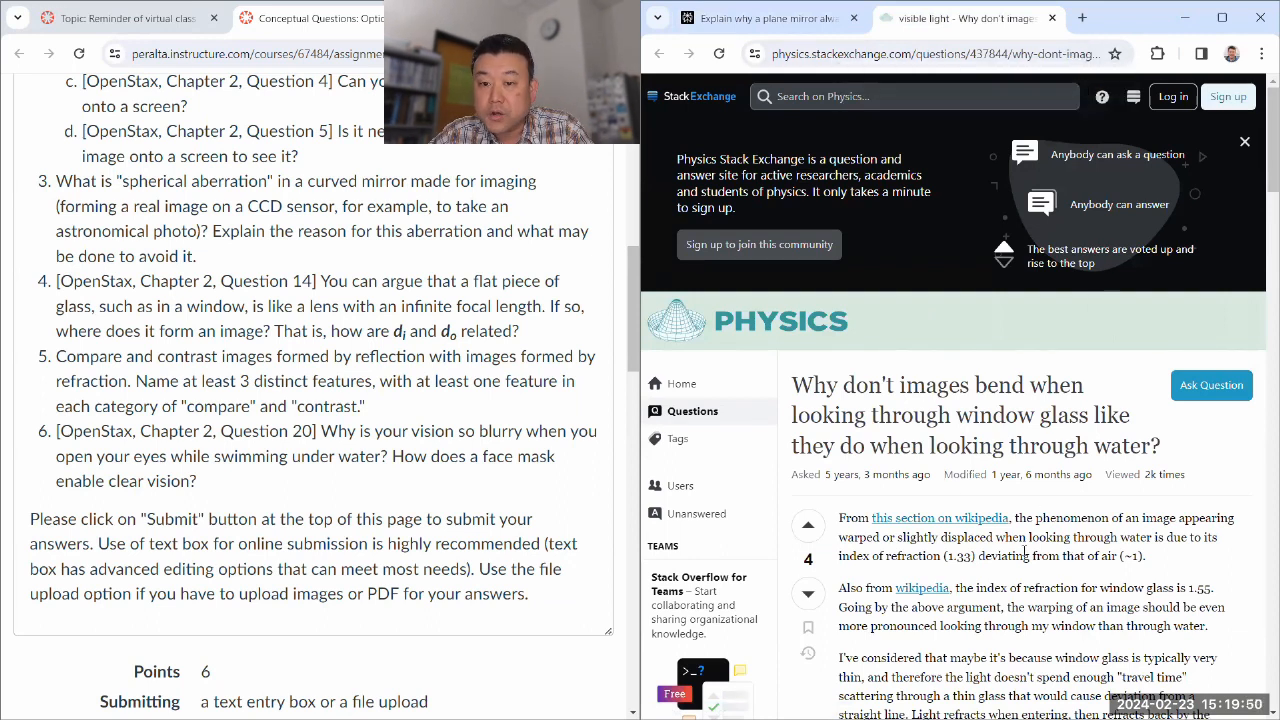
scroll(down, 3)
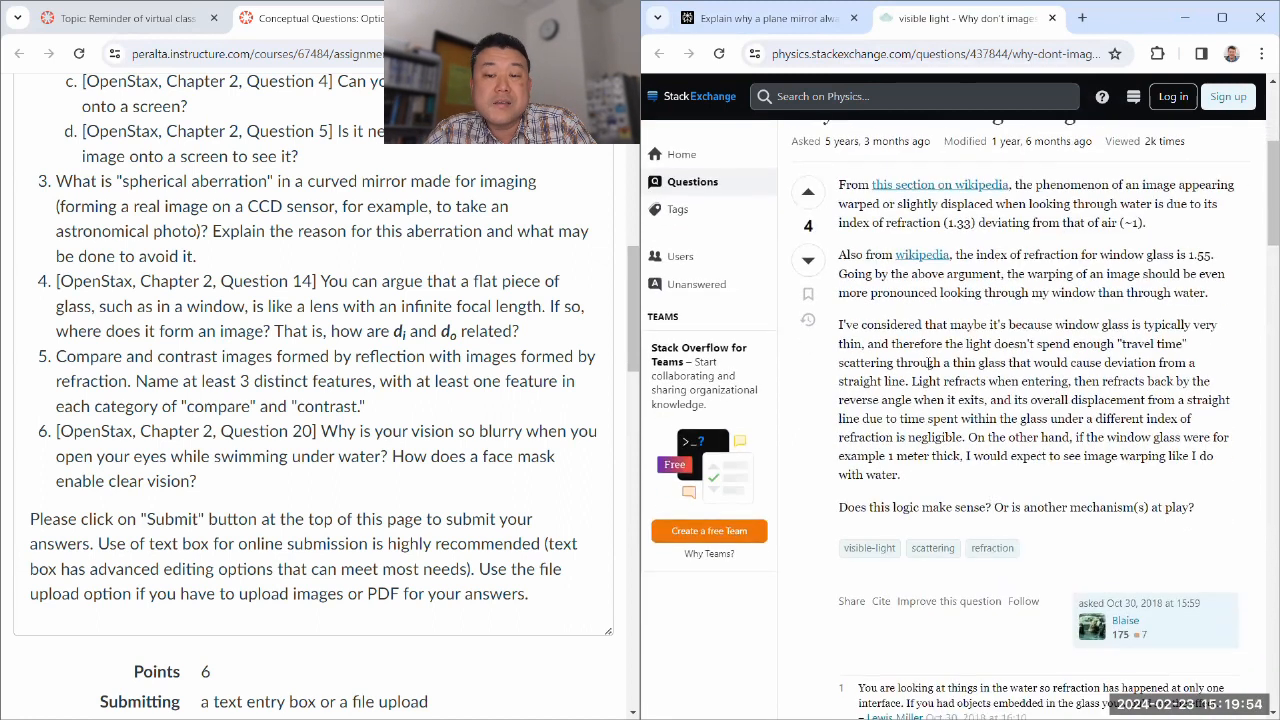
scroll(down, 3)
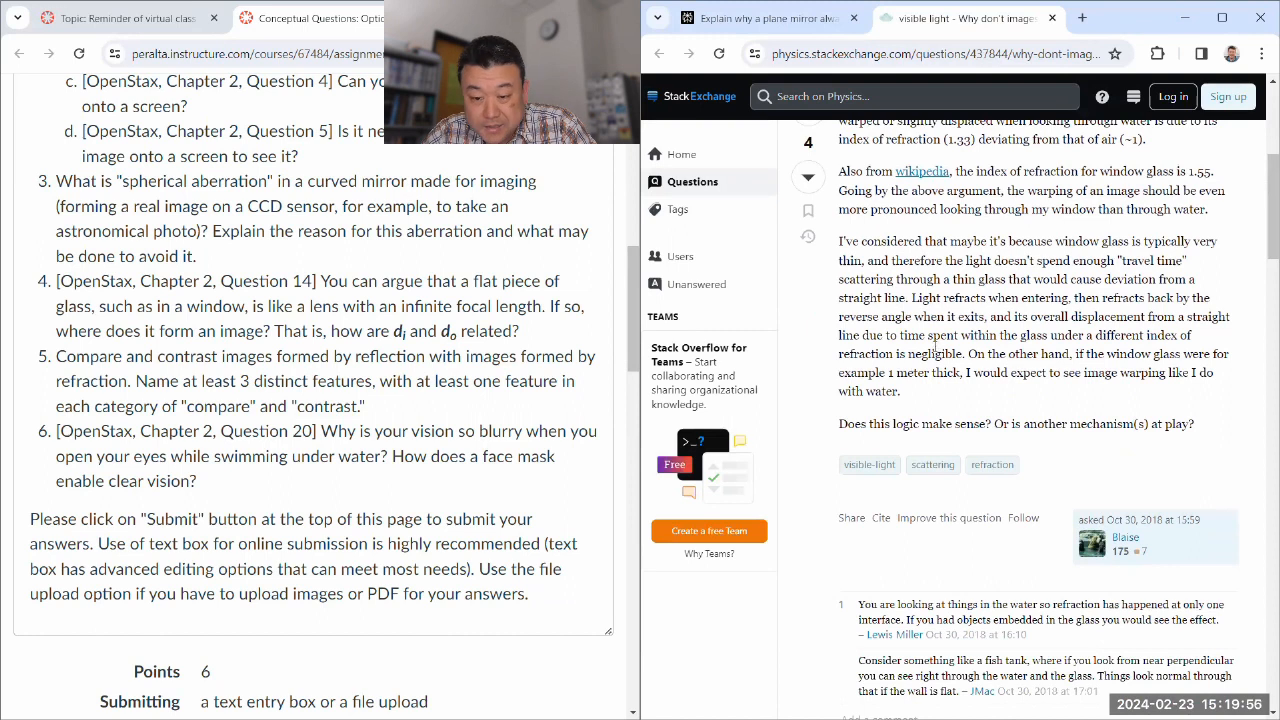
scroll(down, 3)
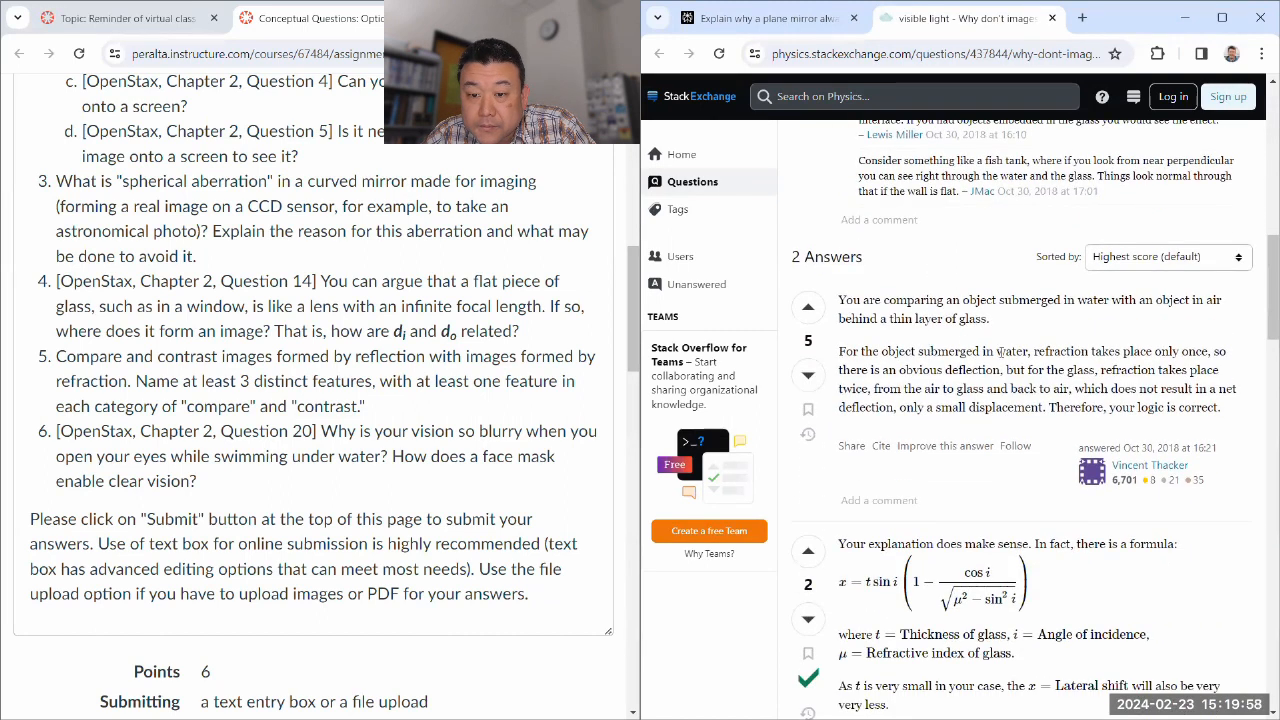
click(764, 18)
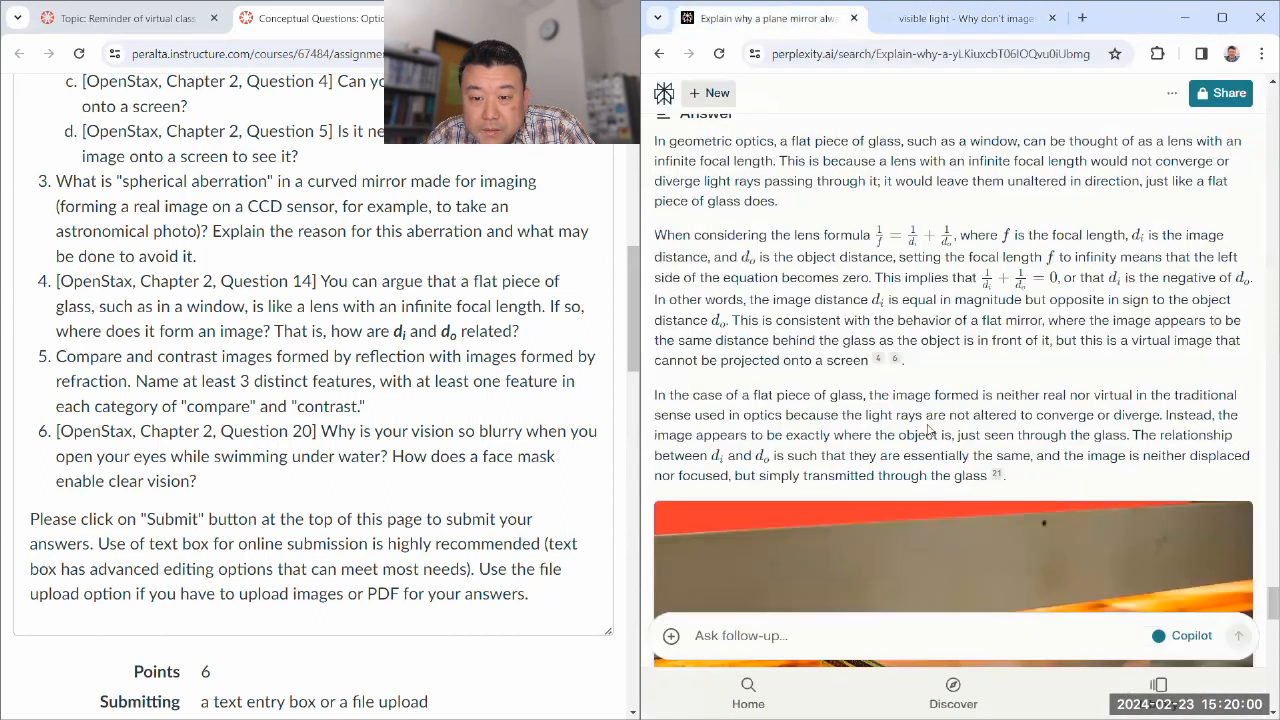
Return to Stack Exchange, search 'tro', and read both answers including the lateral shift formula.
click(964, 18)
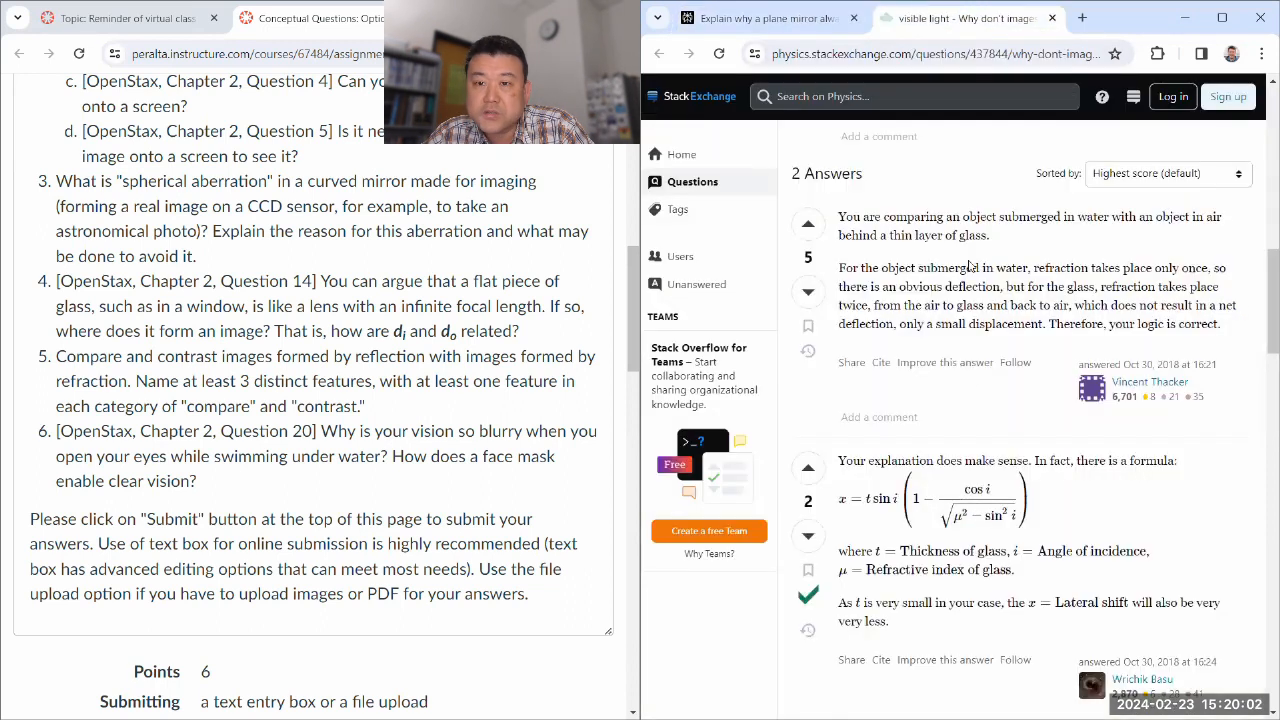
text(tro)
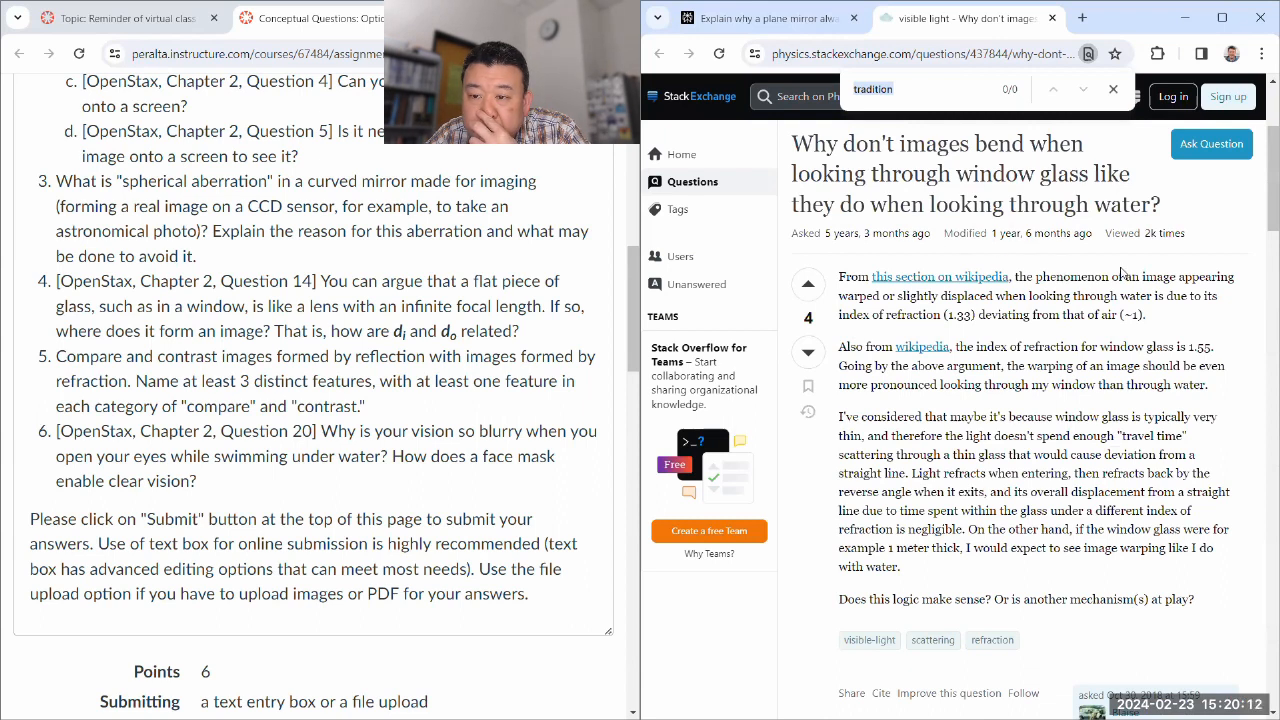
mouse_move(1016, 360)
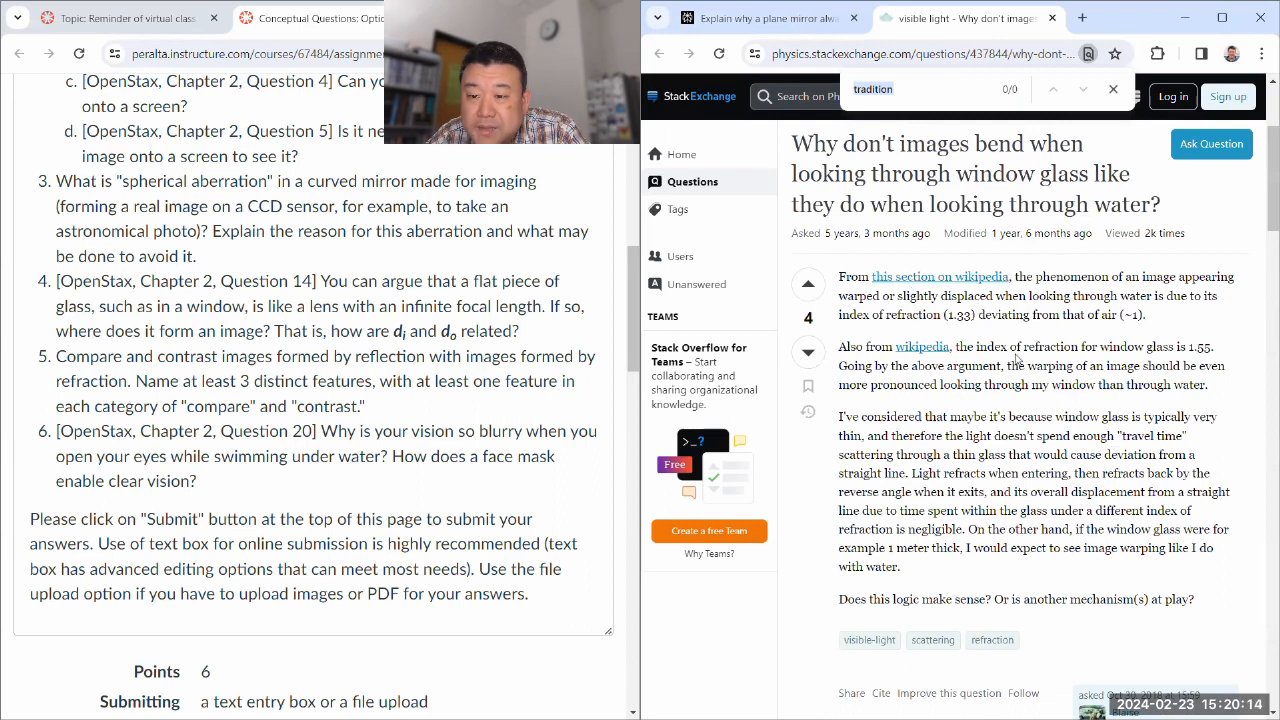
scroll(down, 3)
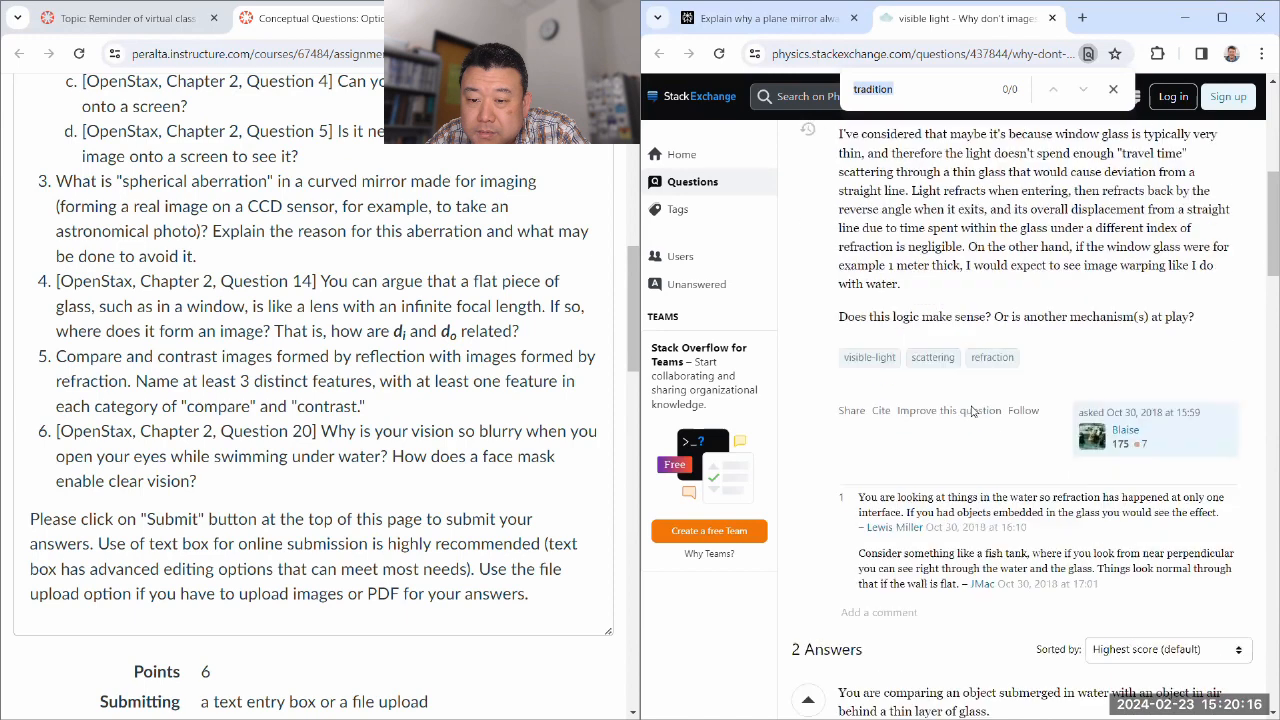
scroll(down, 3)
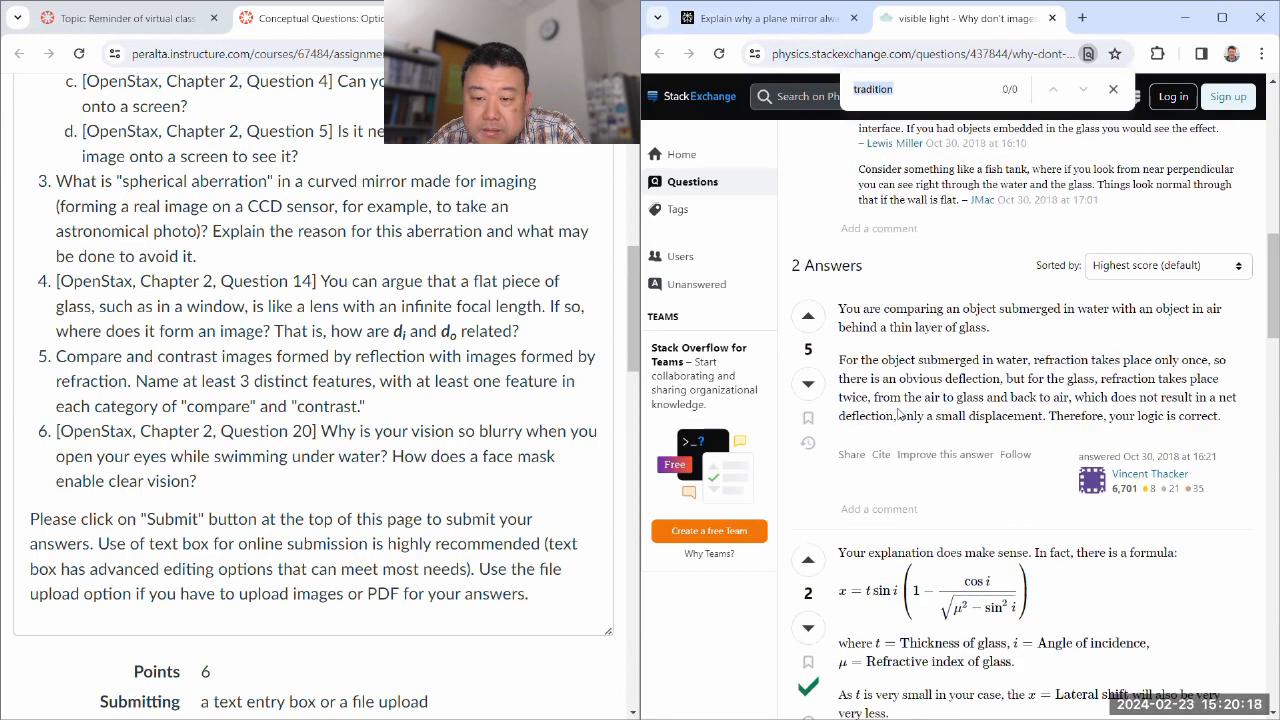
scroll(down, 3)
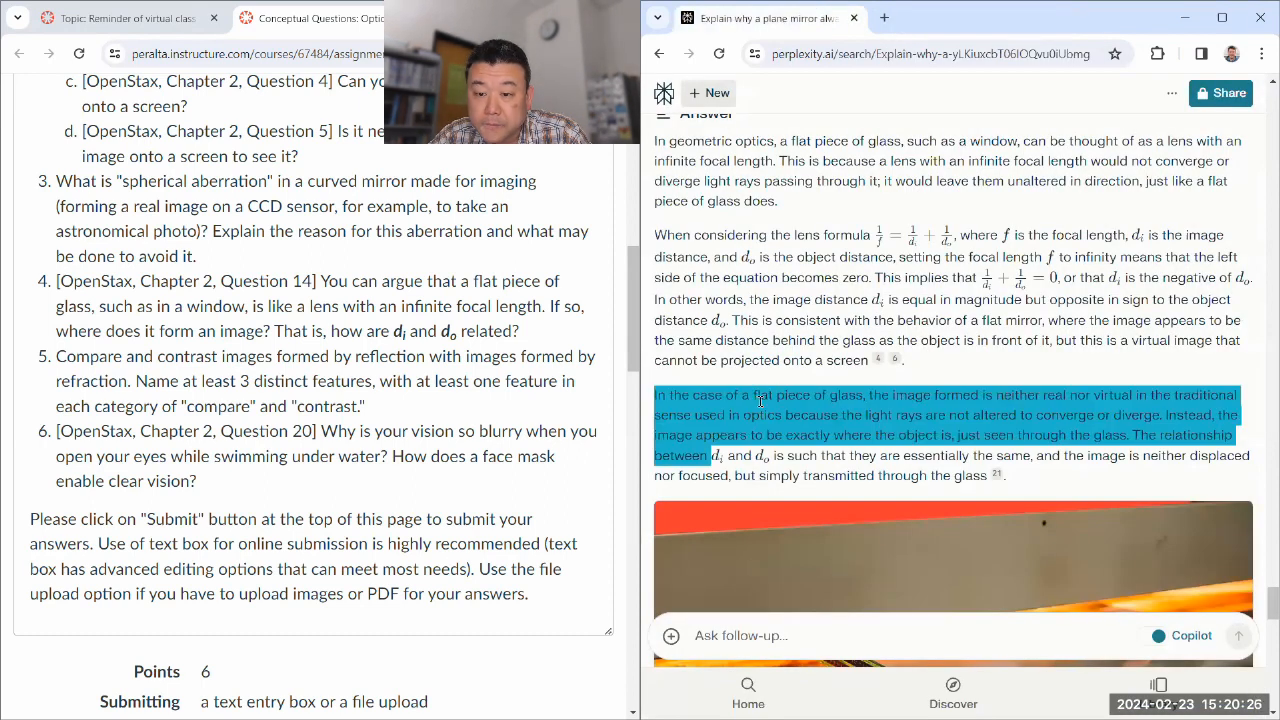
Reread the flat-glass explanation and place Canvas question 5 on reflection versus refraction images in the follow-up box.
scroll(down, 3)
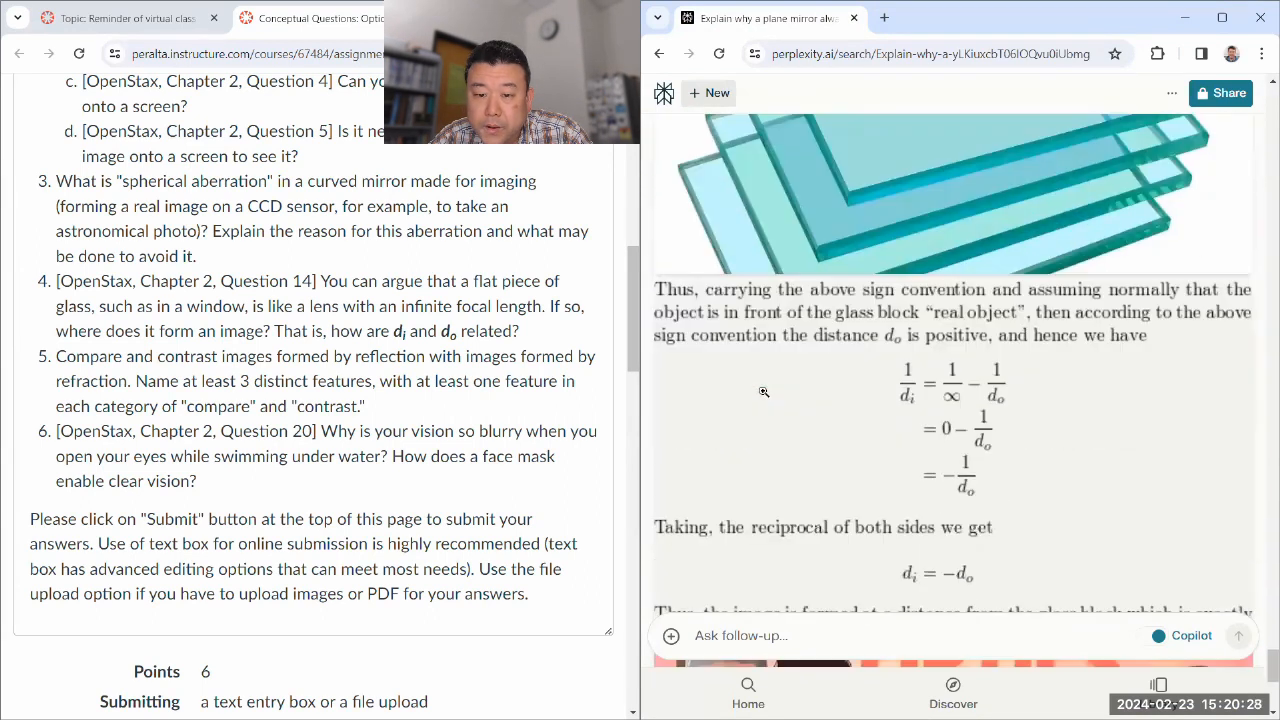
scroll(down, 3)
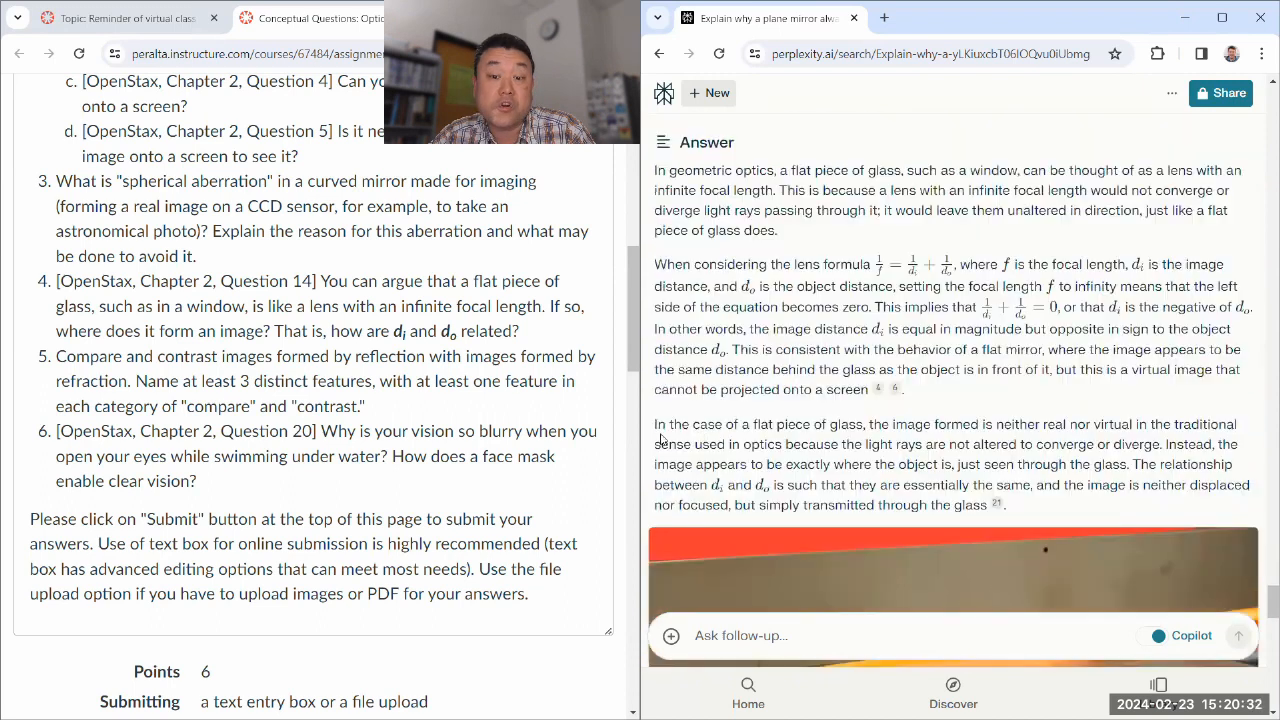
drag(656, 424, 996, 504)
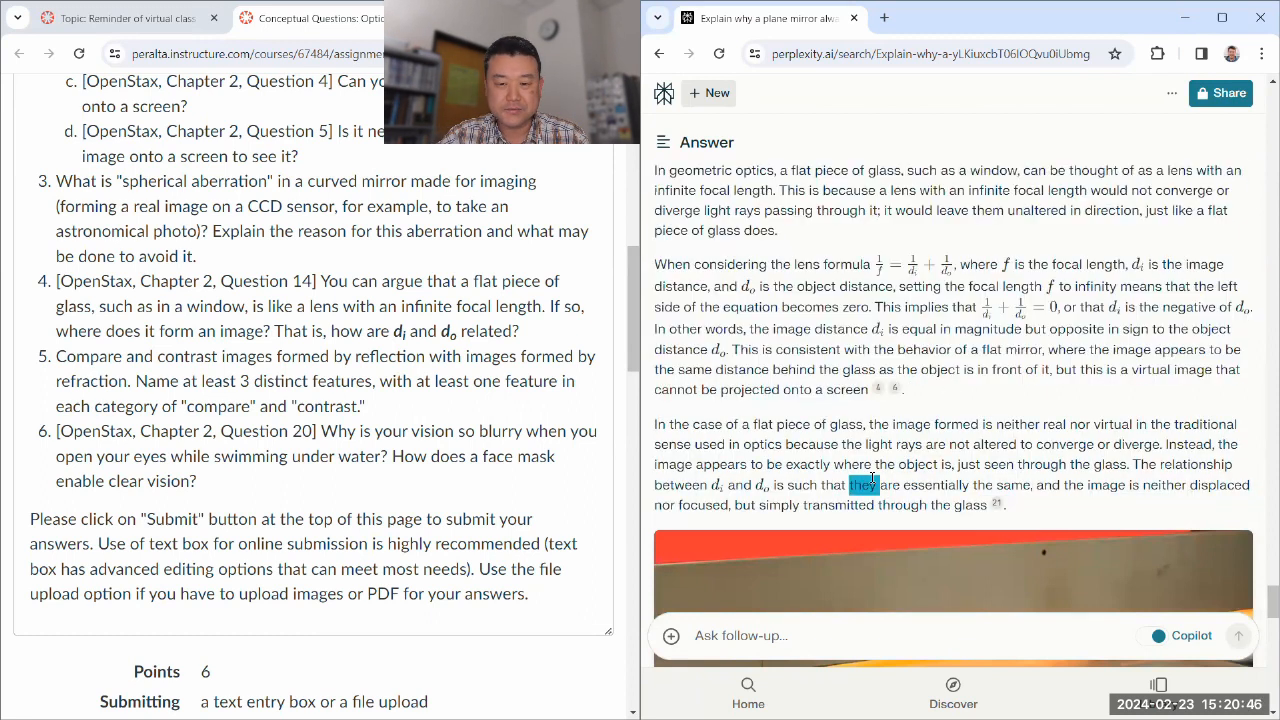
click(864, 486)
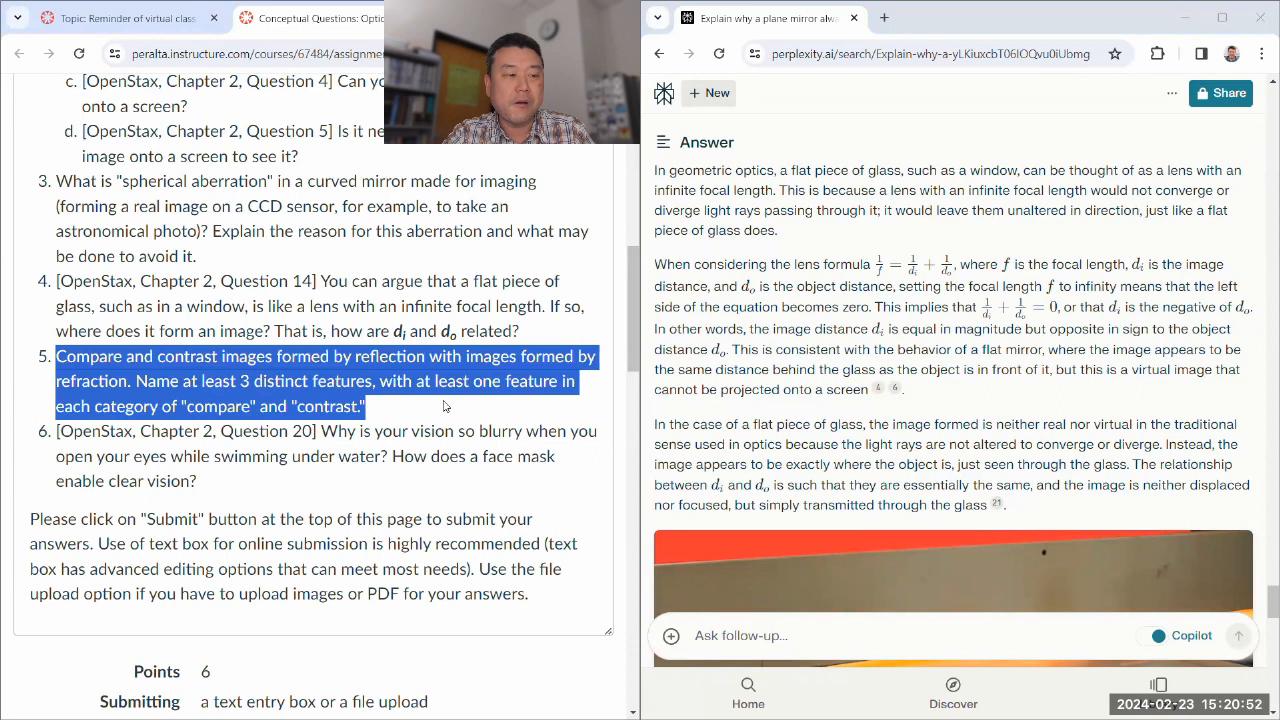
scroll(down, 3)
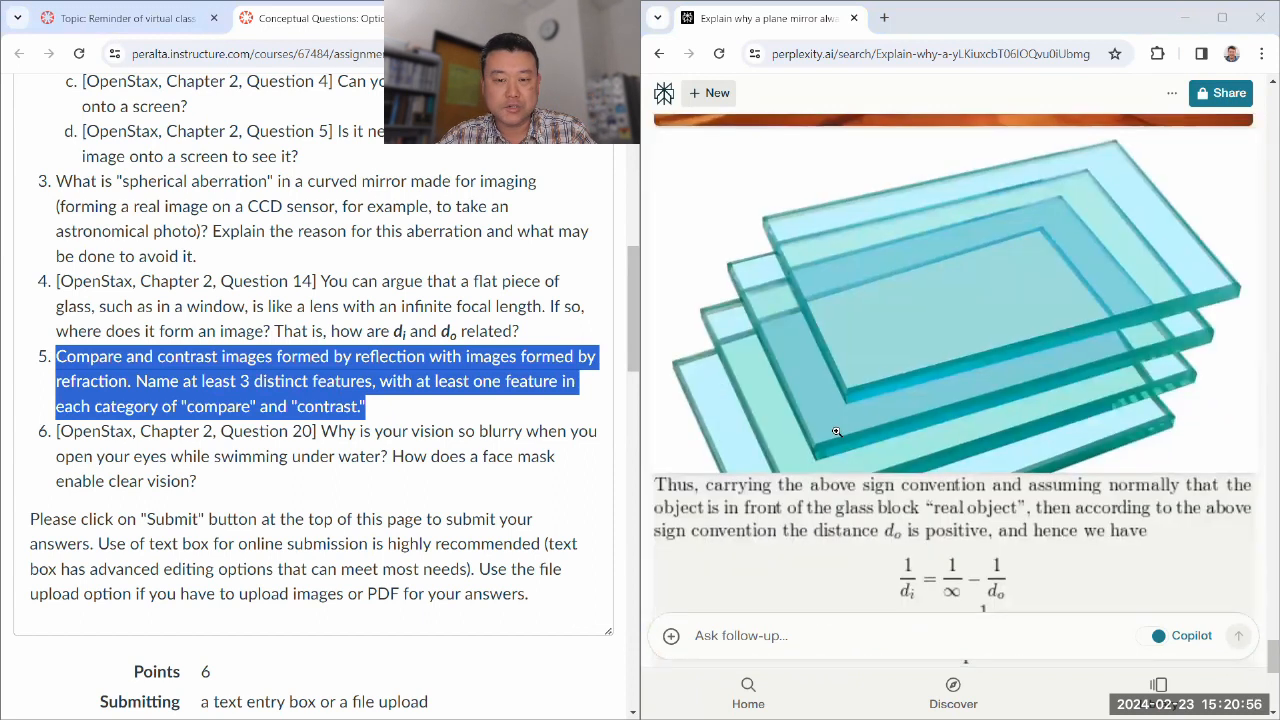
scroll(down, 3)
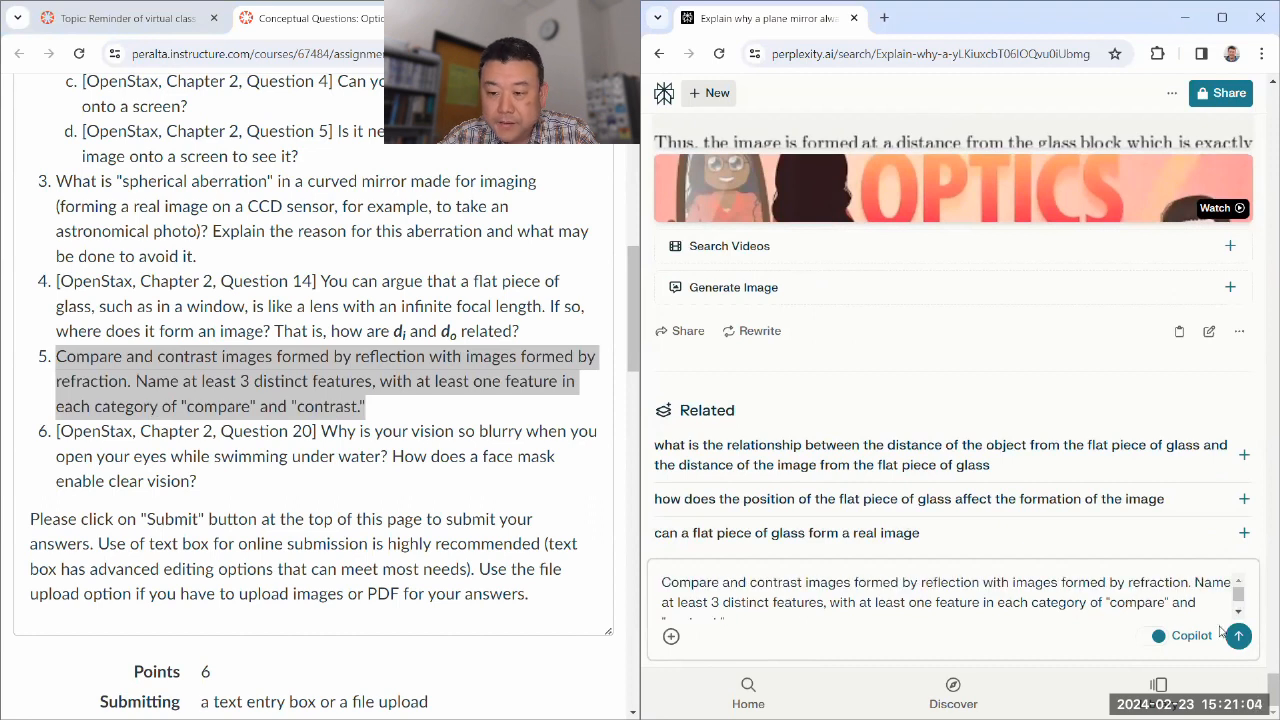
Submit question 5, skip Copilot's clarifying options, and read the summary noting curved-mirror image location varies.
click(1238, 636)
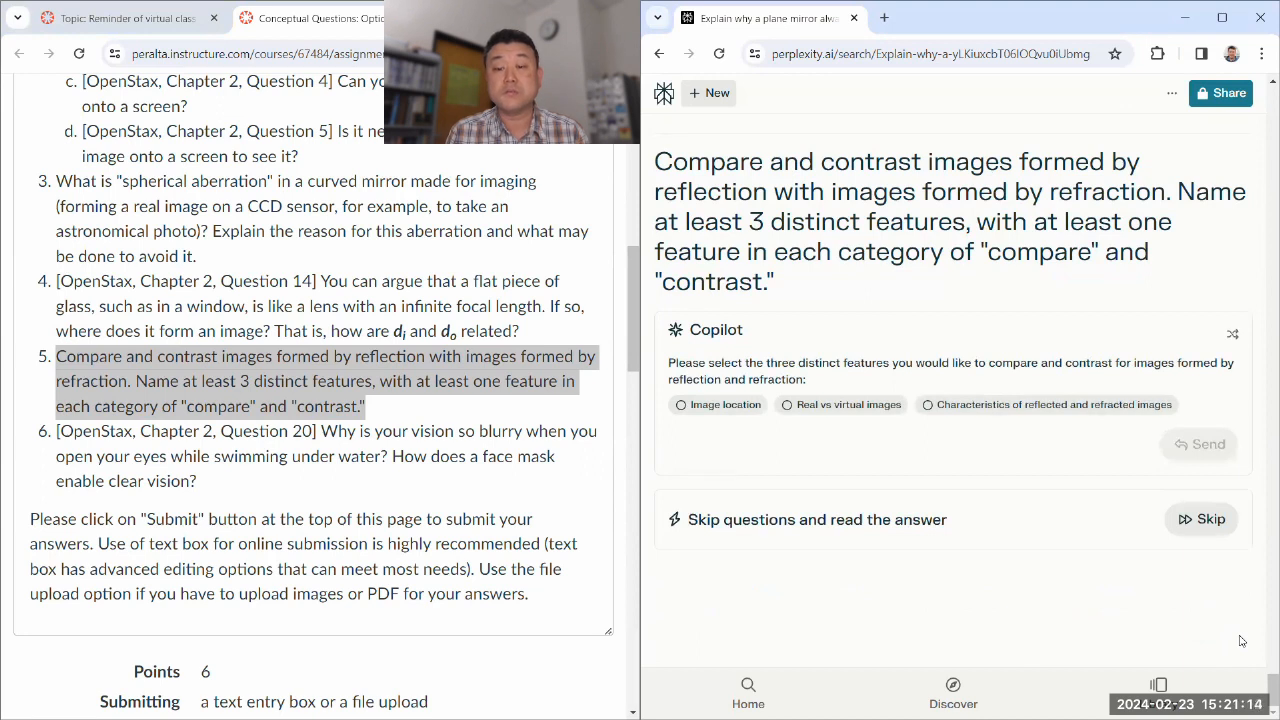
click(718, 404)
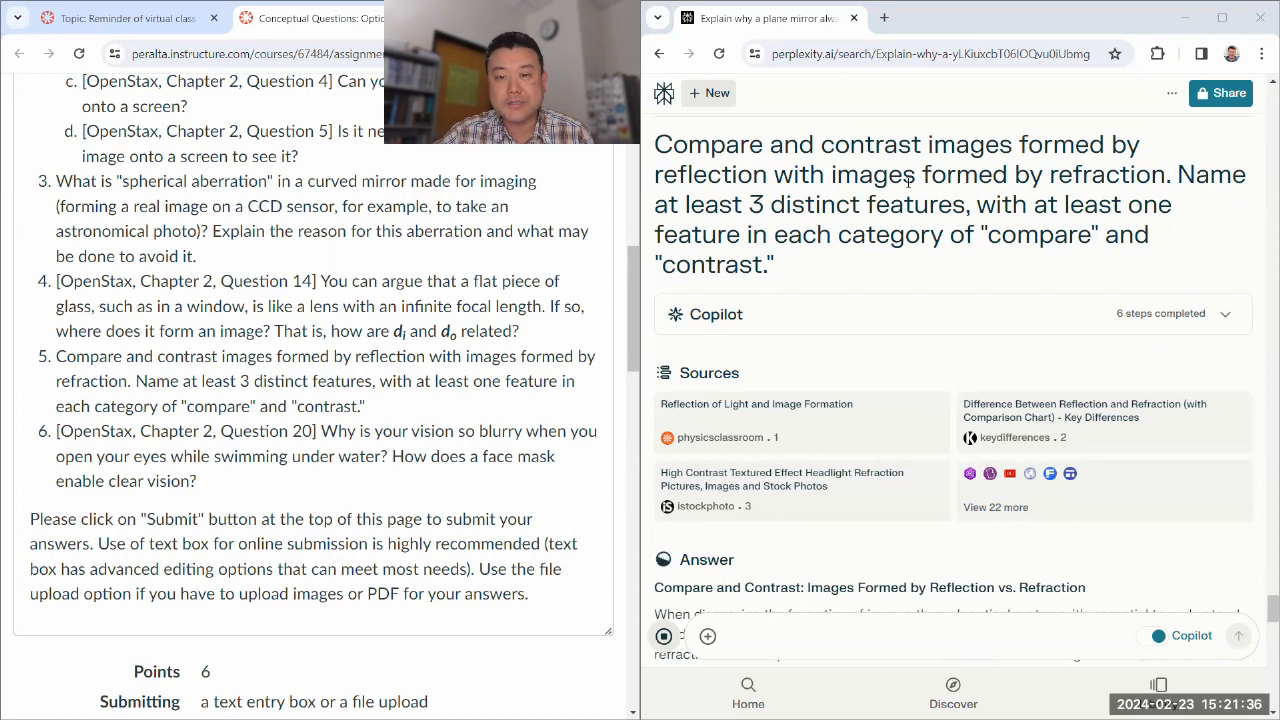
scroll(down, 3)
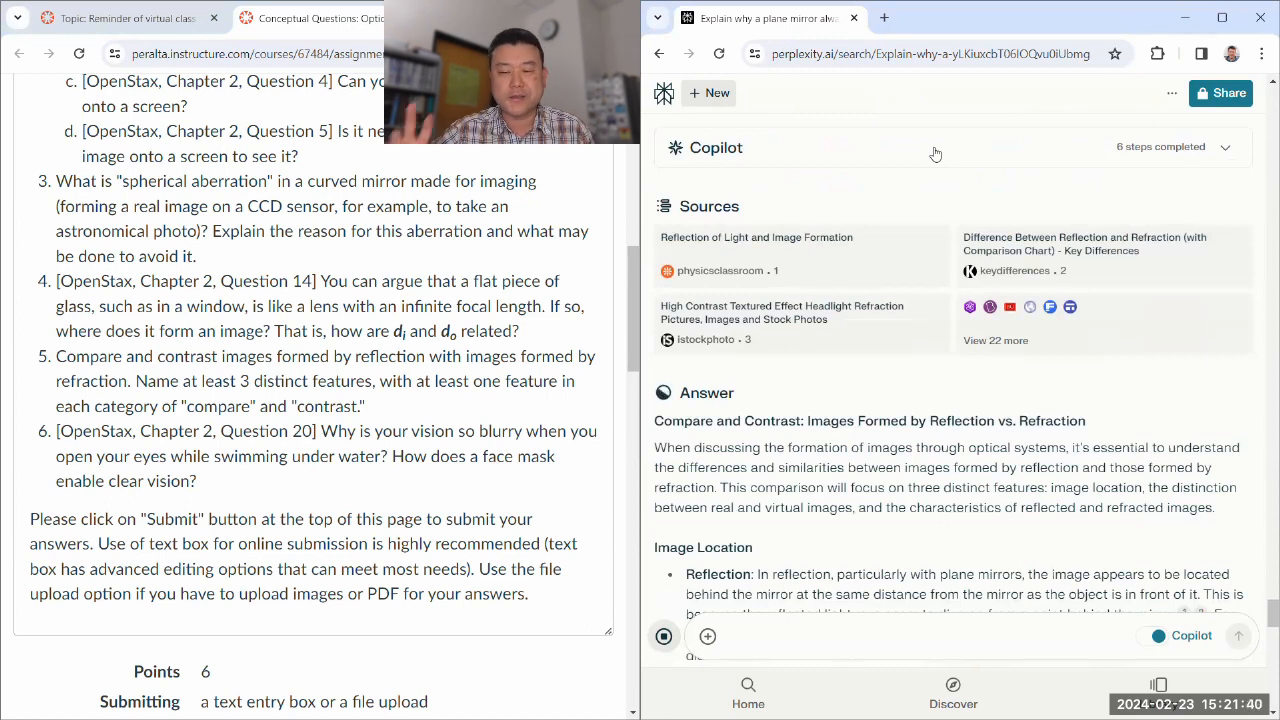
scroll(down, 3)
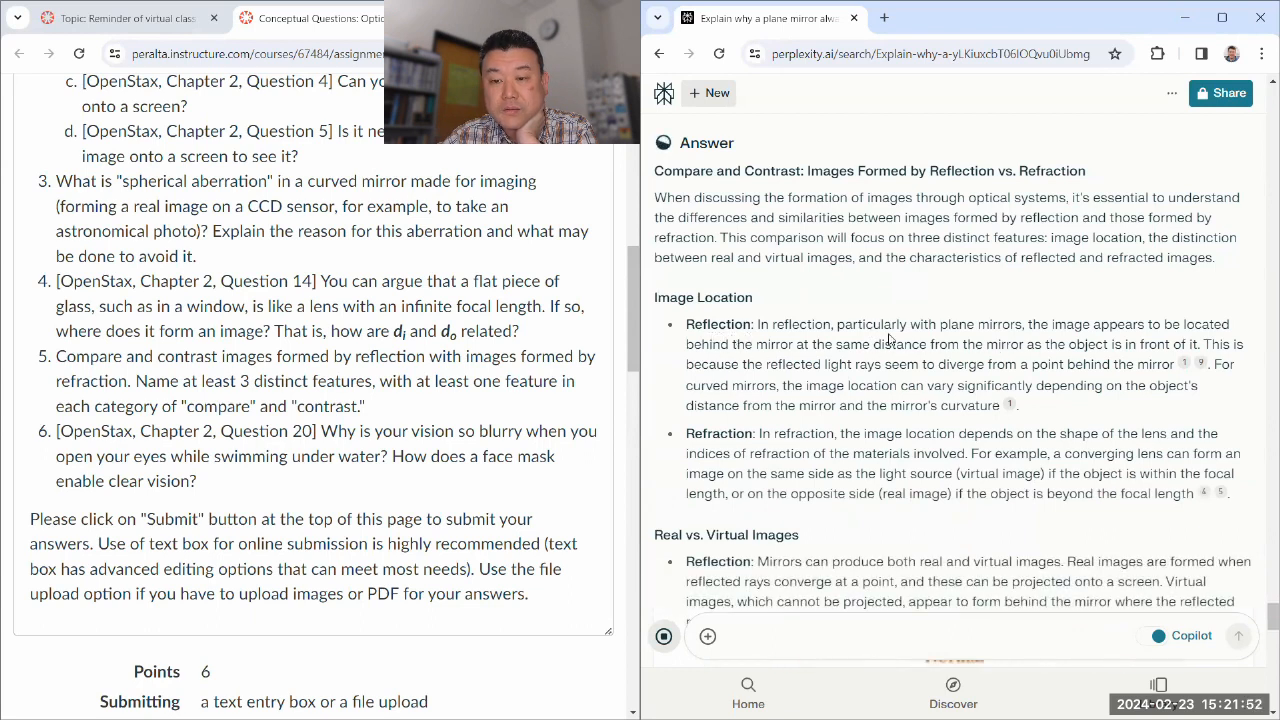
drag(836, 324, 1024, 324)
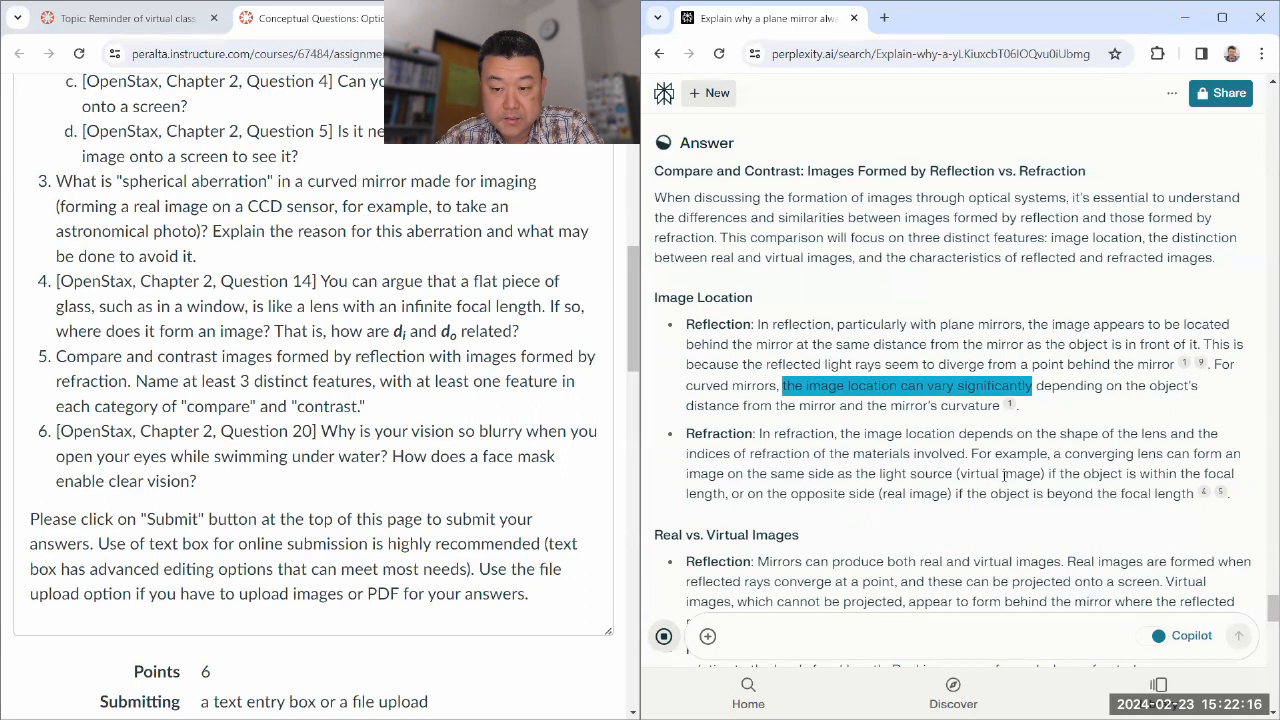
click(760, 432)
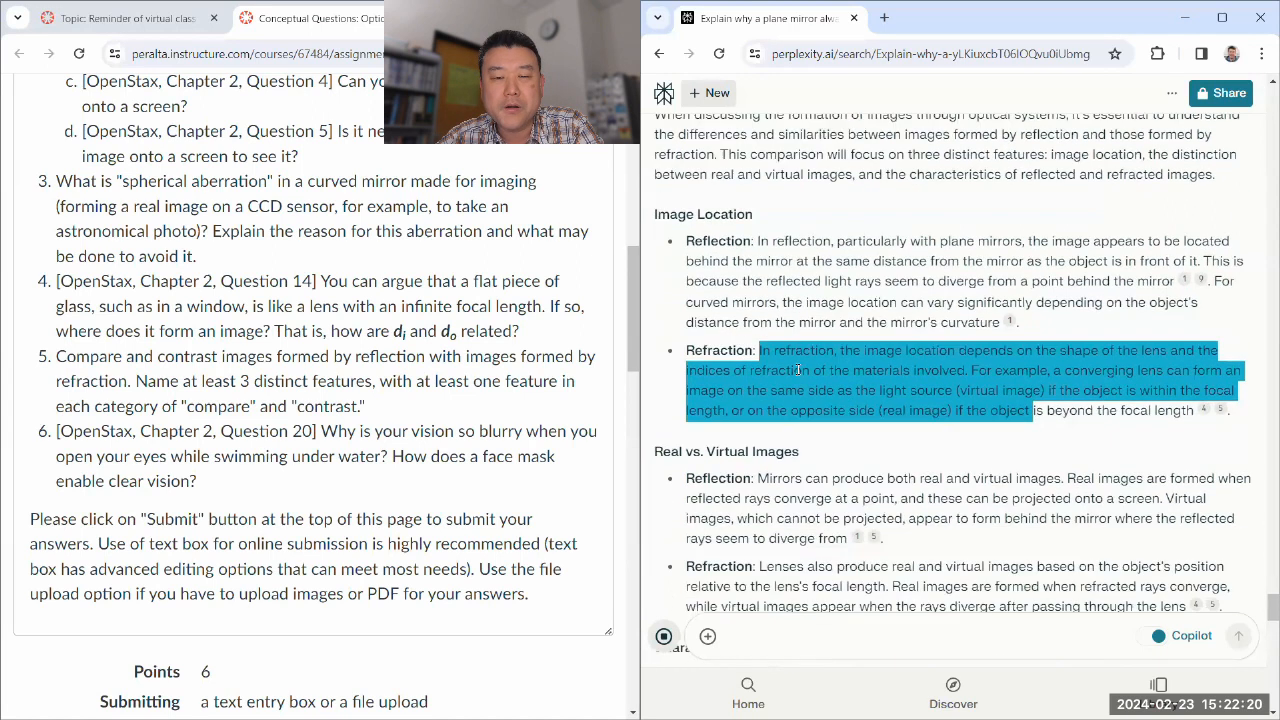
Read the real-versus-virtual and image-characteristics sections, highlighting key lines.
scroll(down, 3)
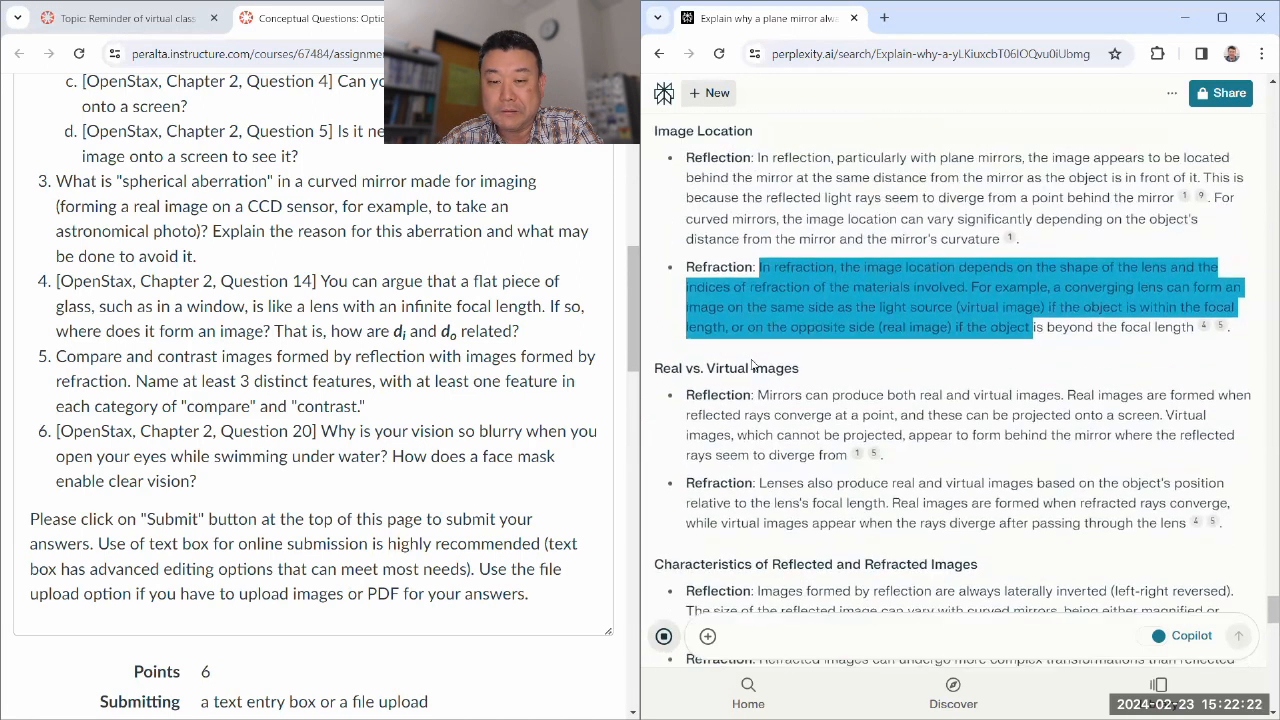
scroll(down, 3)
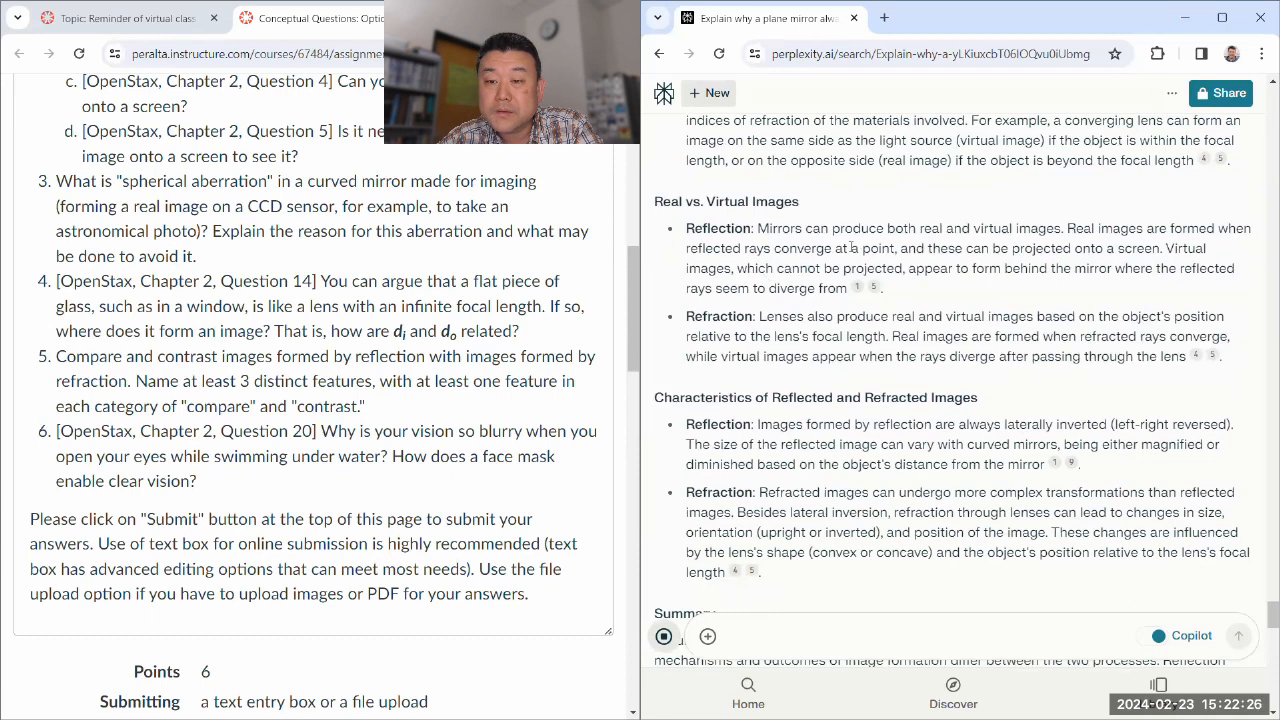
drag(686, 228, 748, 336)
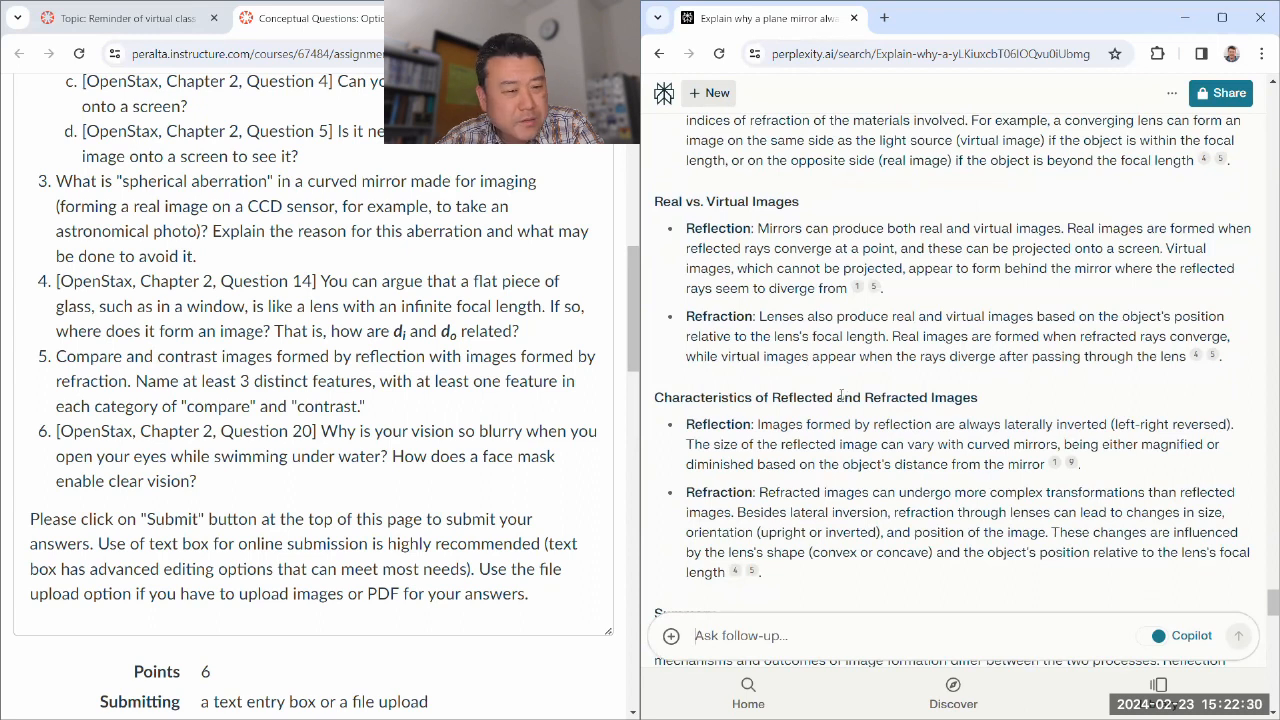
scroll(down, 3)
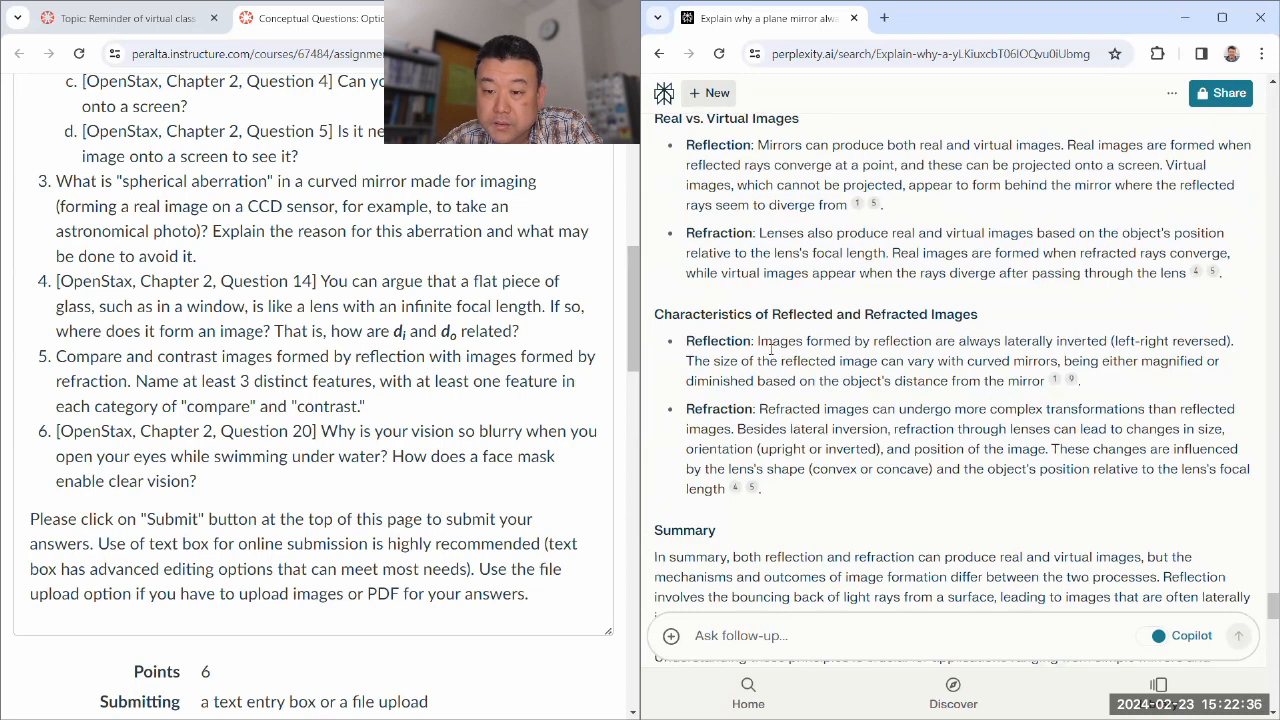
drag(684, 340, 942, 340)
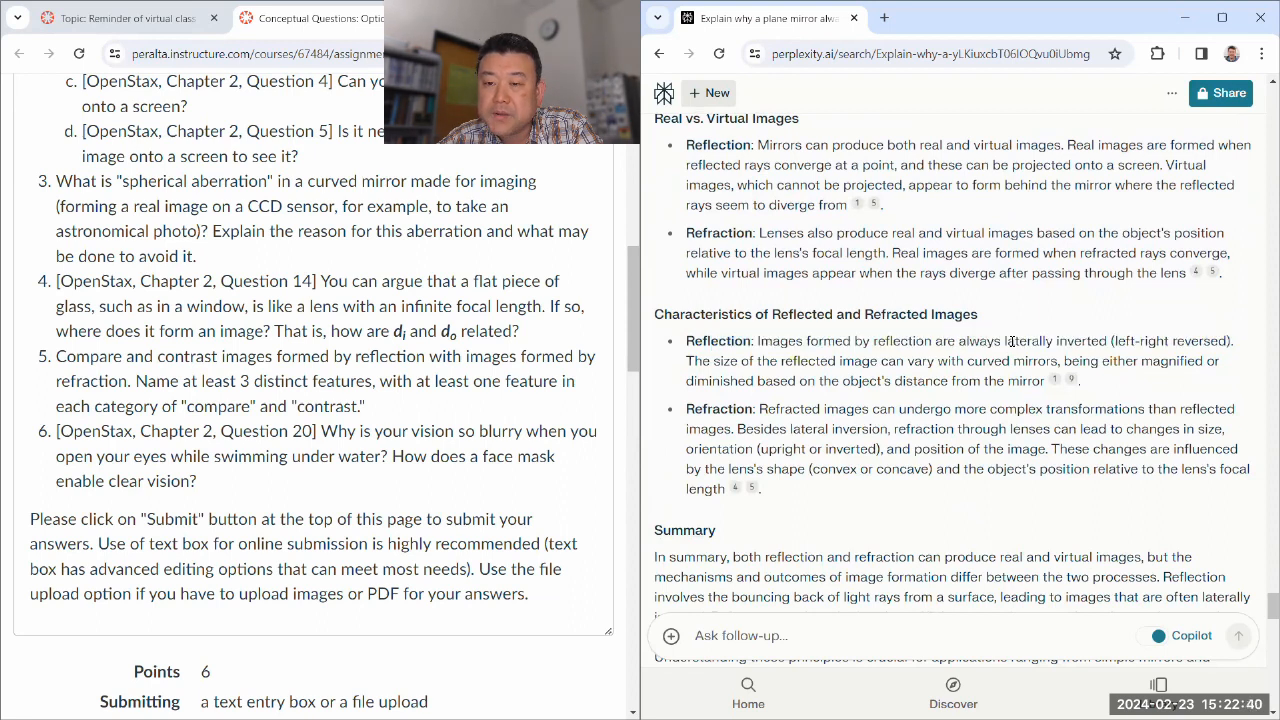
drag(756, 340, 1112, 340)
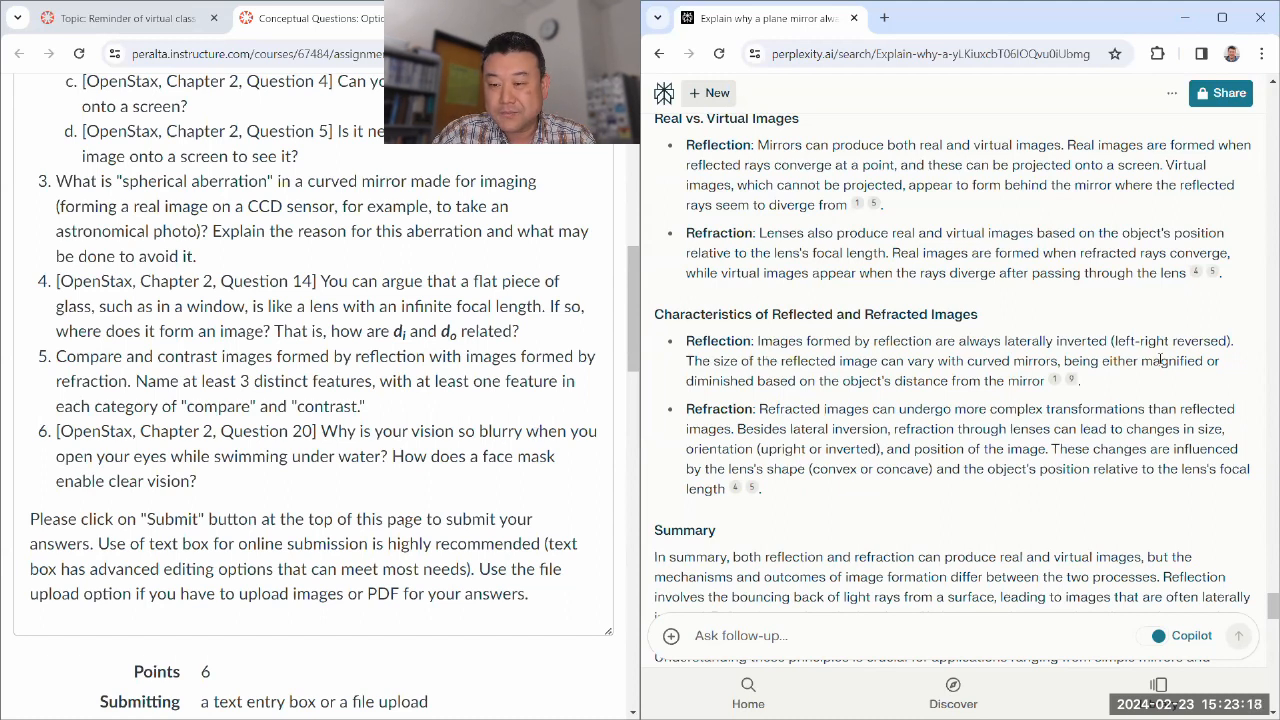
Continue through the diagrams down to the related questions at the end of the answer.
scroll(down, 3)
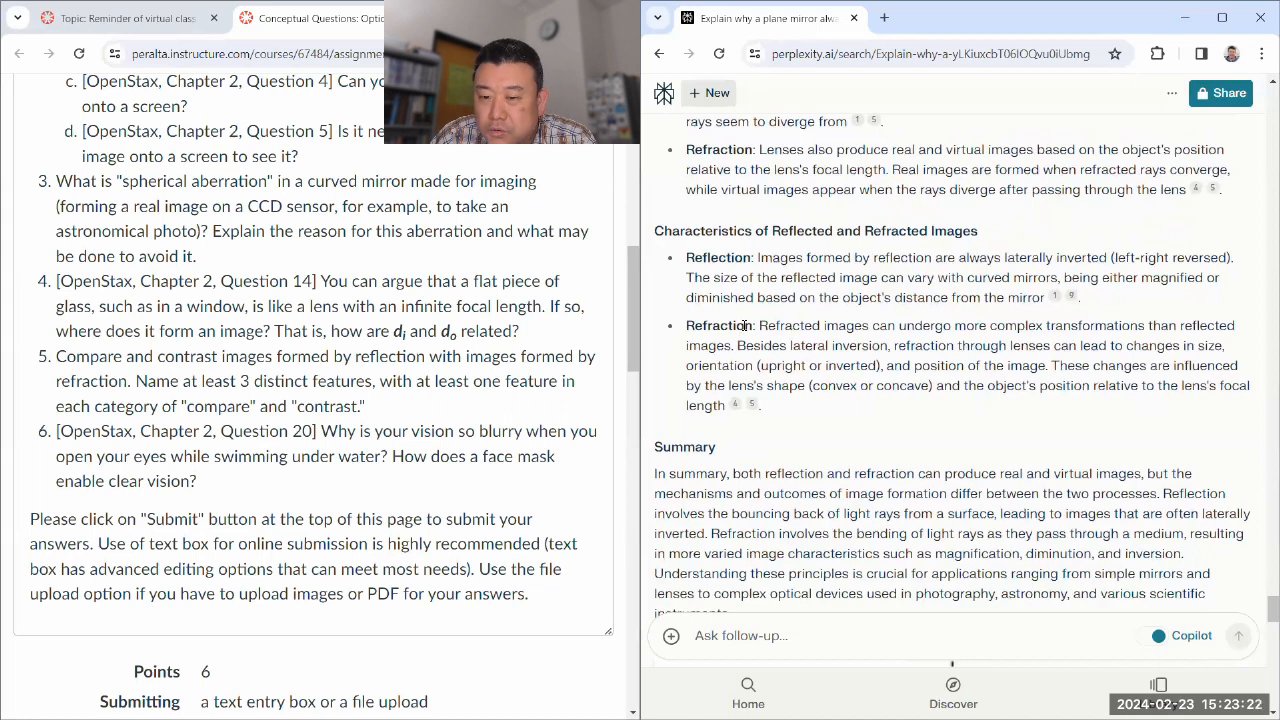
scroll(down, 3)
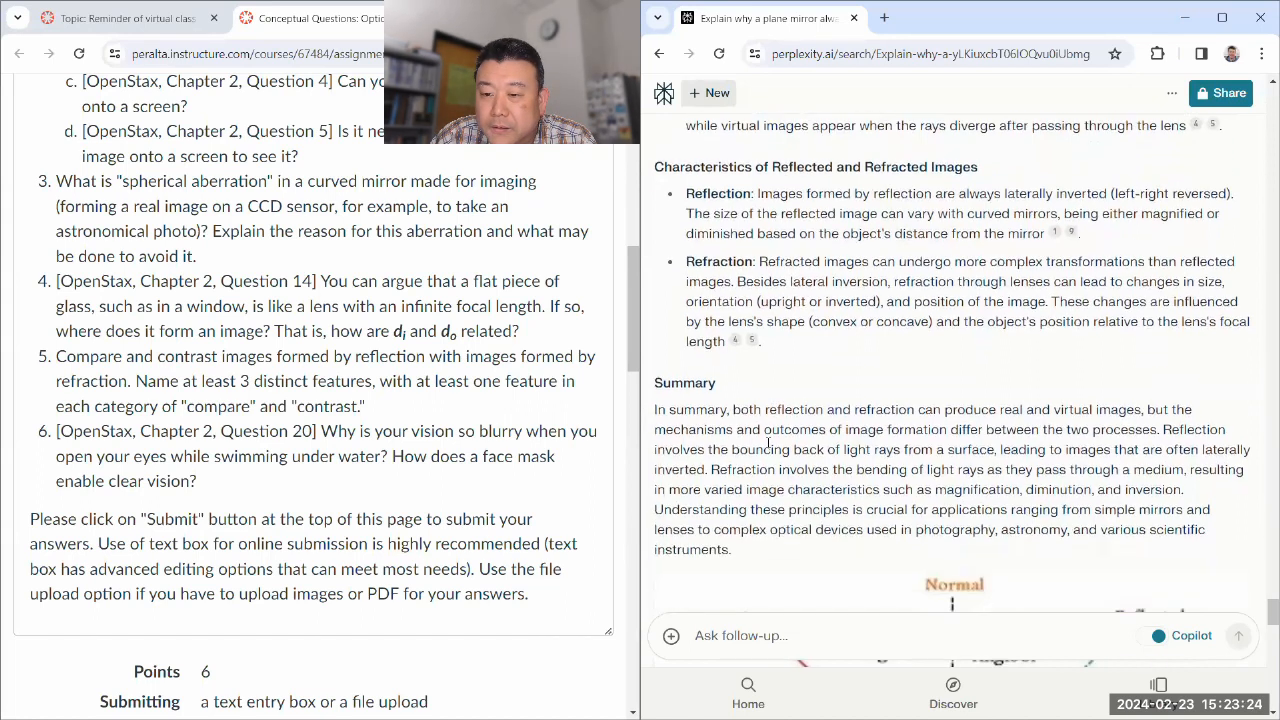
scroll(down, 3)
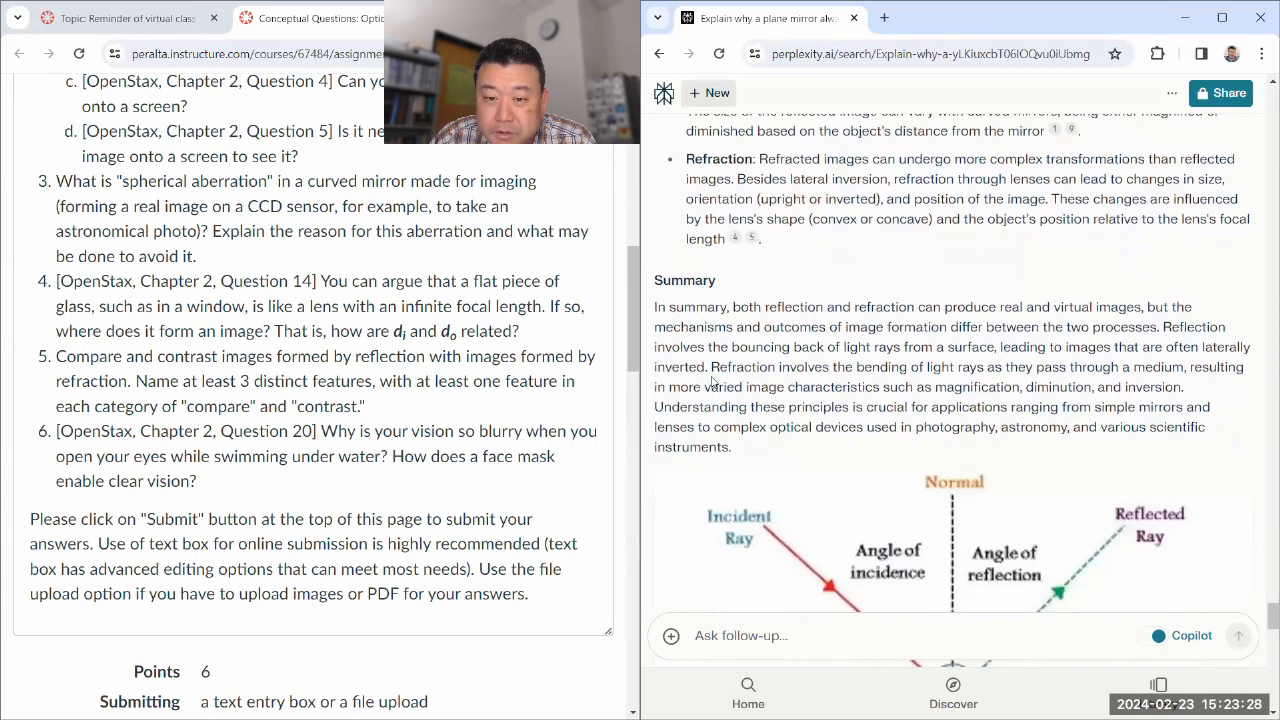
scroll(down, 3)
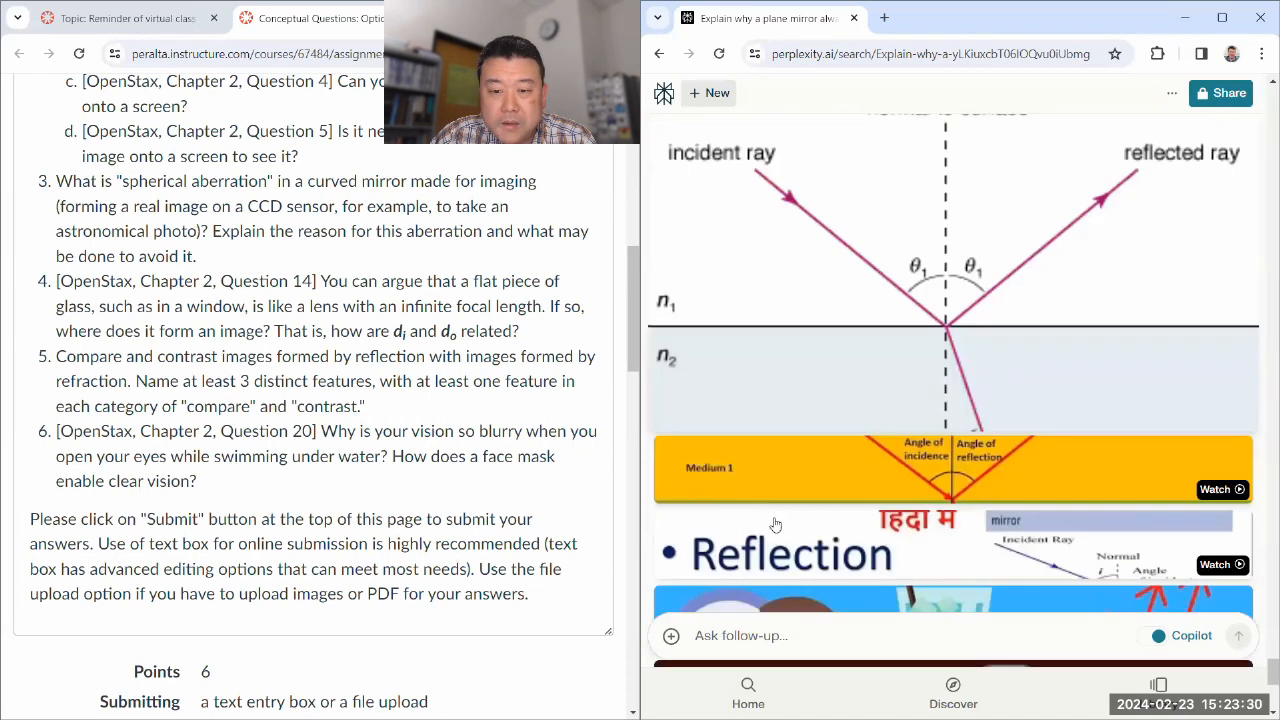
scroll(down, 3)
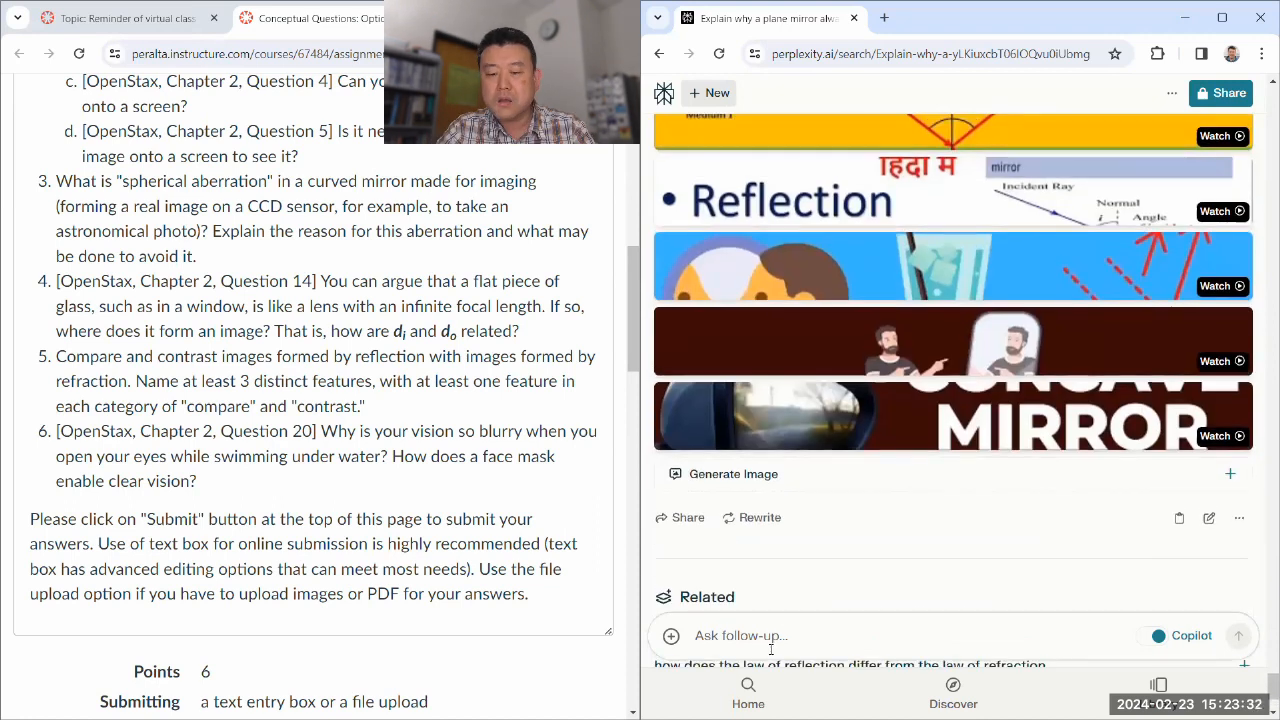
text(What about chromatic abe)
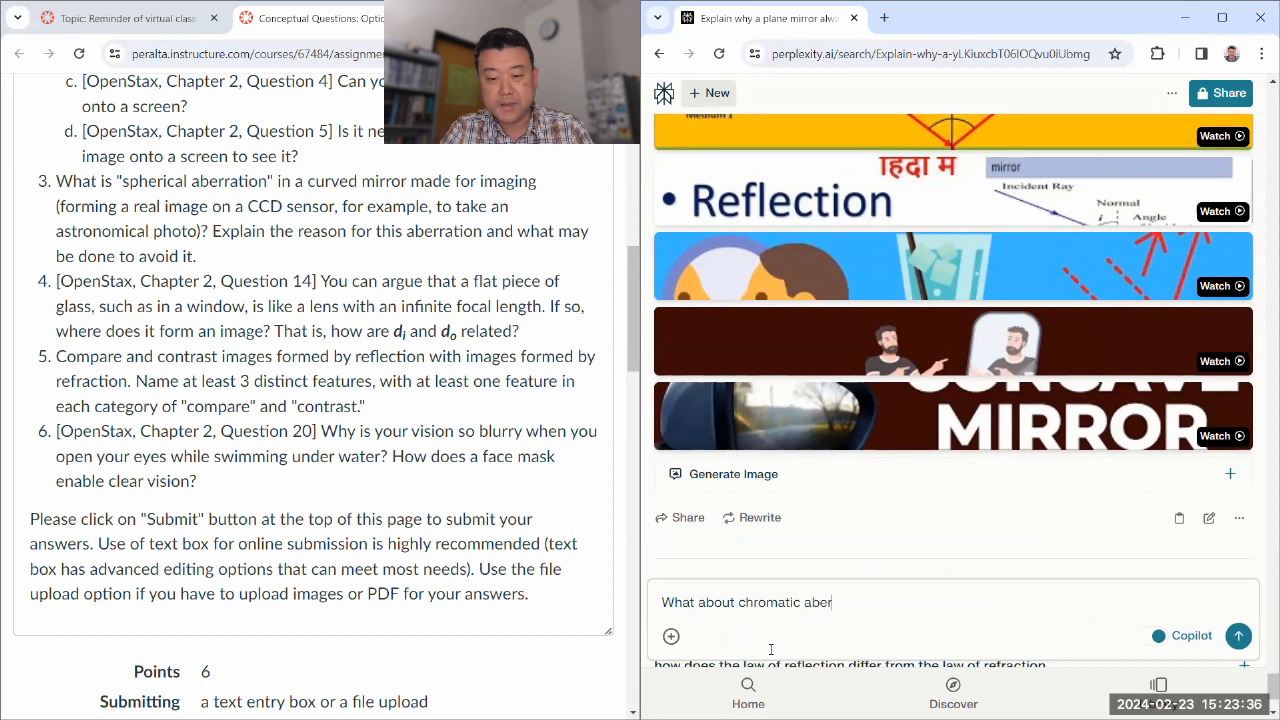
text(ration?)
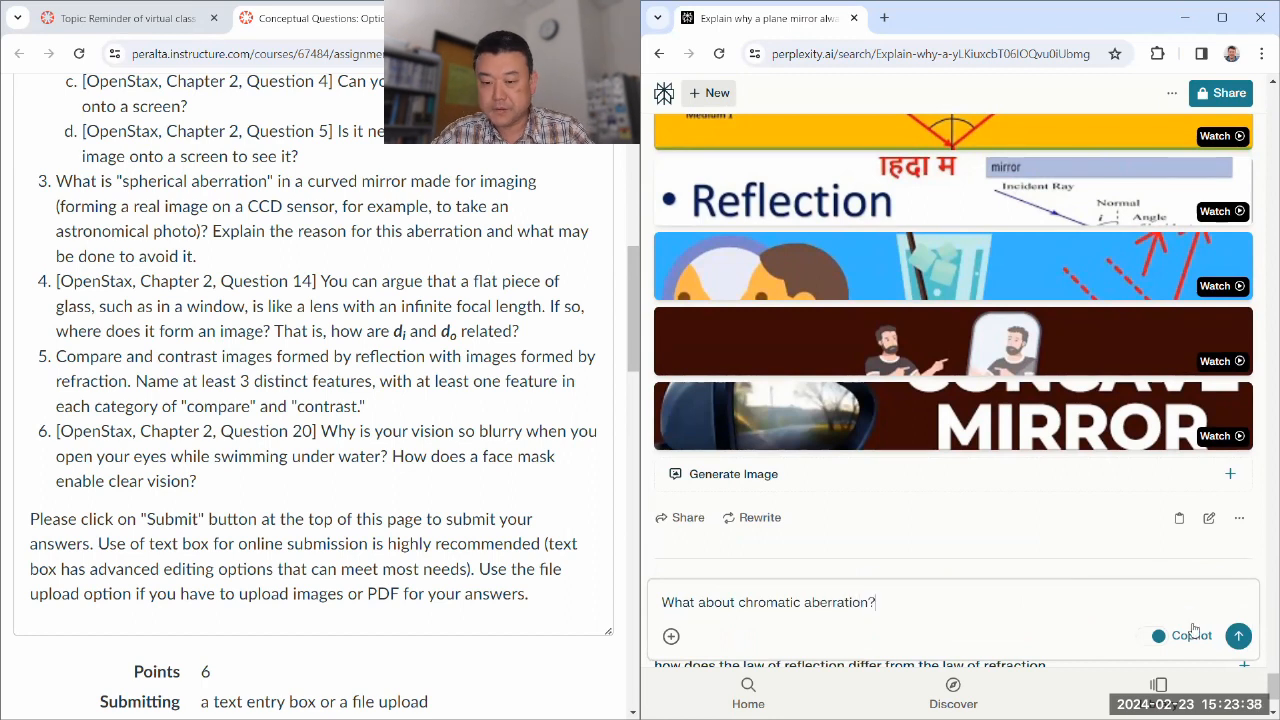
click(1238, 636)
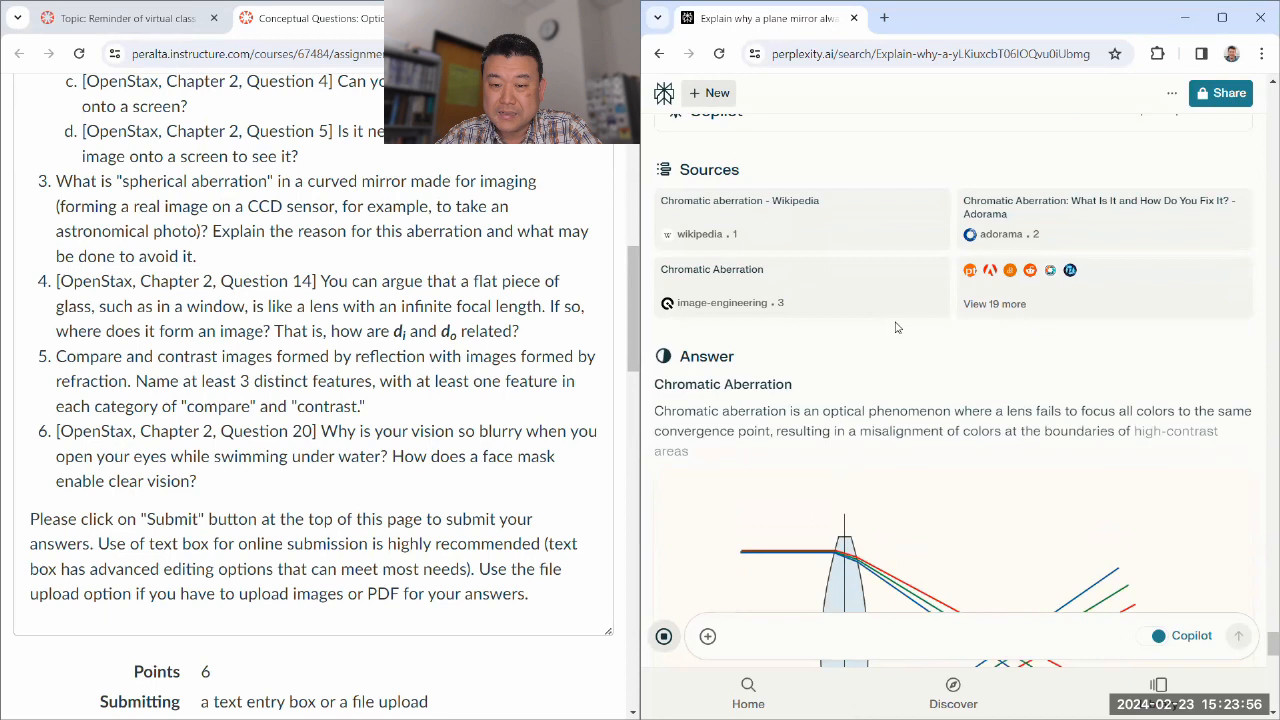
scroll(down, 3)
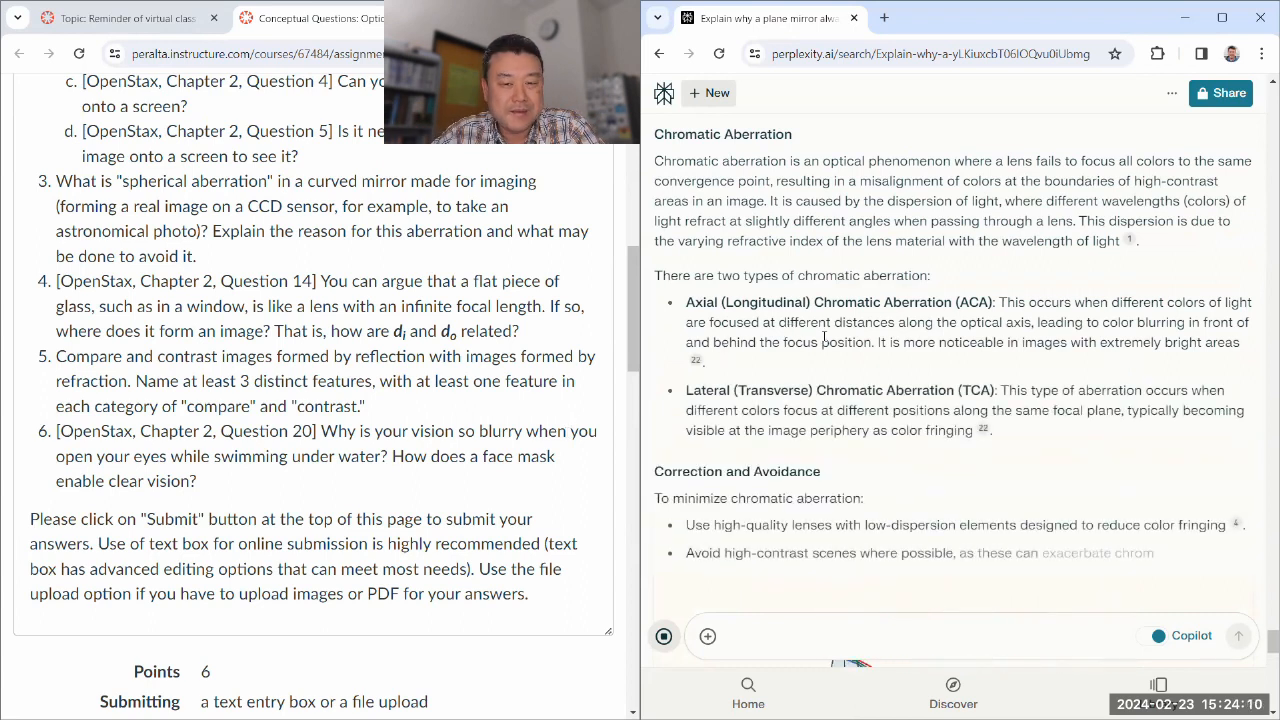
scroll(down, 3)
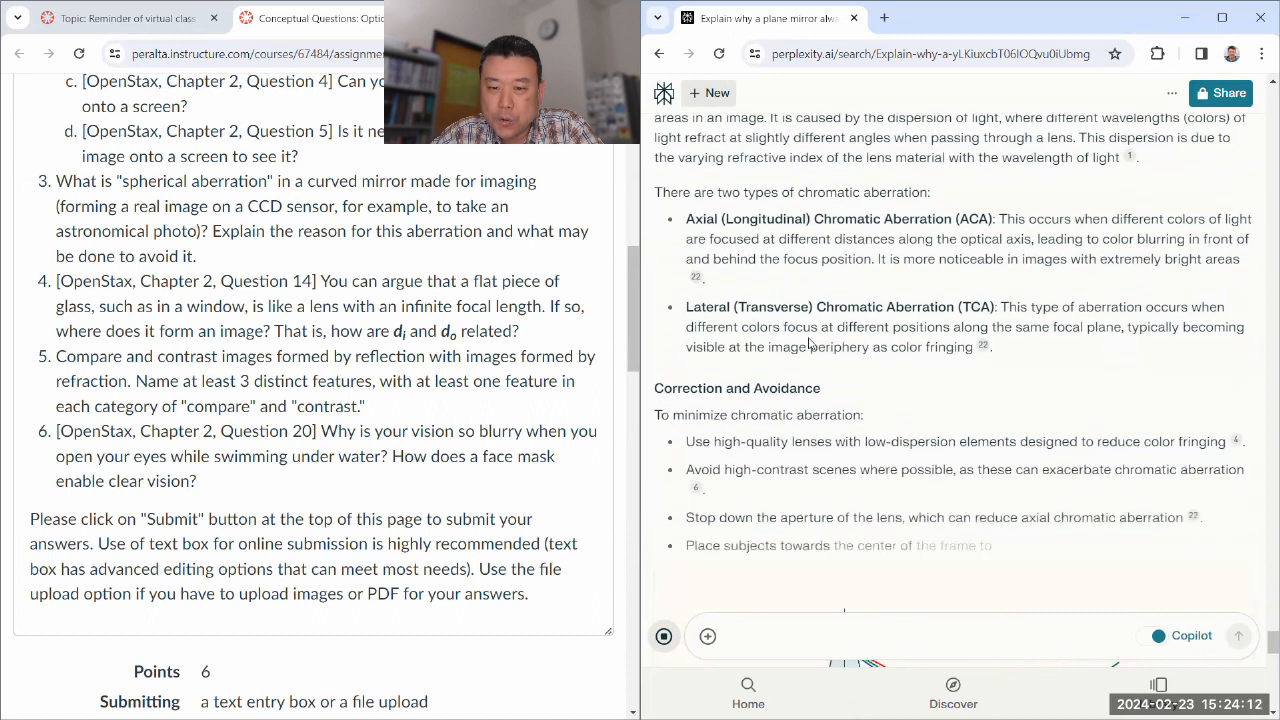
scroll(down, 3)
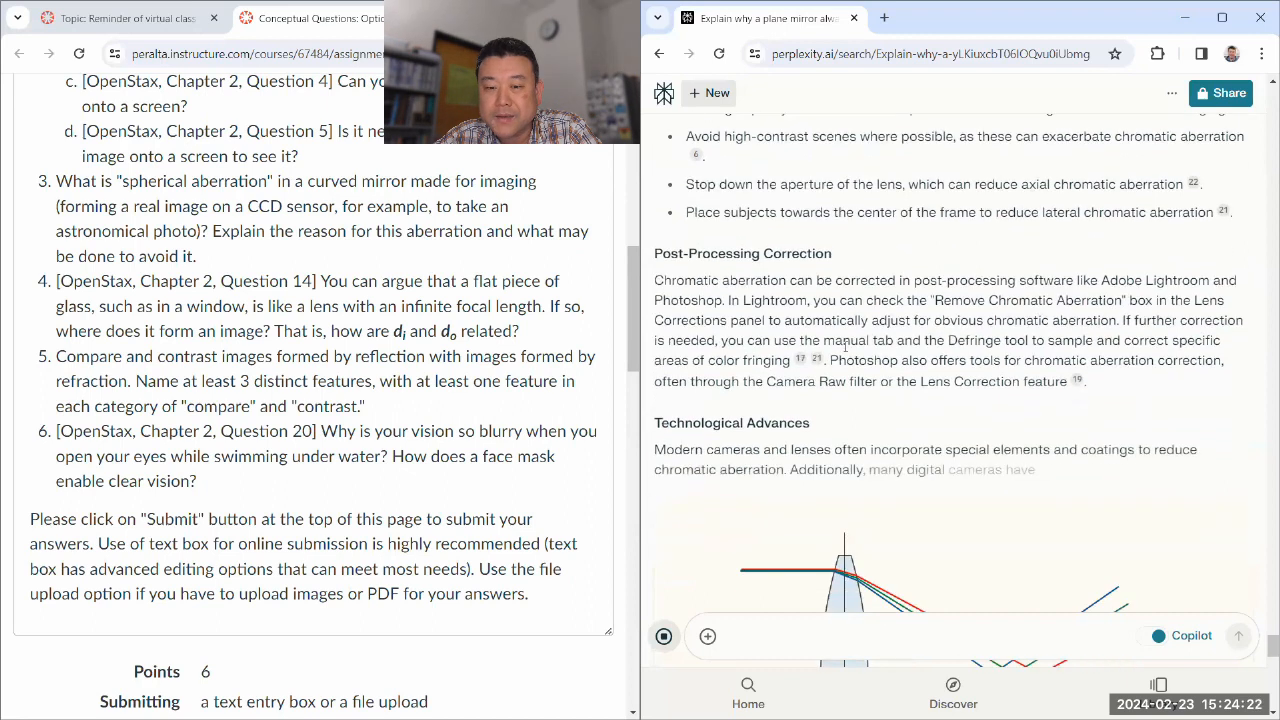
scroll(down, 3)
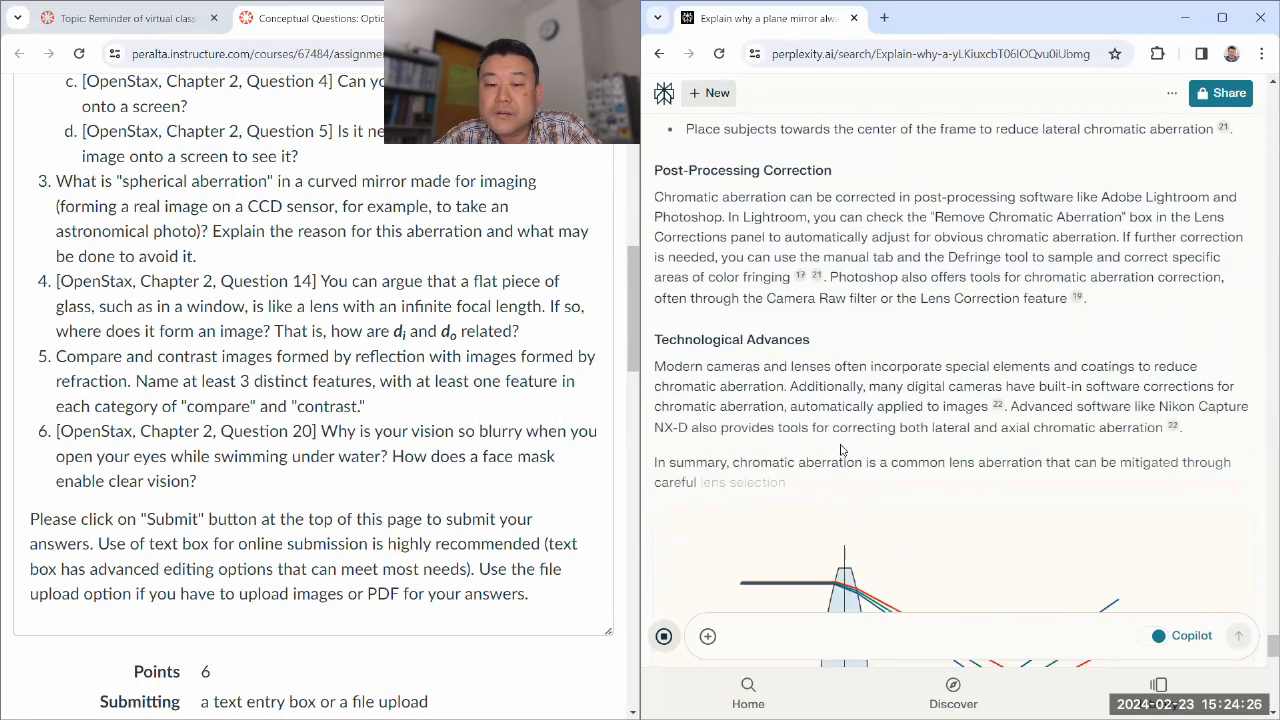
scroll(down, 3)
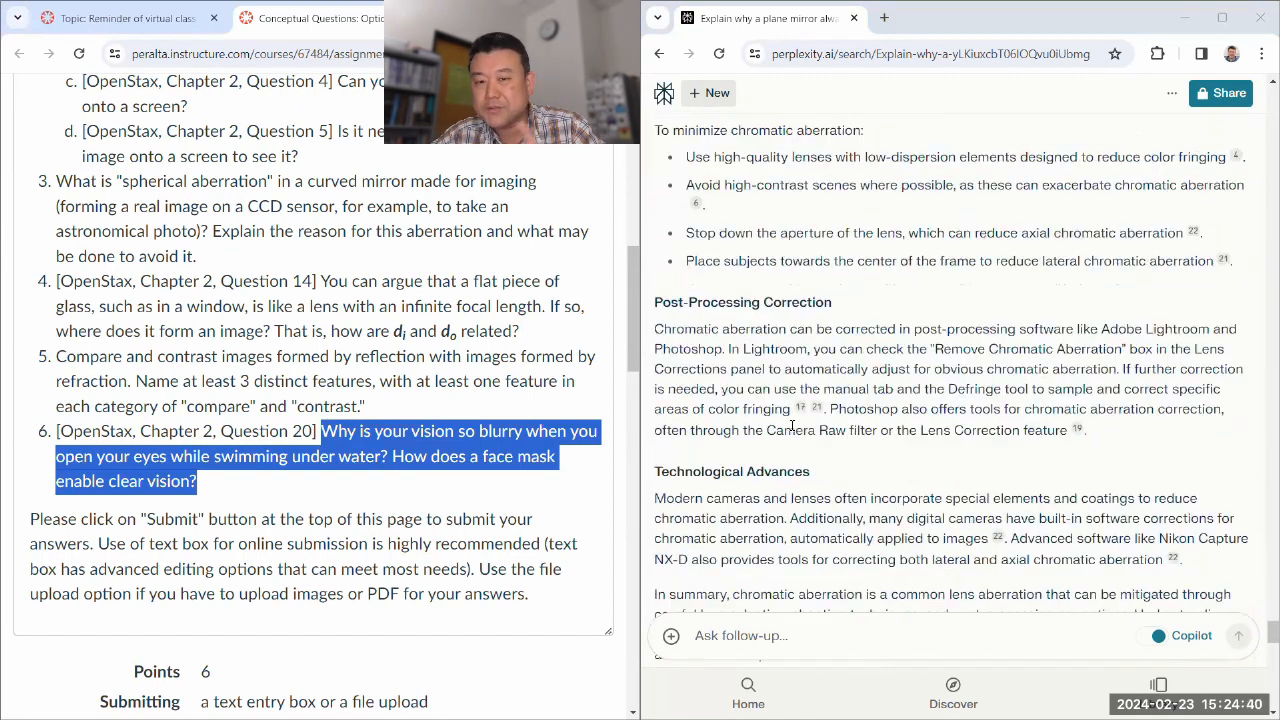
Ask the follow-up 'Can't you just use mirror optics?' to avoid chromatic aberration.
text(Can't you just use)
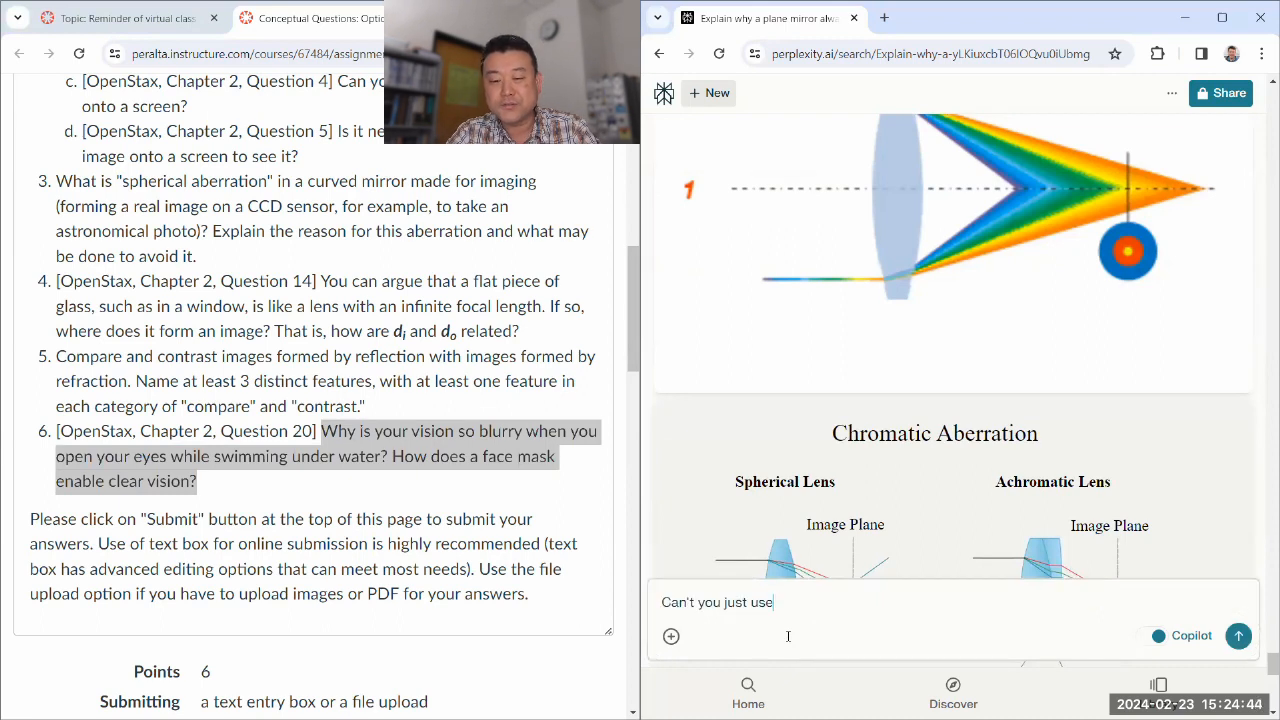
text(mirror optics?)
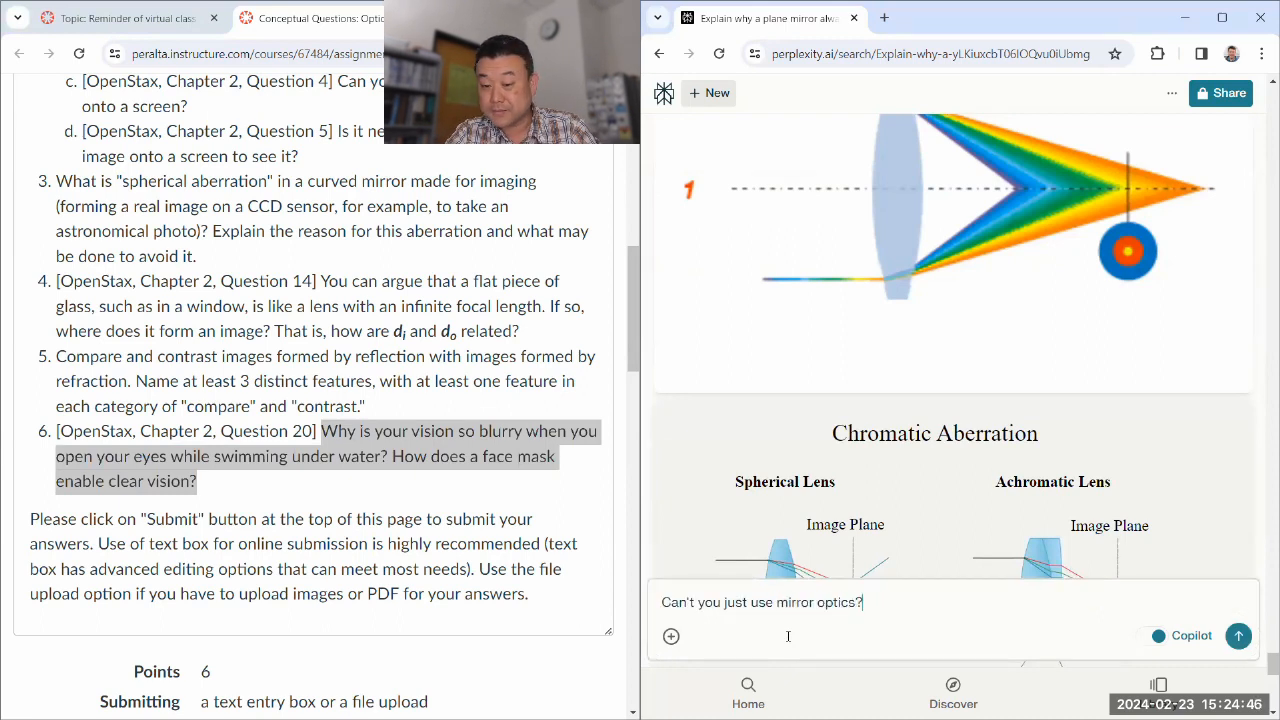
click(1238, 636)
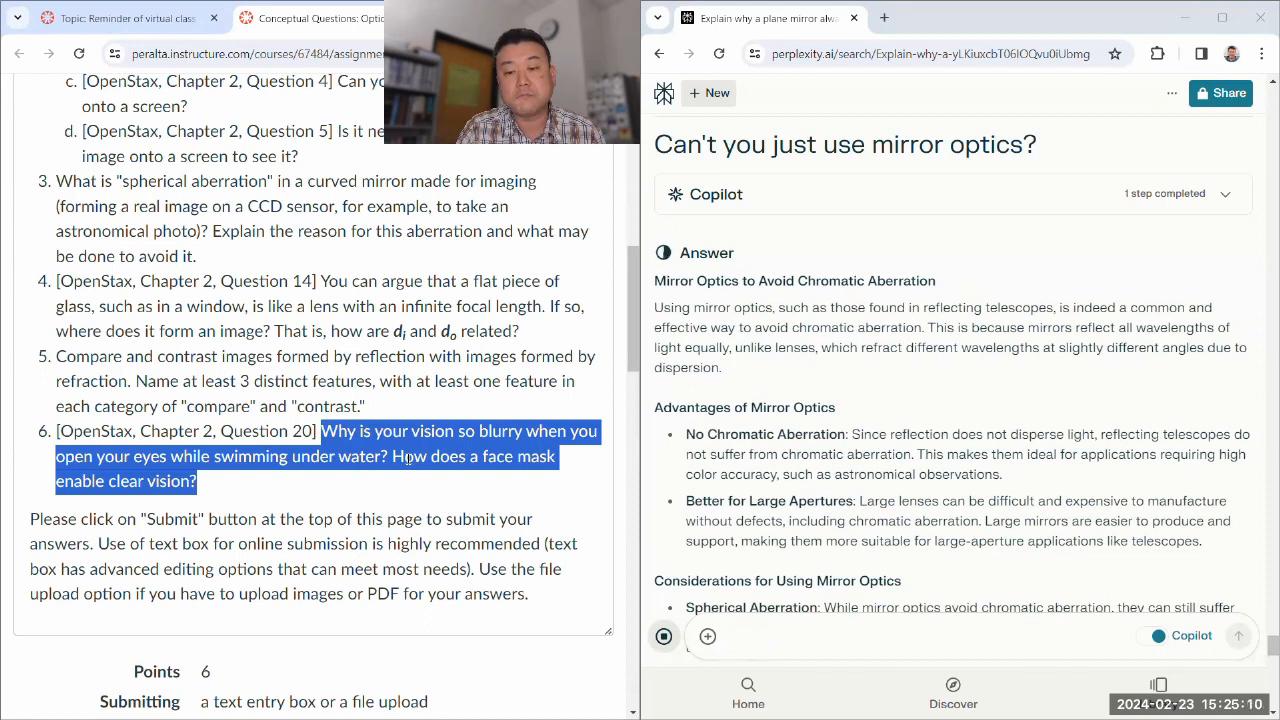
Read the answer weighing mirror optics' advantages and drawbacks down to related questions.
scroll(down, 3)
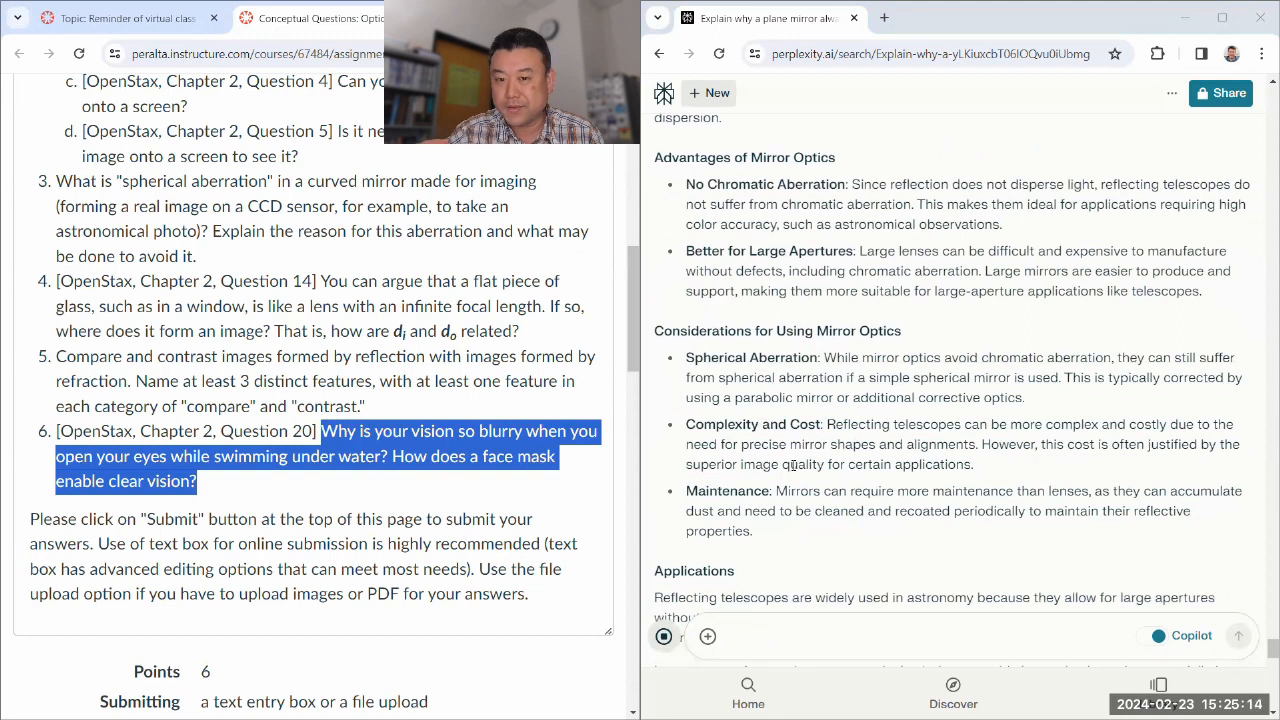
scroll(down, 3)
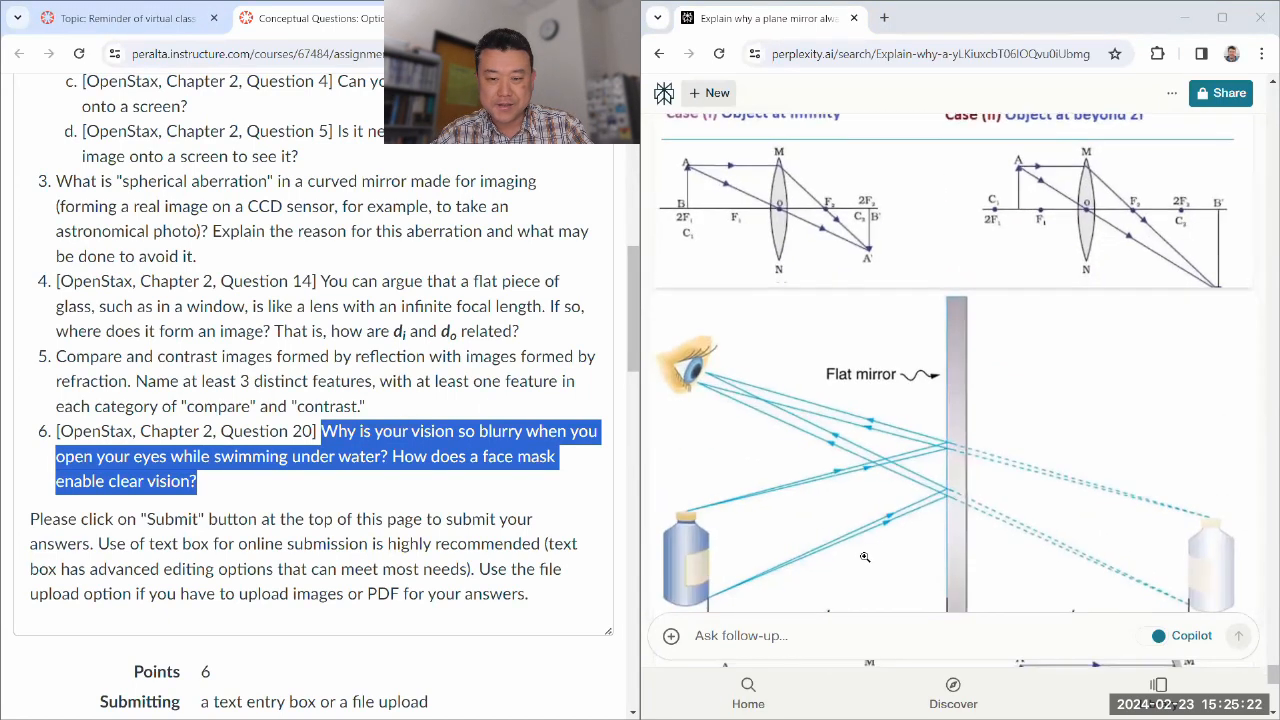
scroll(down, 3)
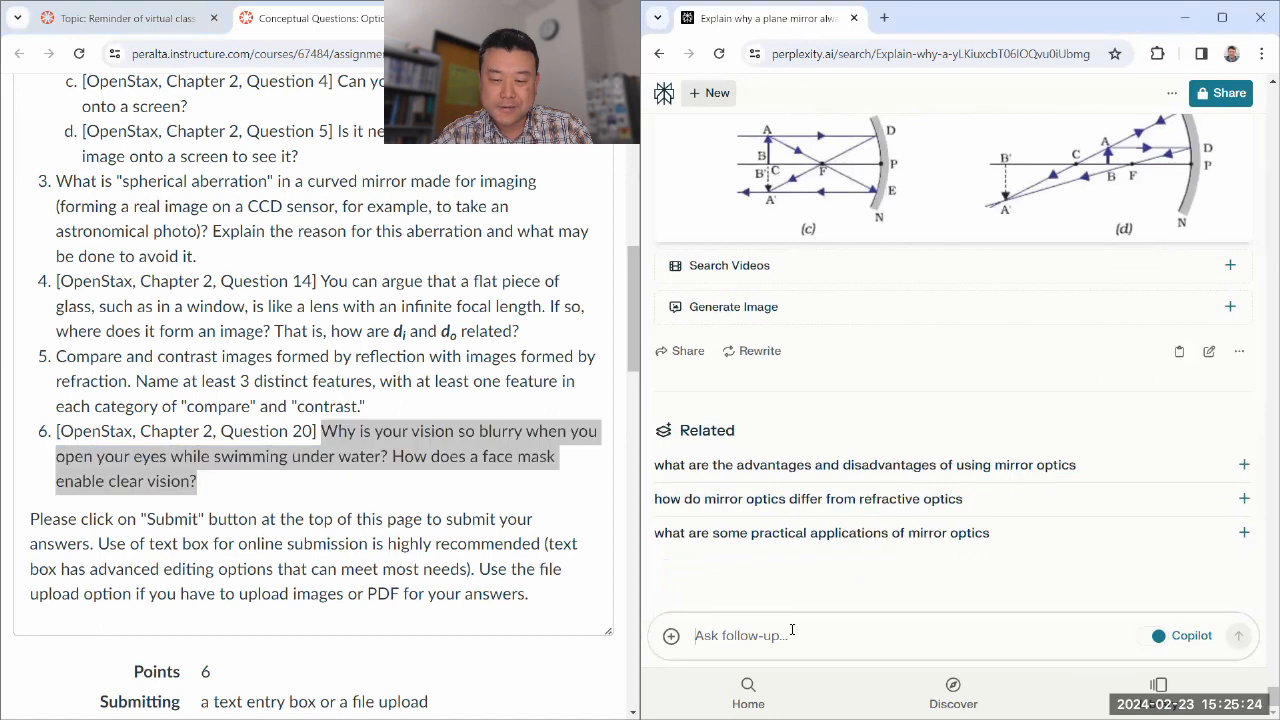
Ask question 6: why vision is blurry underwater and how a face mask restores clear vision.
text(Why is your vision so blurry when you open your eyes while swimming under water? How does a face mask enable clear vision?)
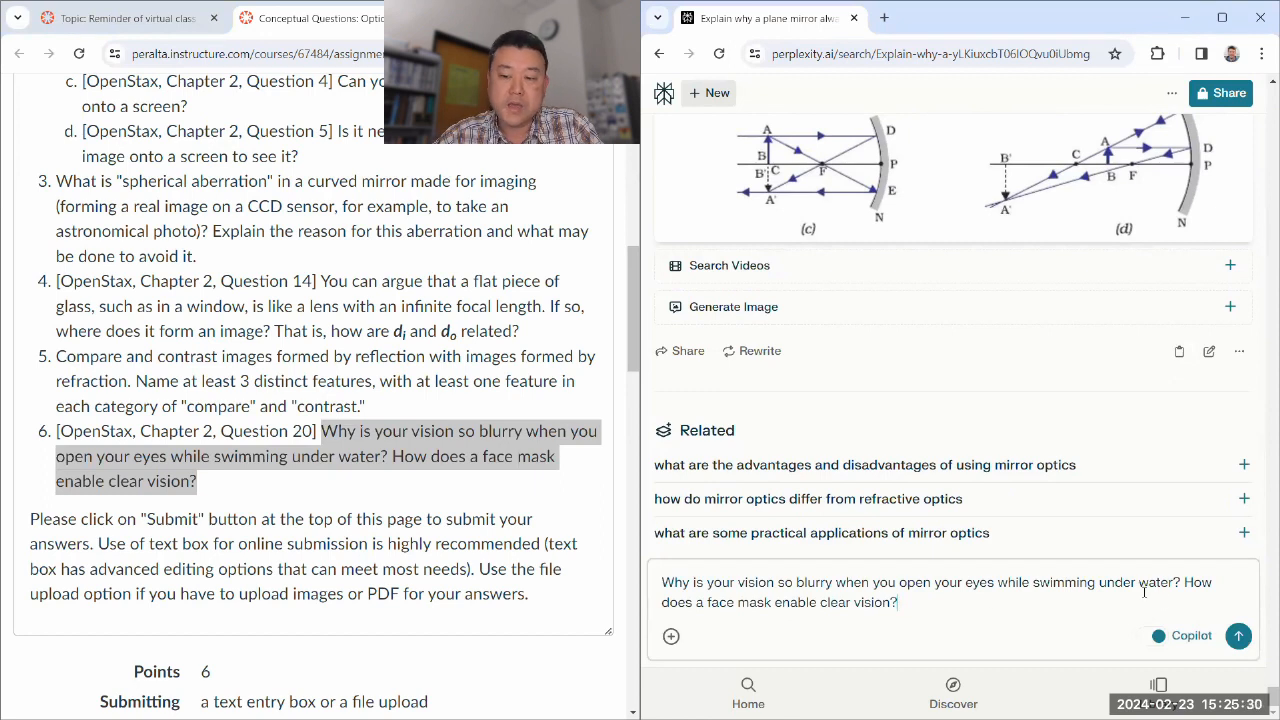
click(1238, 636)
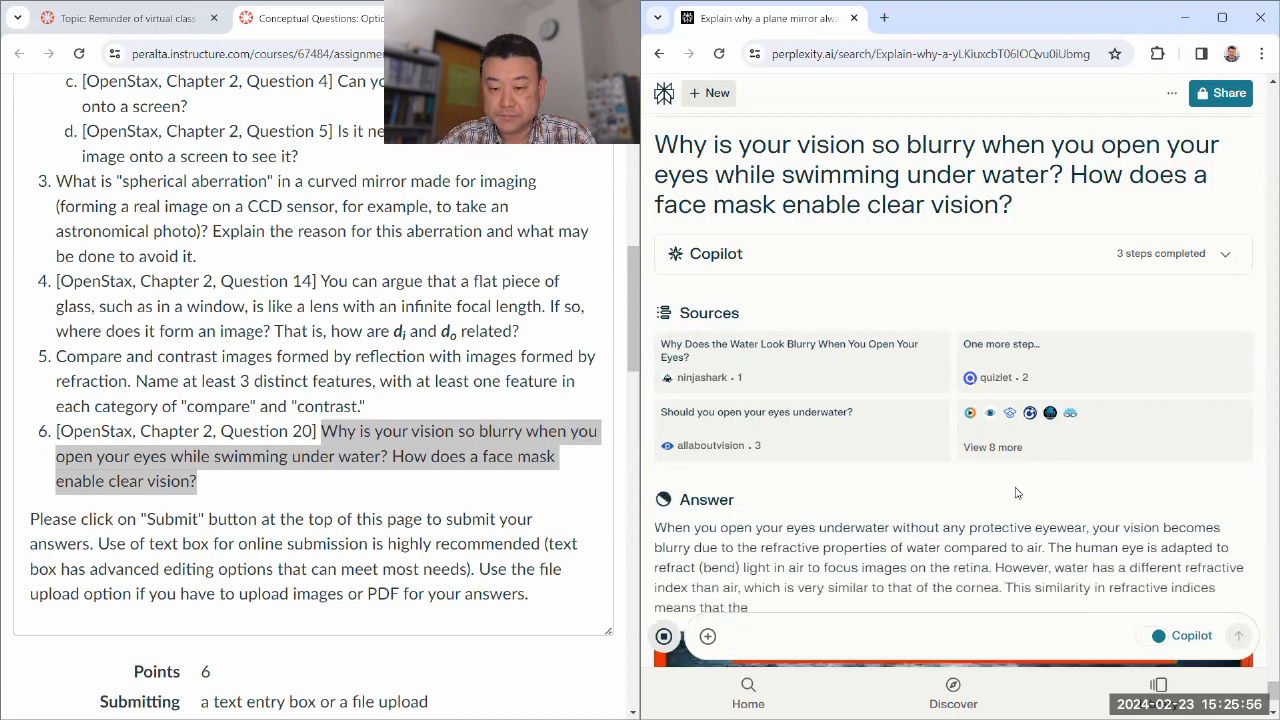
Read the underwater-vision answer, selecting key terms, down to its related questions.
scroll(down, 3)
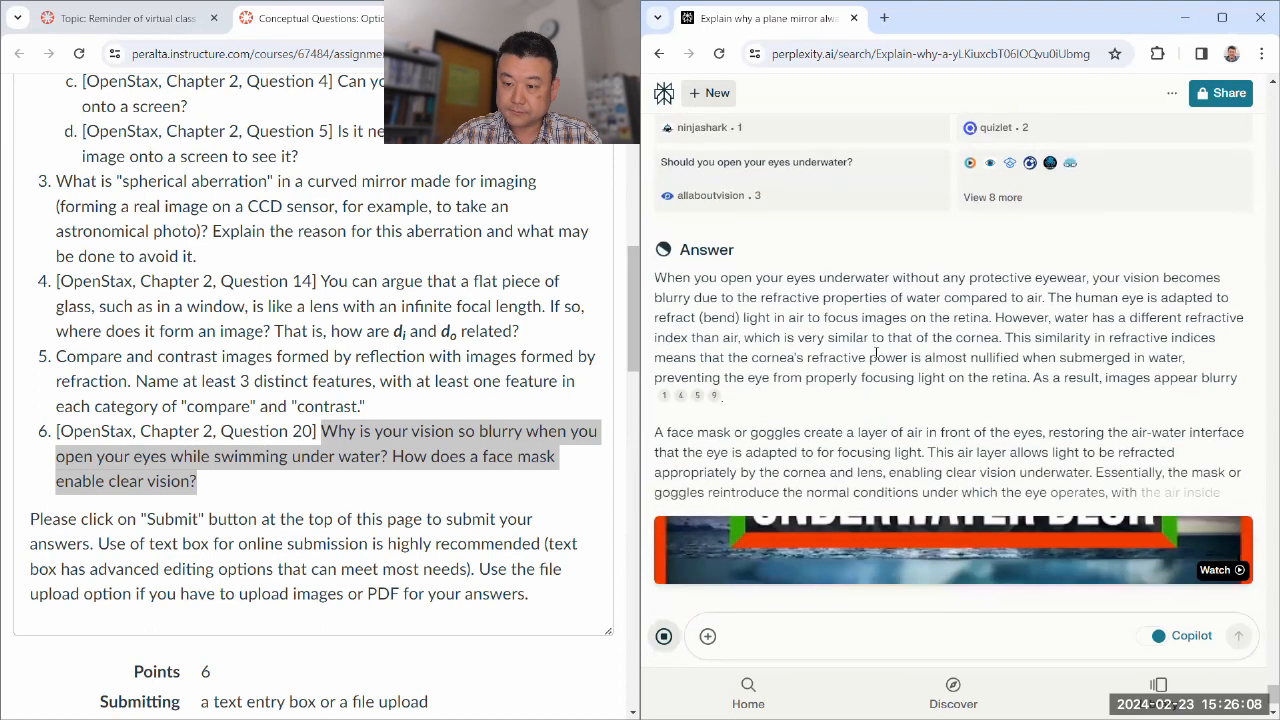
scroll(down, 3)
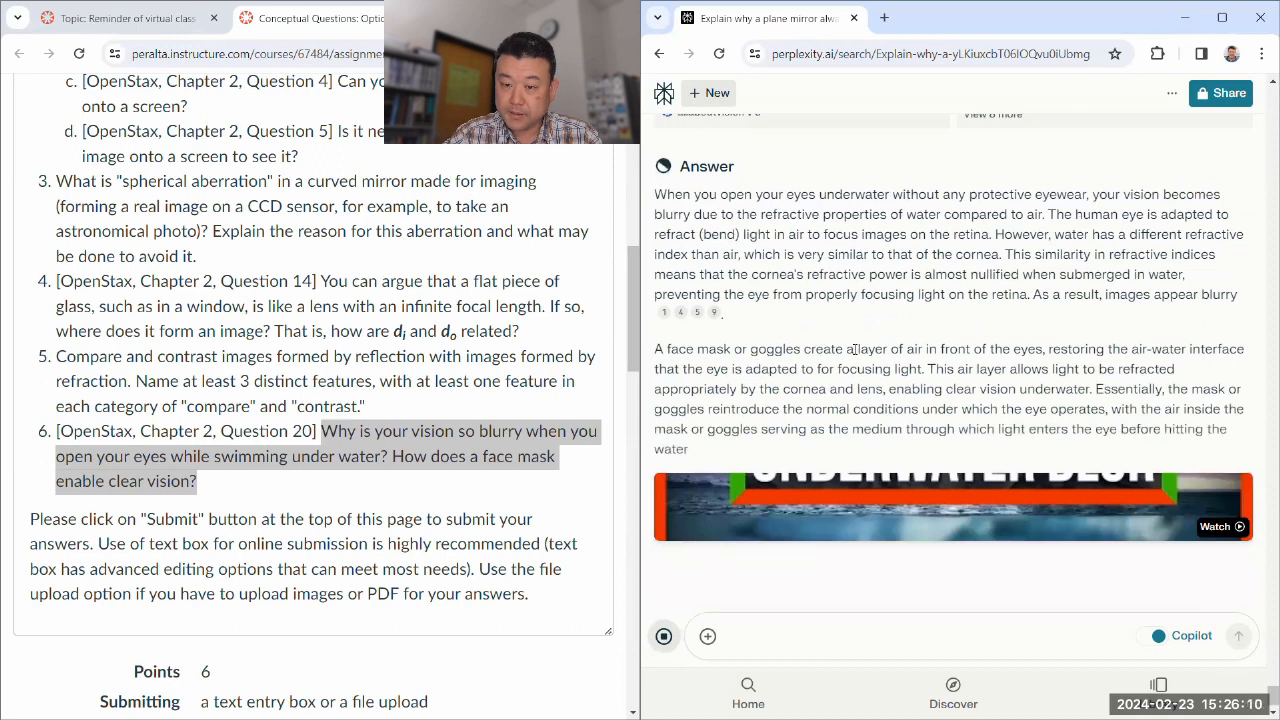
double_click(884, 348)
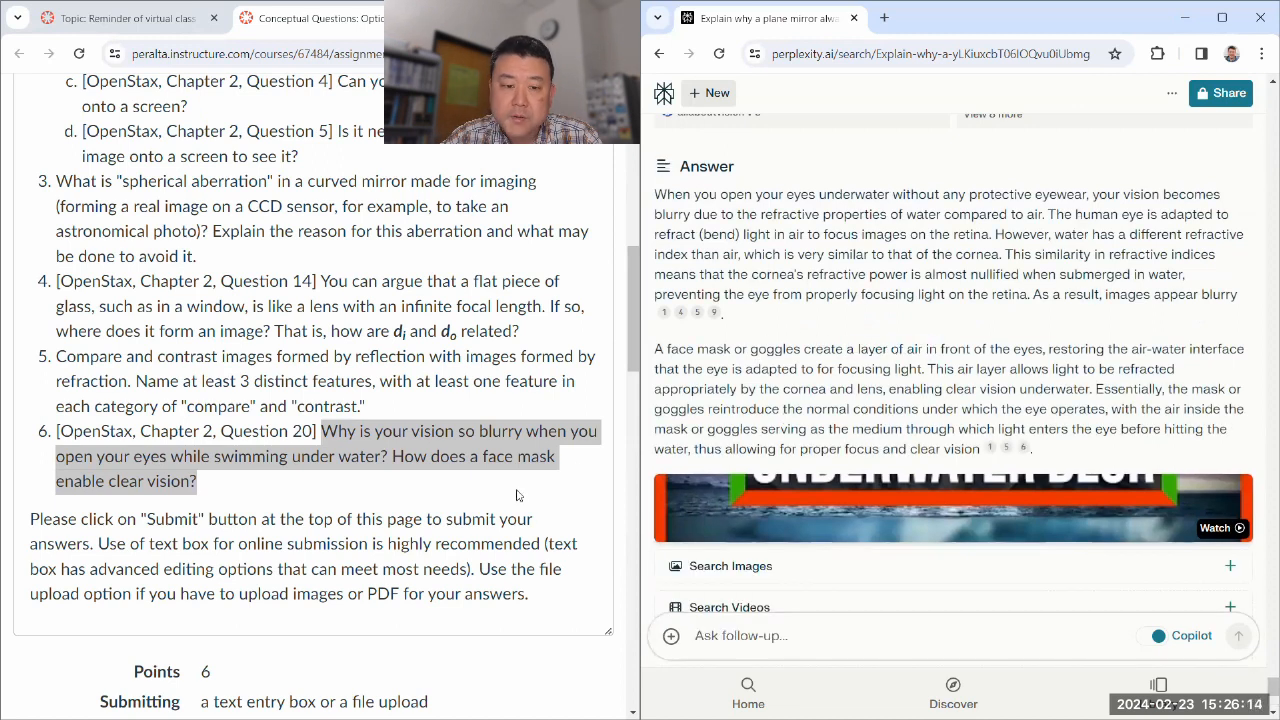
drag(330, 432, 198, 480)
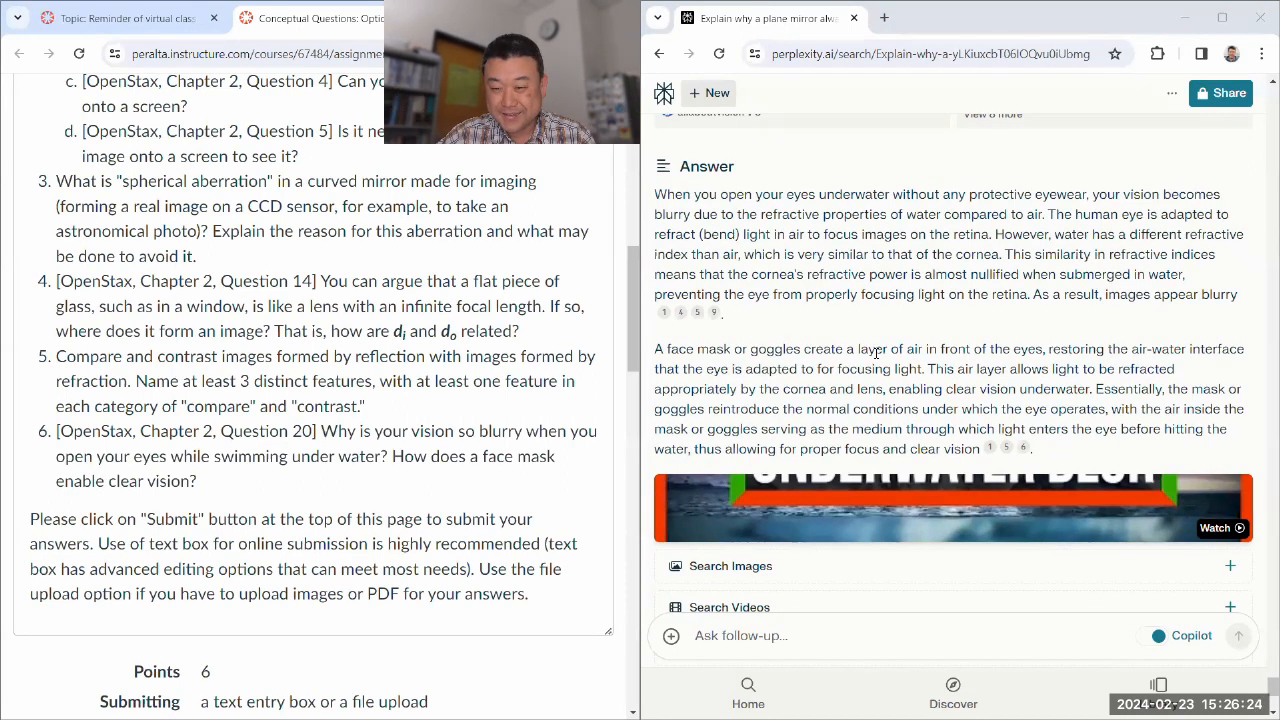
scroll(down, 3)
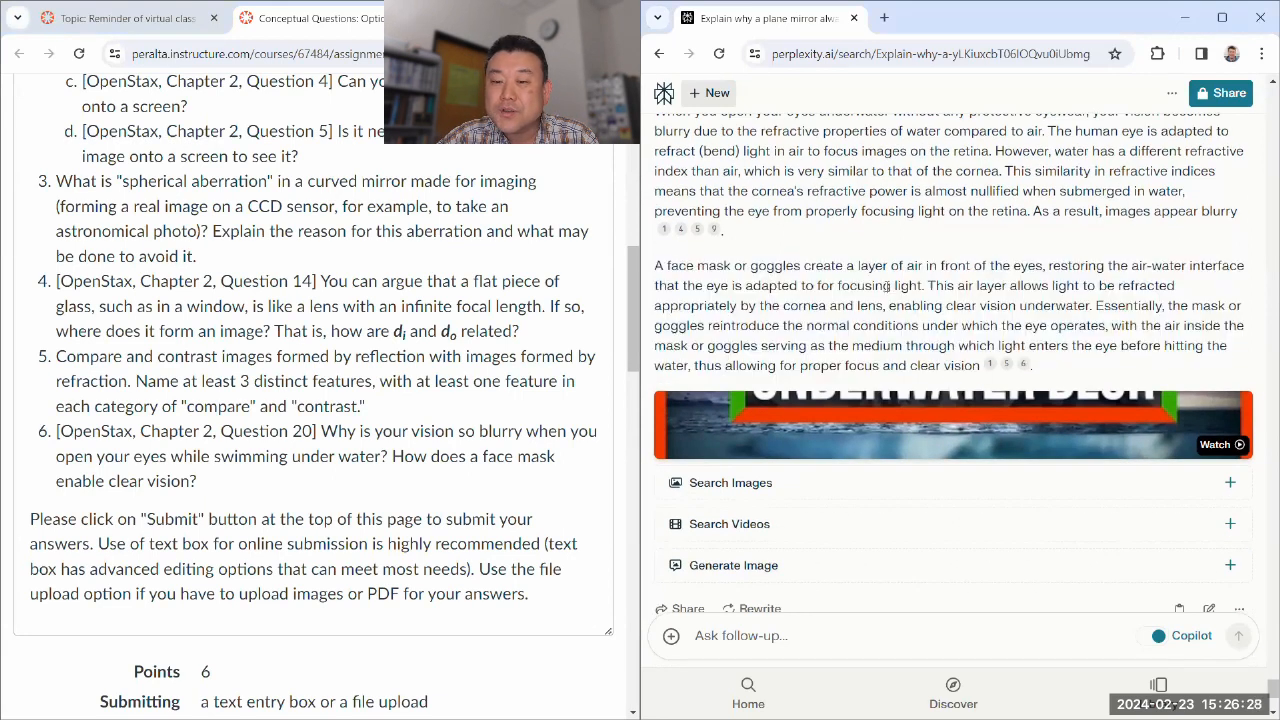
scroll(down, 3)
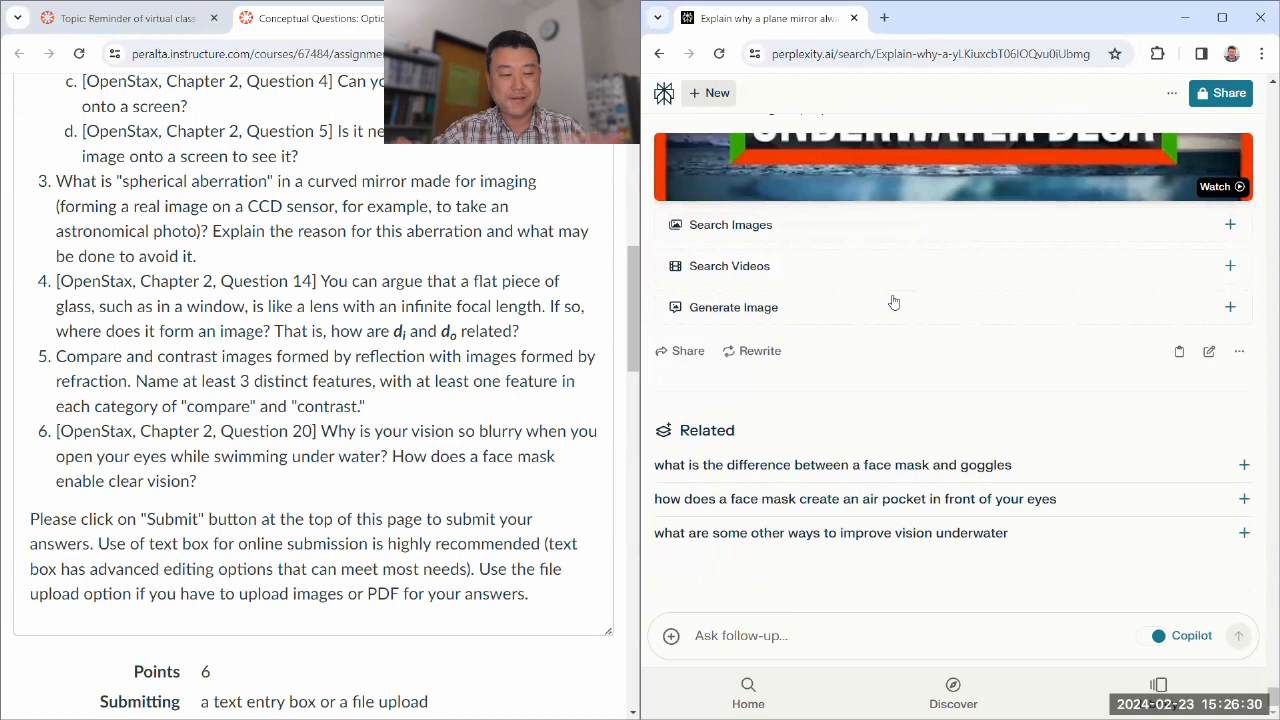
scroll(down, 3)
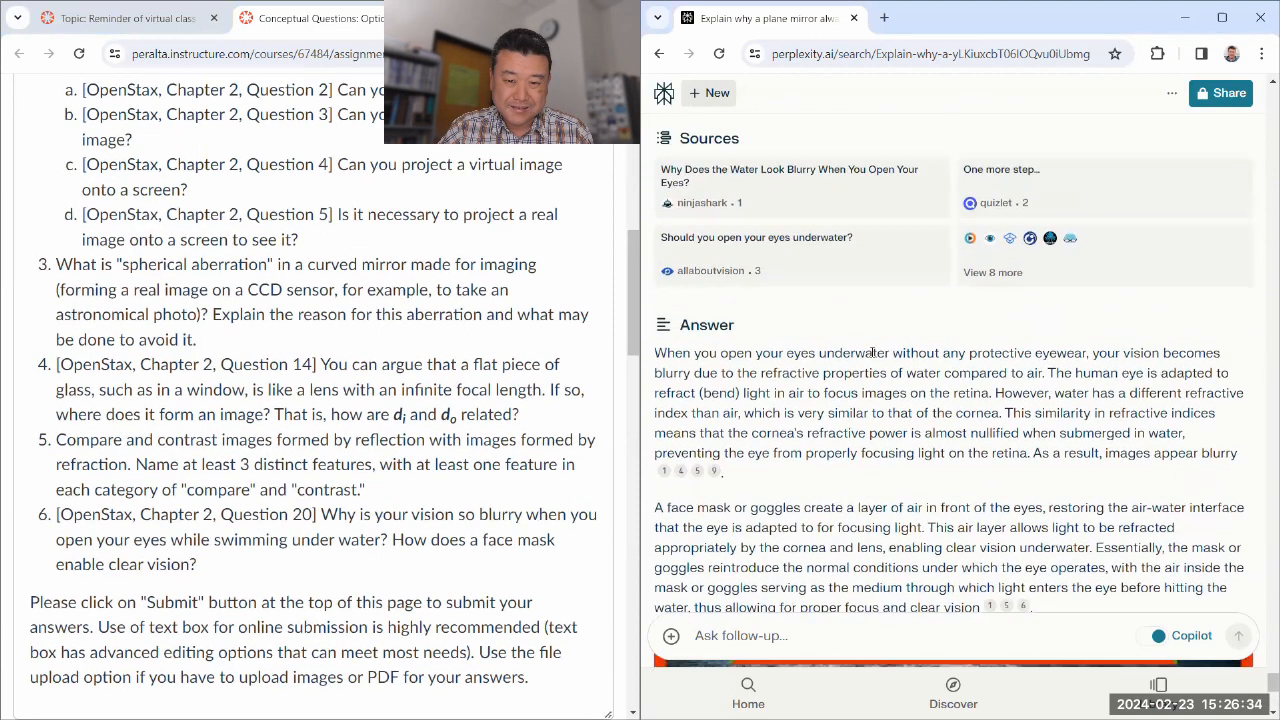
drag(656, 352, 1100, 600)
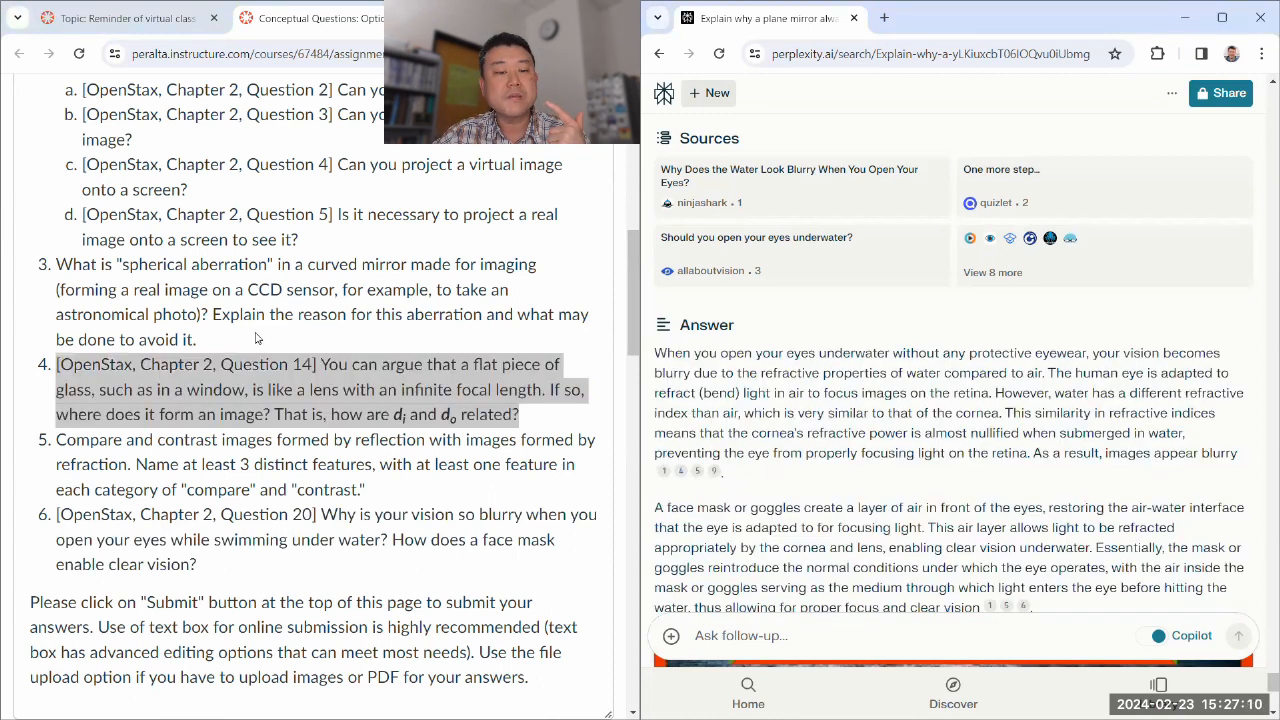
drag(56, 264, 196, 340)
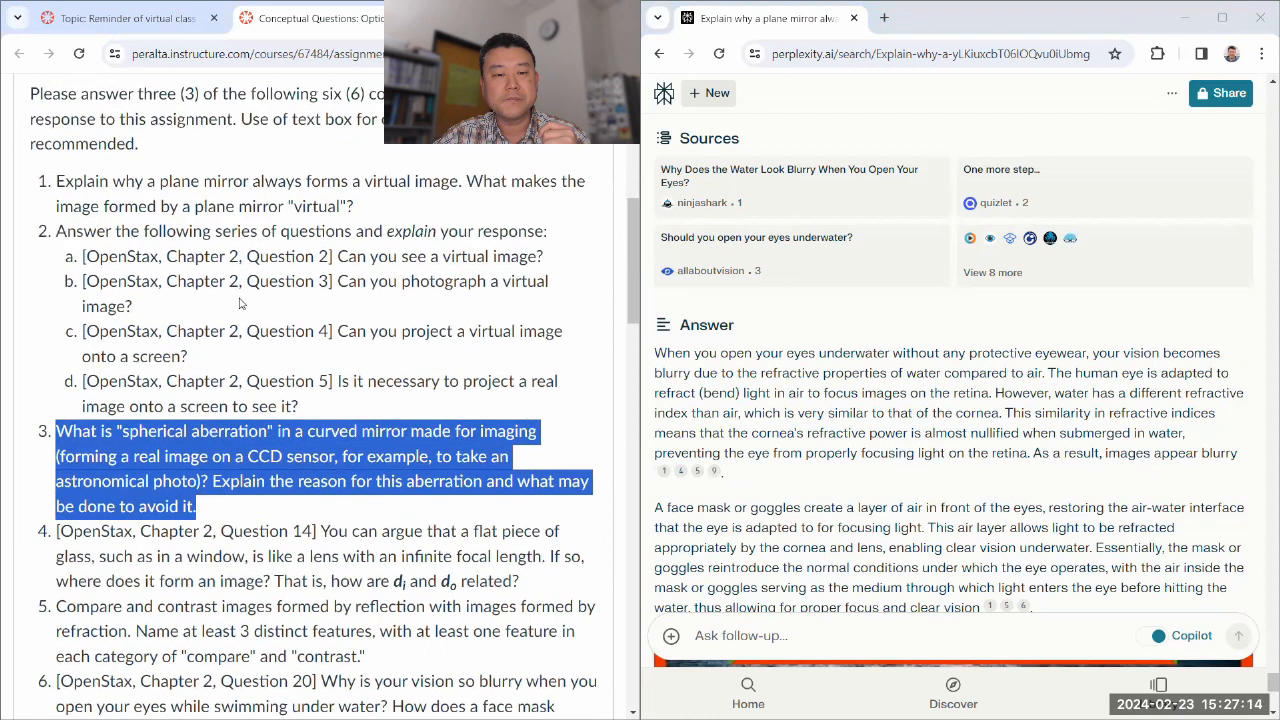
scroll(down, 3)
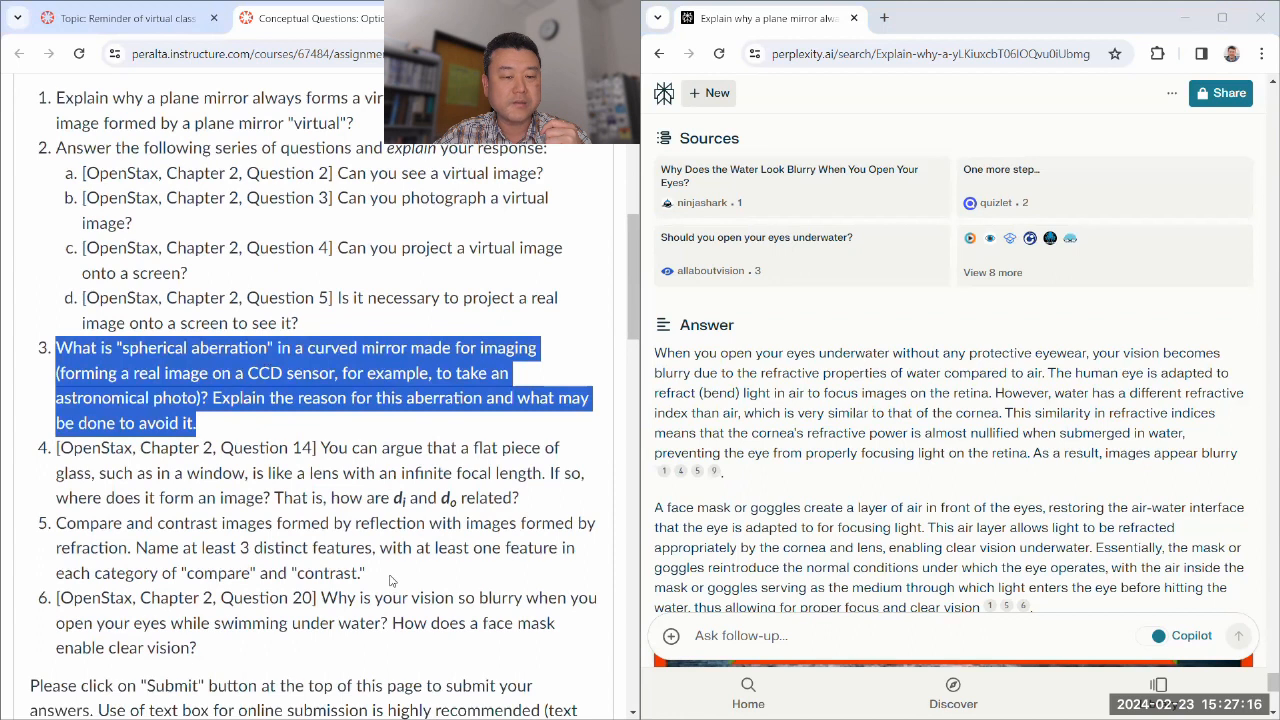